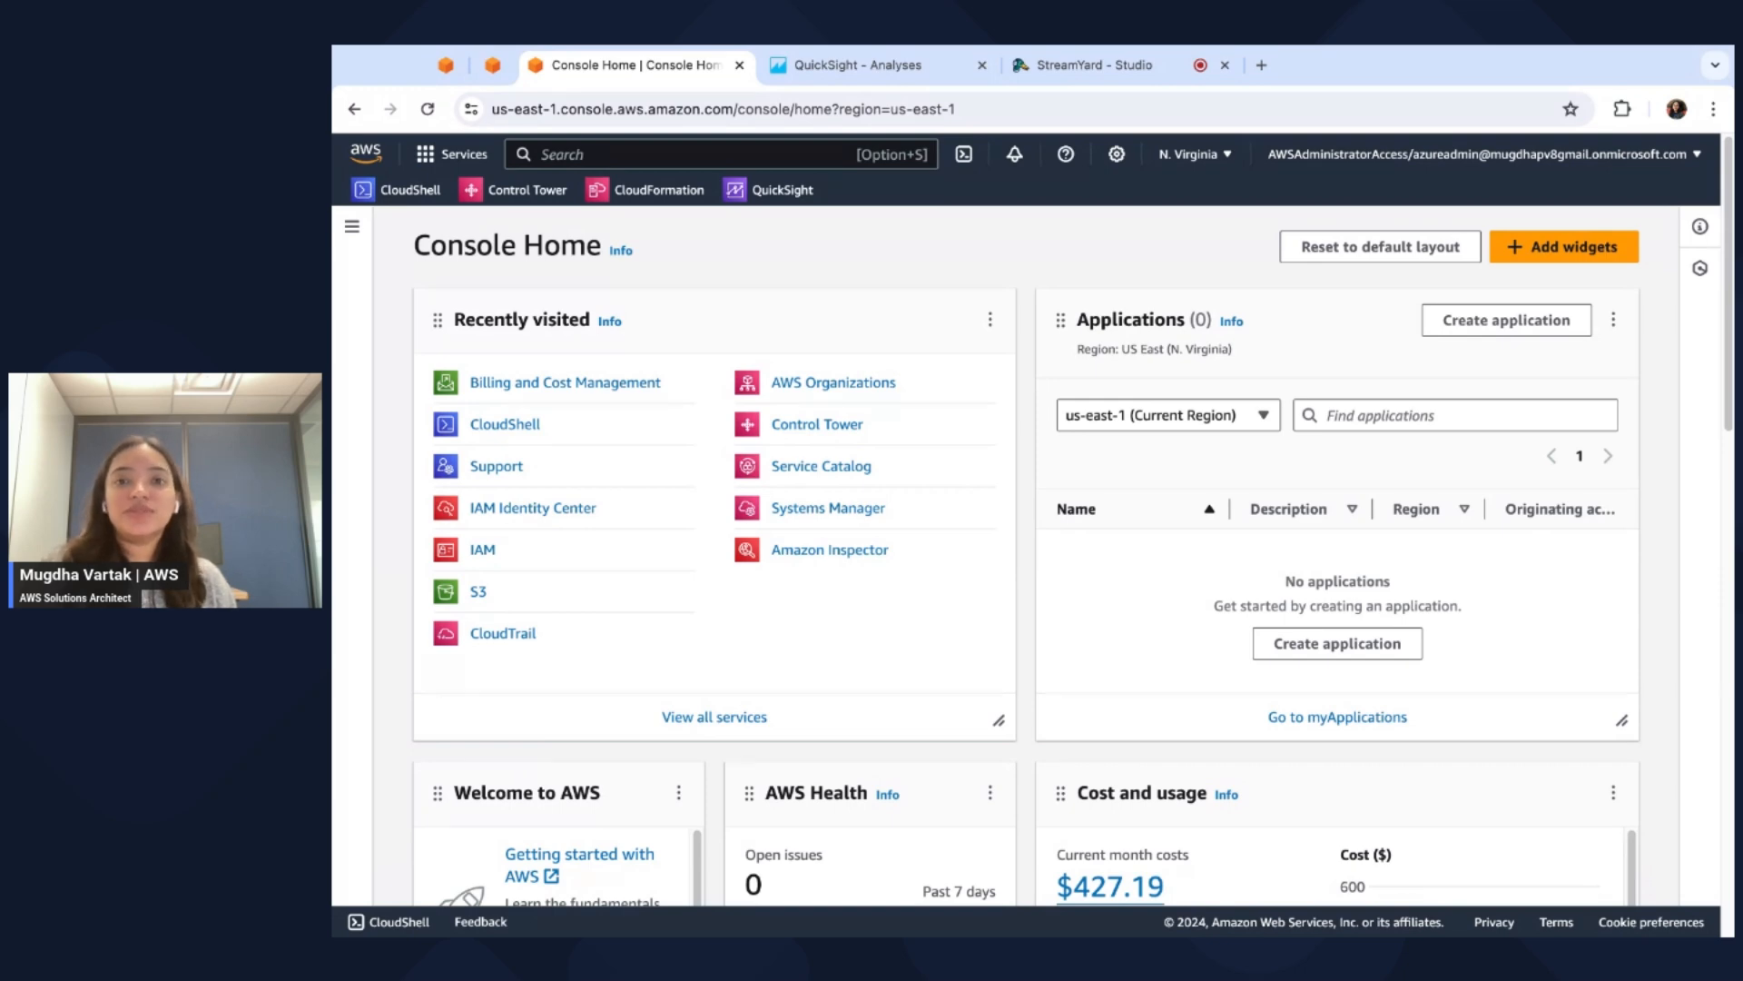
mouse_move(982, 292)
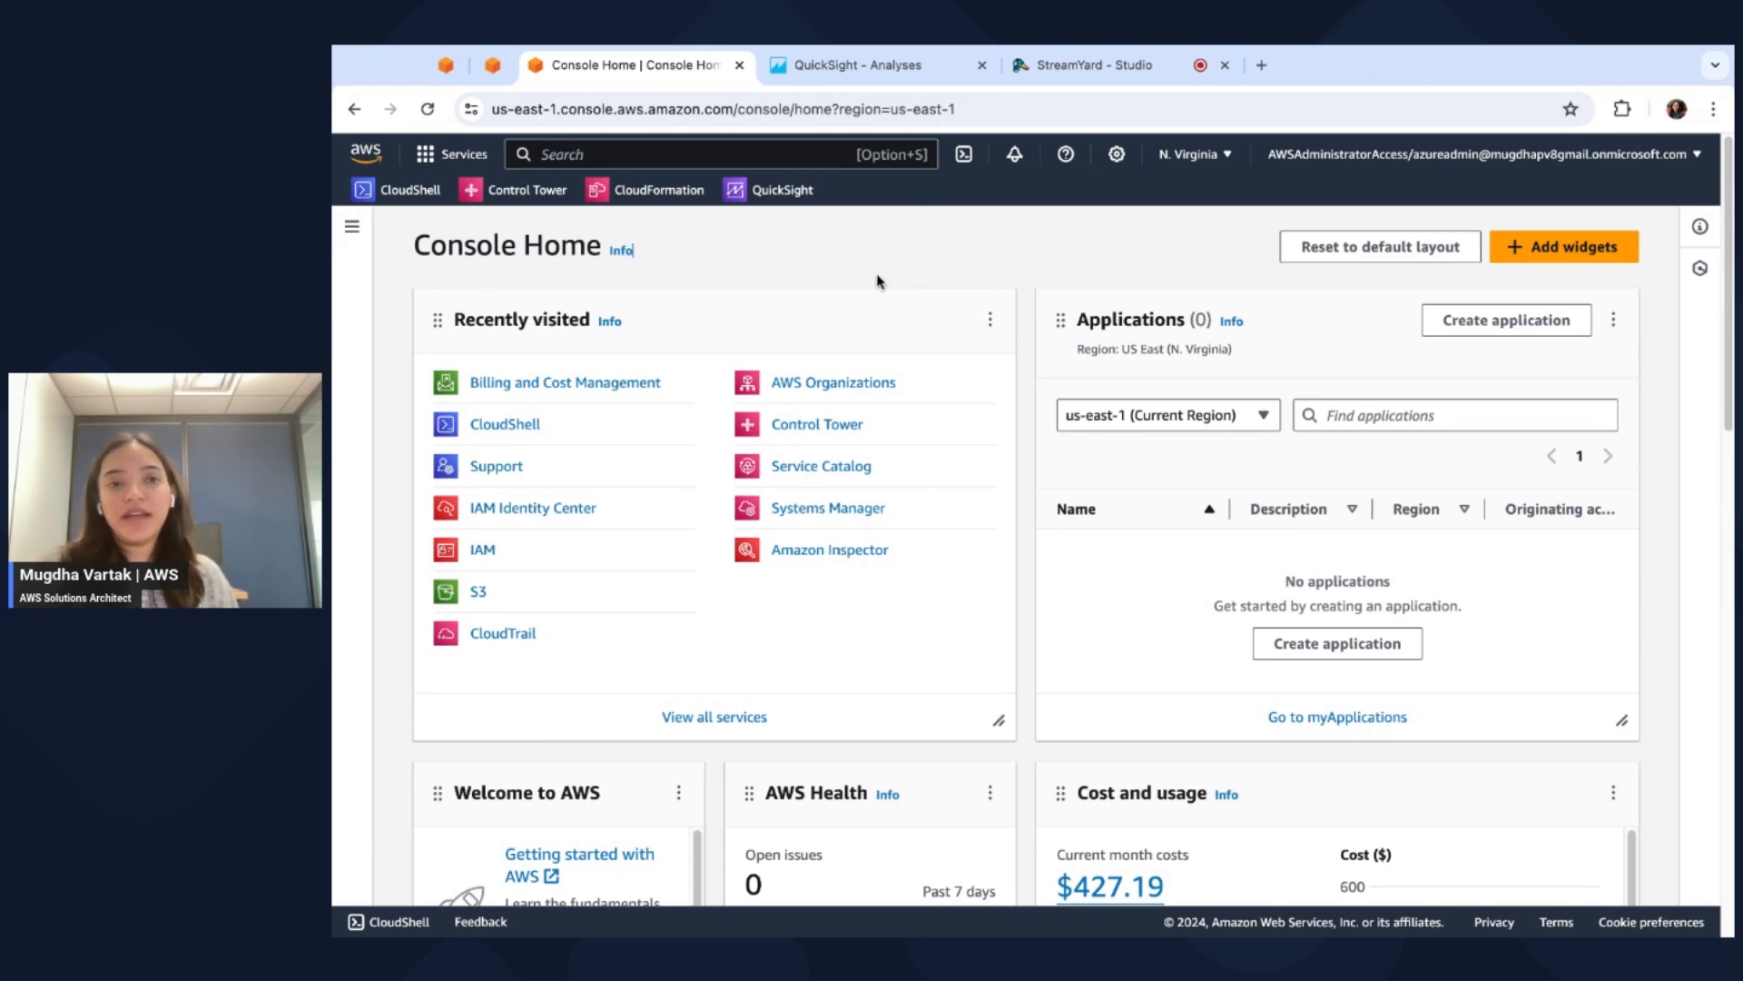
mouse_move(838, 282)
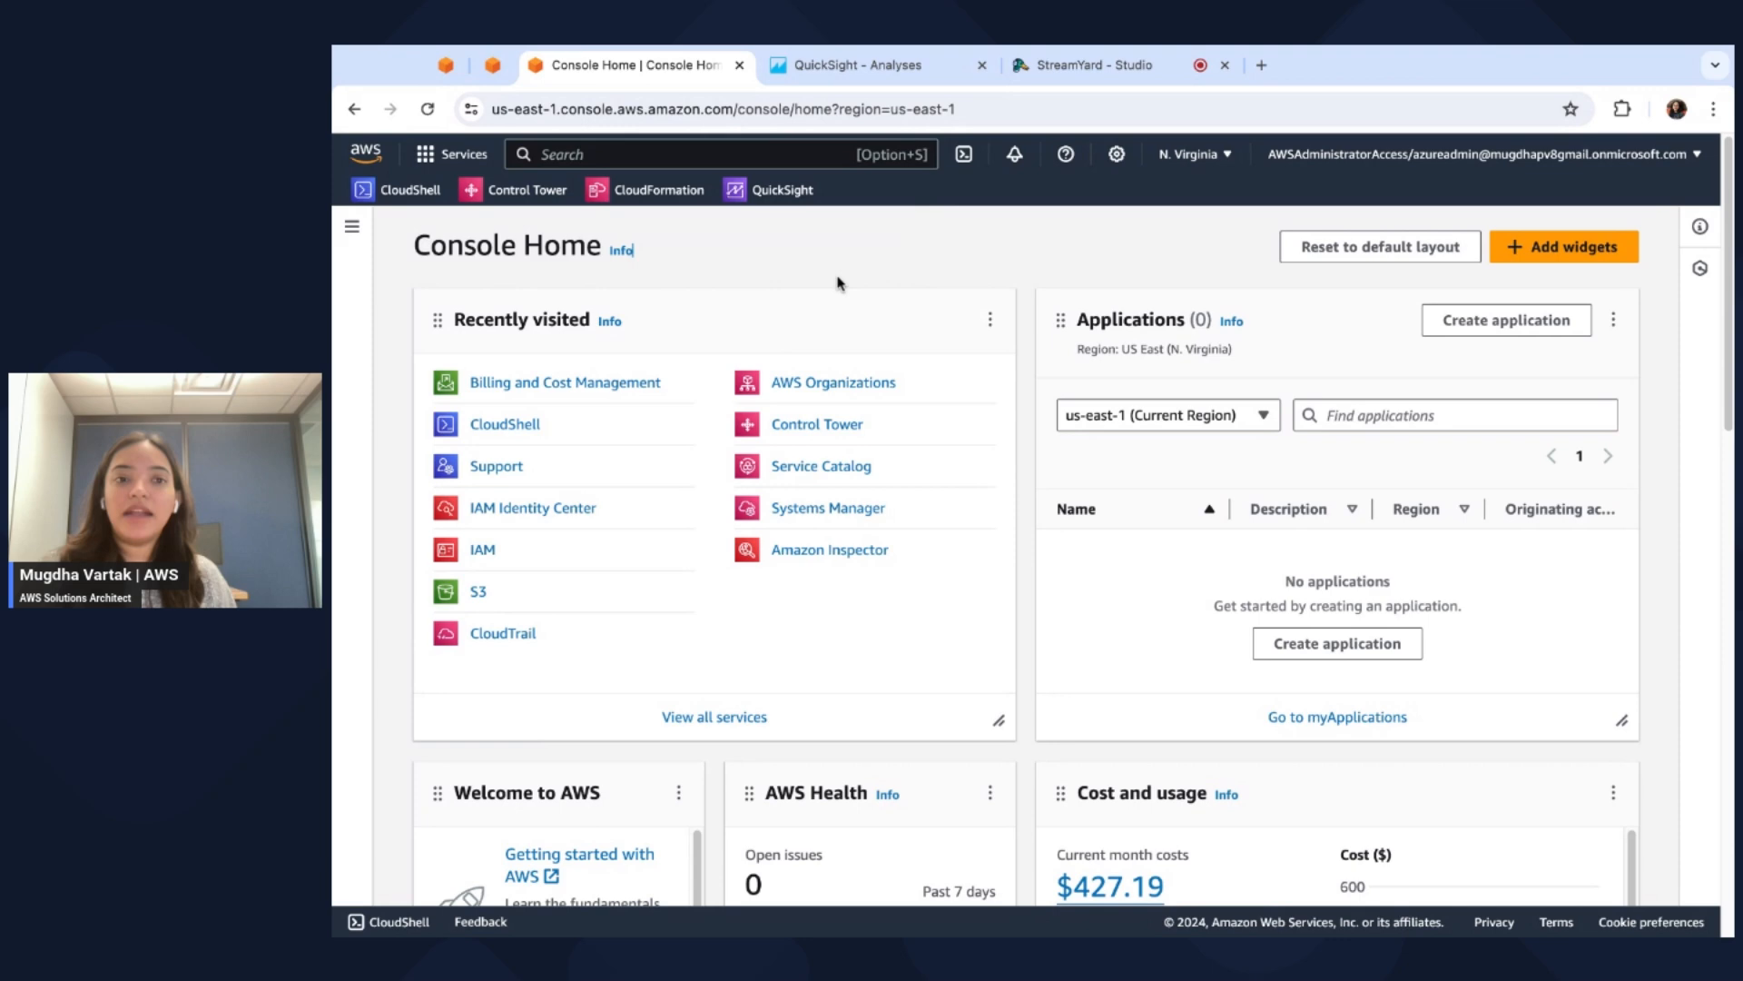
Search the console services for 'billing and Cost Management'.
click(717, 154)
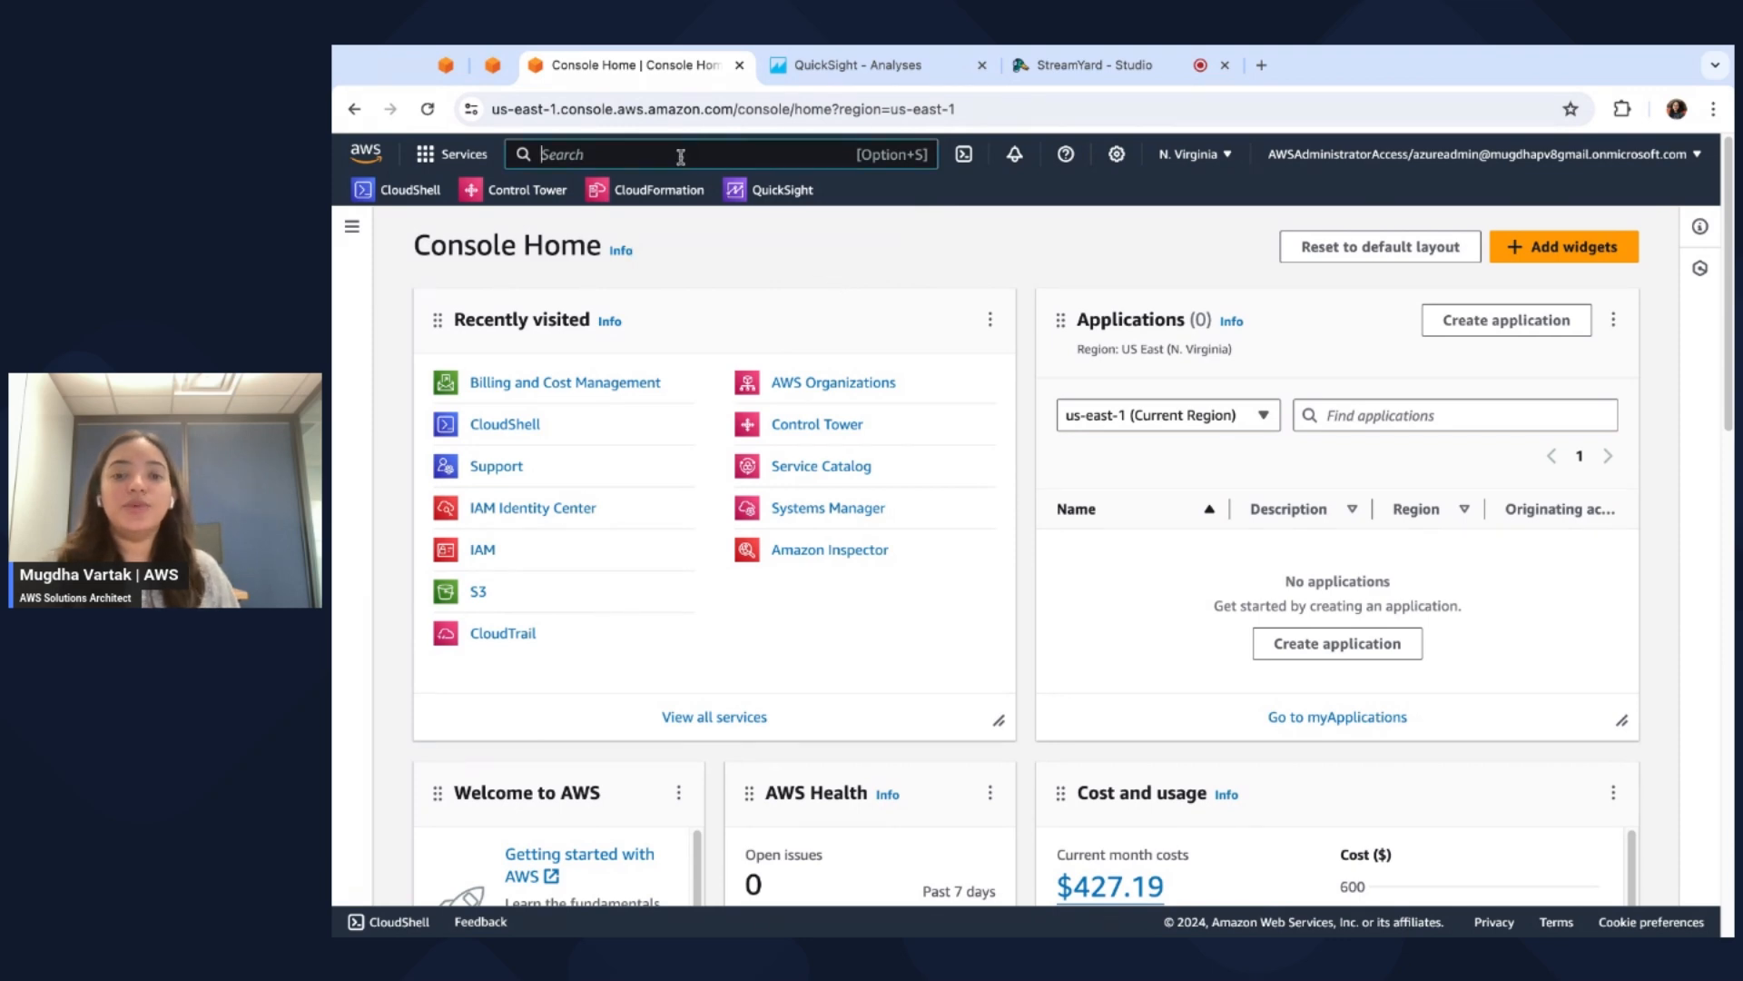
text(billing and Cost Management)
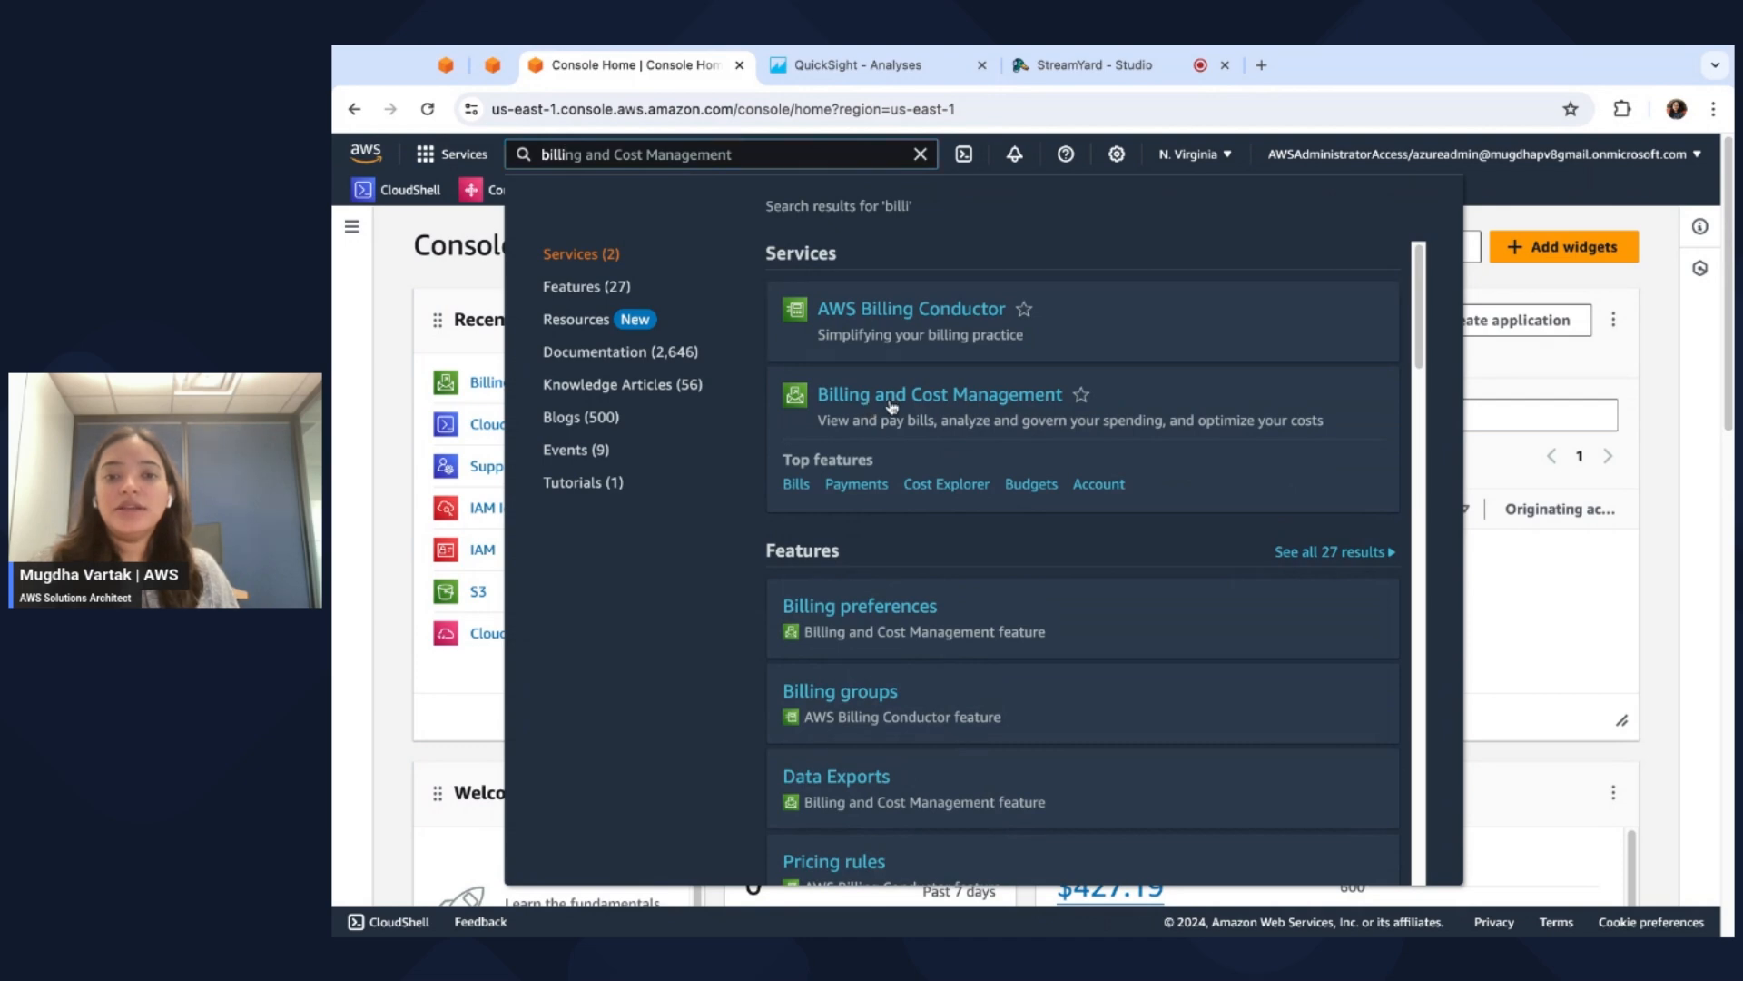
Go to Billing and Cost Management's Data Exports page and begin a new export.
click(938, 393)
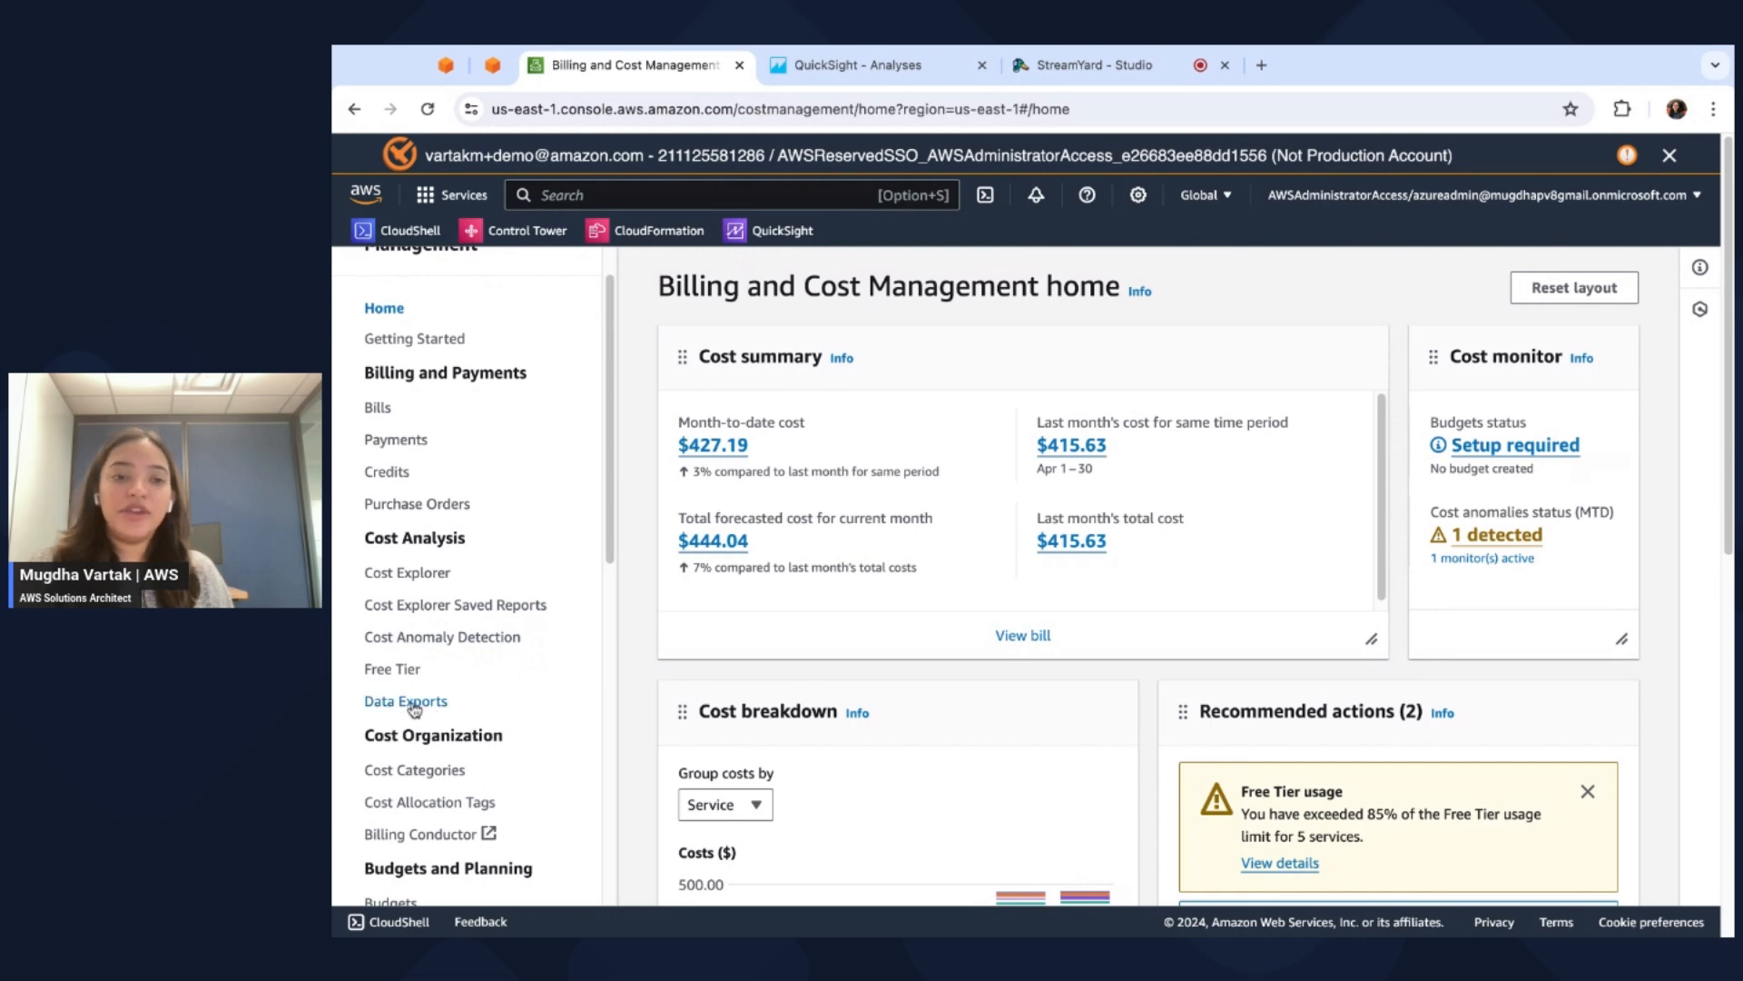
mouse_move(410, 709)
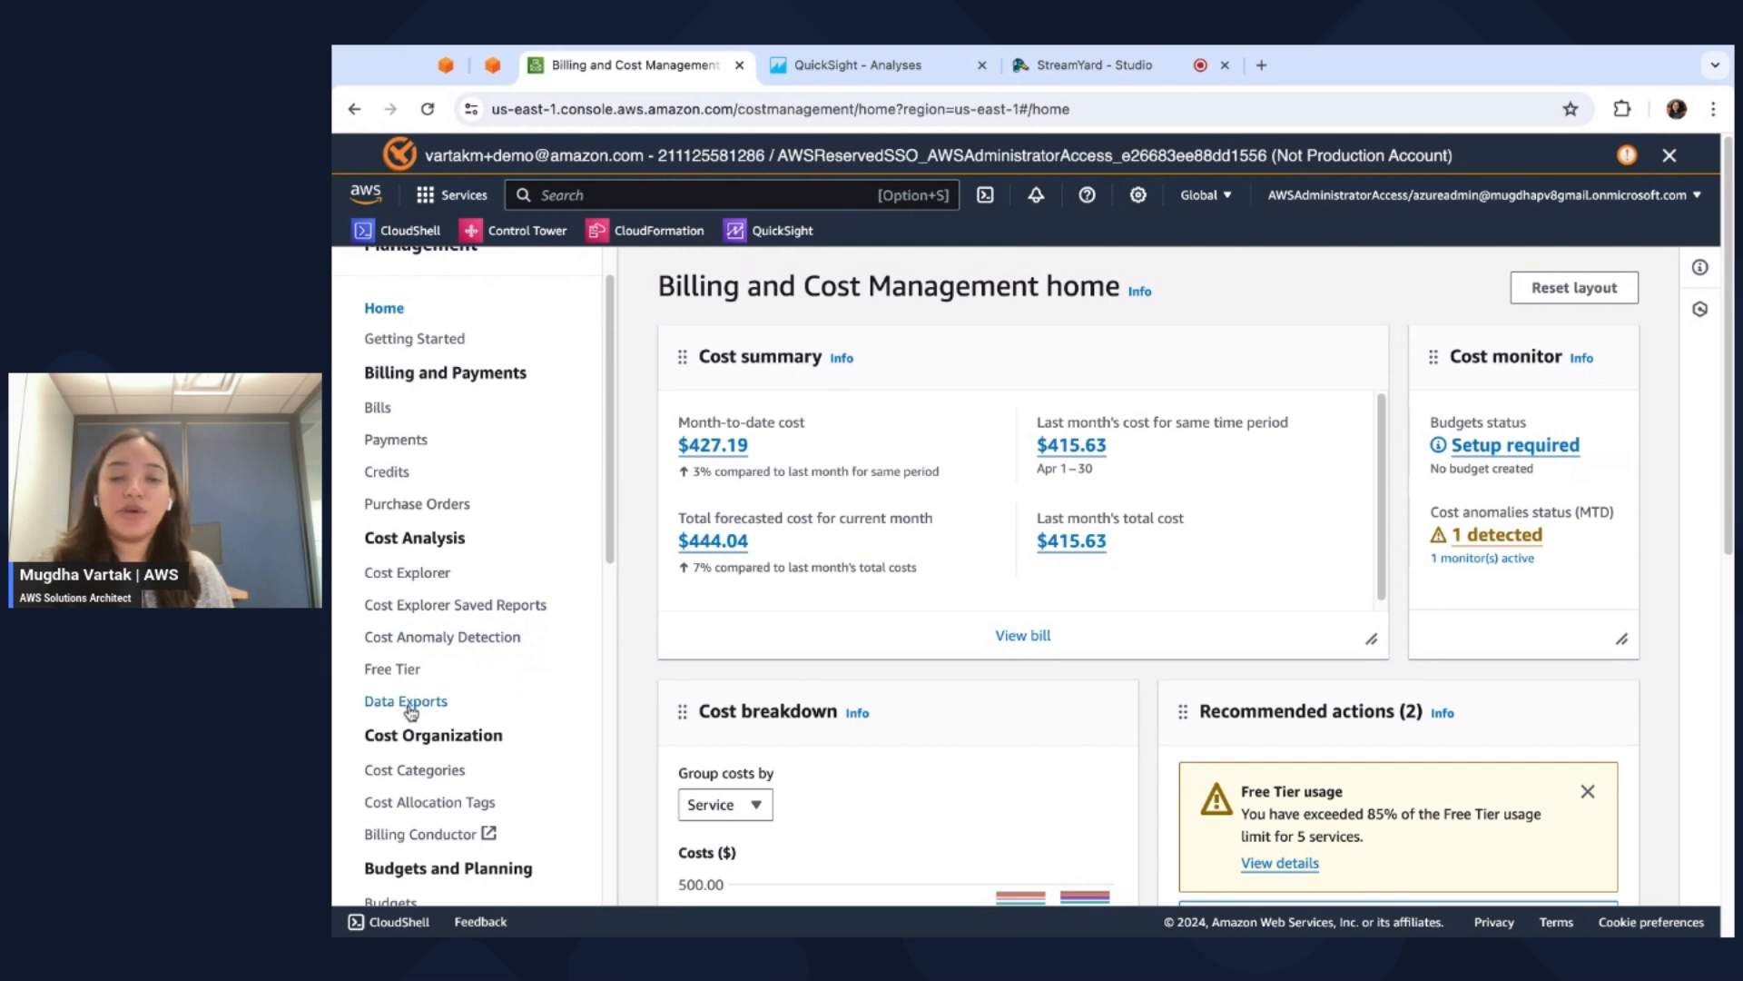
click(406, 700)
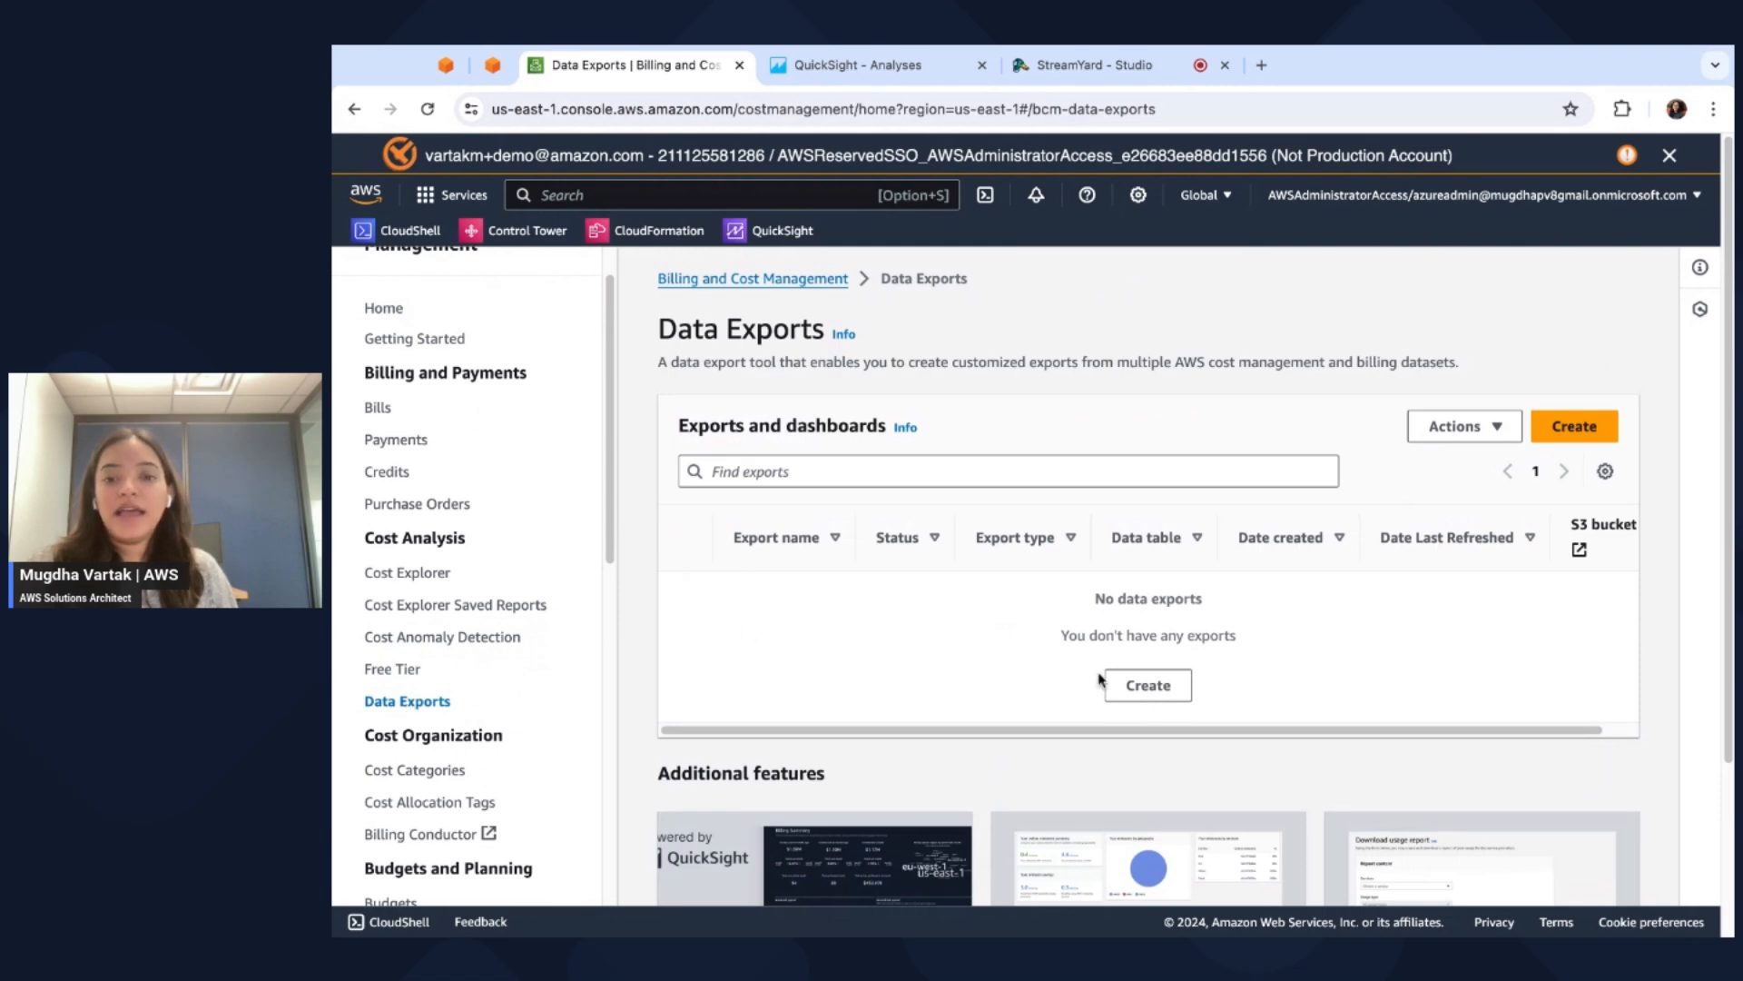
click(1146, 683)
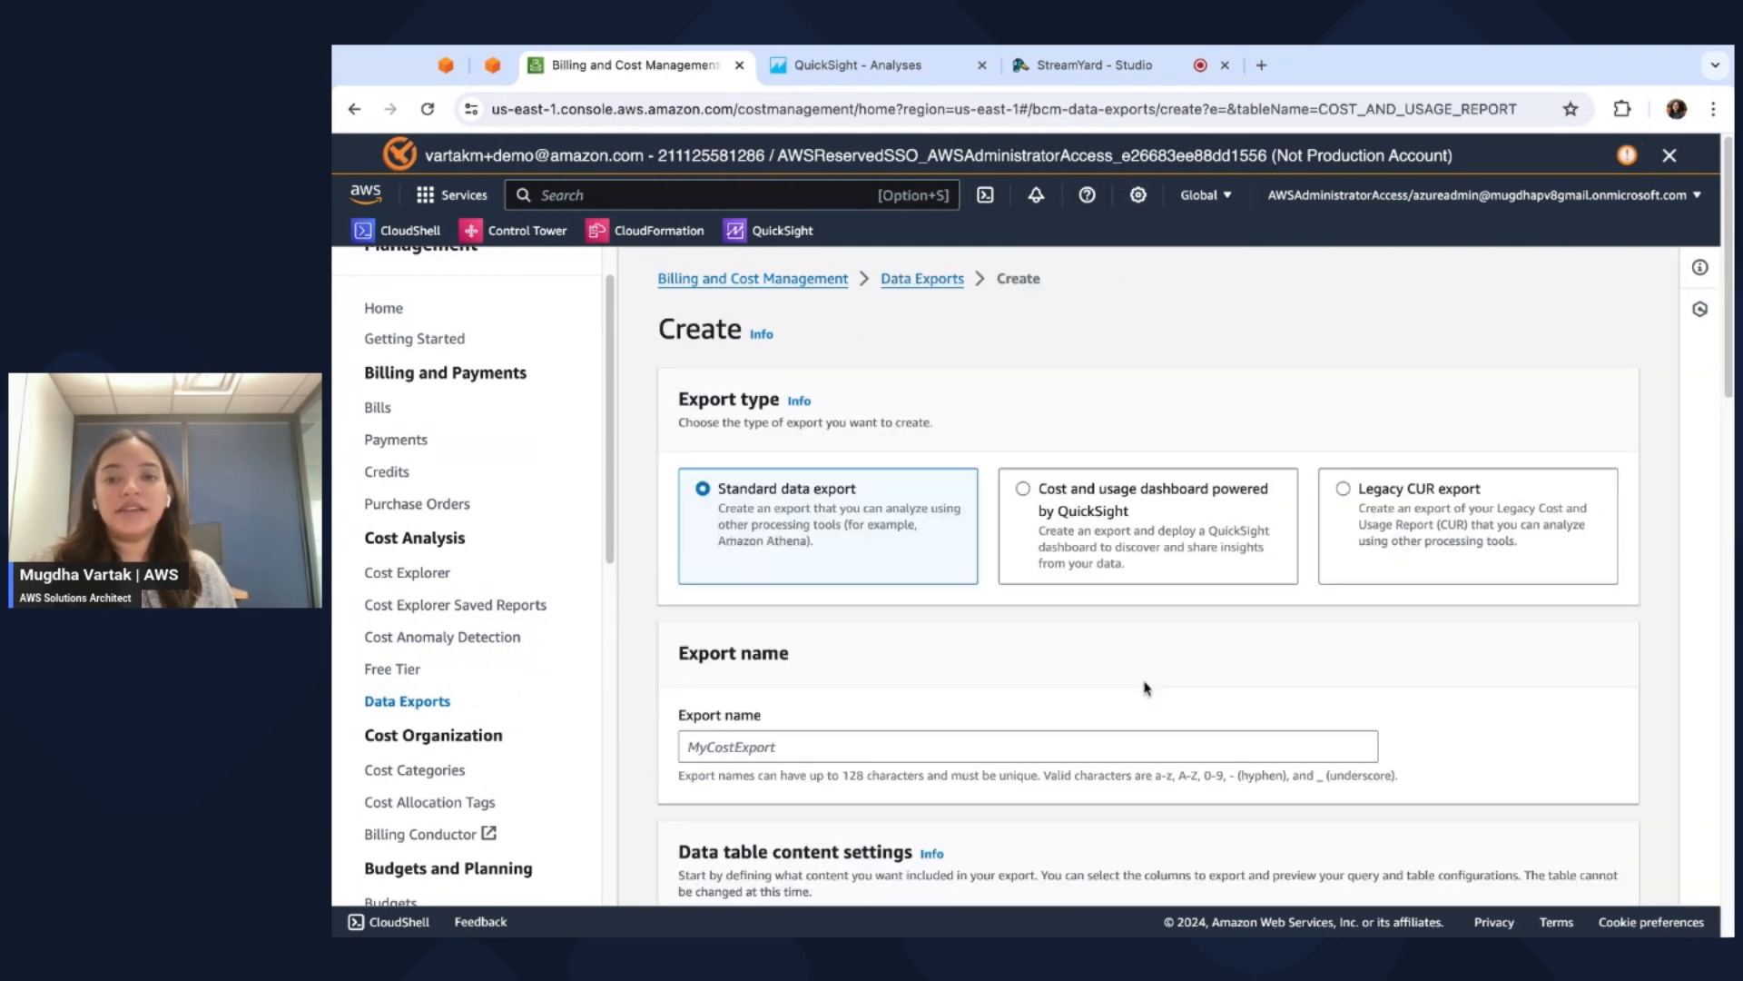
scroll(down, 3)
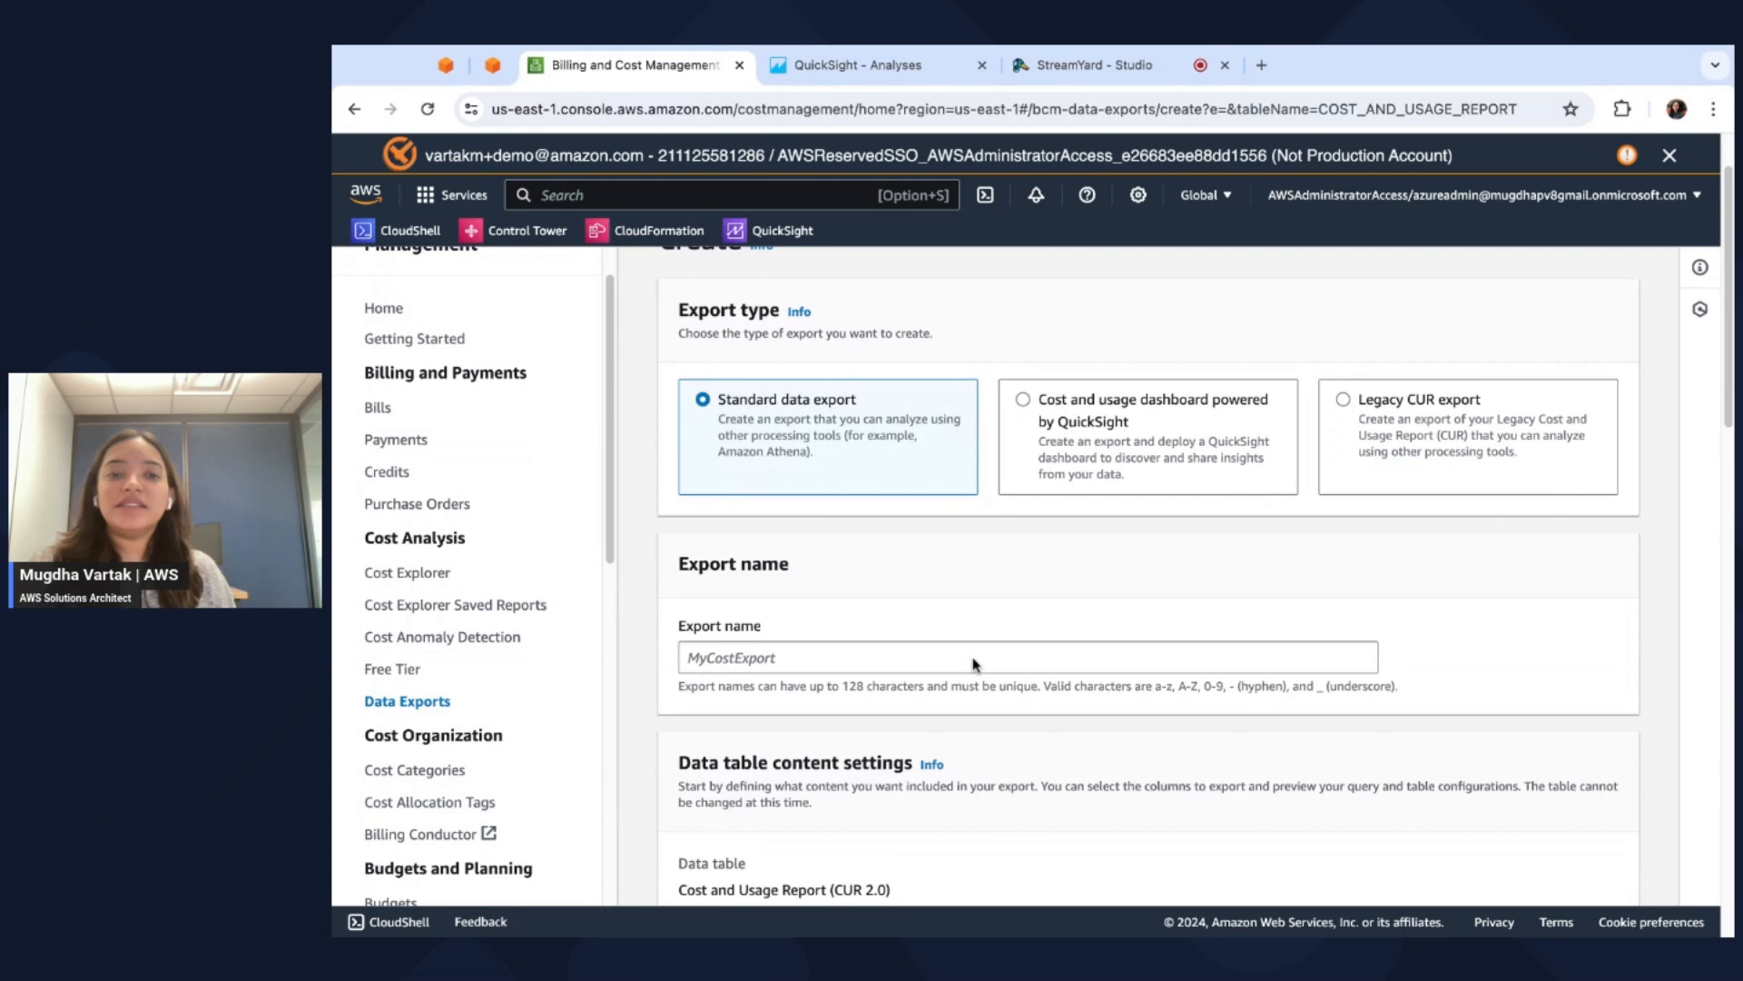
mouse_move(883, 583)
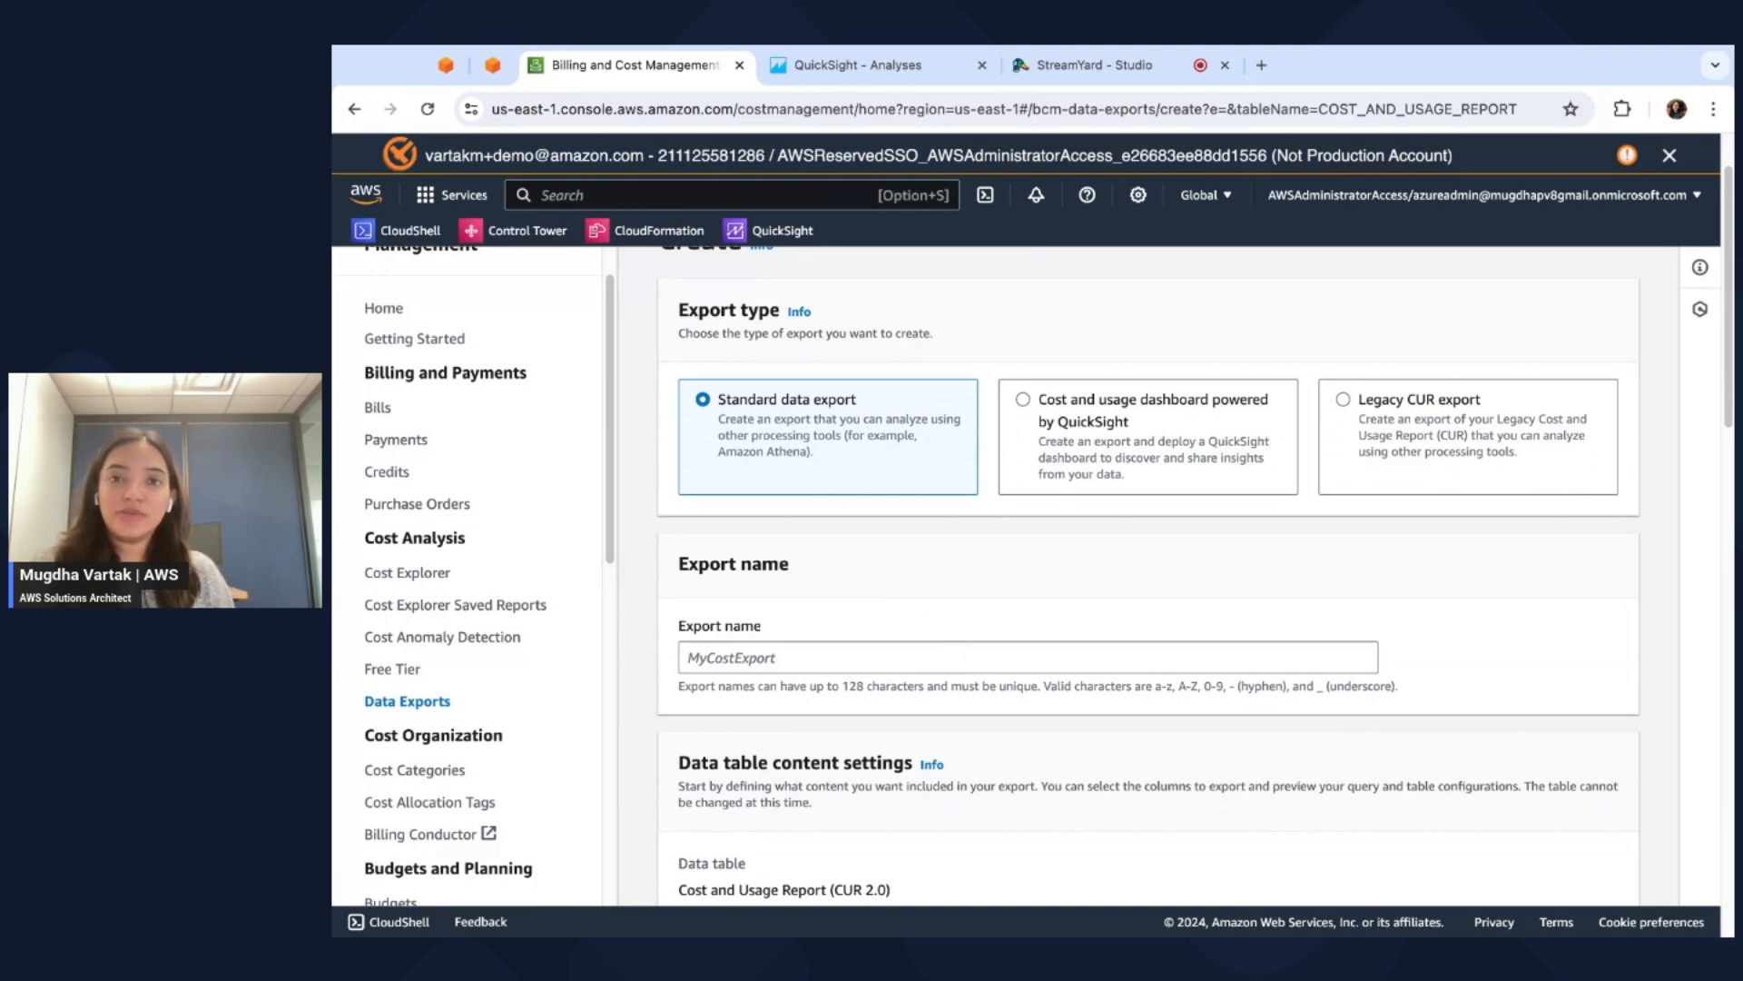
mouse_move(1054, 484)
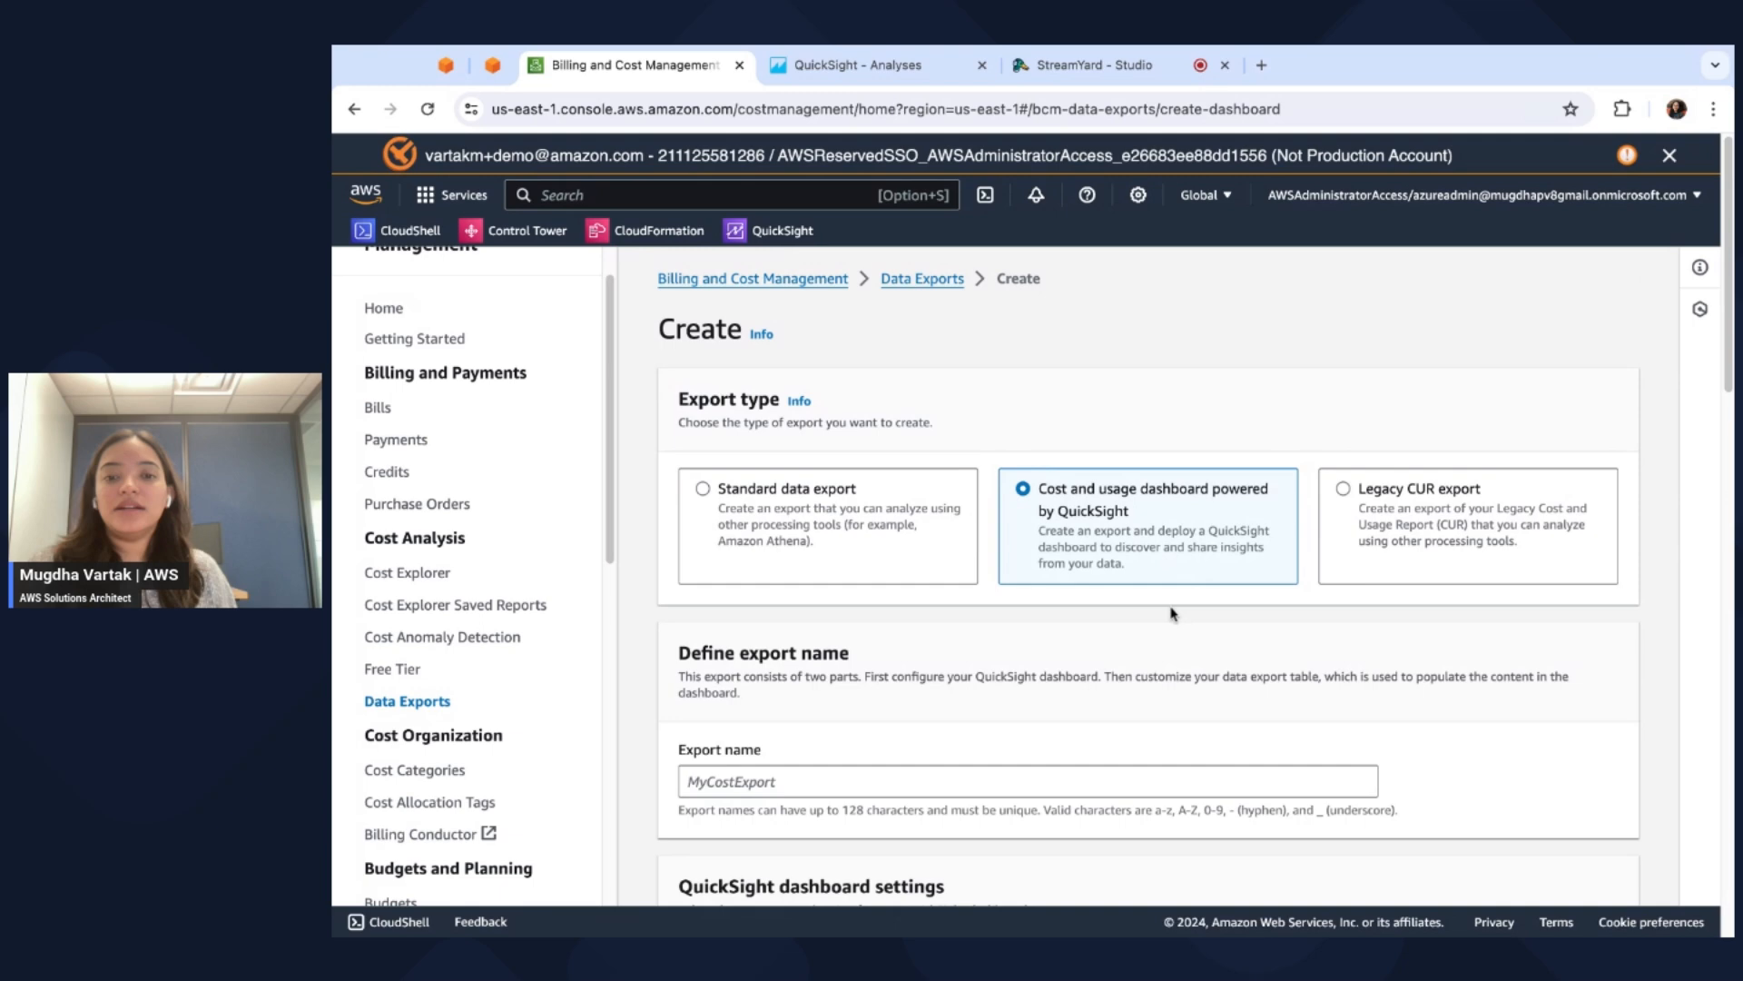
Name the export CURQuicksightExport and review its default namespace and us-east-1 dashboard settings.
scroll(down, 3)
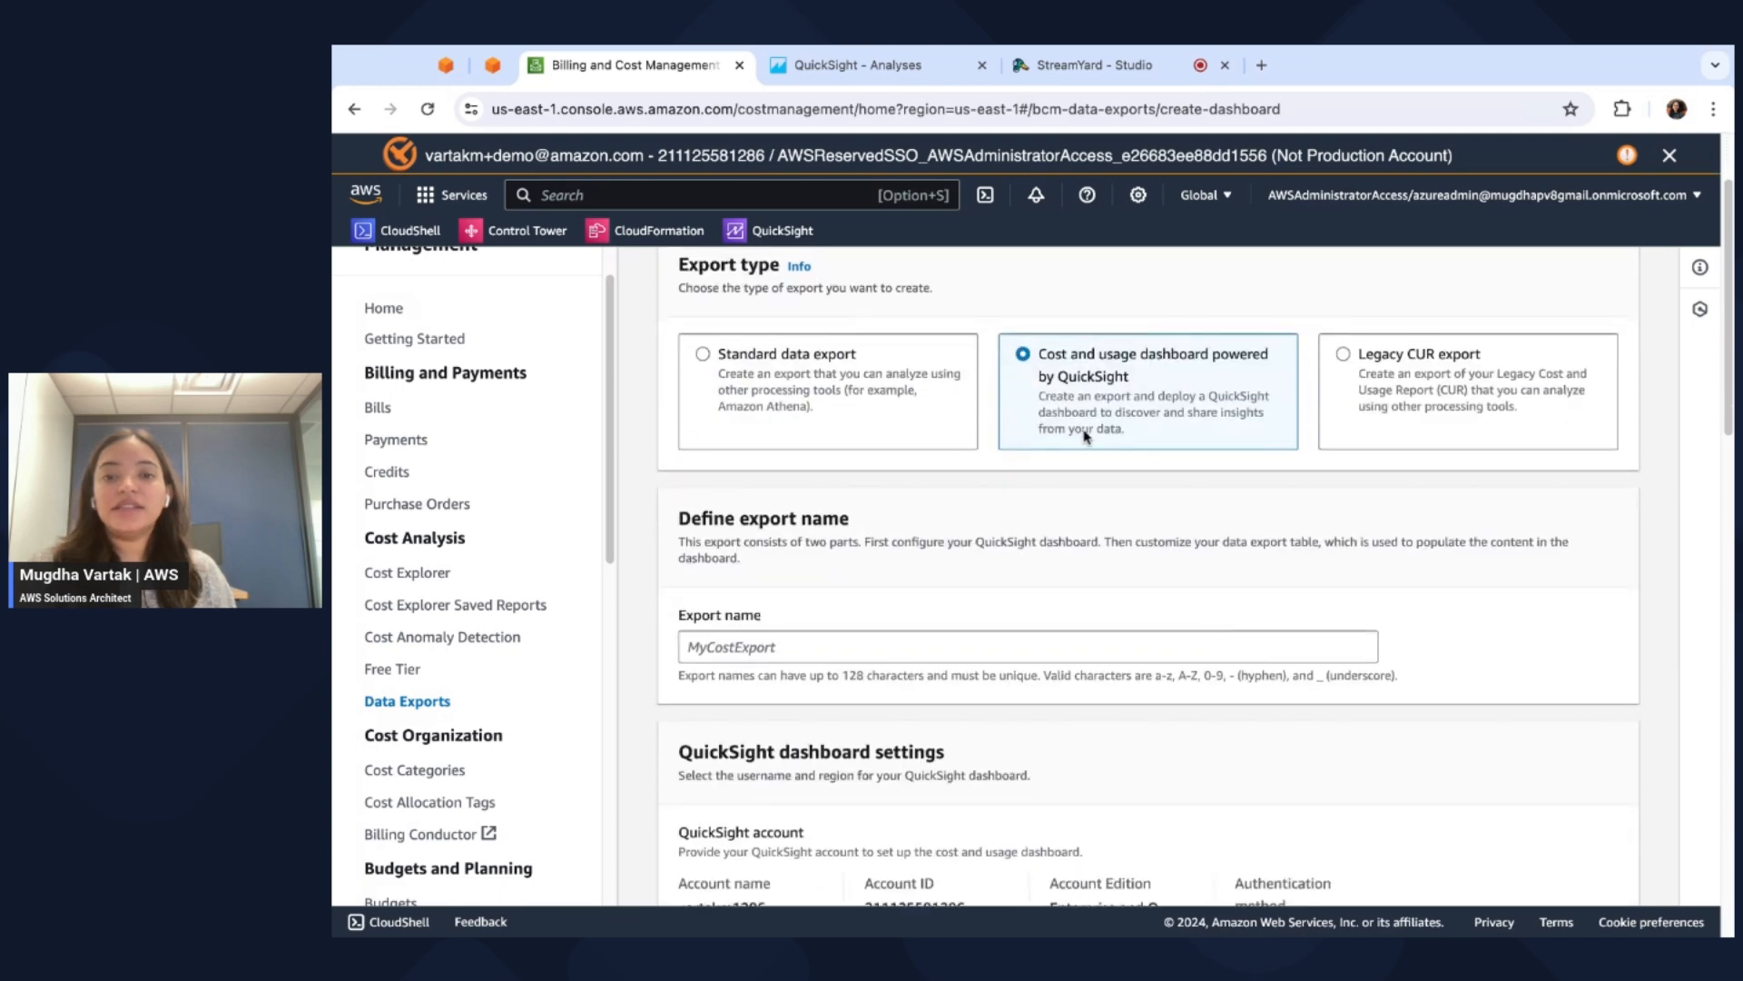
click(1025, 645)
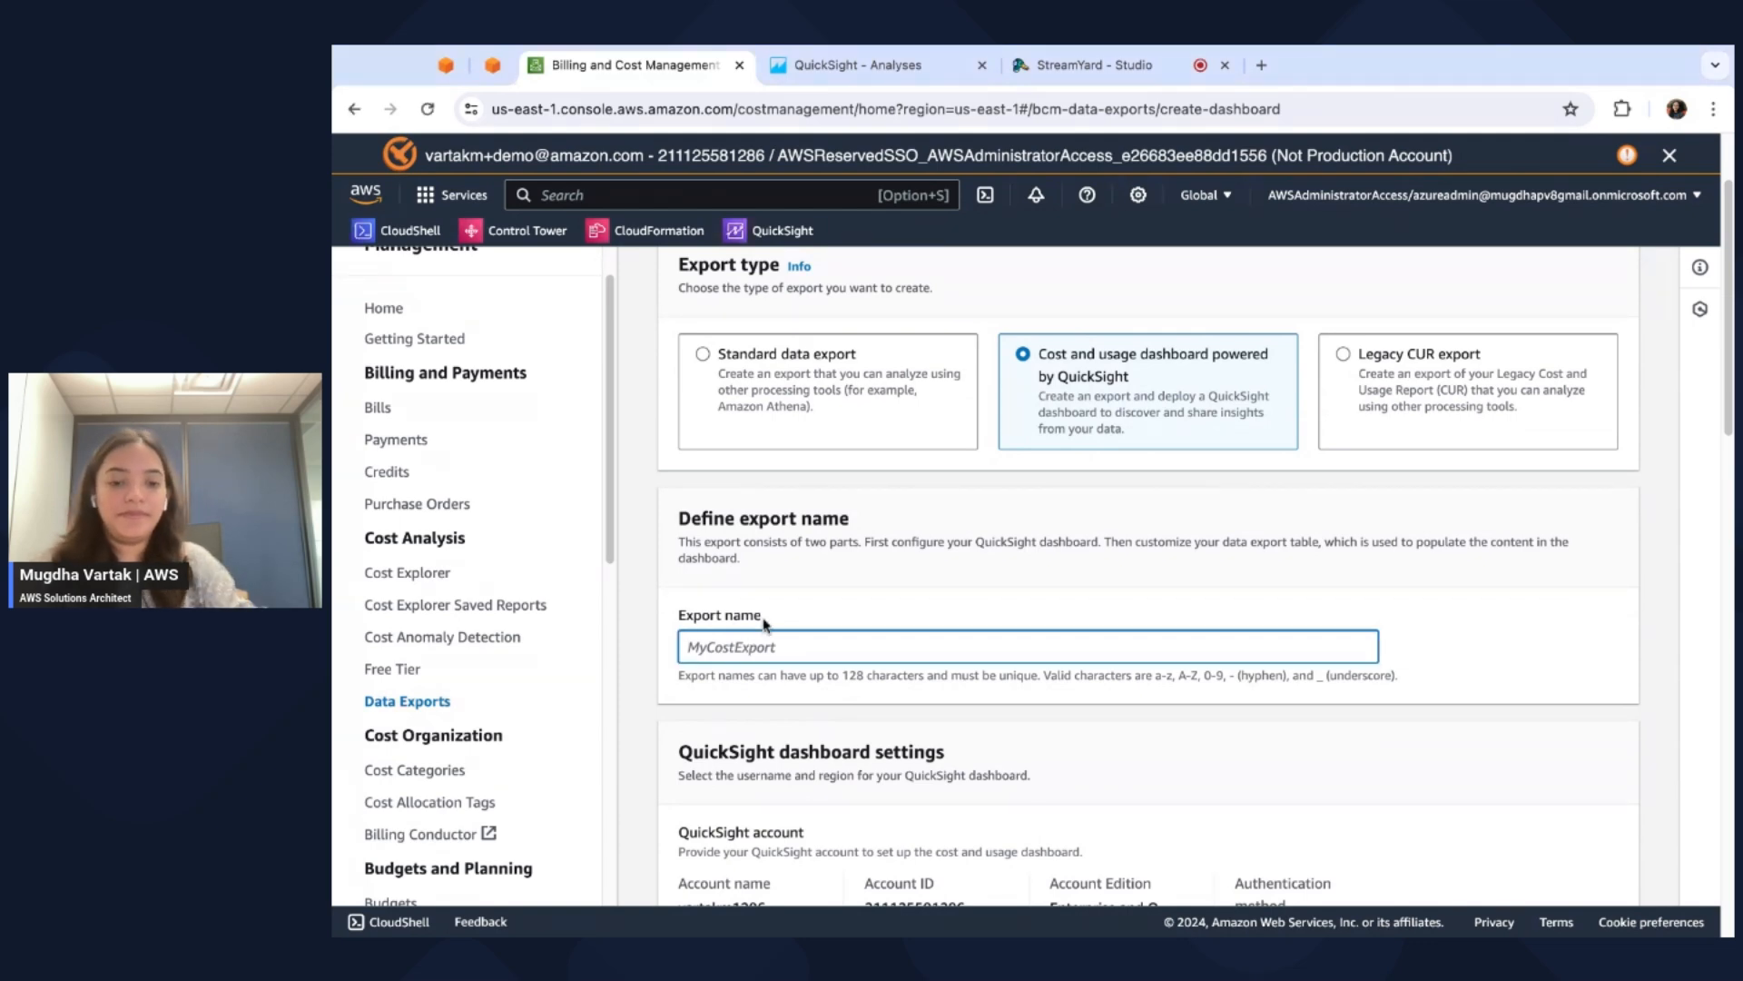
text(CURQuicksightExport)
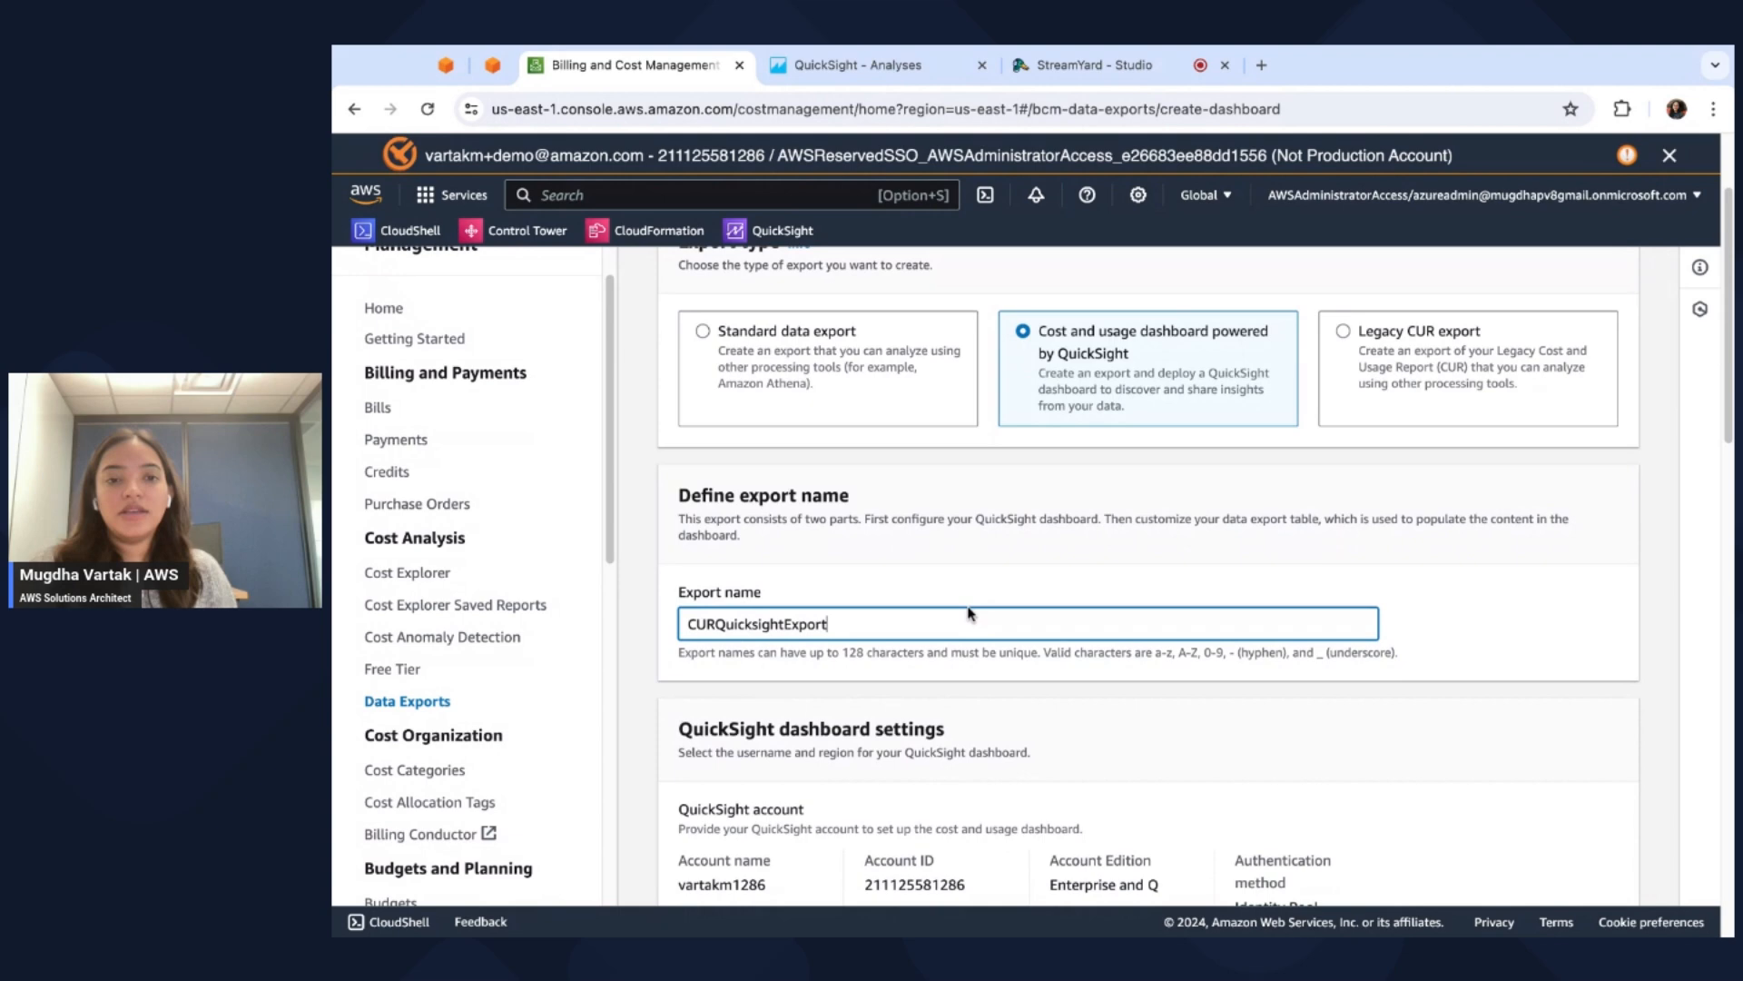
scroll(down, 3)
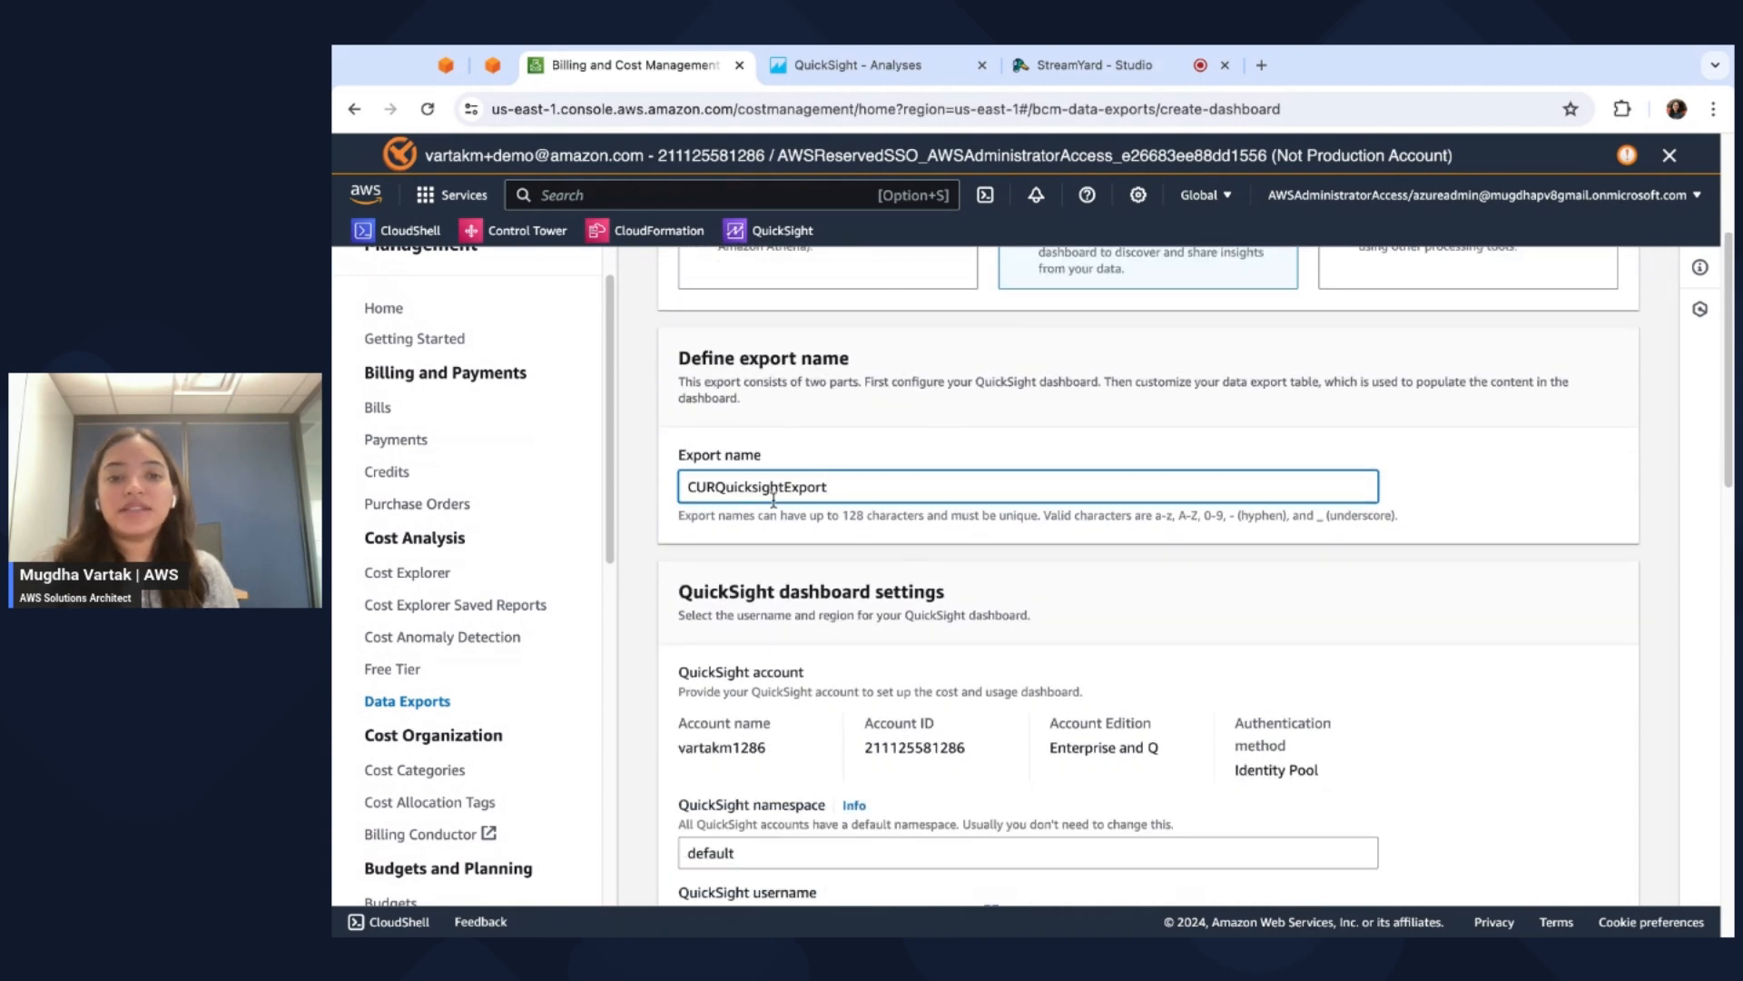
scroll(down, 3)
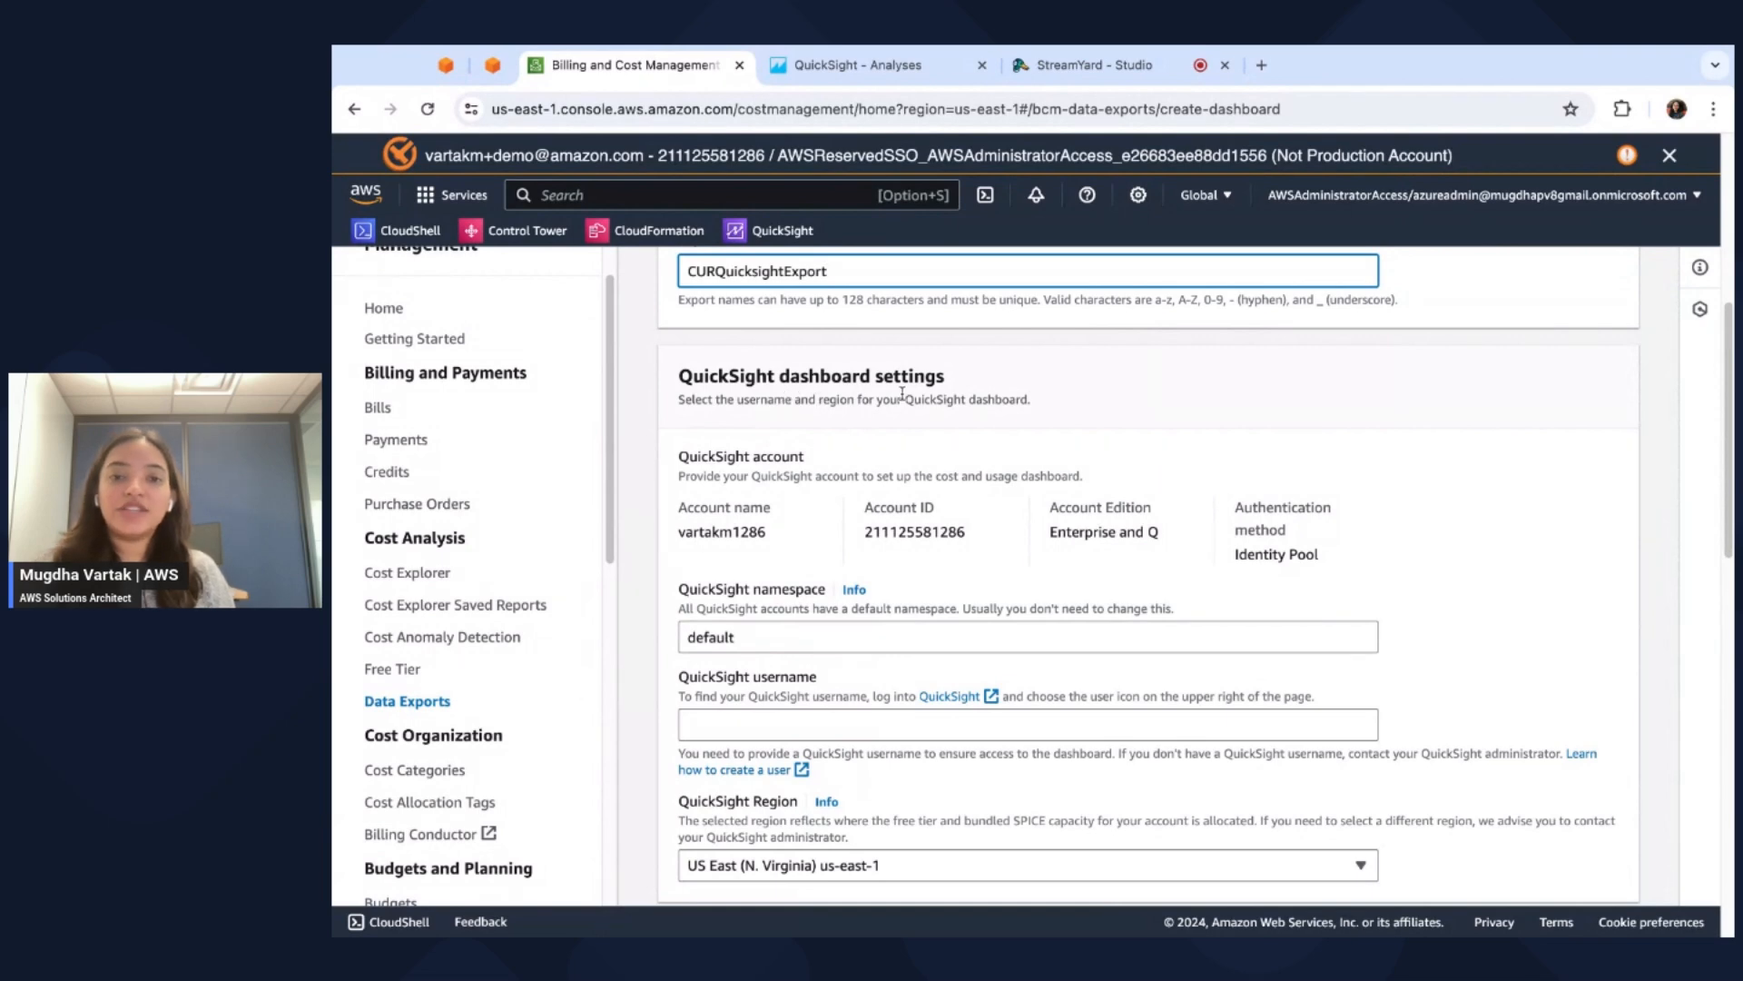
mouse_move(1043, 420)
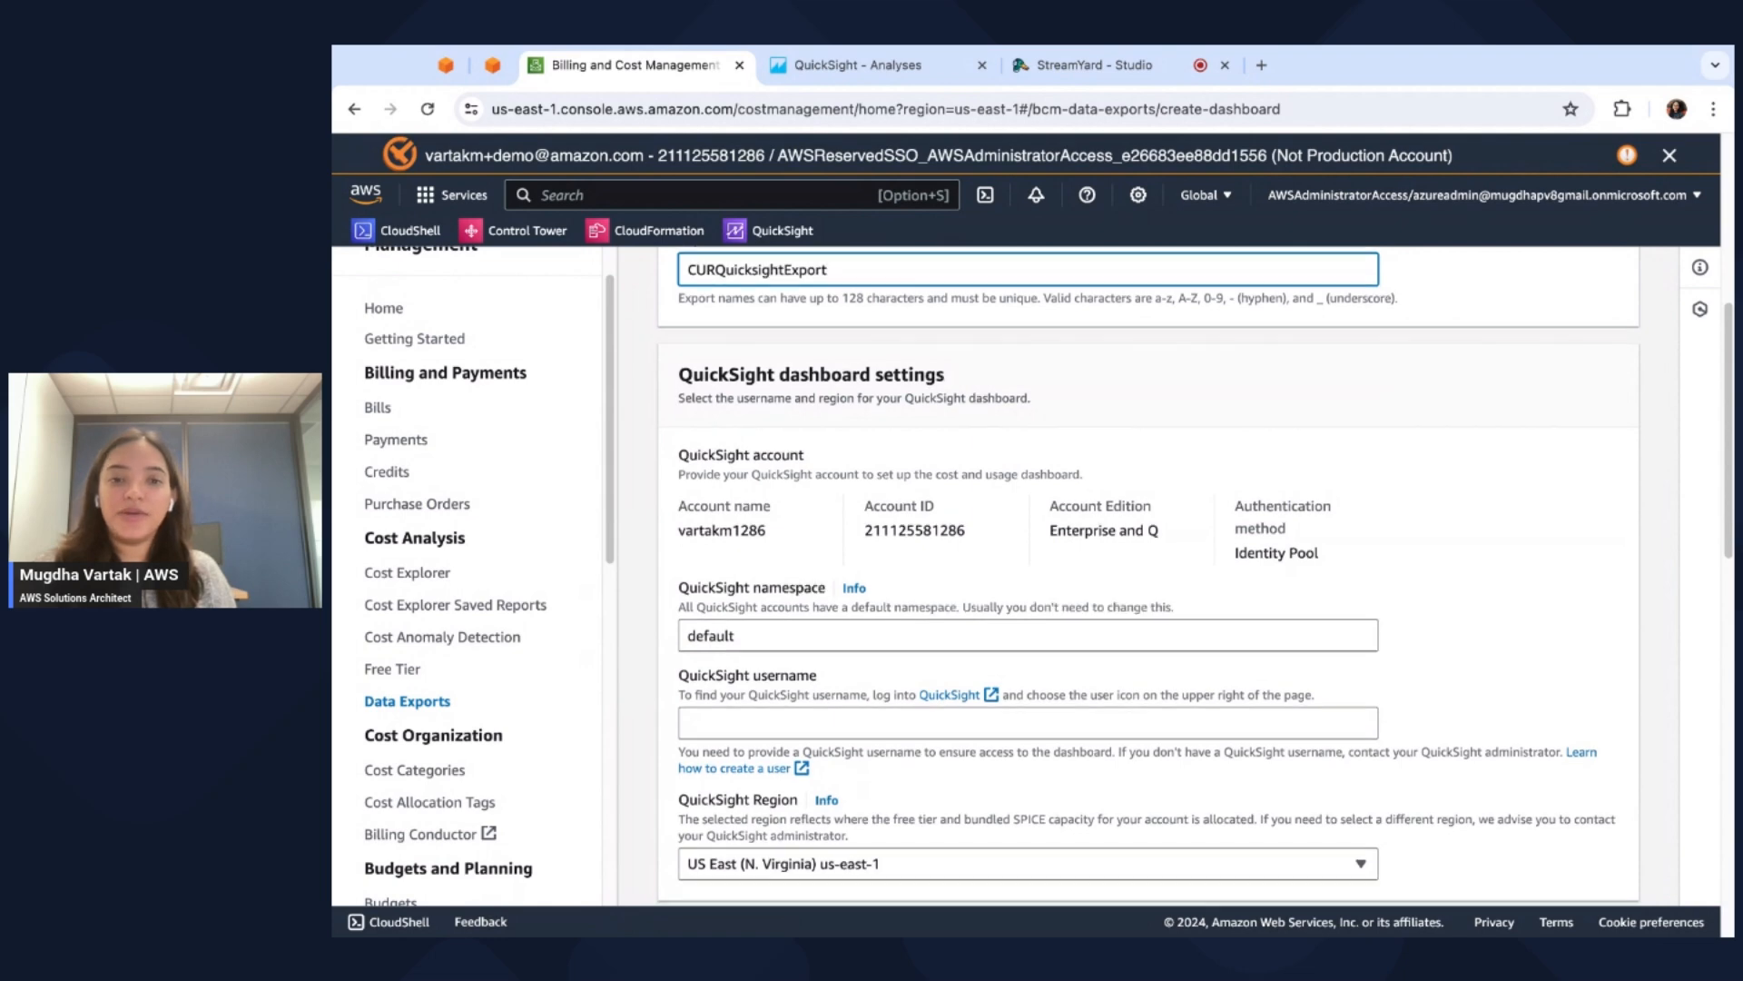
scroll(down, 3)
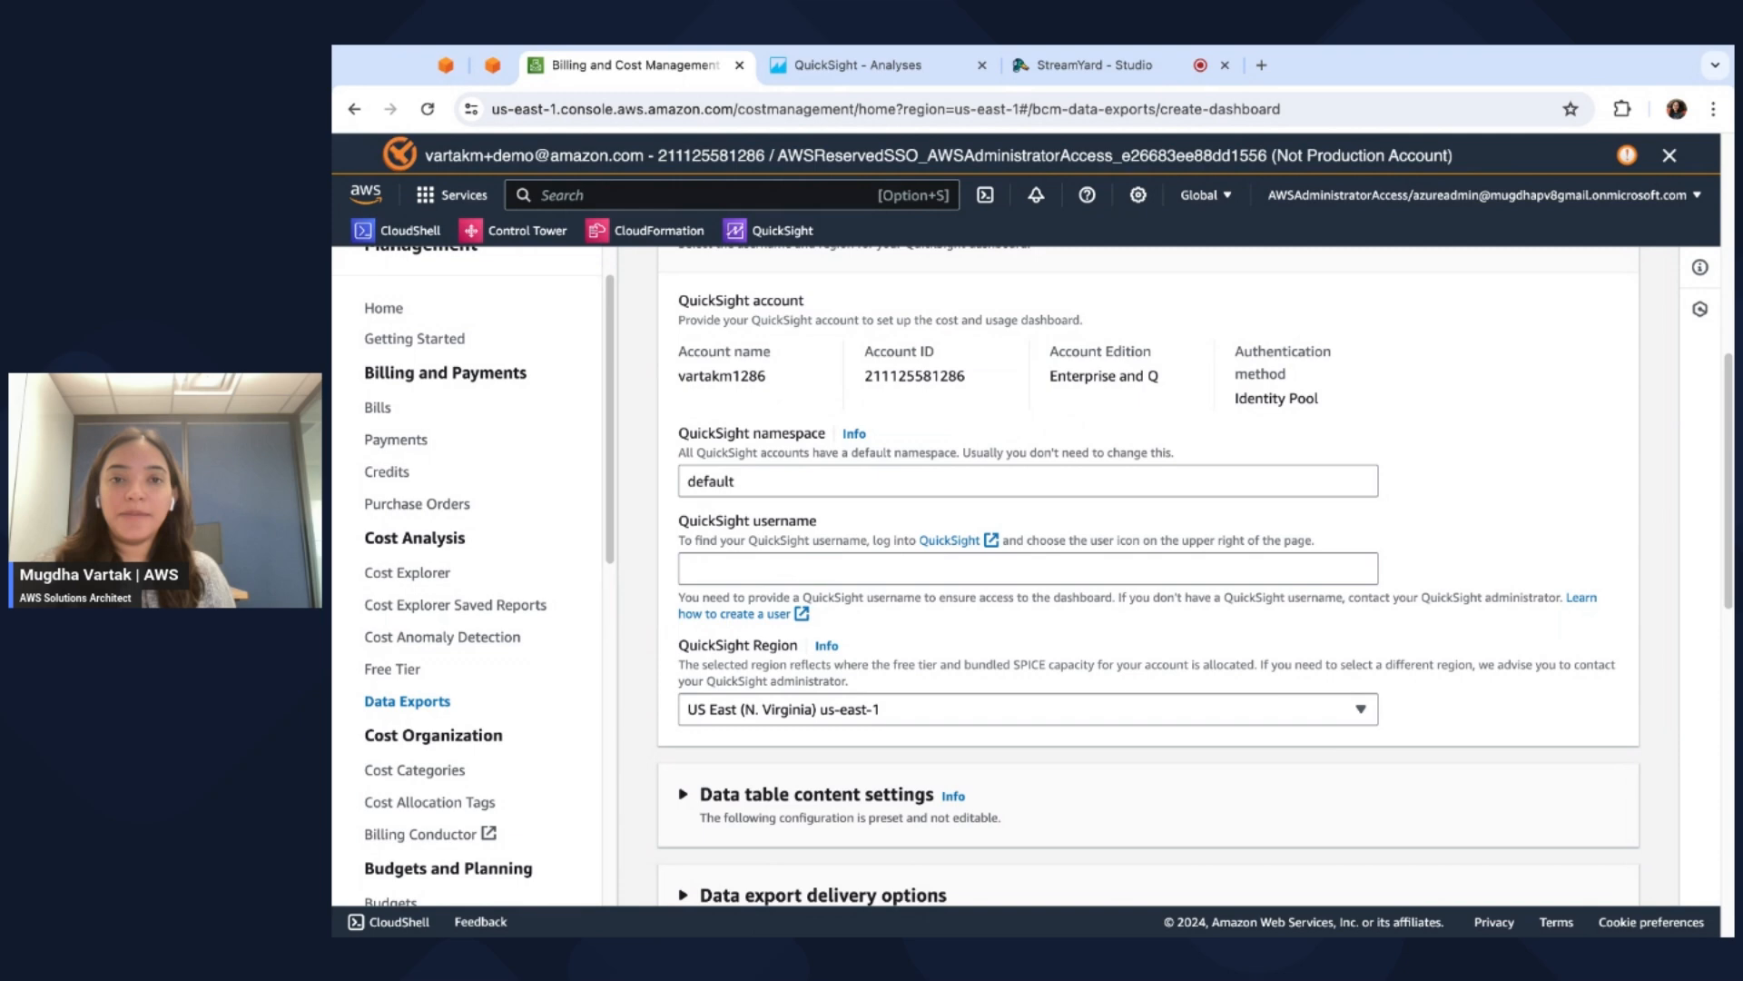
mouse_move(876, 143)
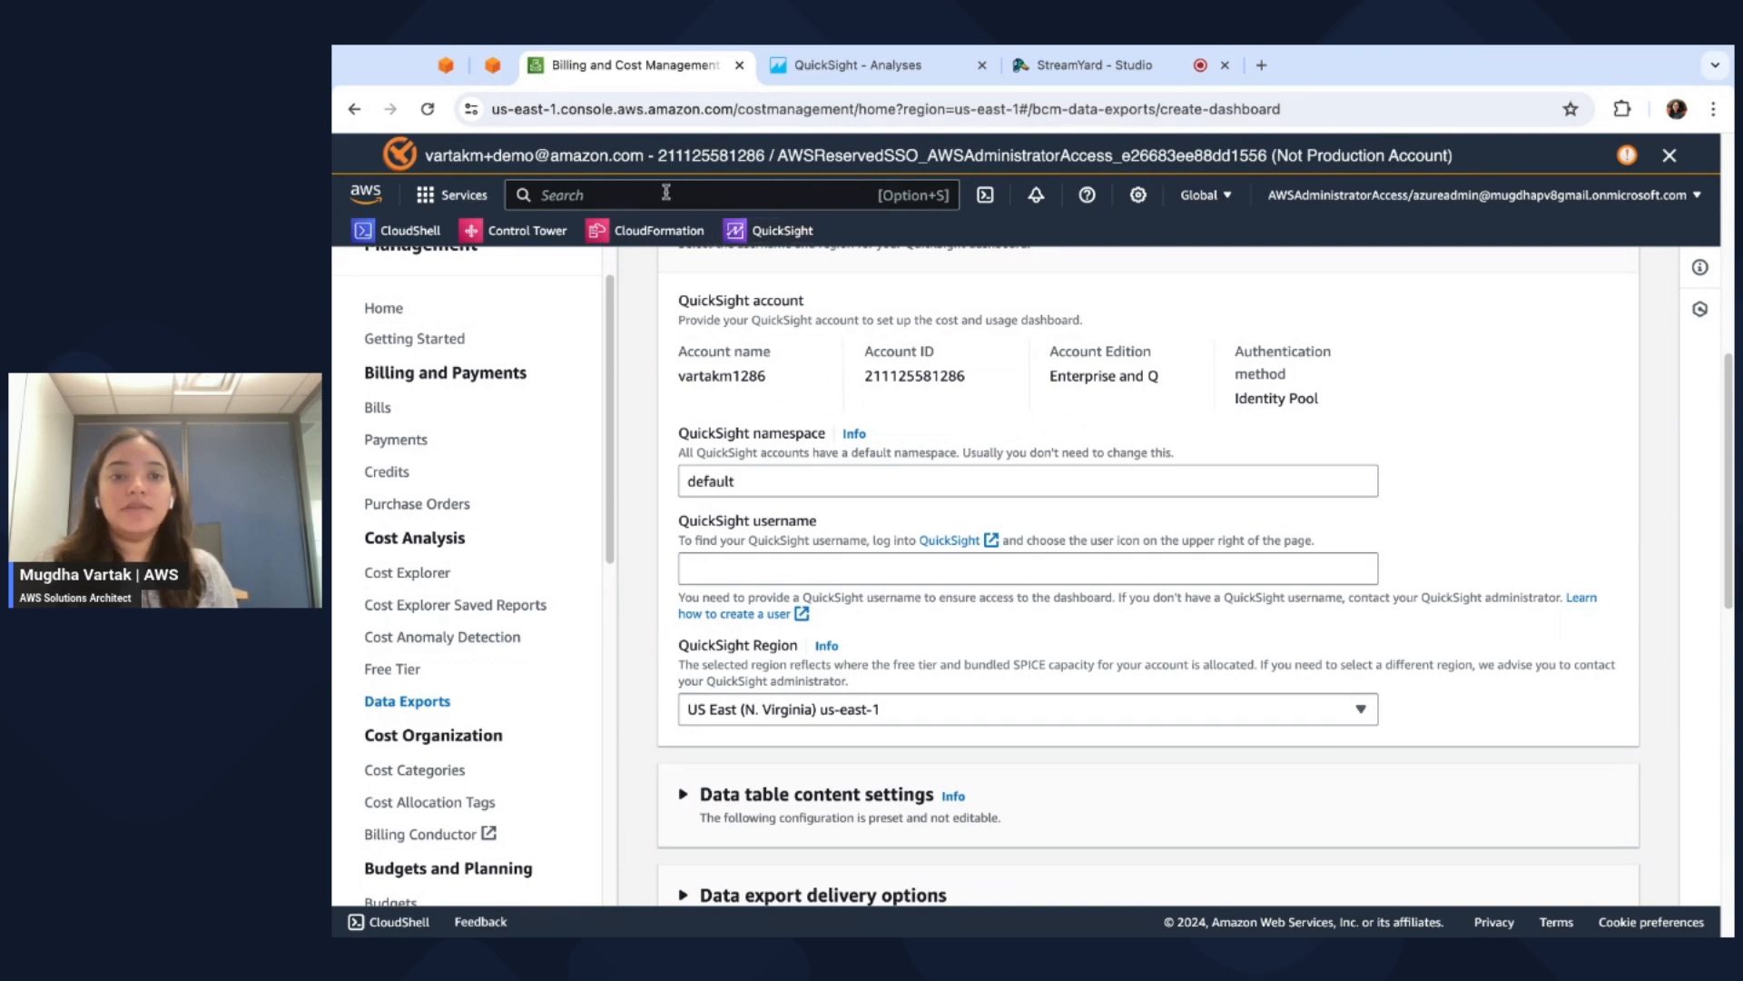
Search services for 'qui' and open QuickSight in a separate tab.
text(quick)
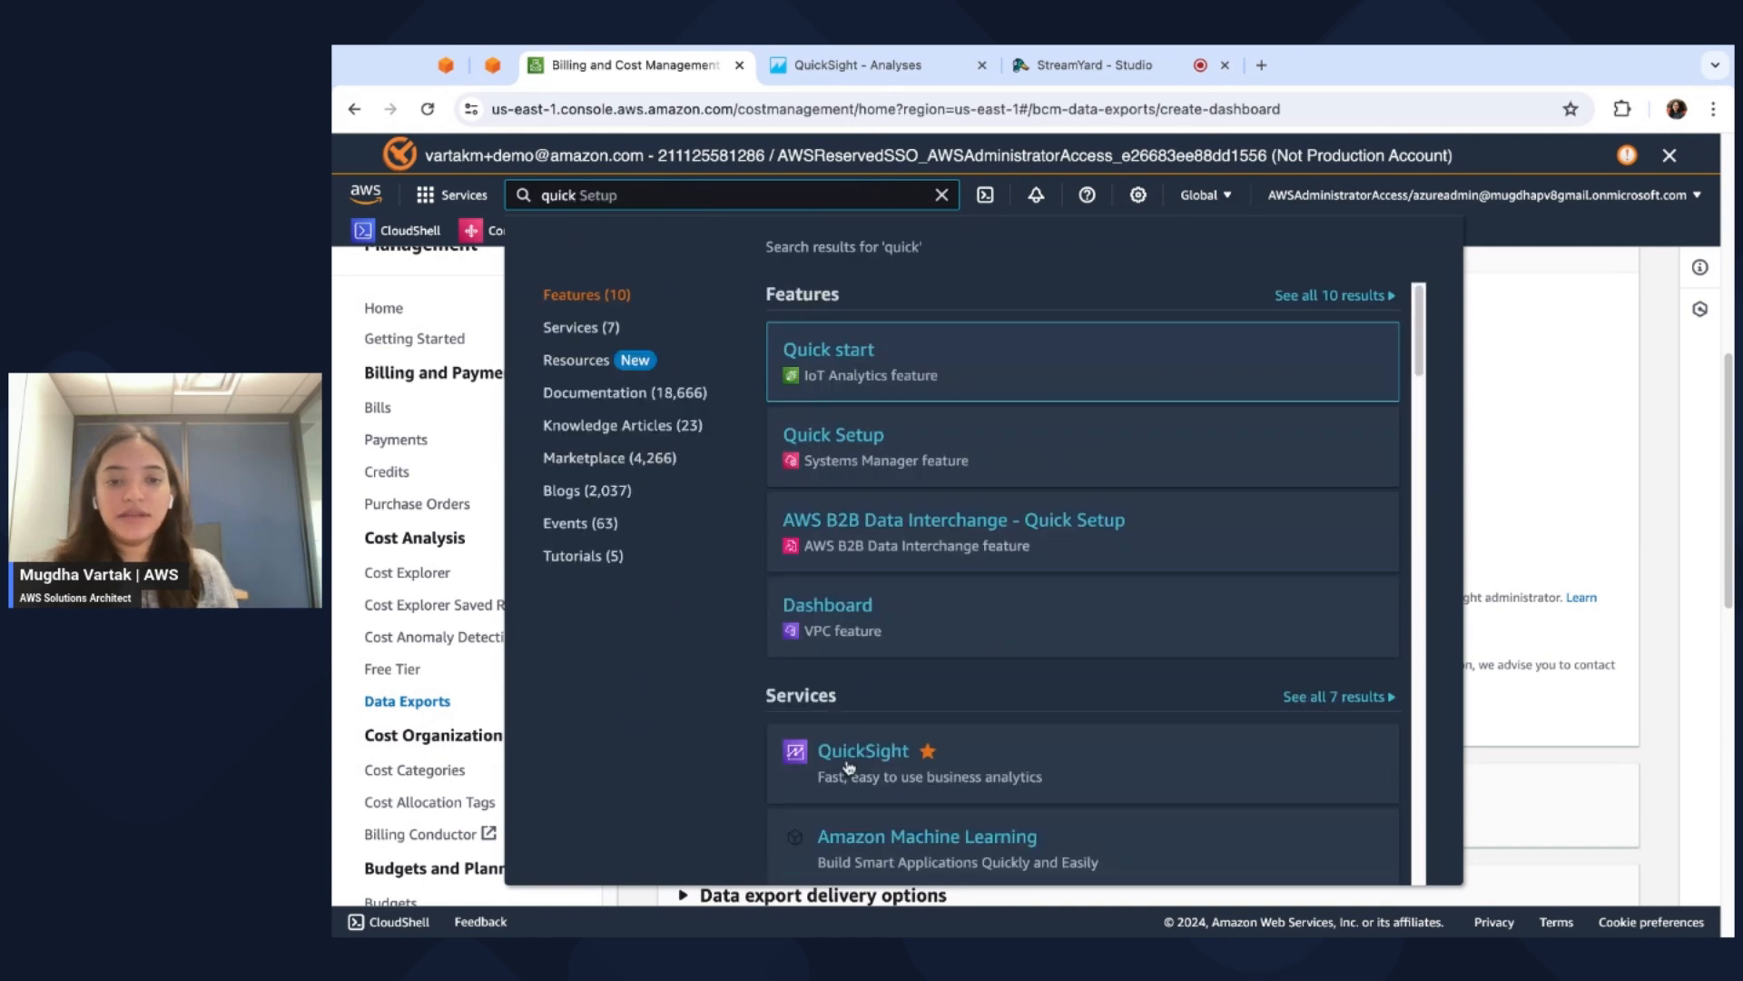
click(860, 751)
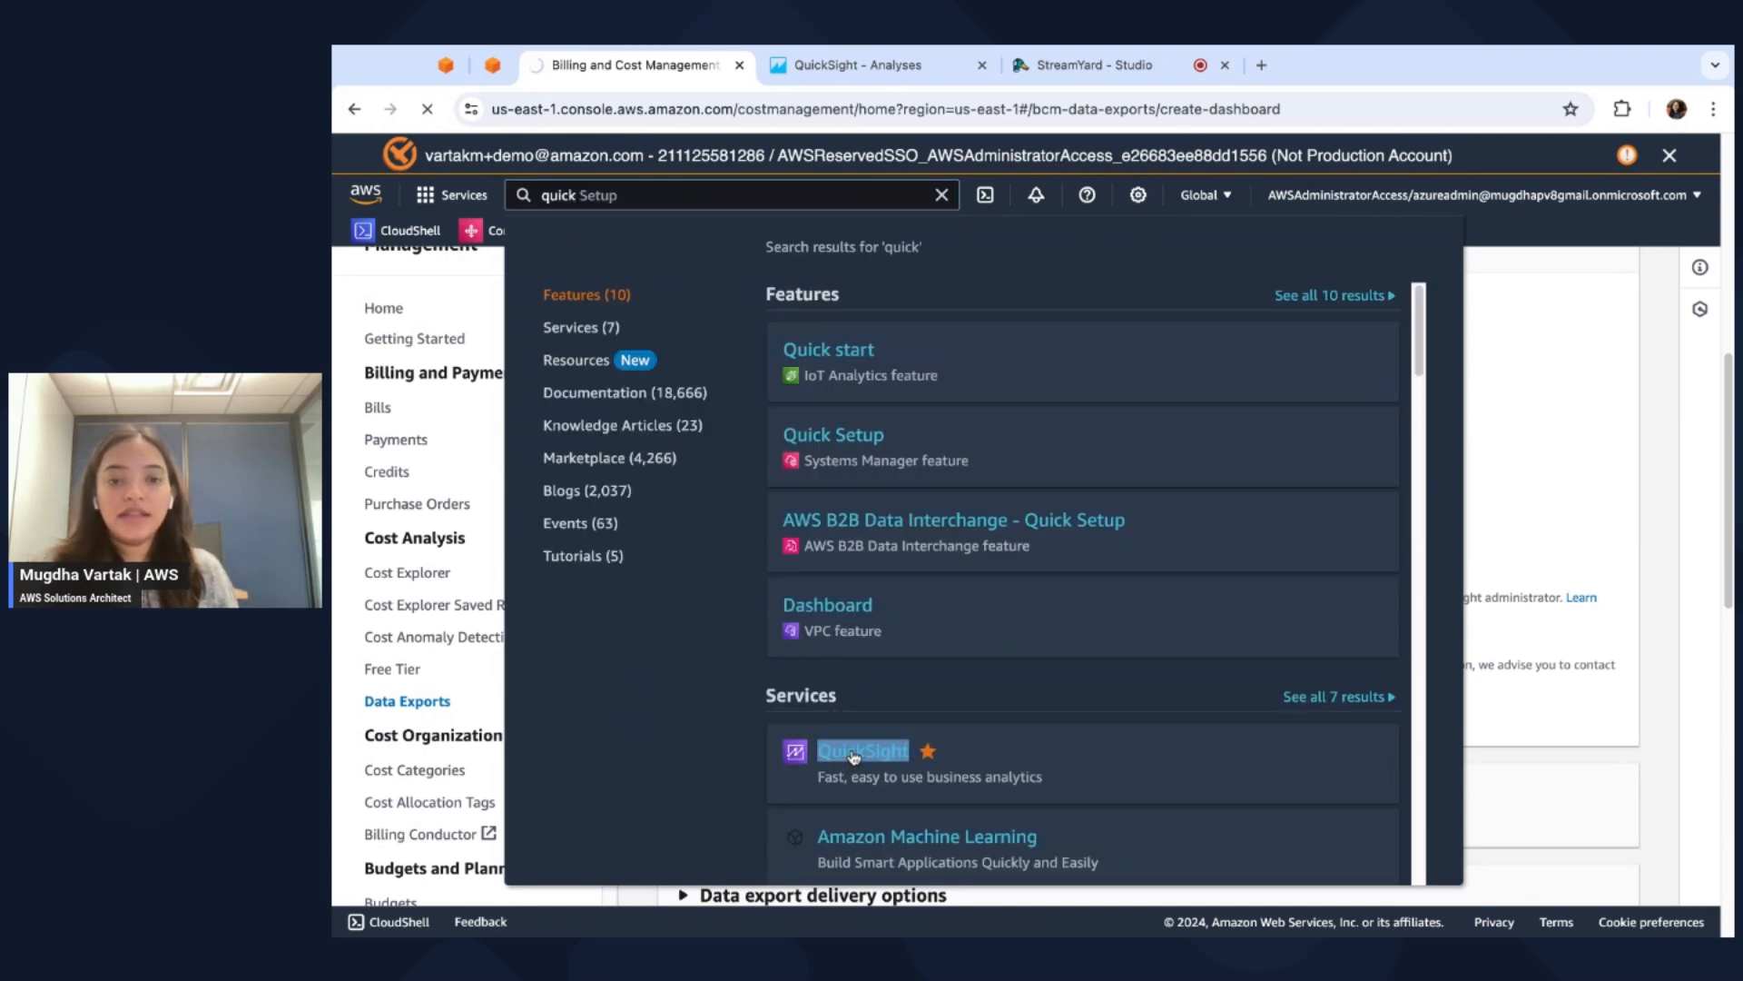
click(861, 751)
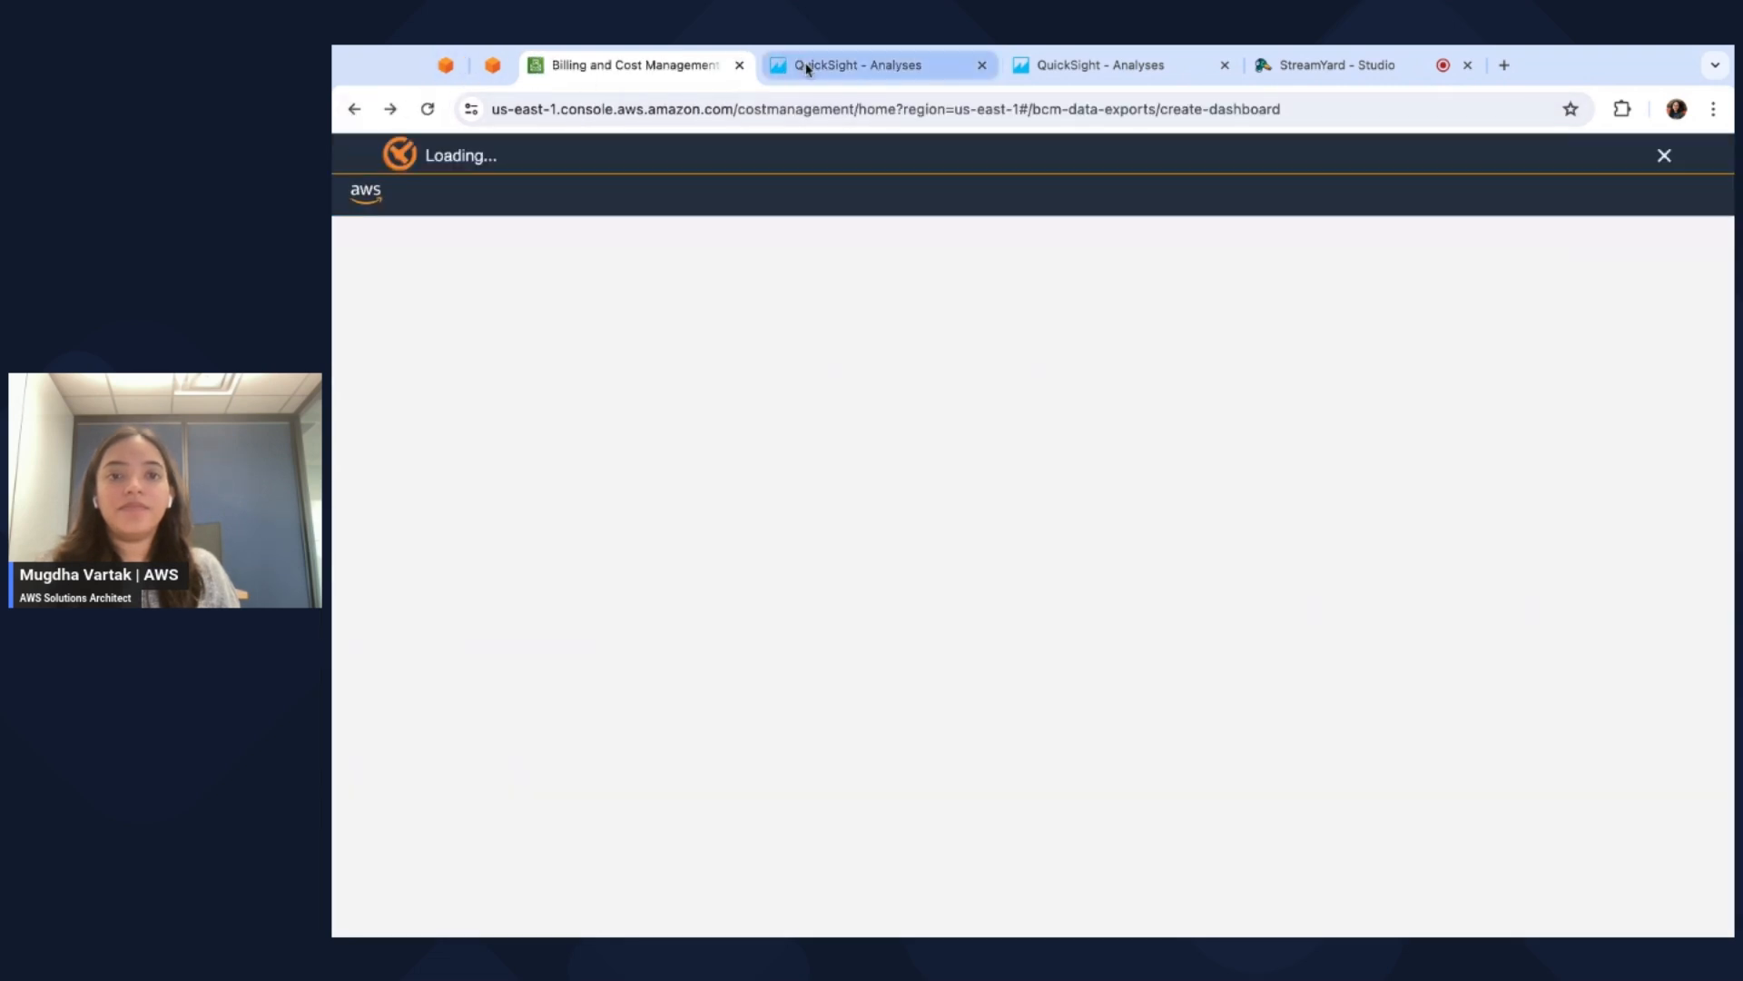
In the QuickSight tab, view account information and select the username for copying.
click(878, 65)
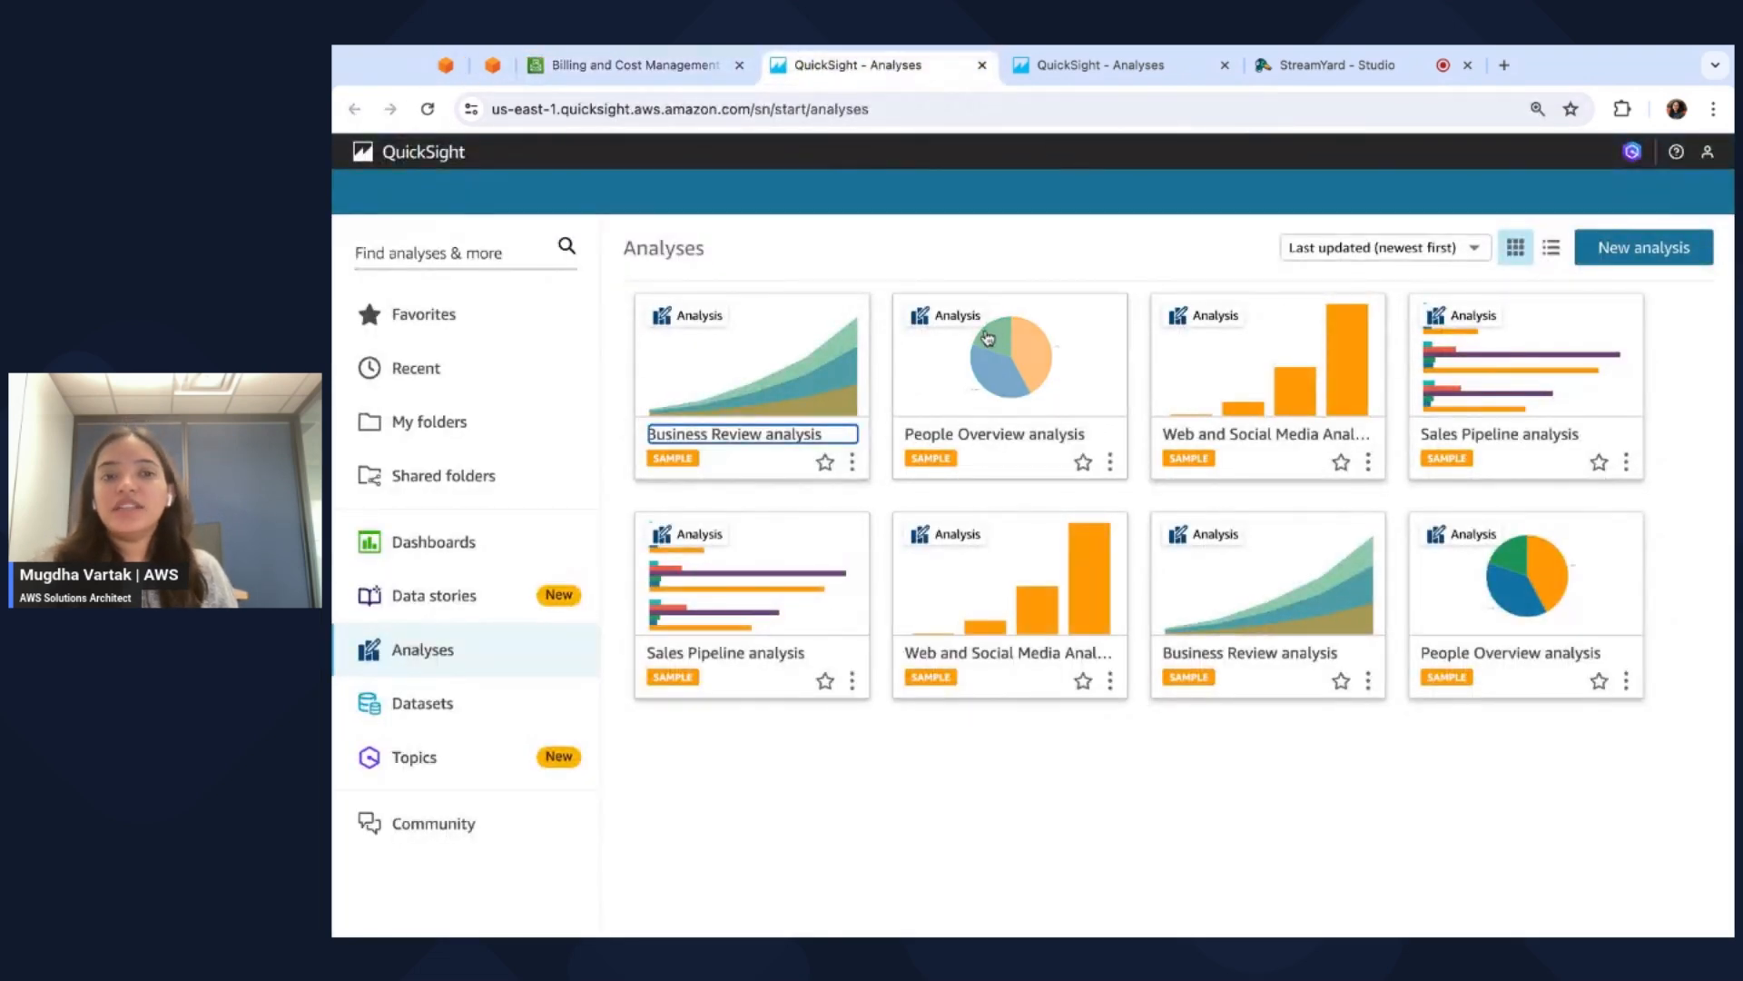
mouse_move(1708, 153)
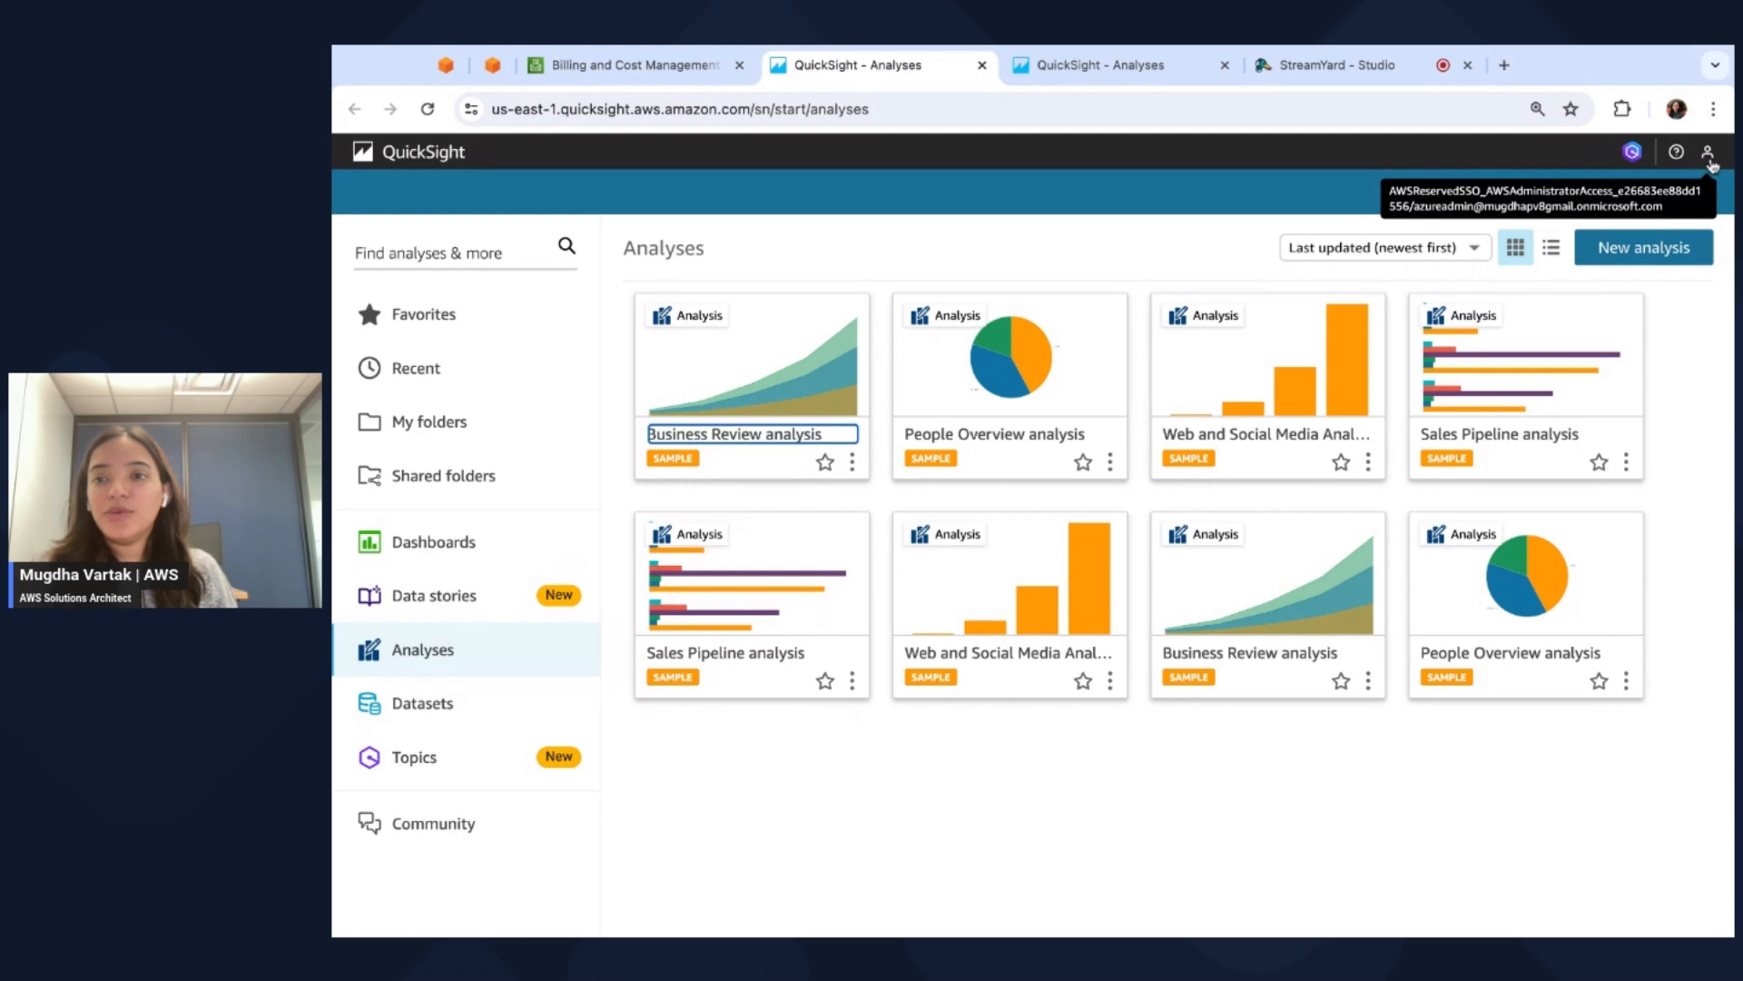
click(1709, 153)
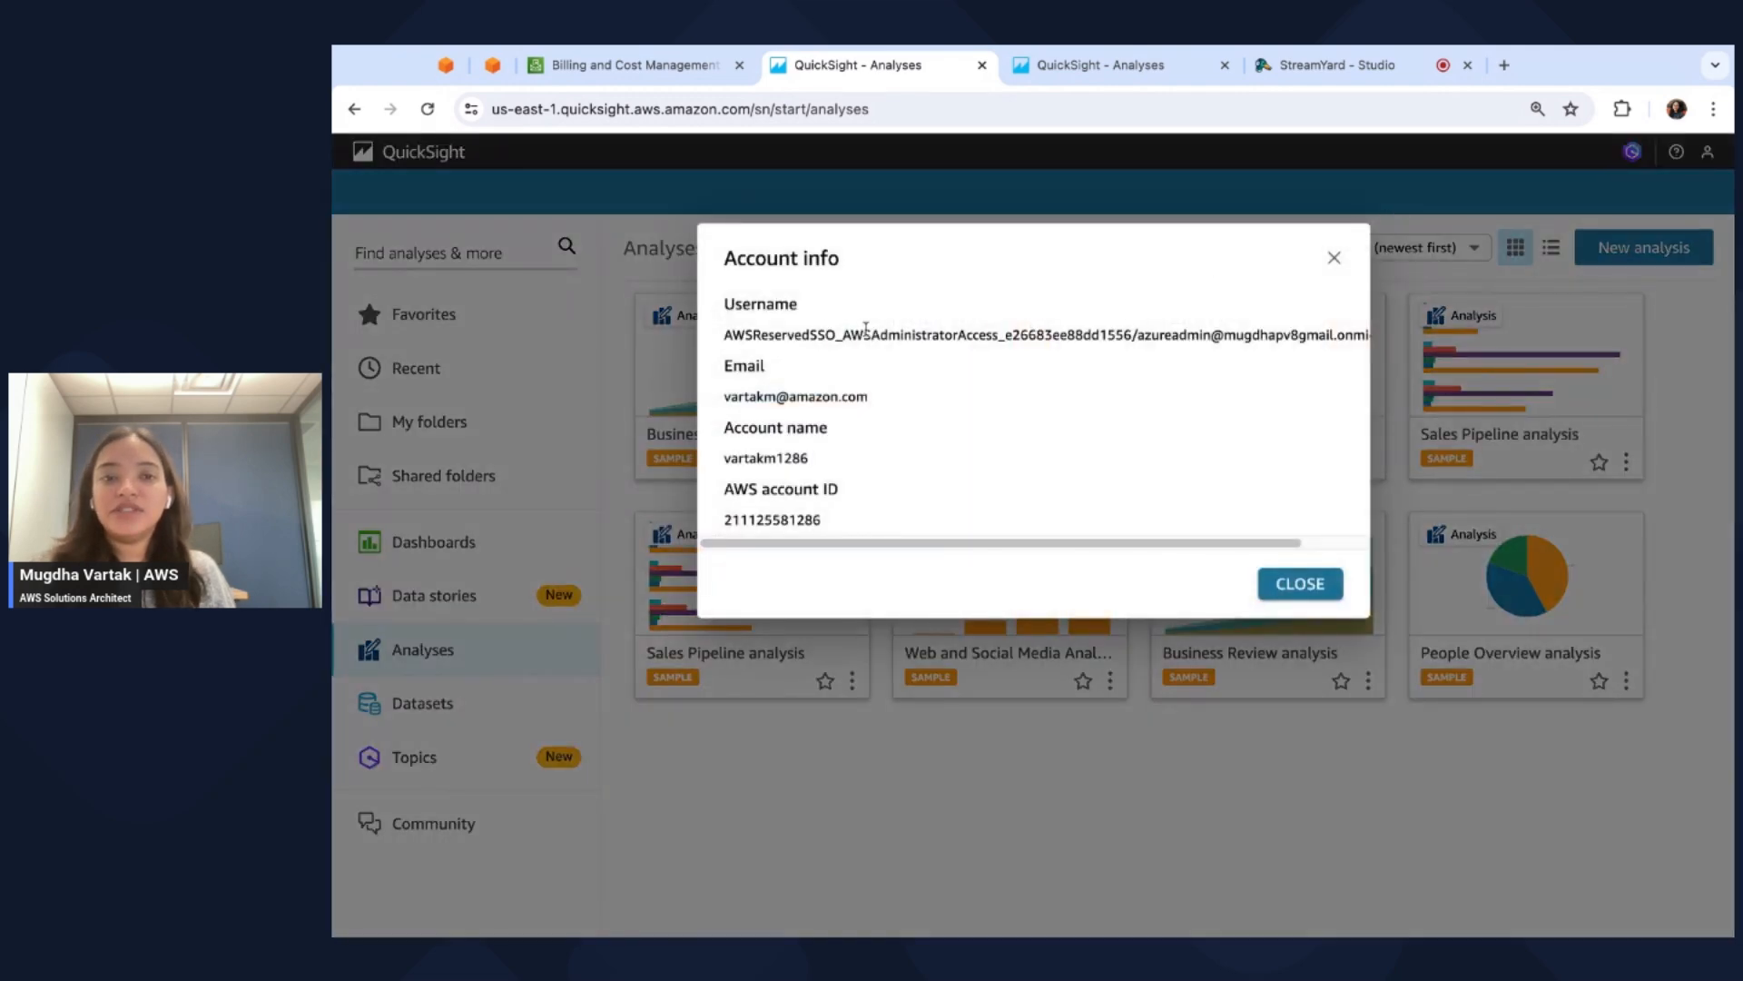
double_click(772, 335)
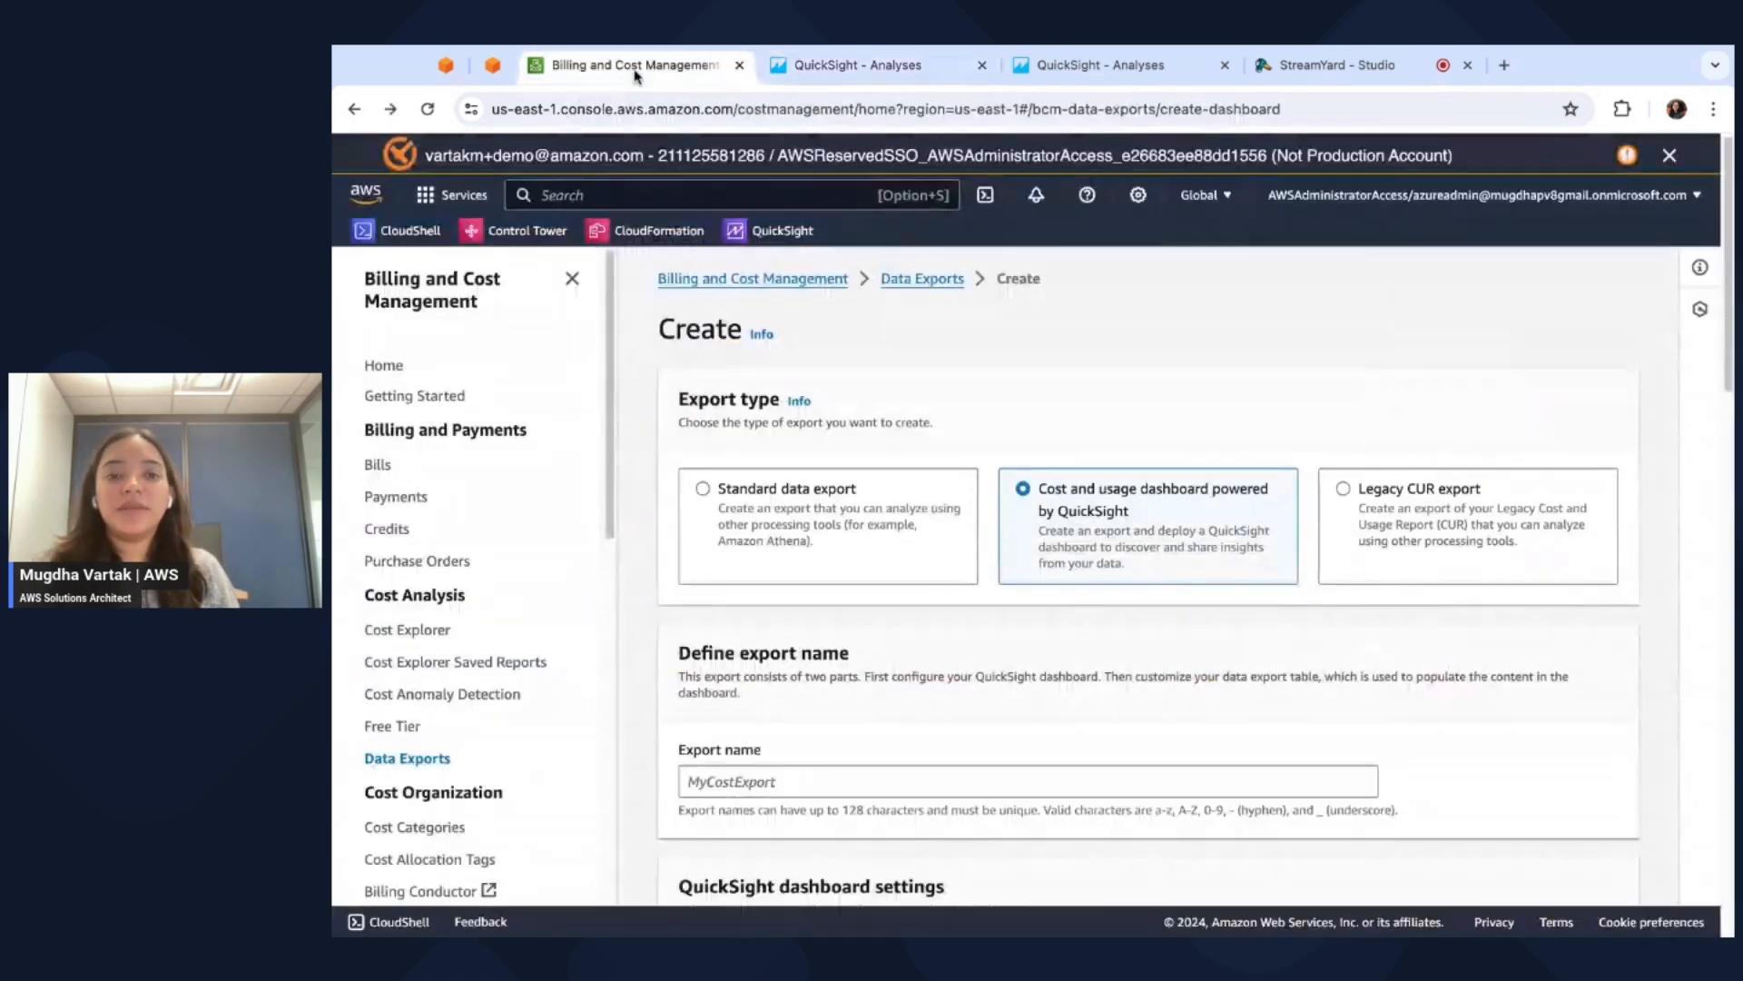
scroll(down, 3)
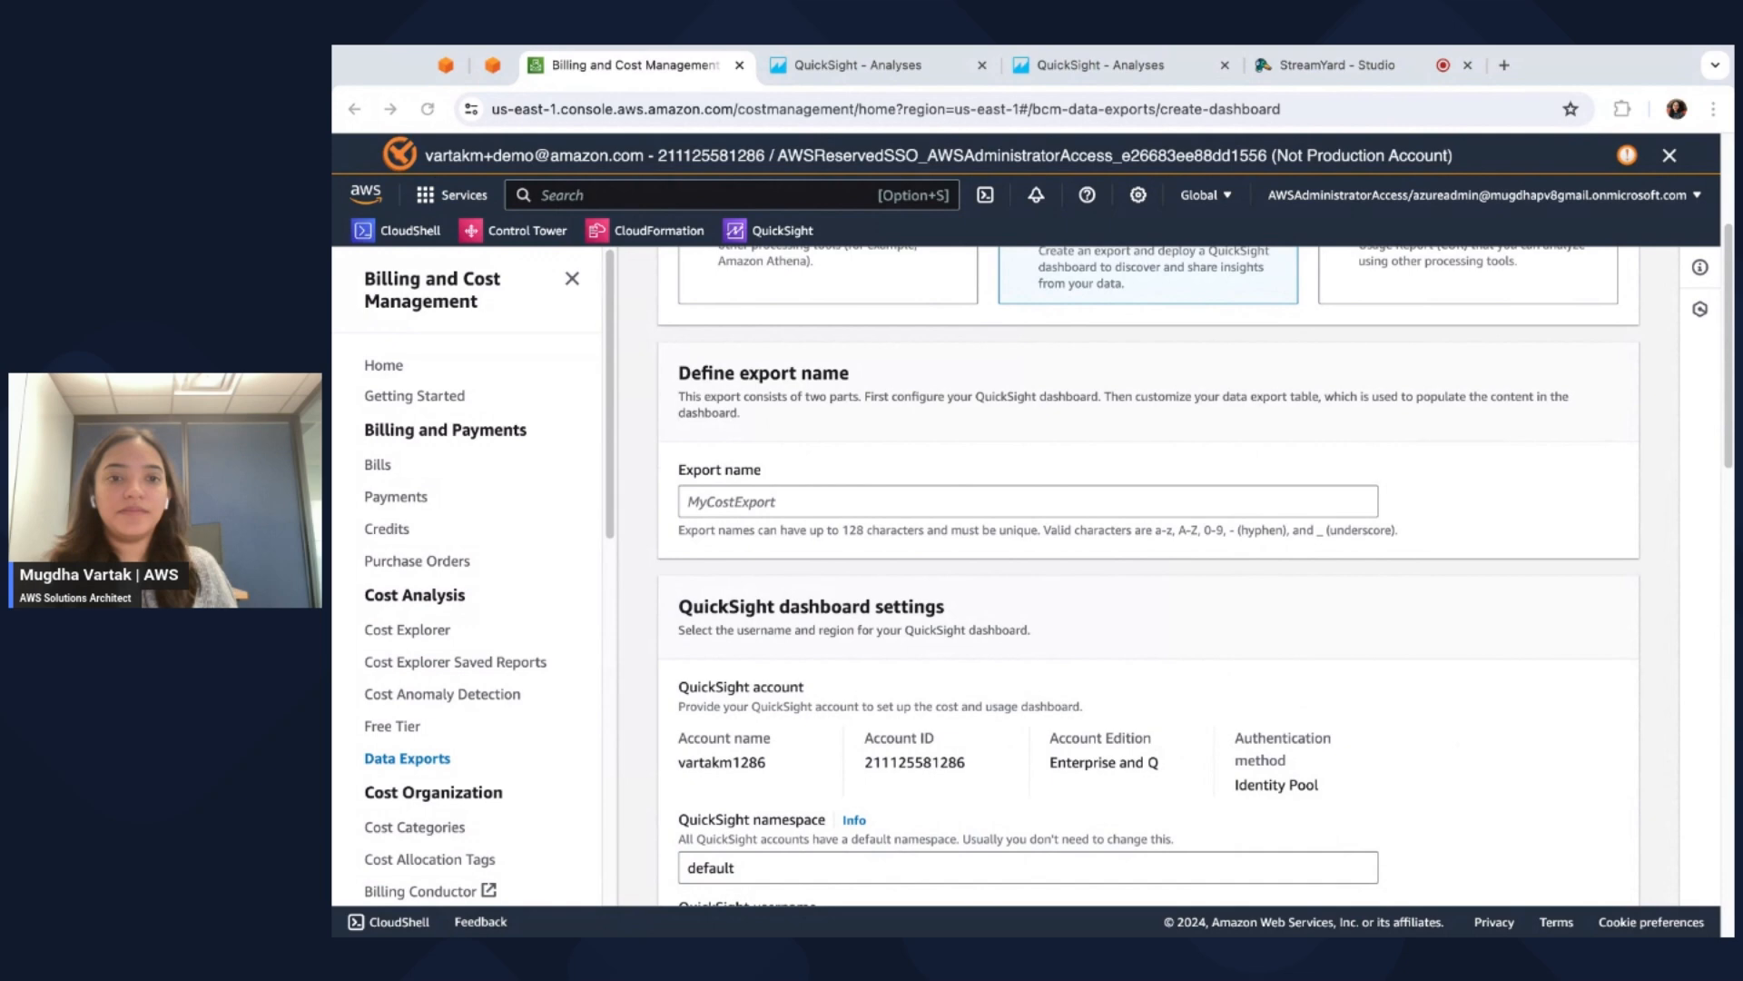
click(1025, 500)
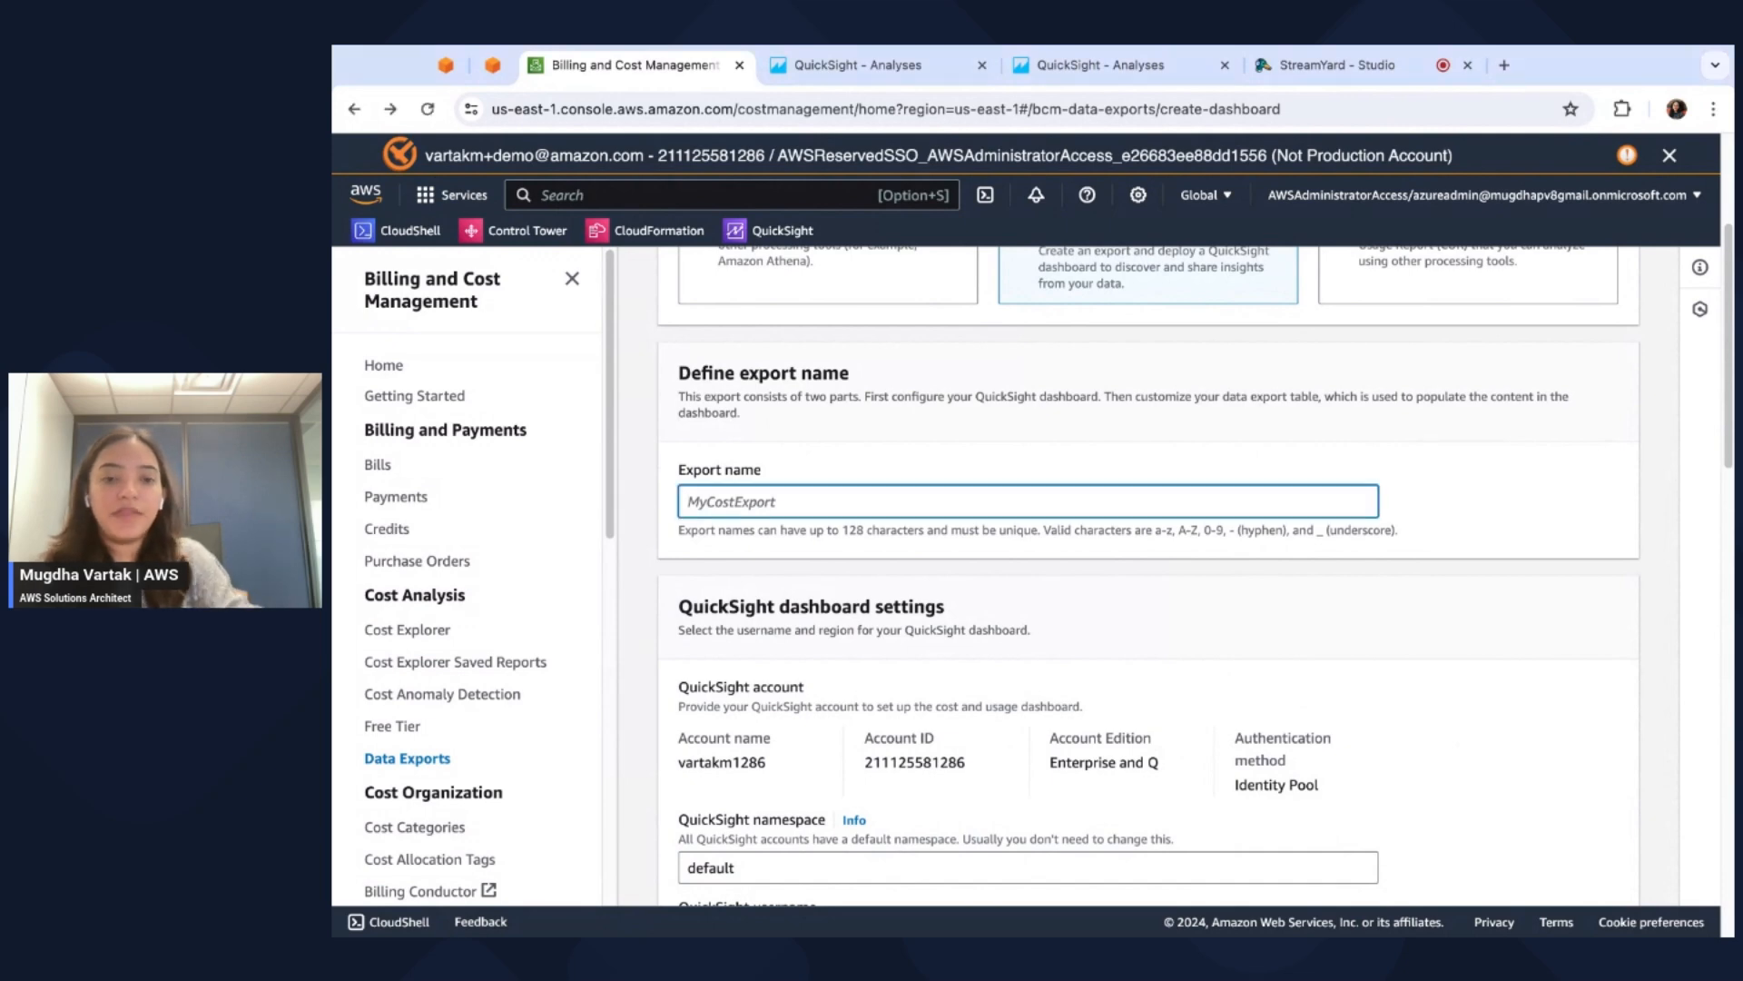
scroll(down, 3)
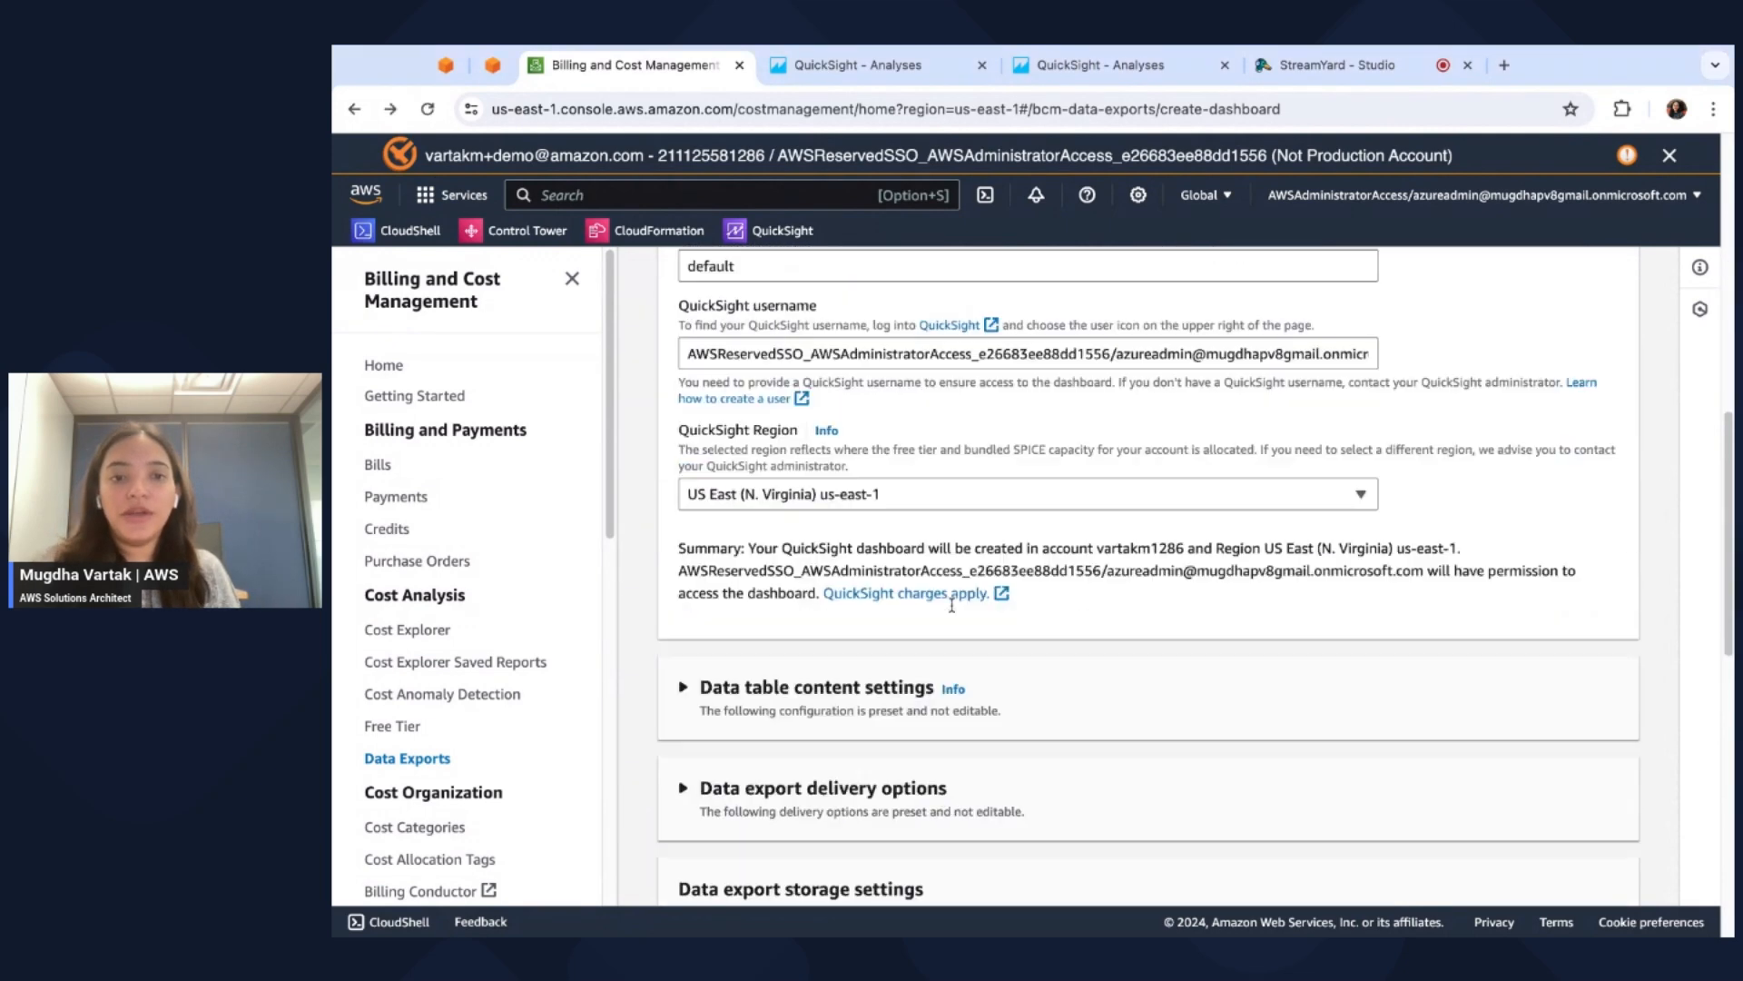
scroll(down, 3)
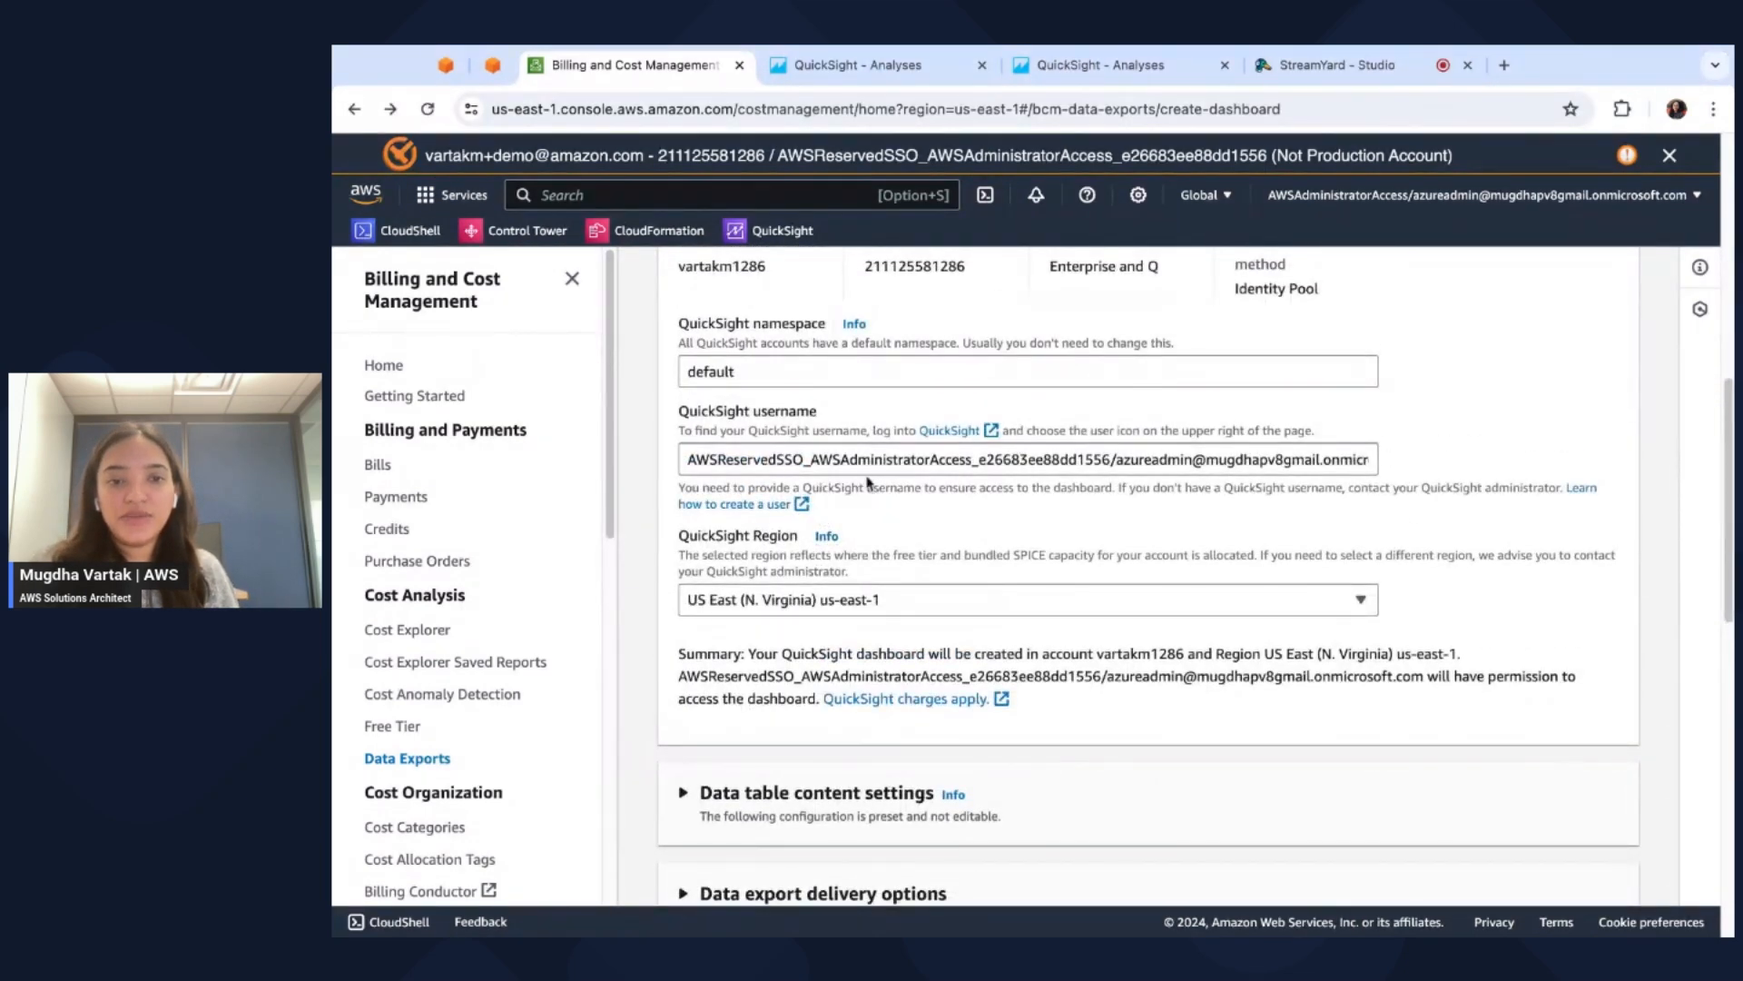
scroll(down, 3)
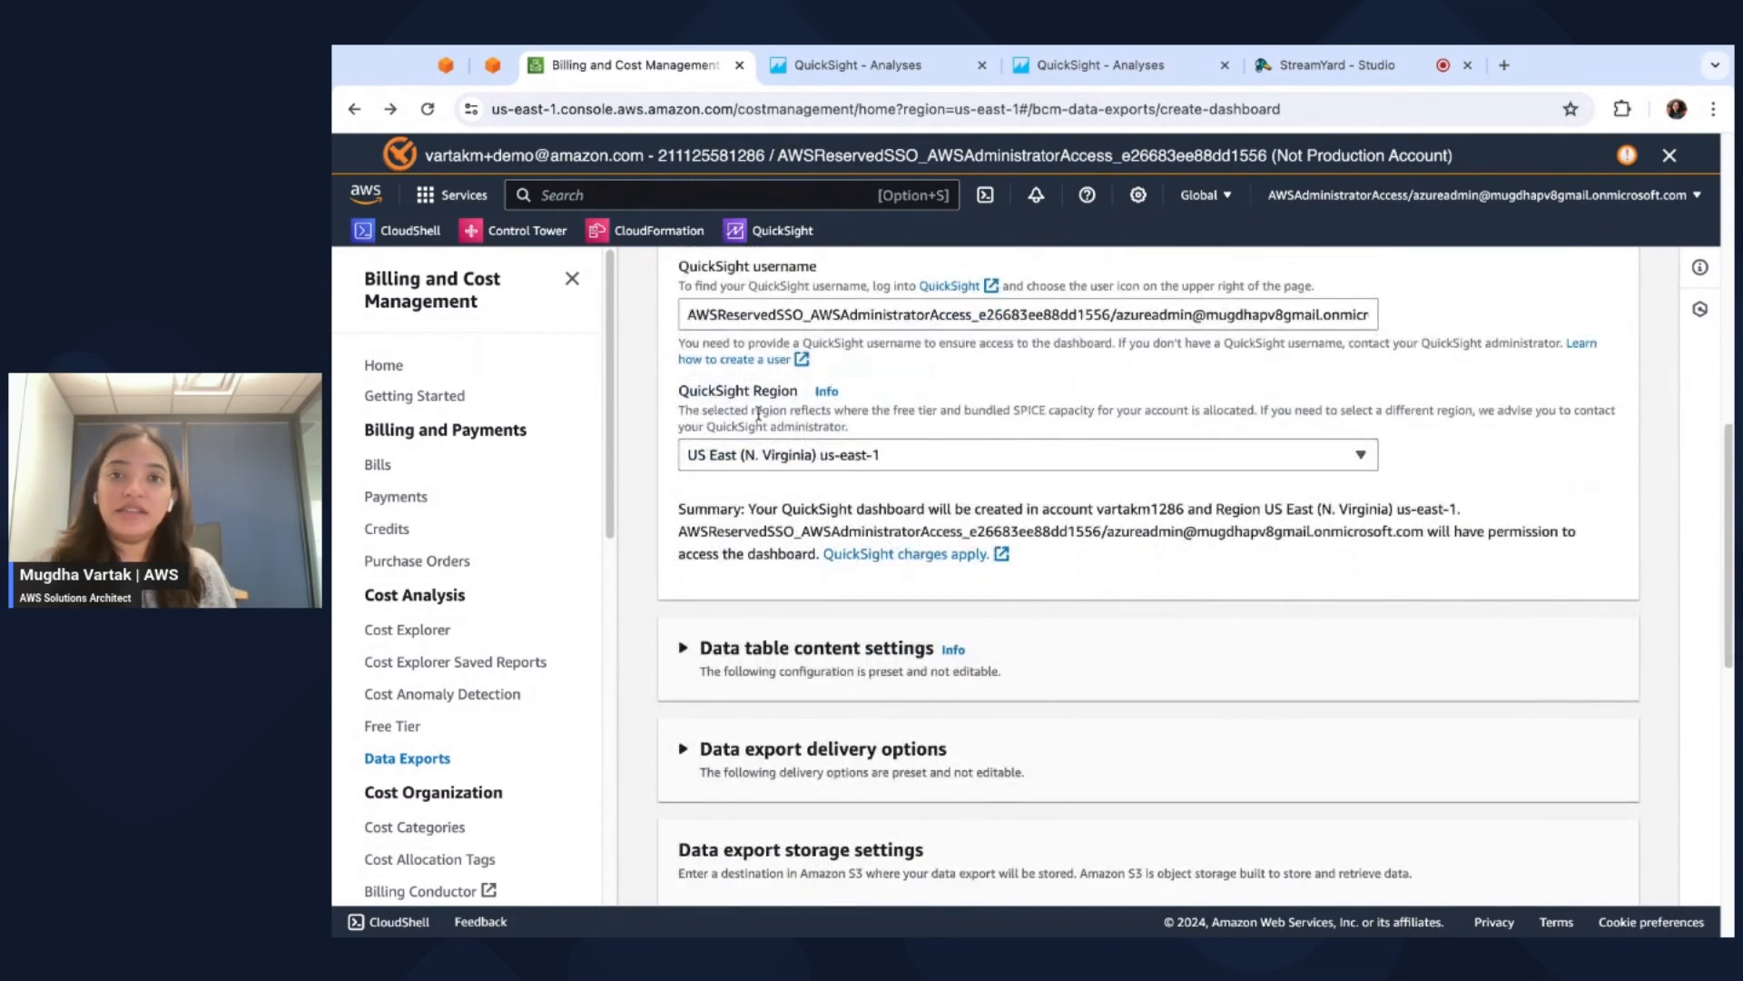
mouse_move(895, 478)
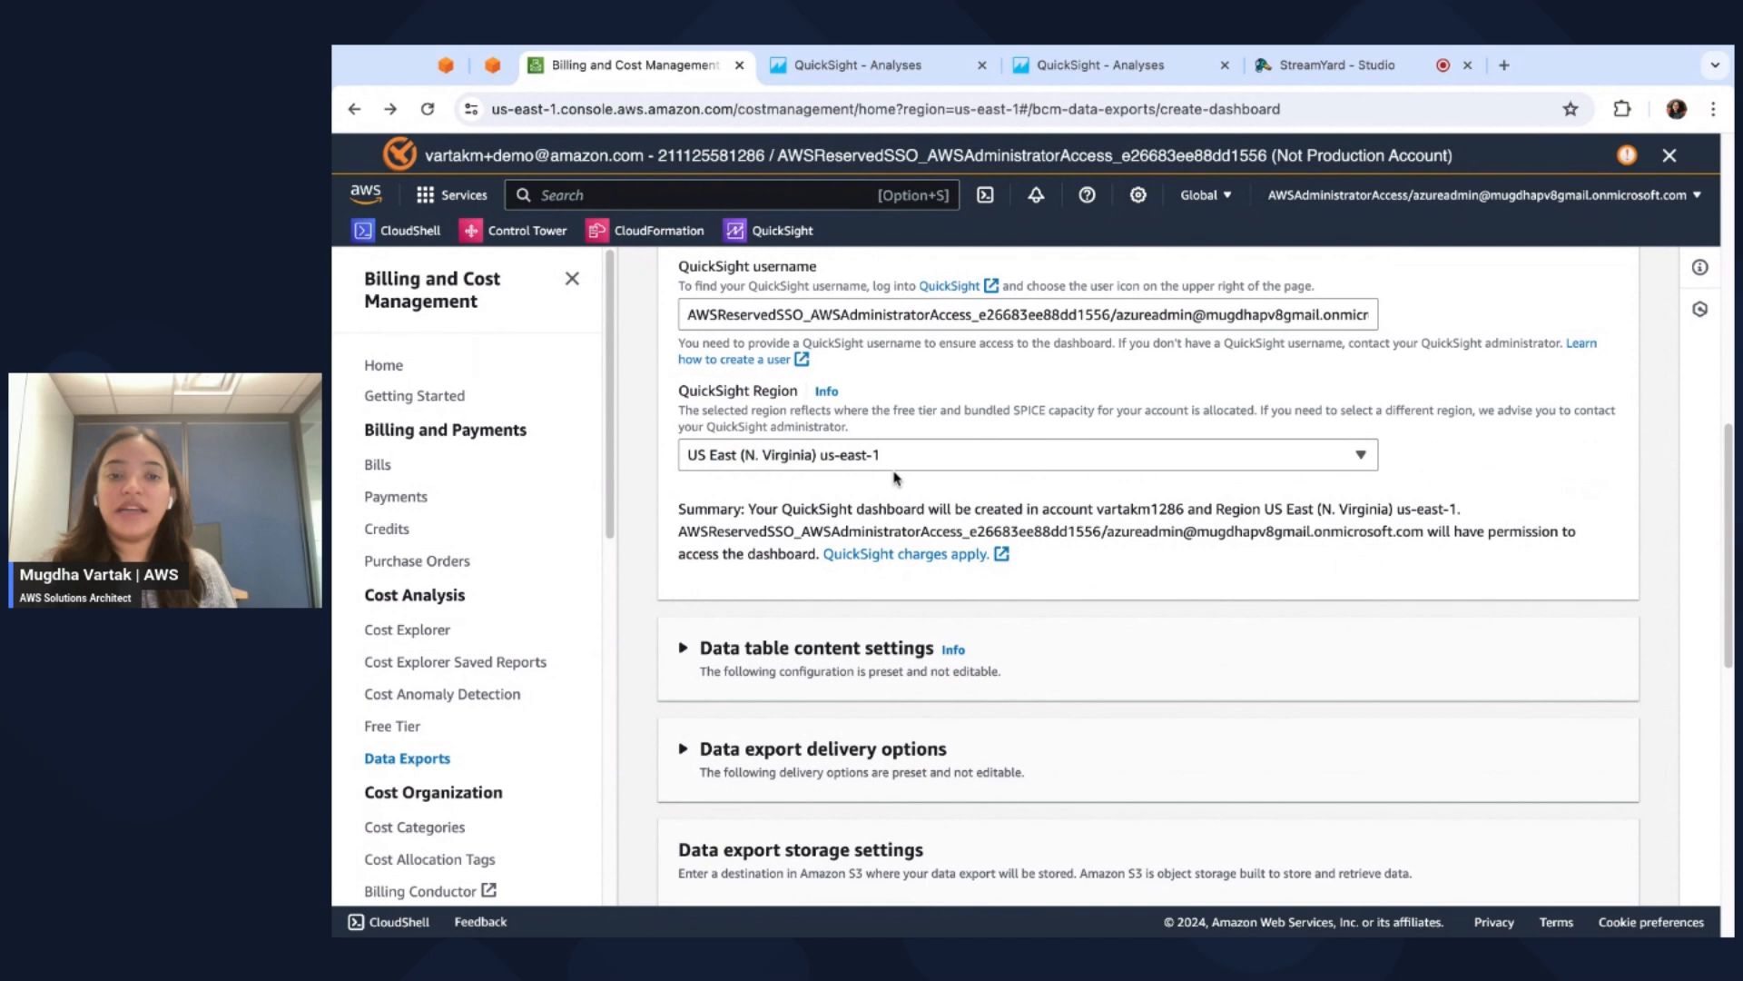
scroll(down, 3)
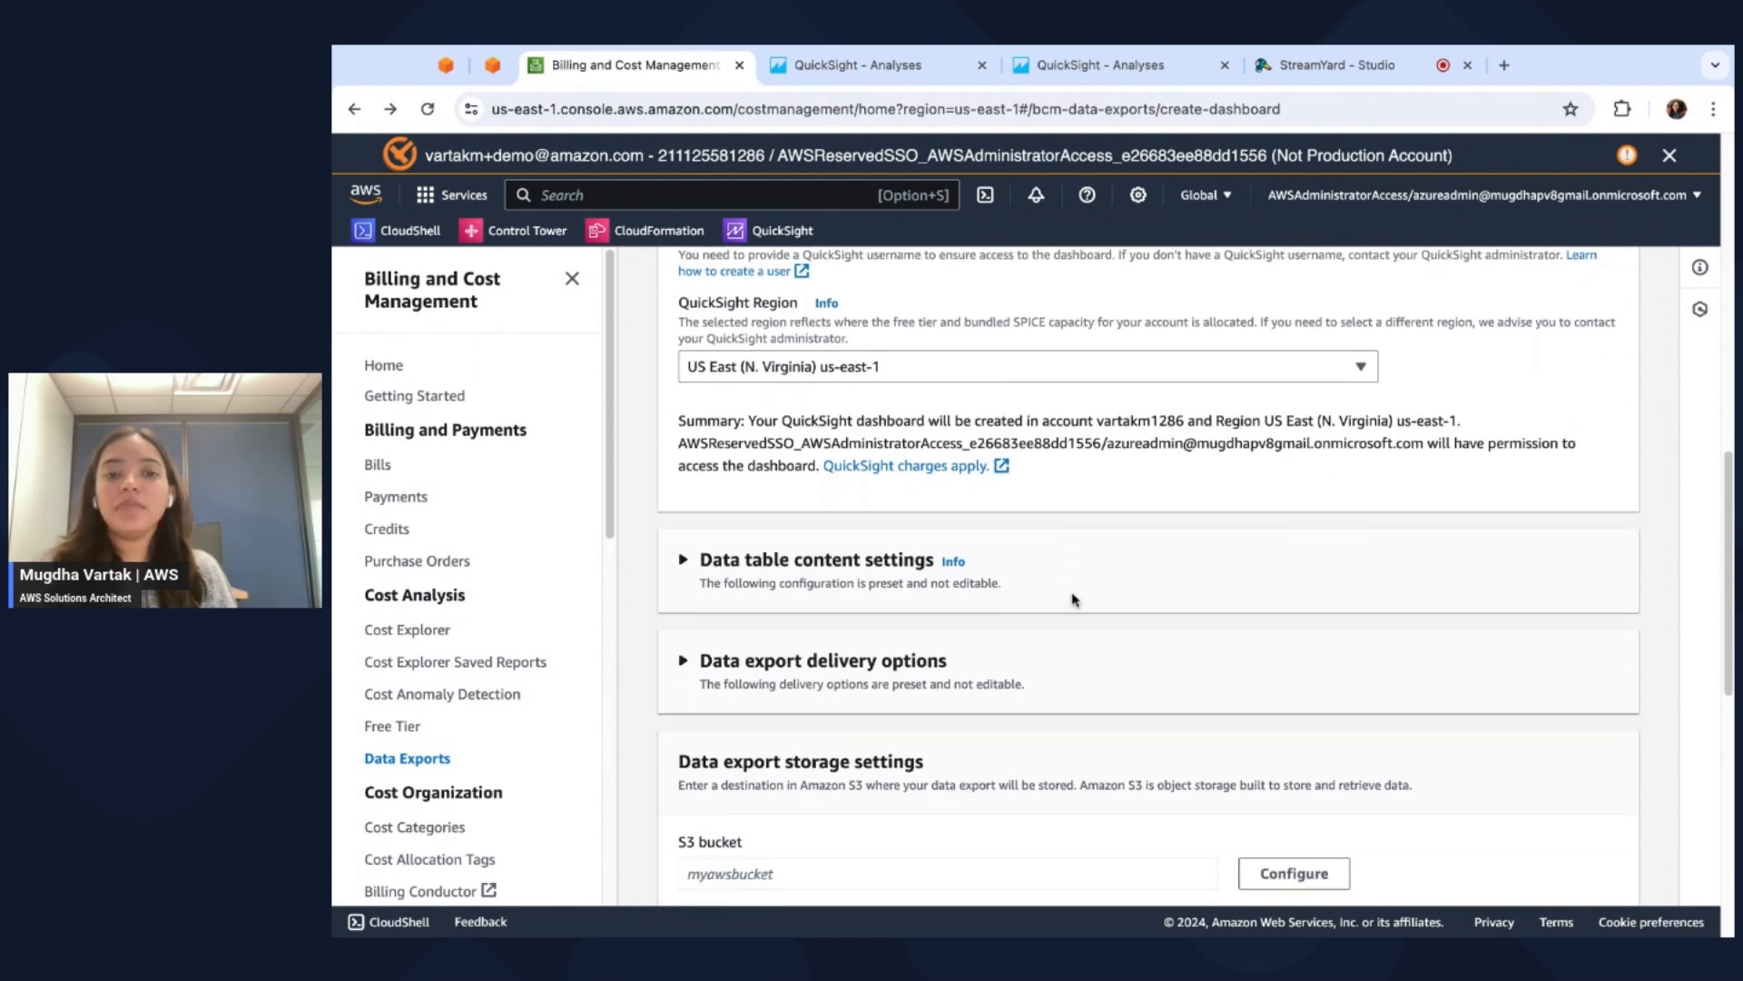
scroll(down, 3)
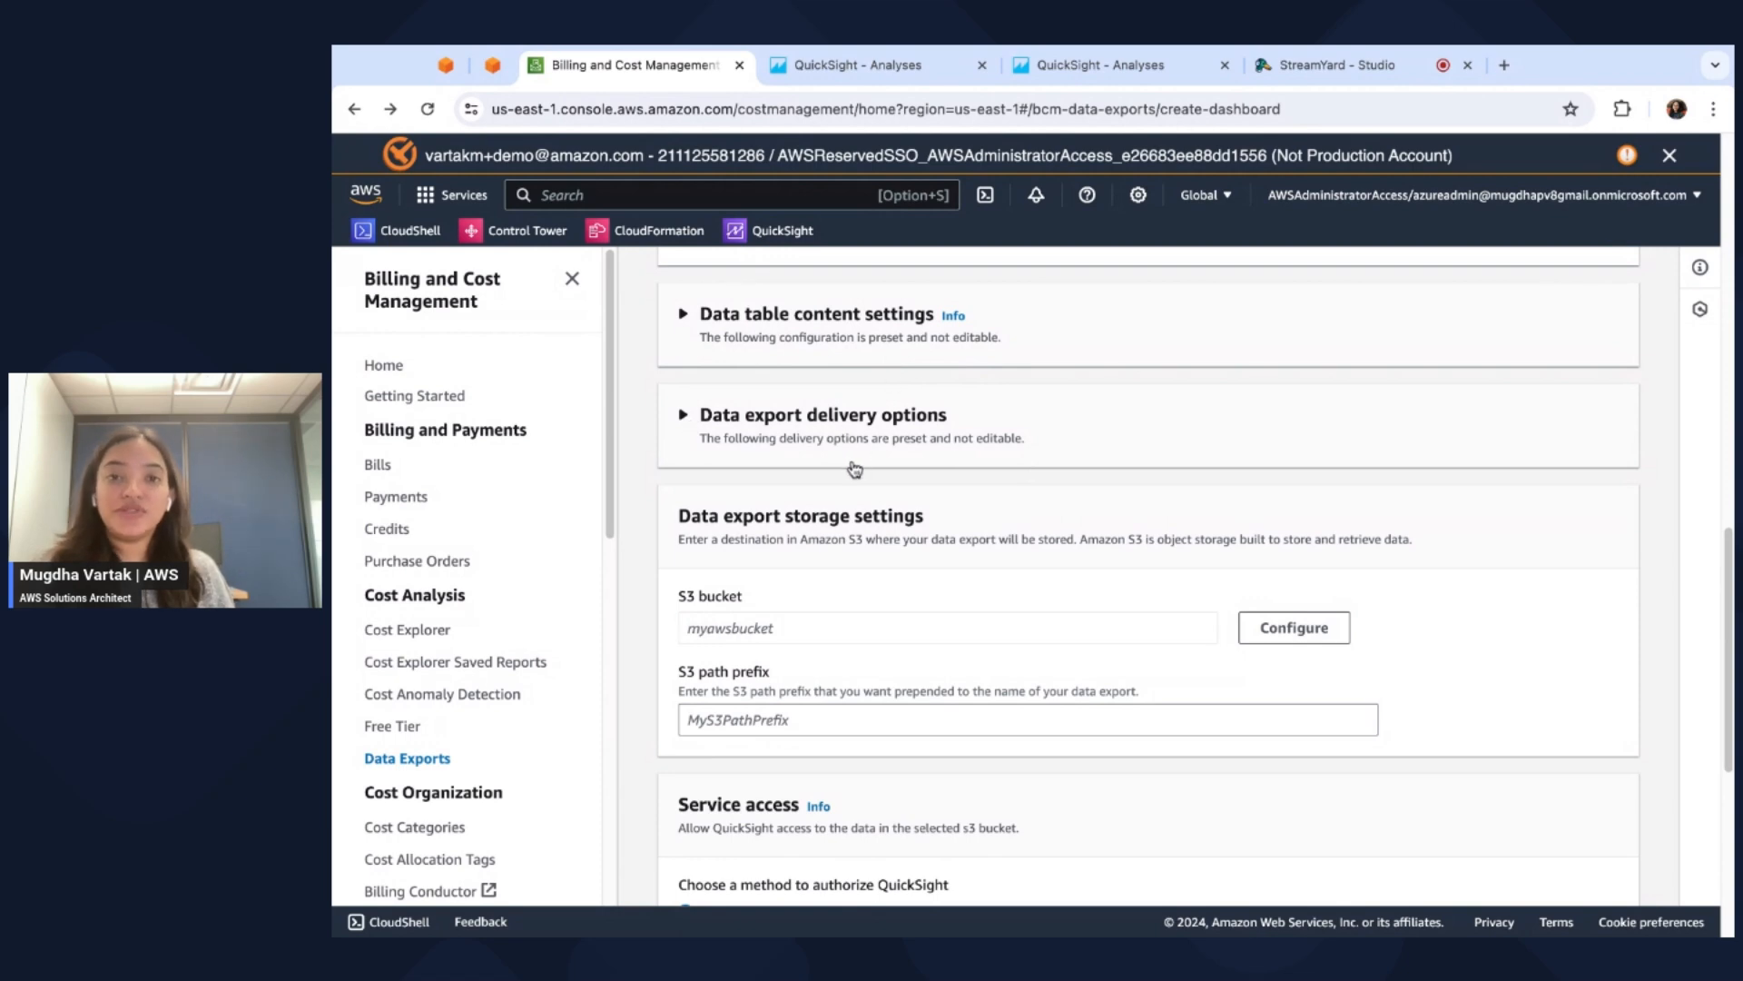
scroll(down, 3)
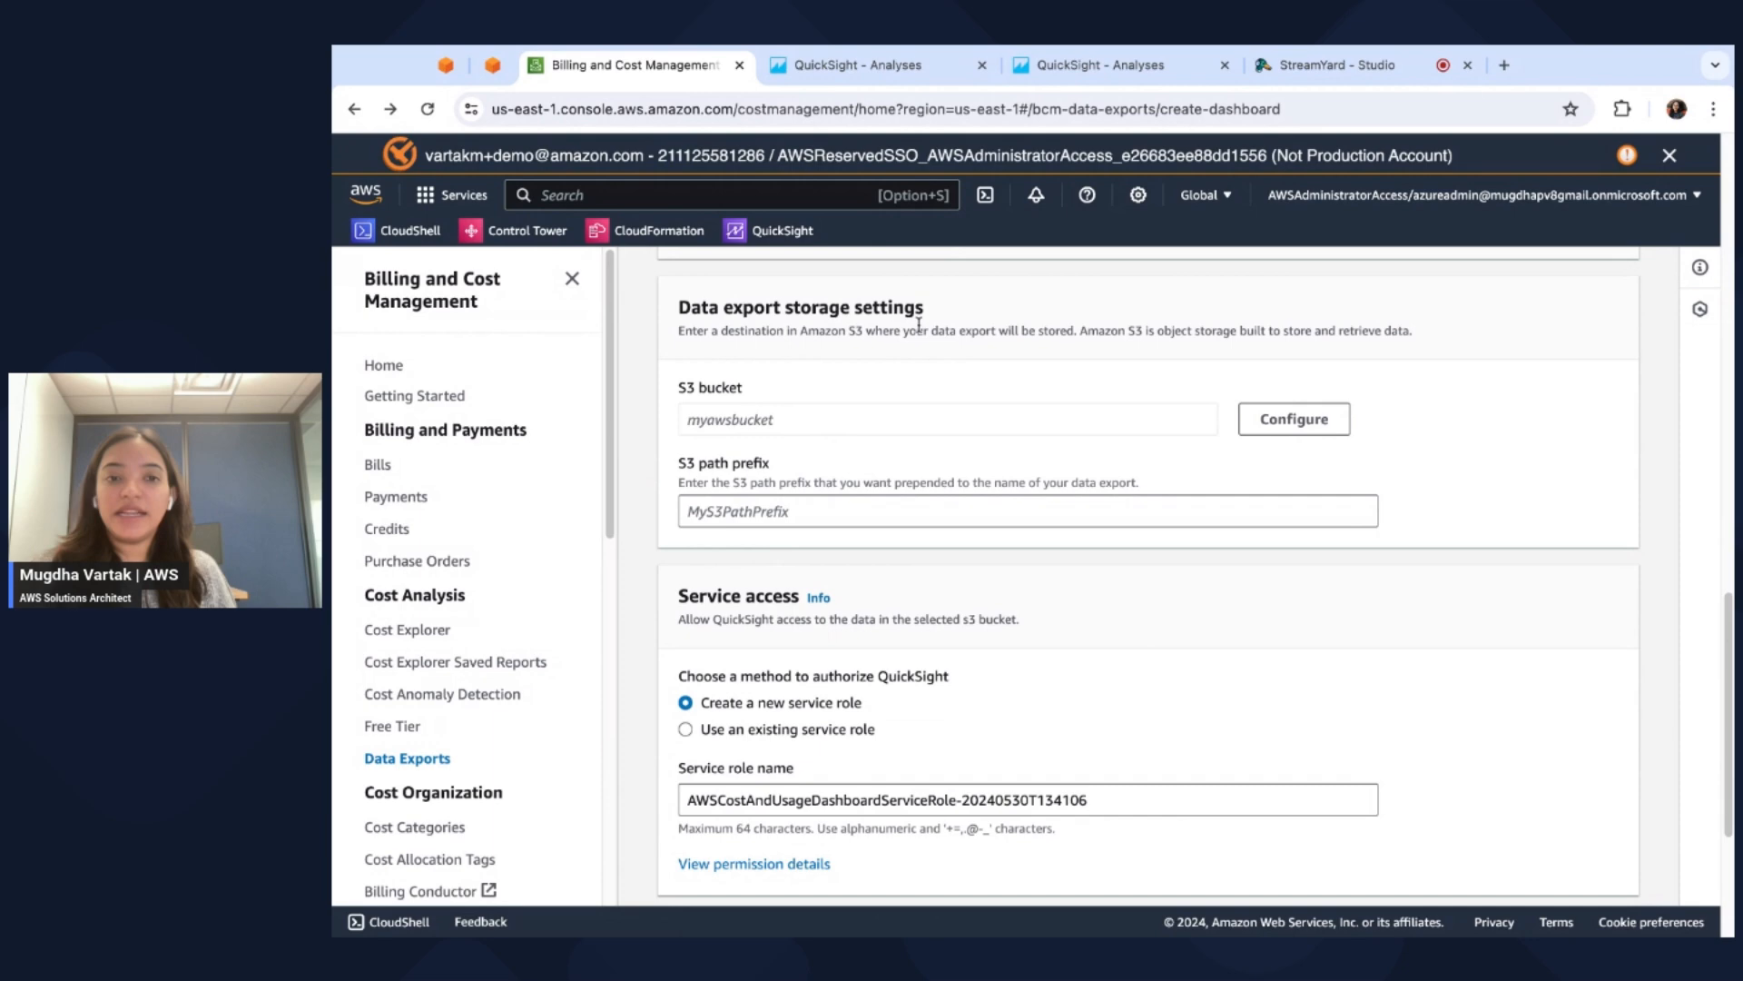
mouse_move(692, 409)
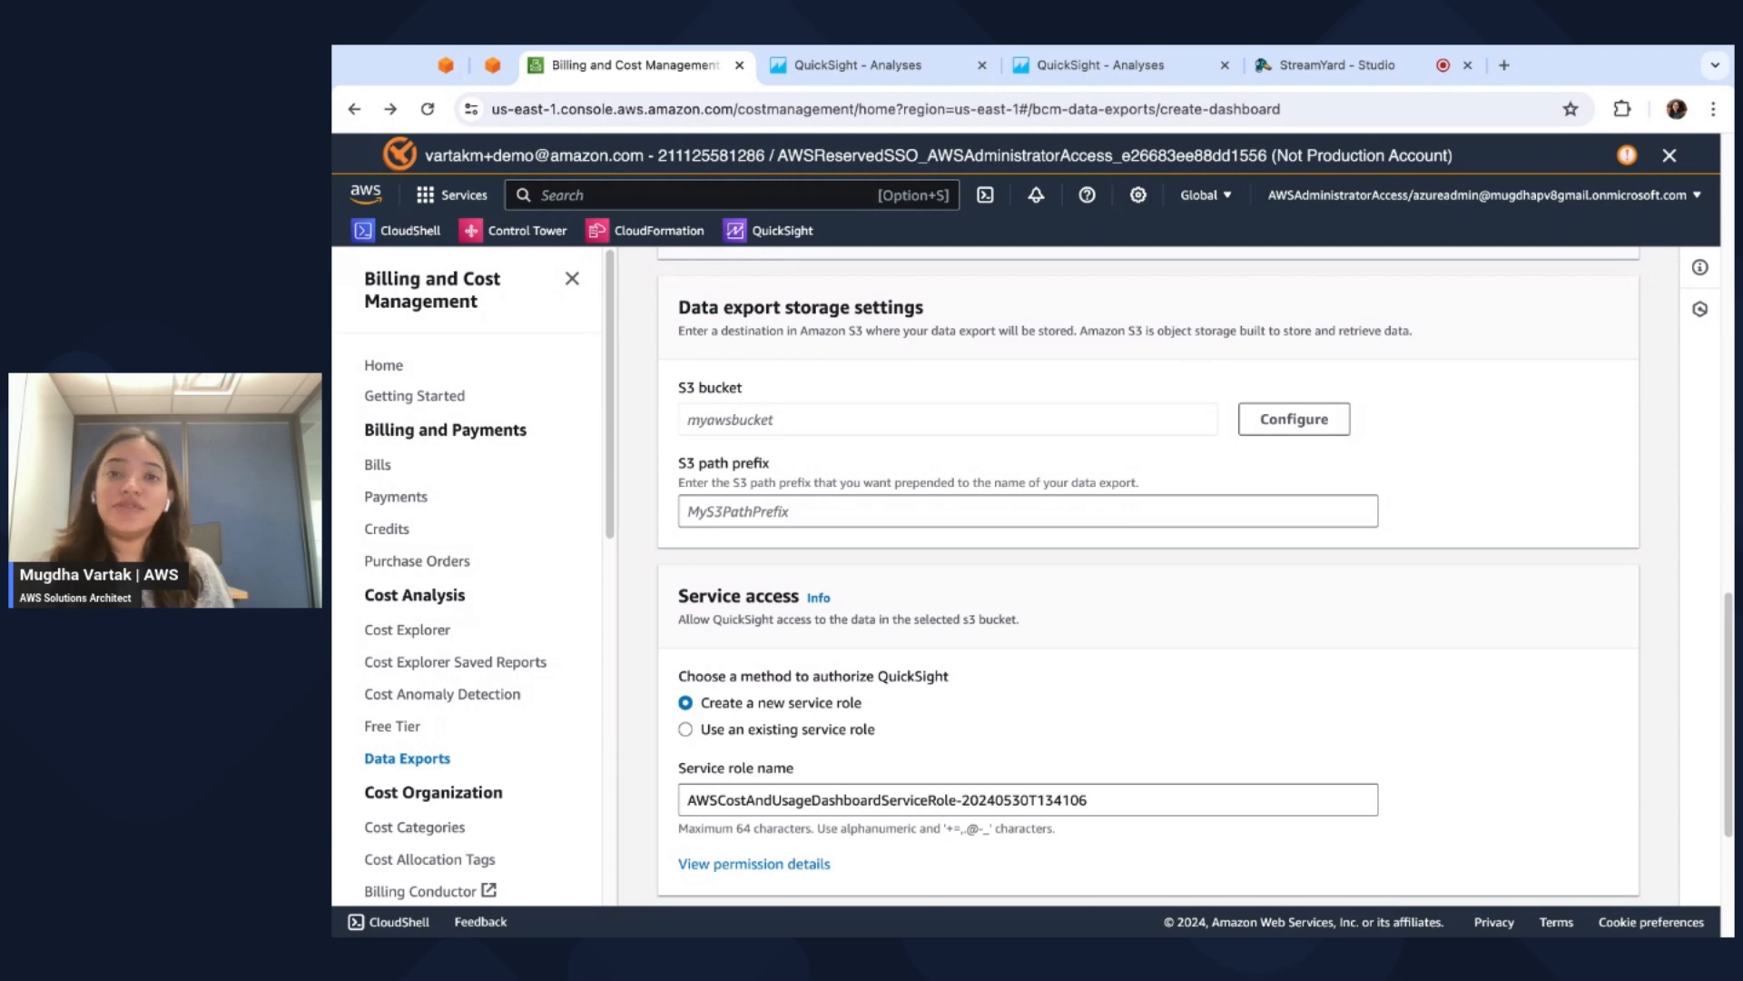
mouse_move(1163, 446)
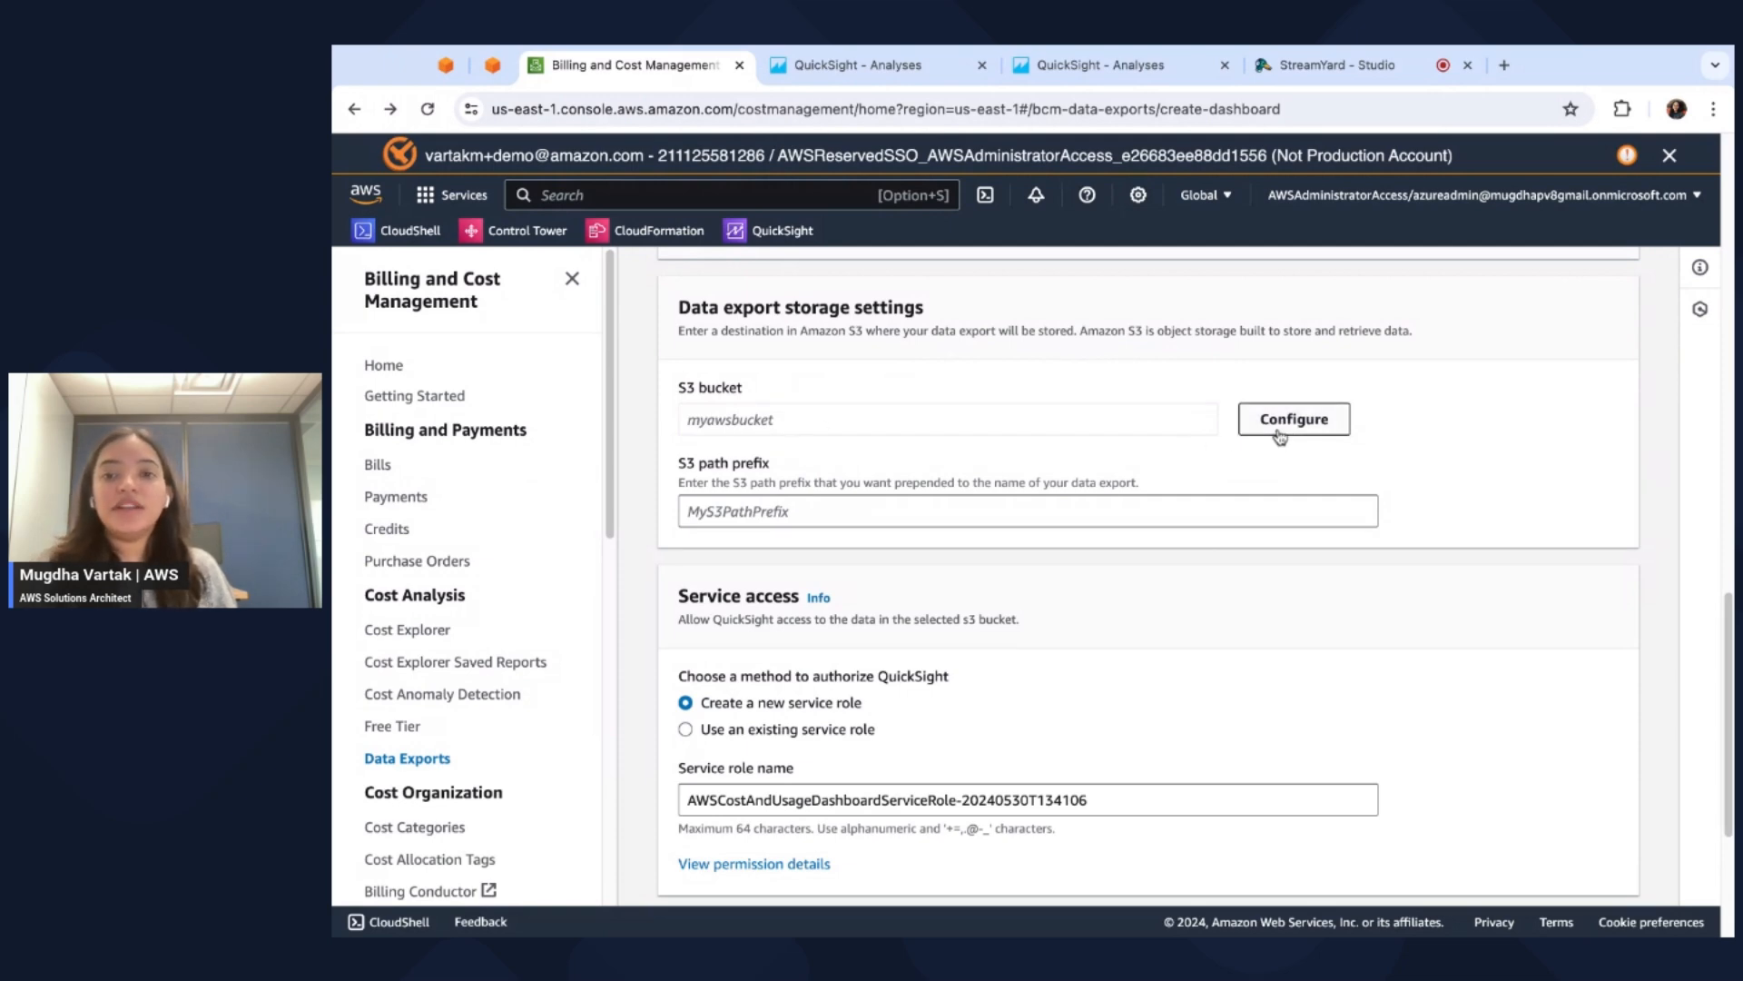
Configure a new bucket named s3-cur-export-bucket with region US East (N. Virginia).
click(1292, 419)
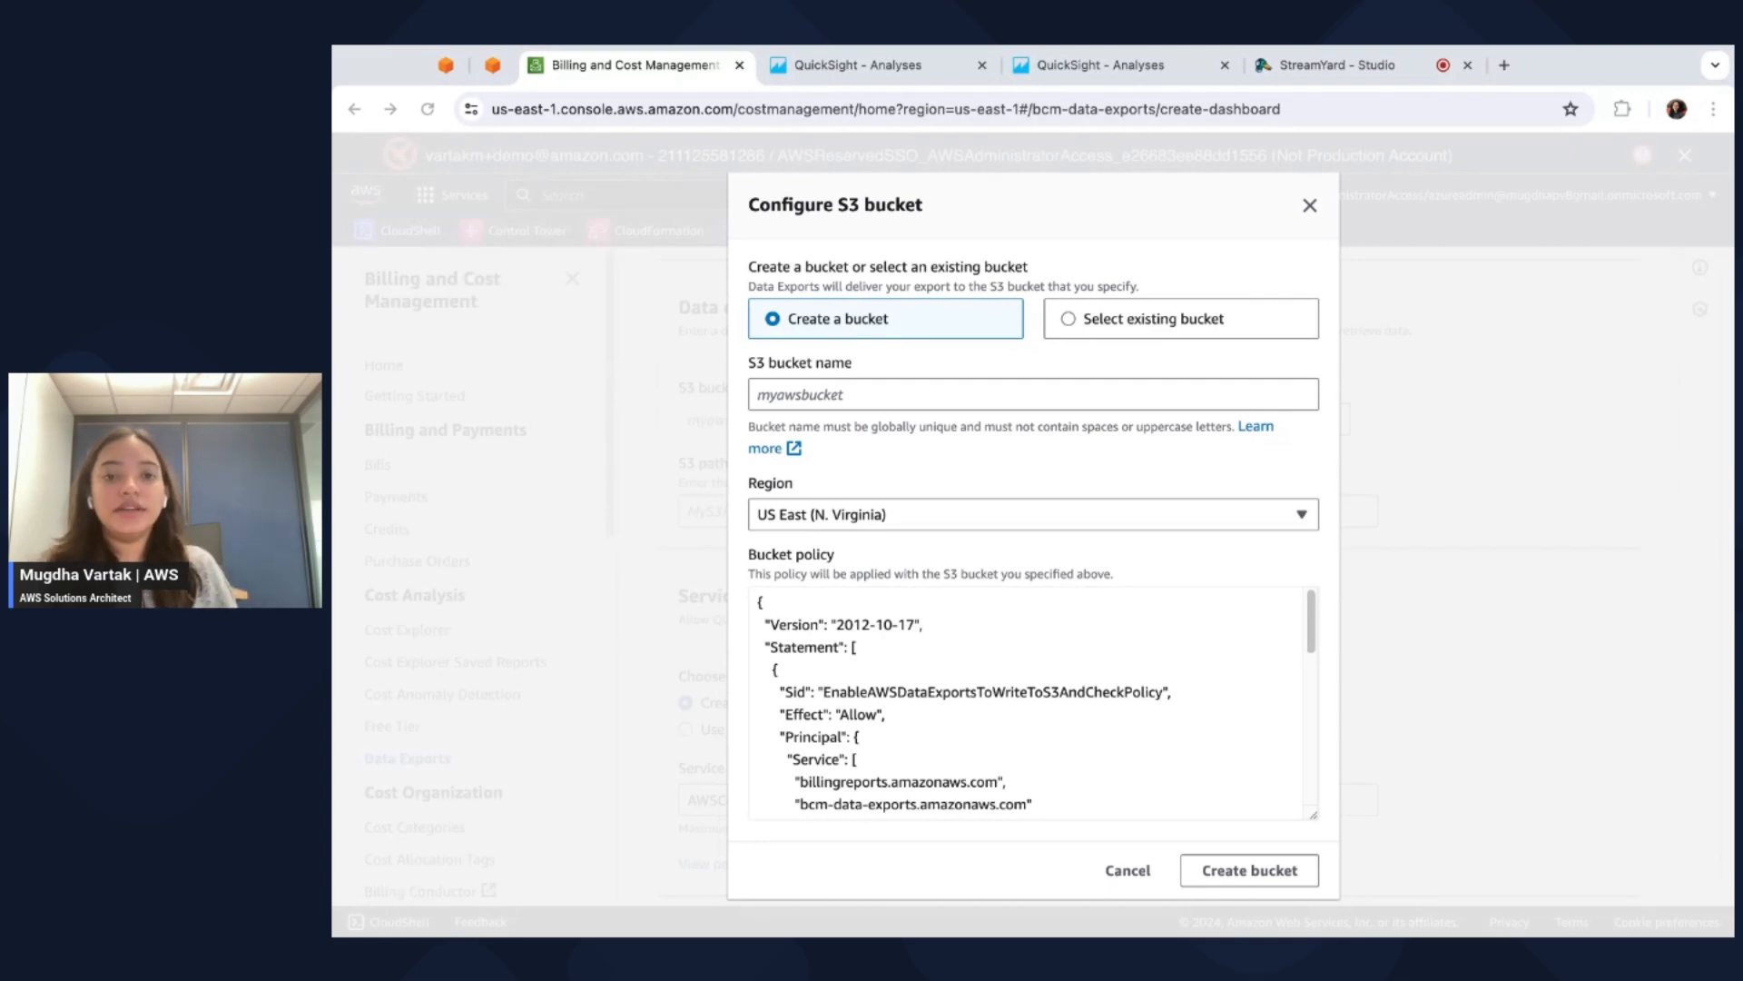
text(s3-cur-export-bucket)
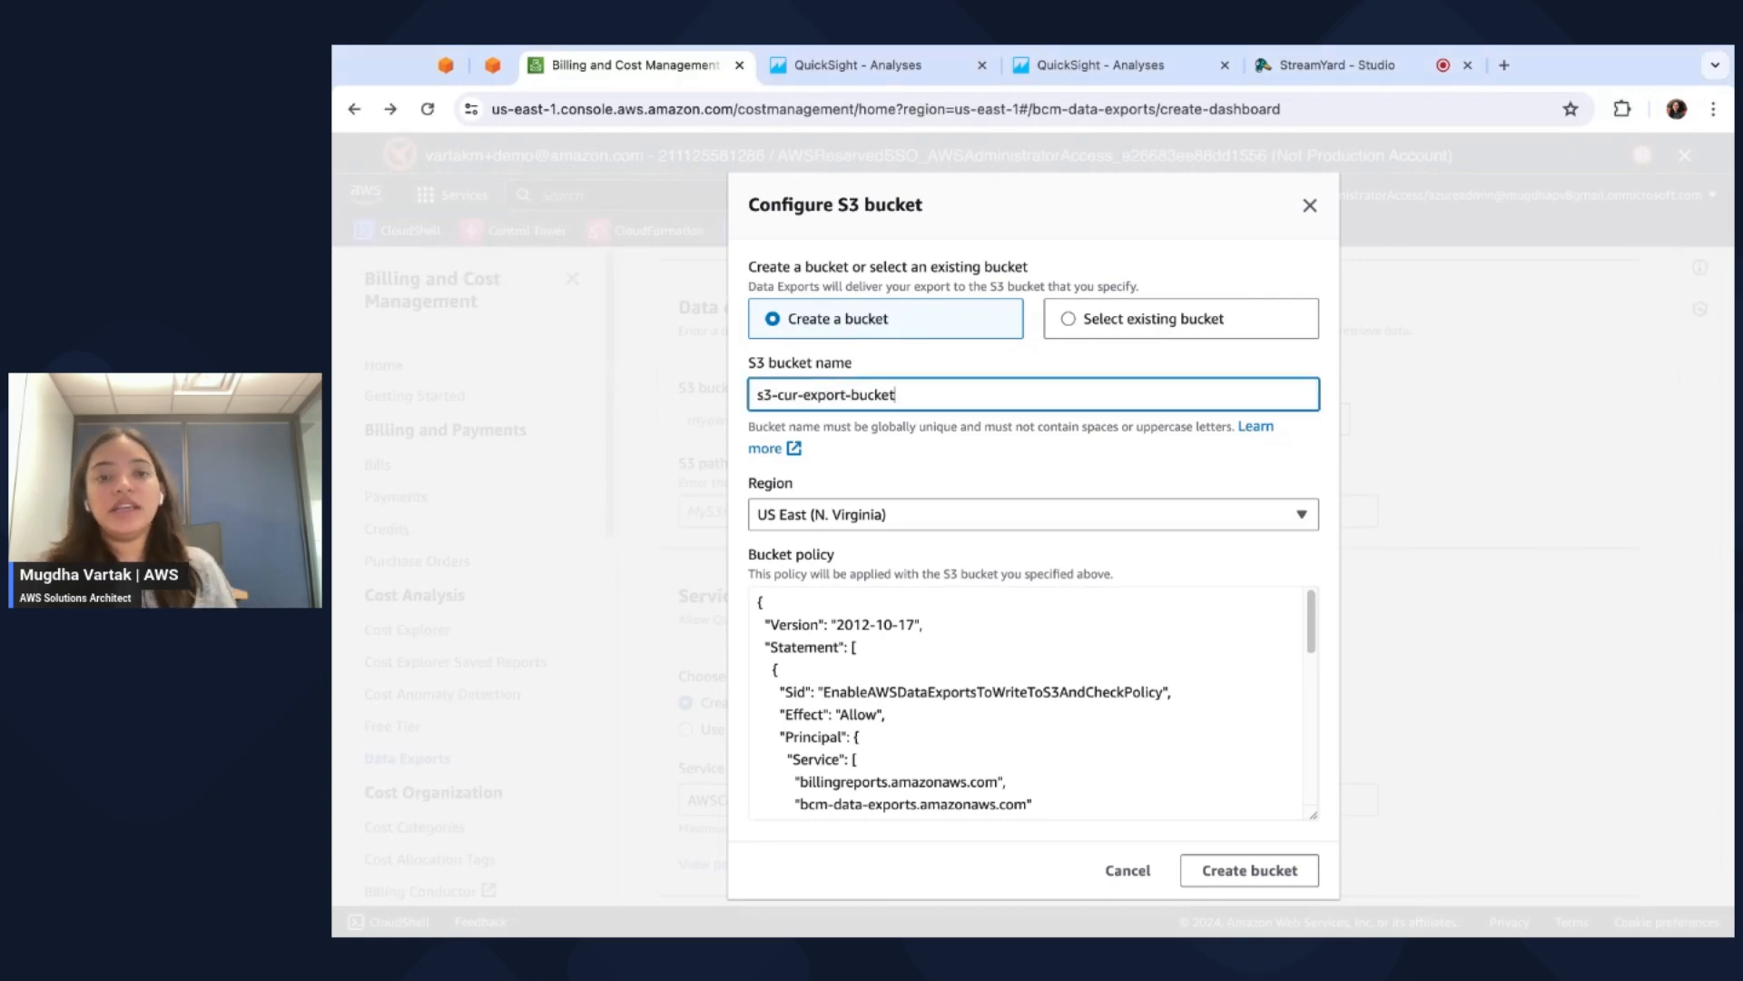
mouse_move(877, 478)
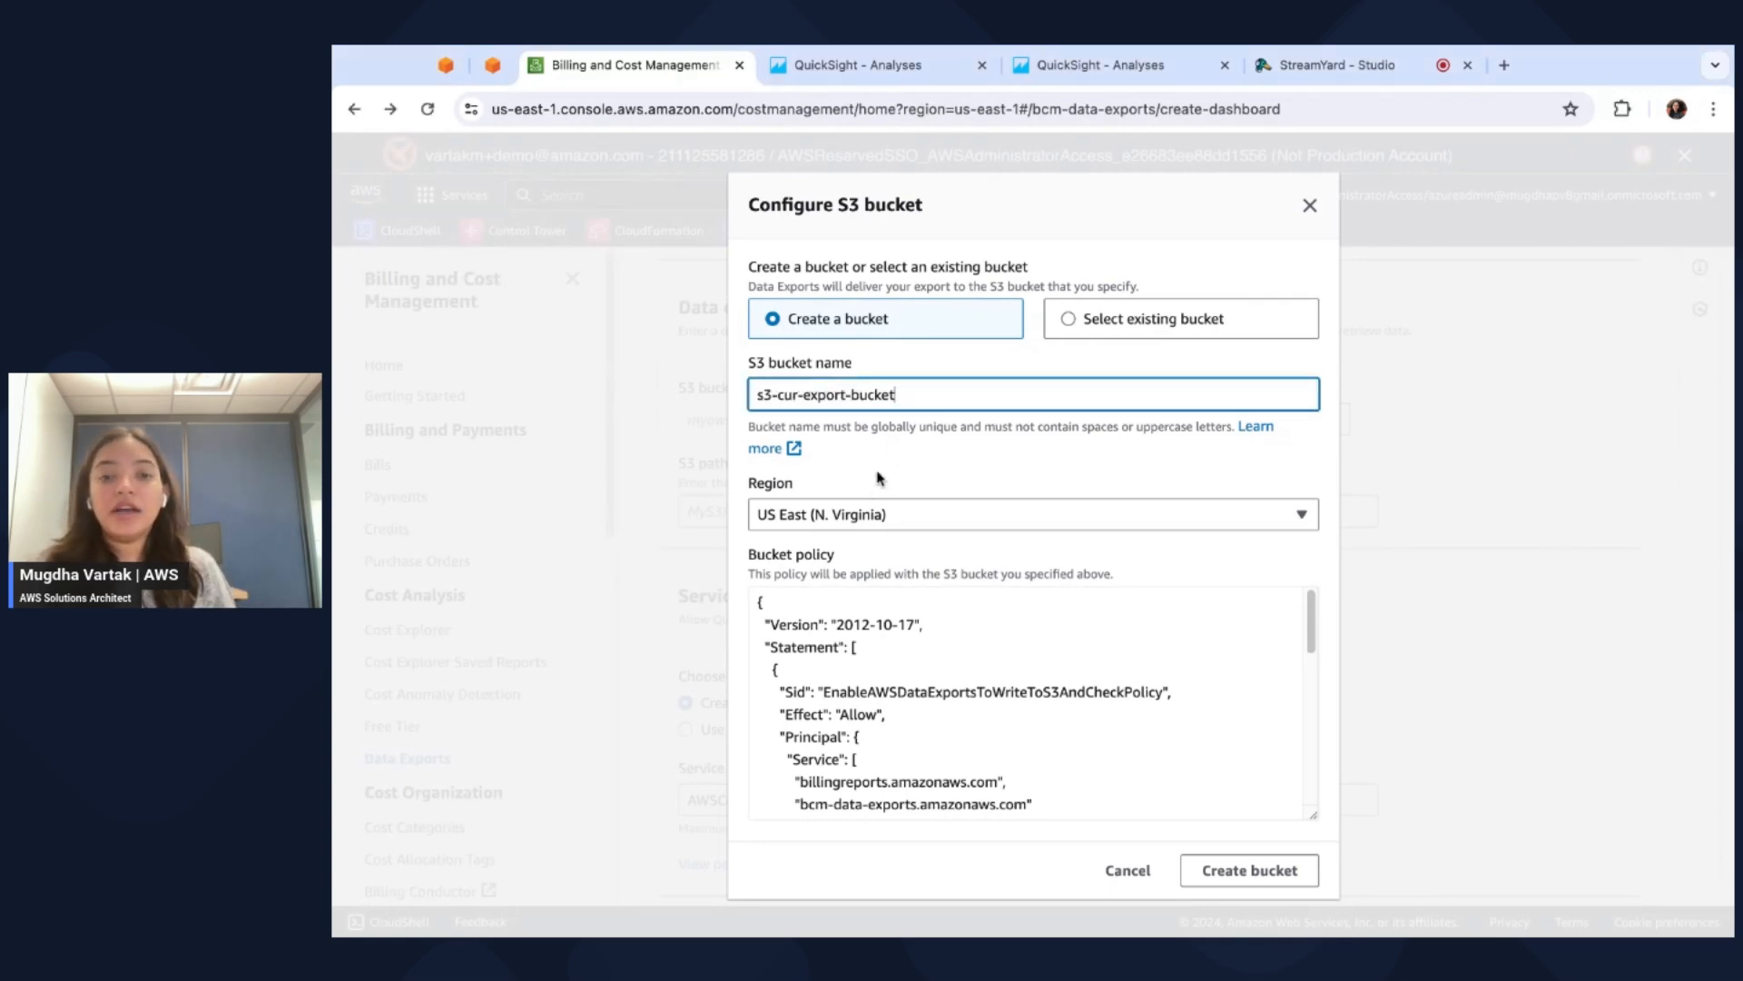
click(1031, 514)
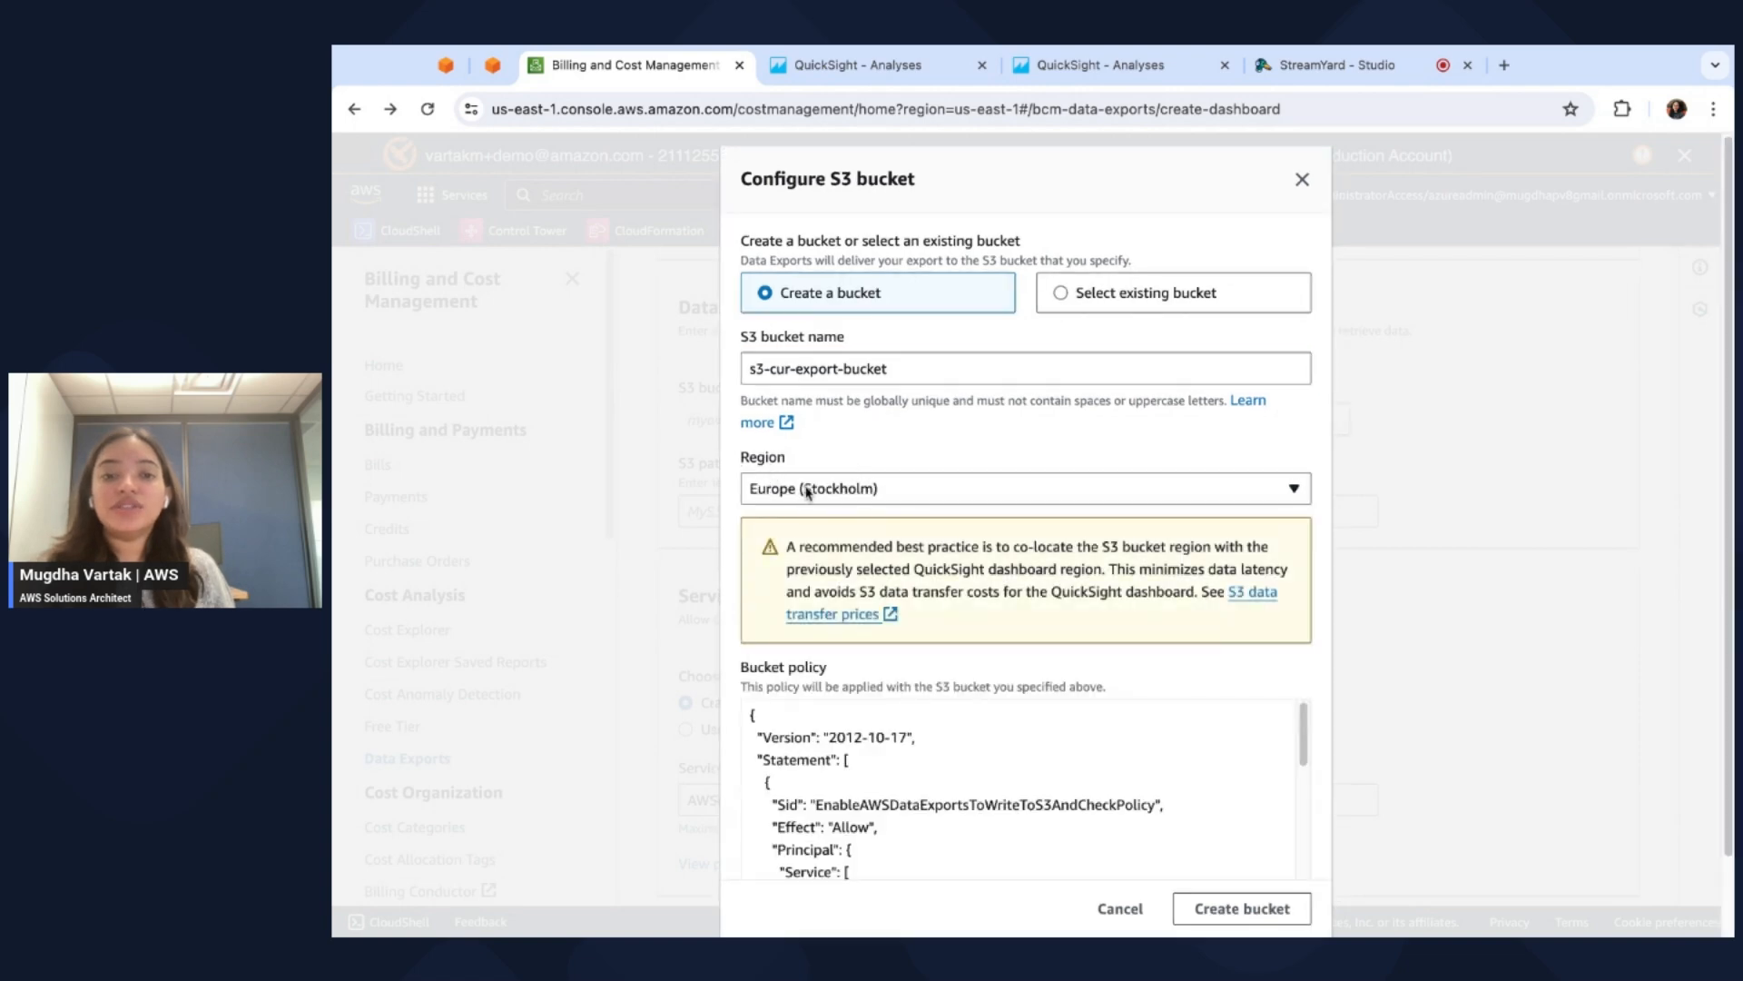
click(1023, 488)
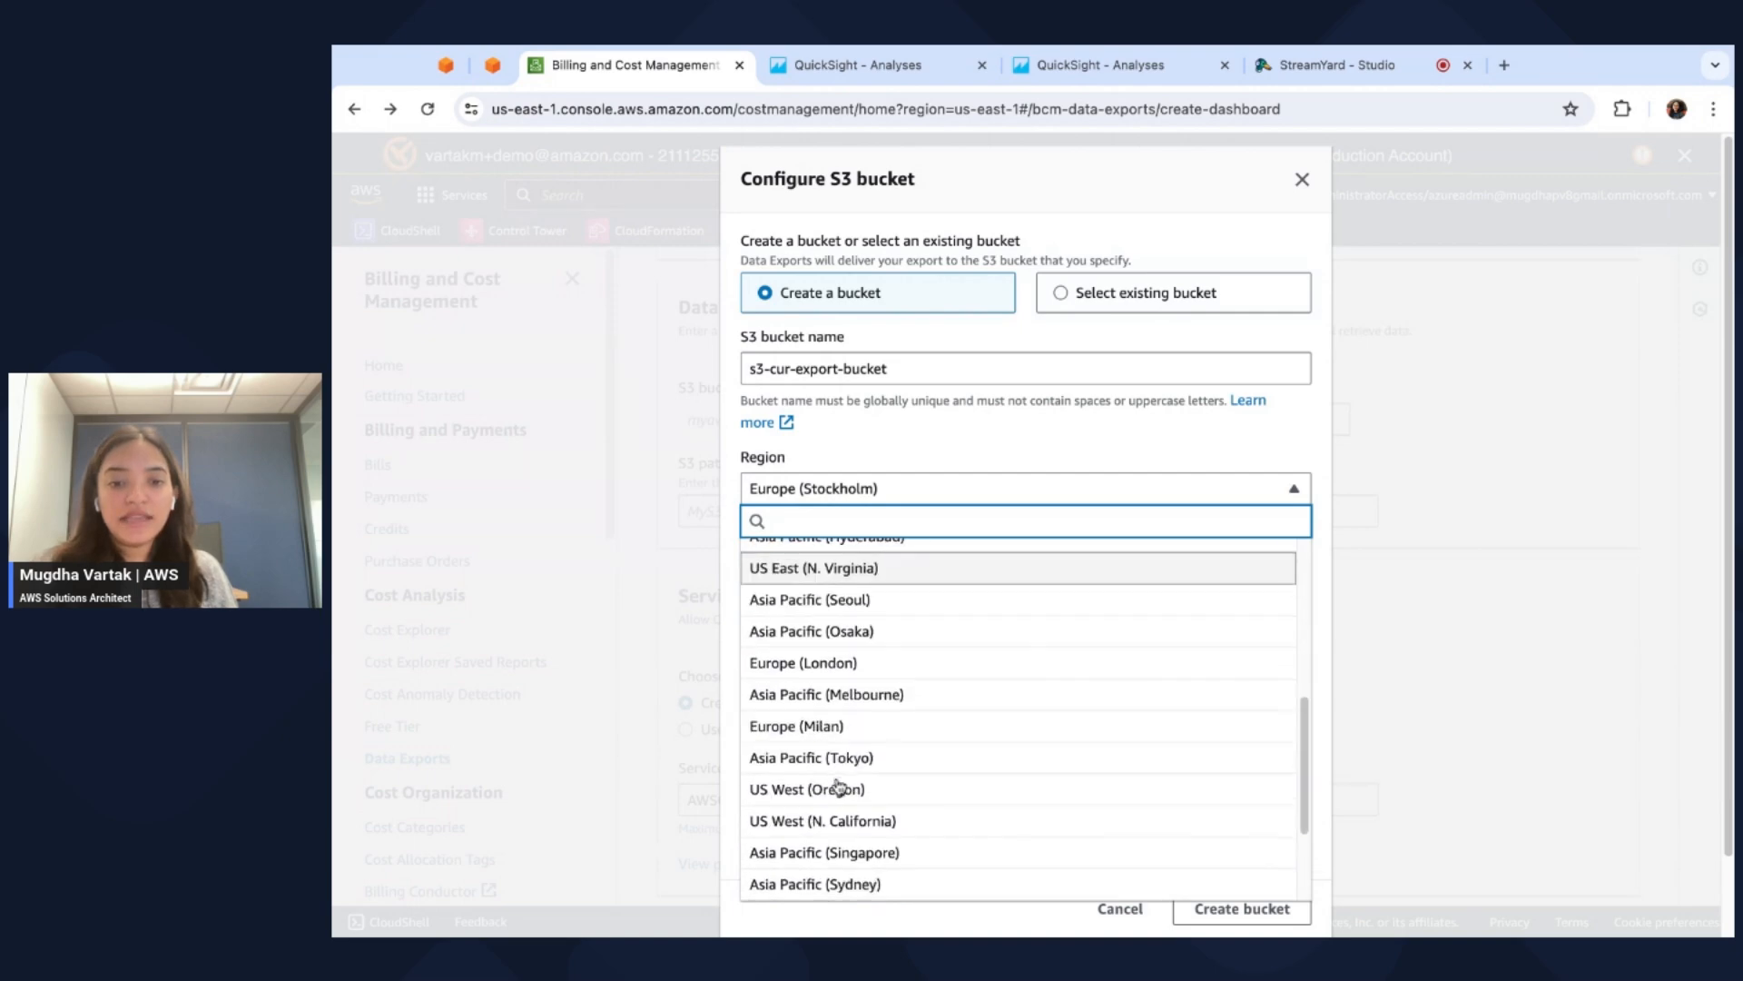
scroll(down, 3)
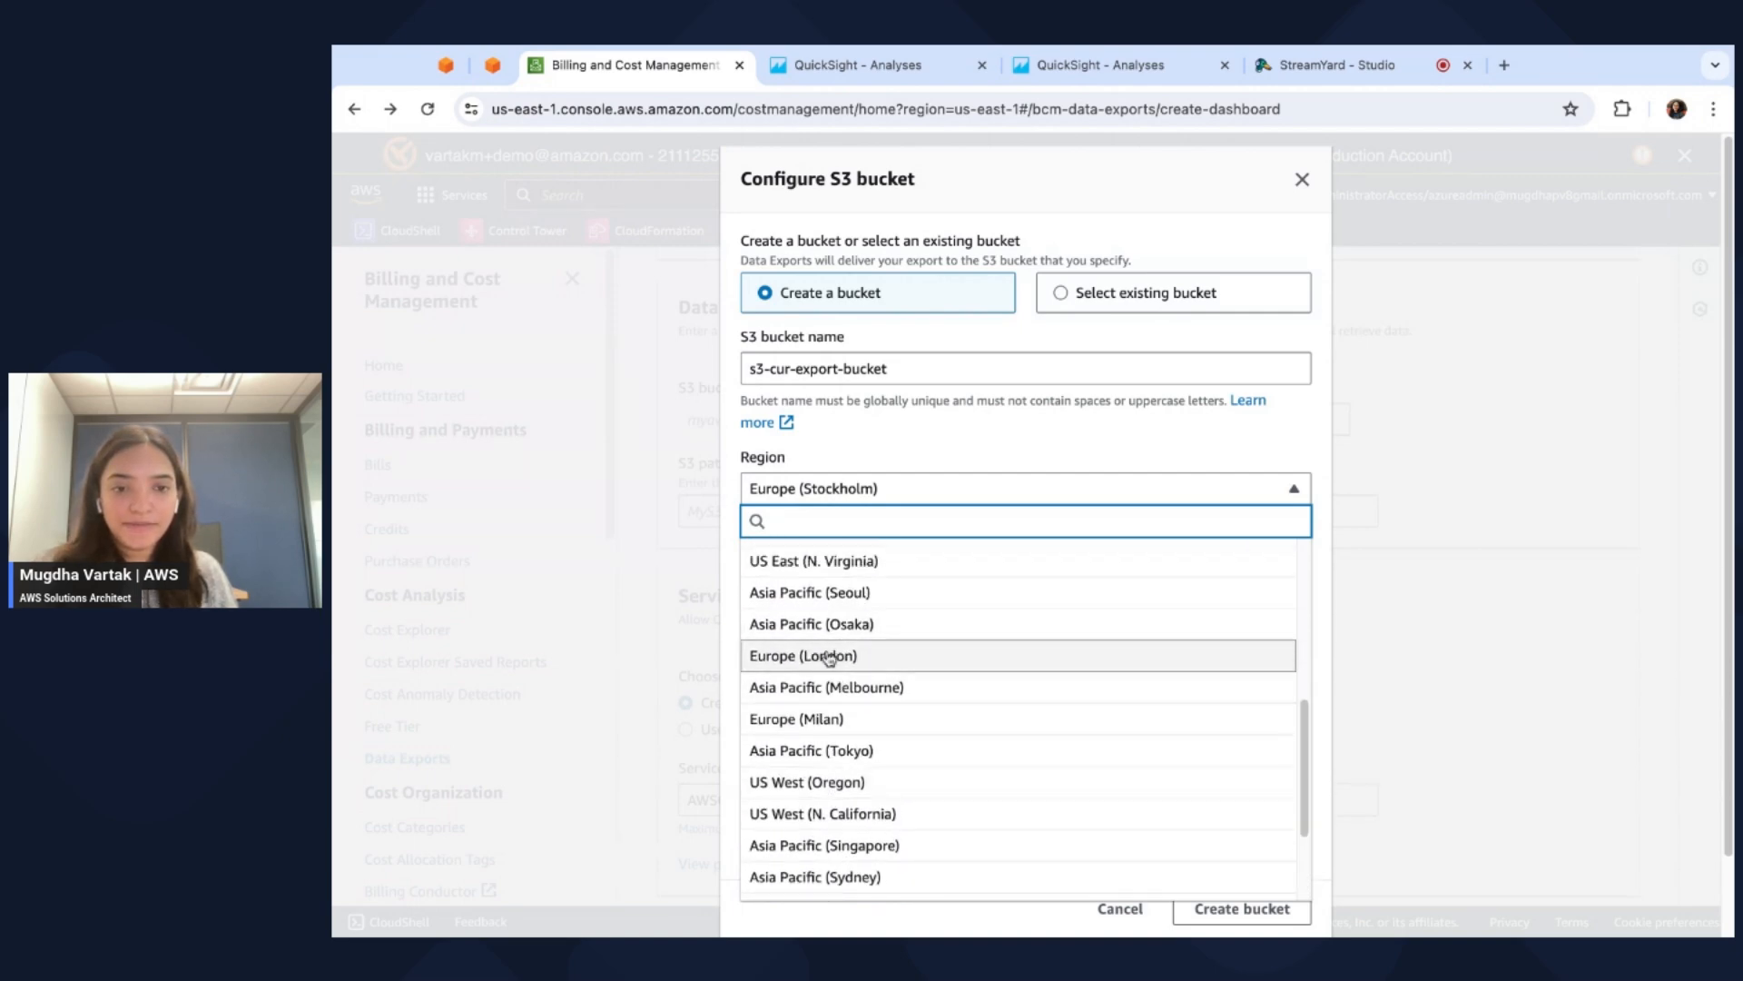
click(807, 560)
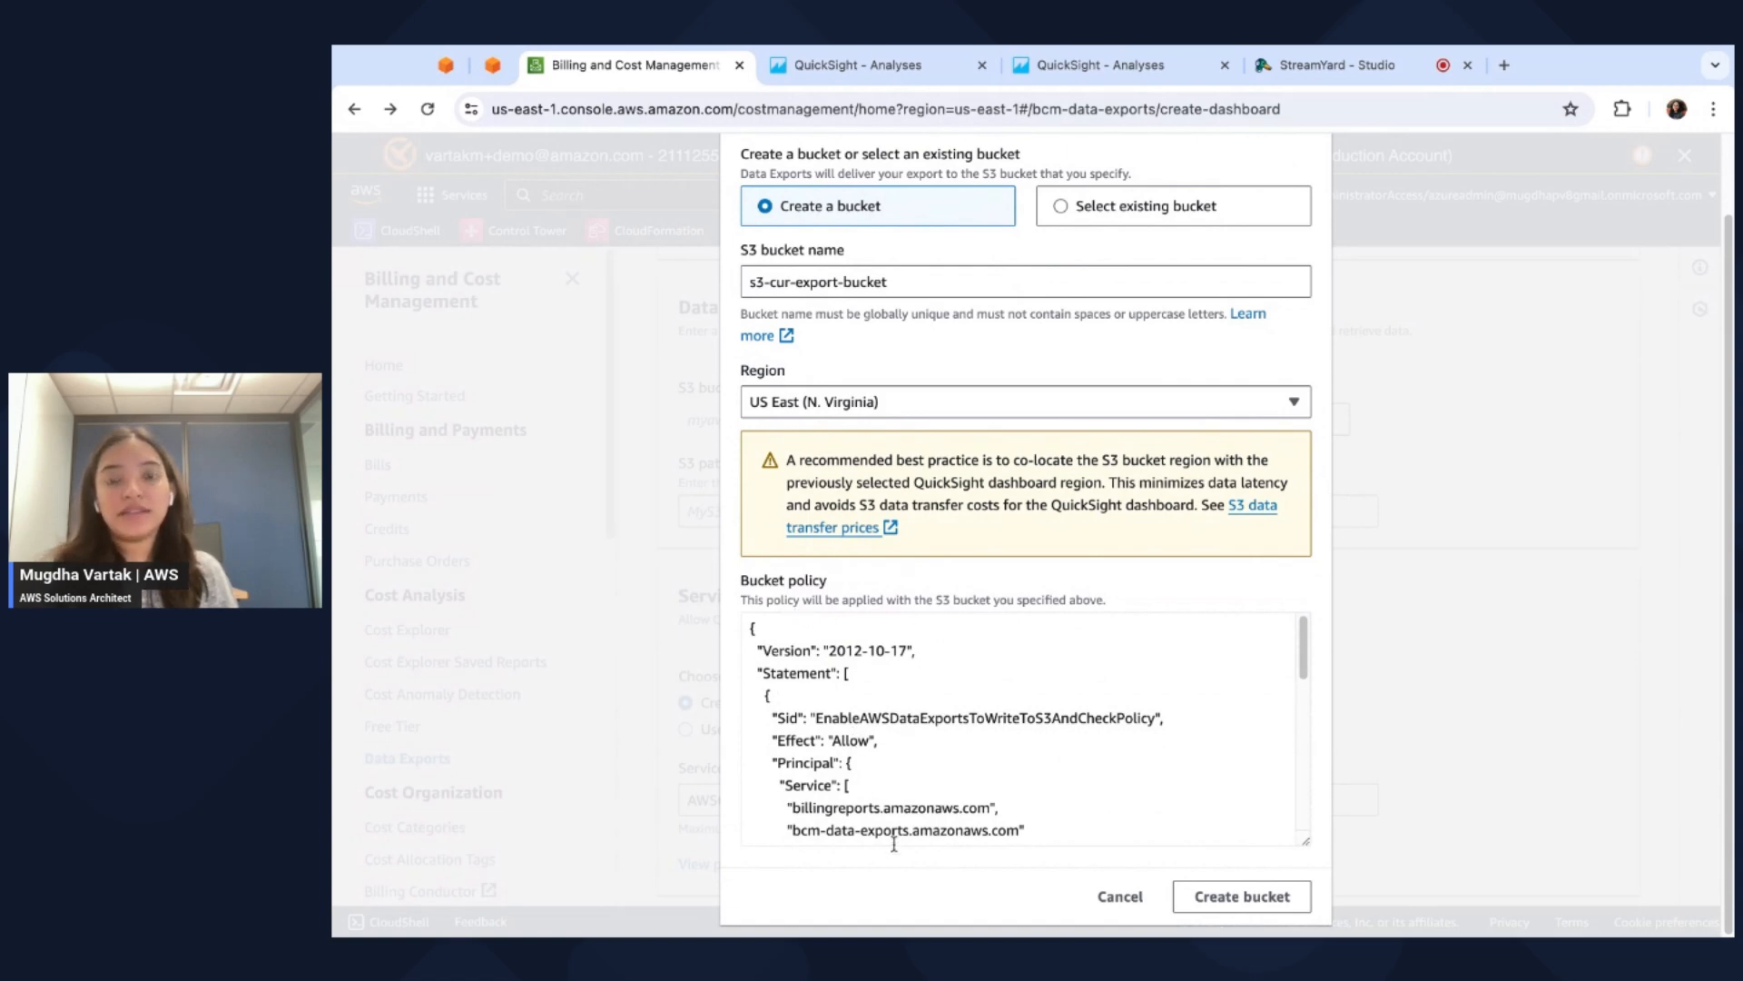
mouse_move(1241, 896)
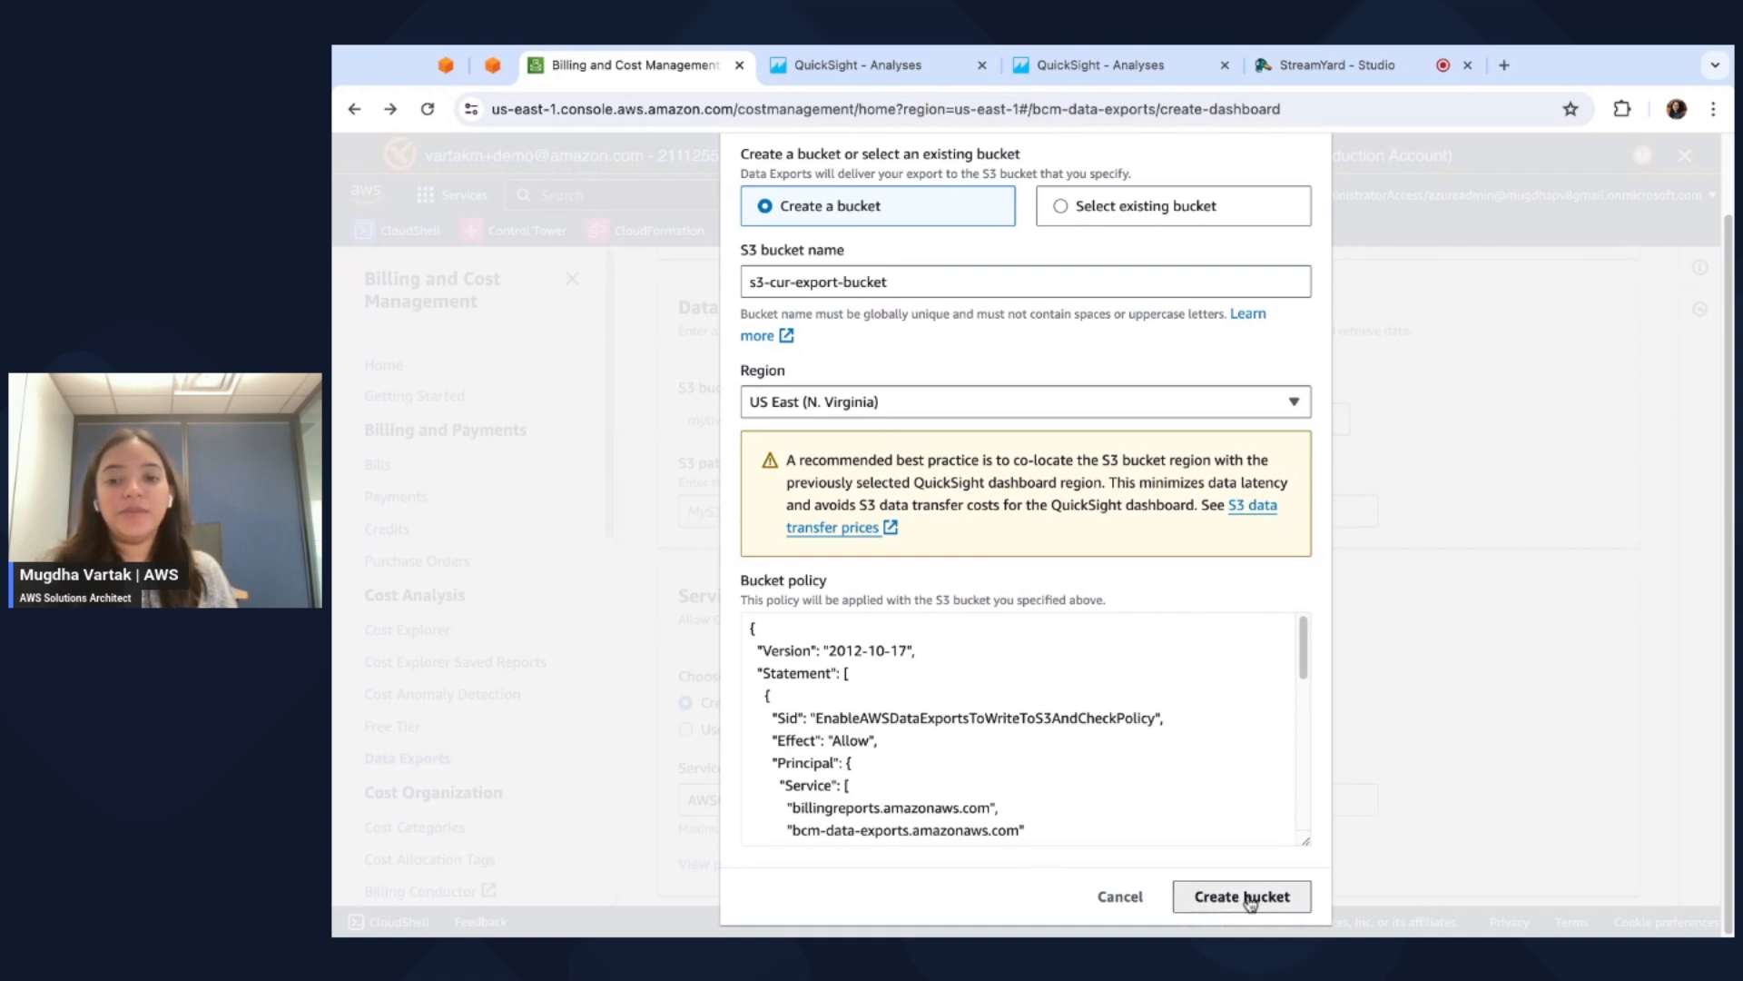
Confirm bucket creation, enter path prefix curreport, and review Service access and Tags.
click(1241, 896)
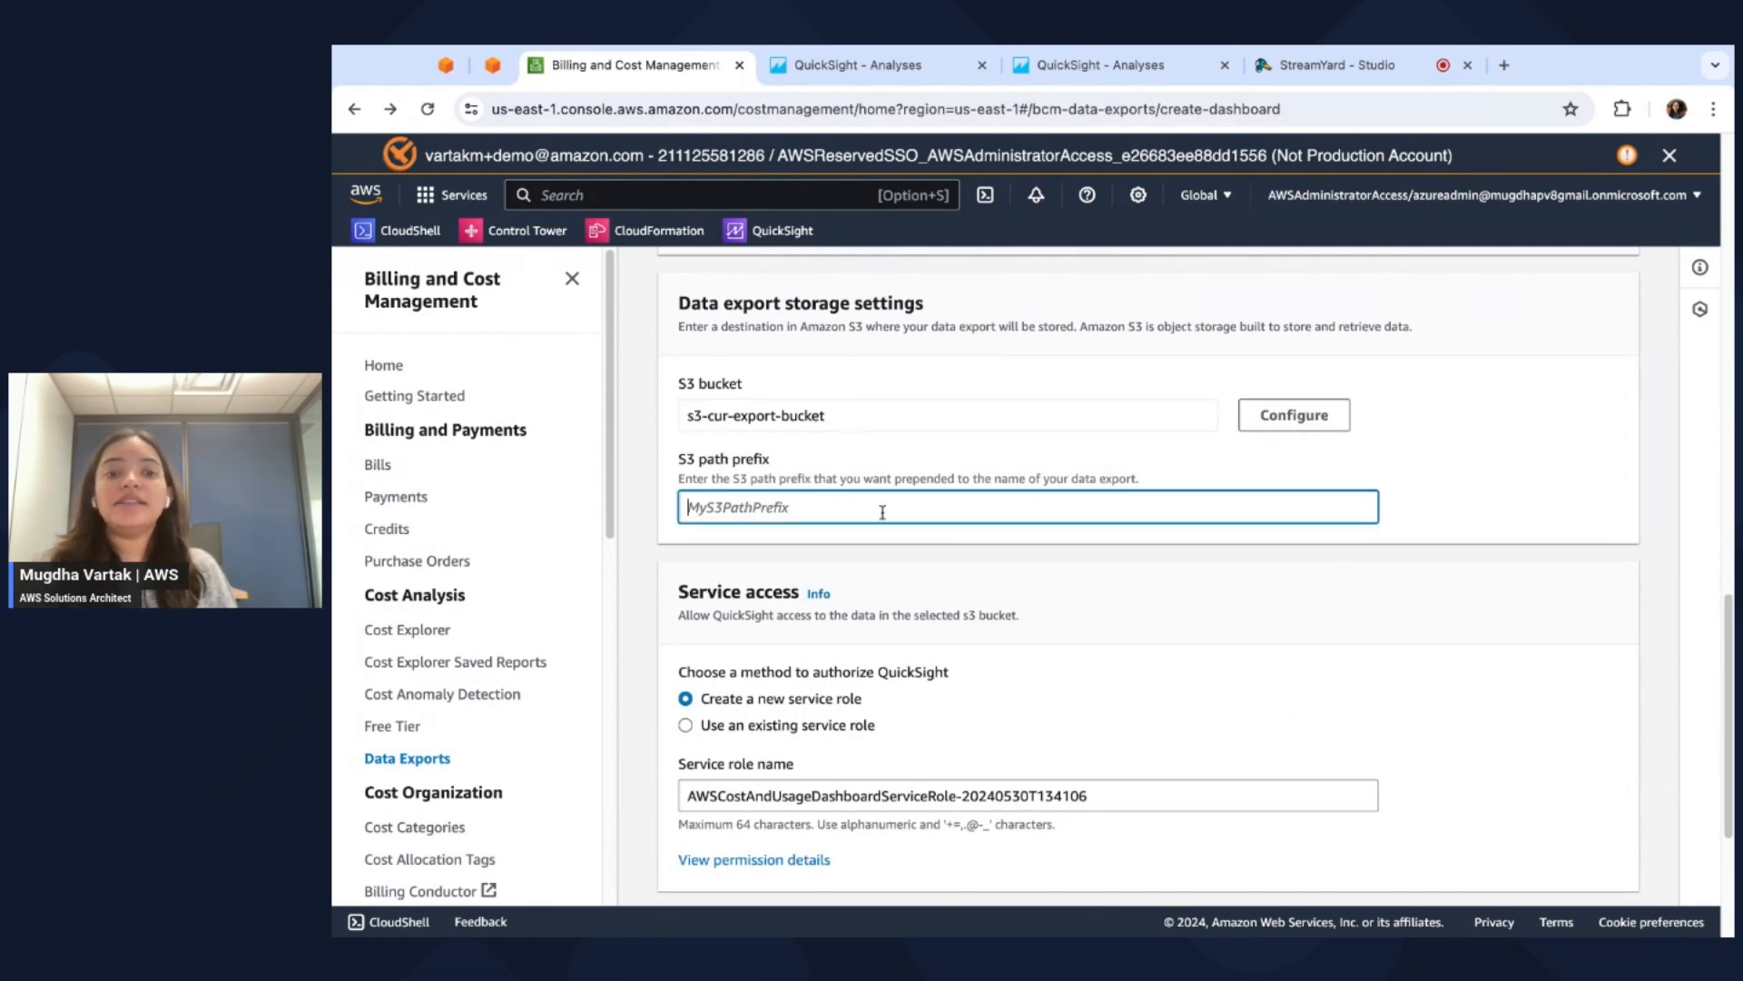
text(curreport)
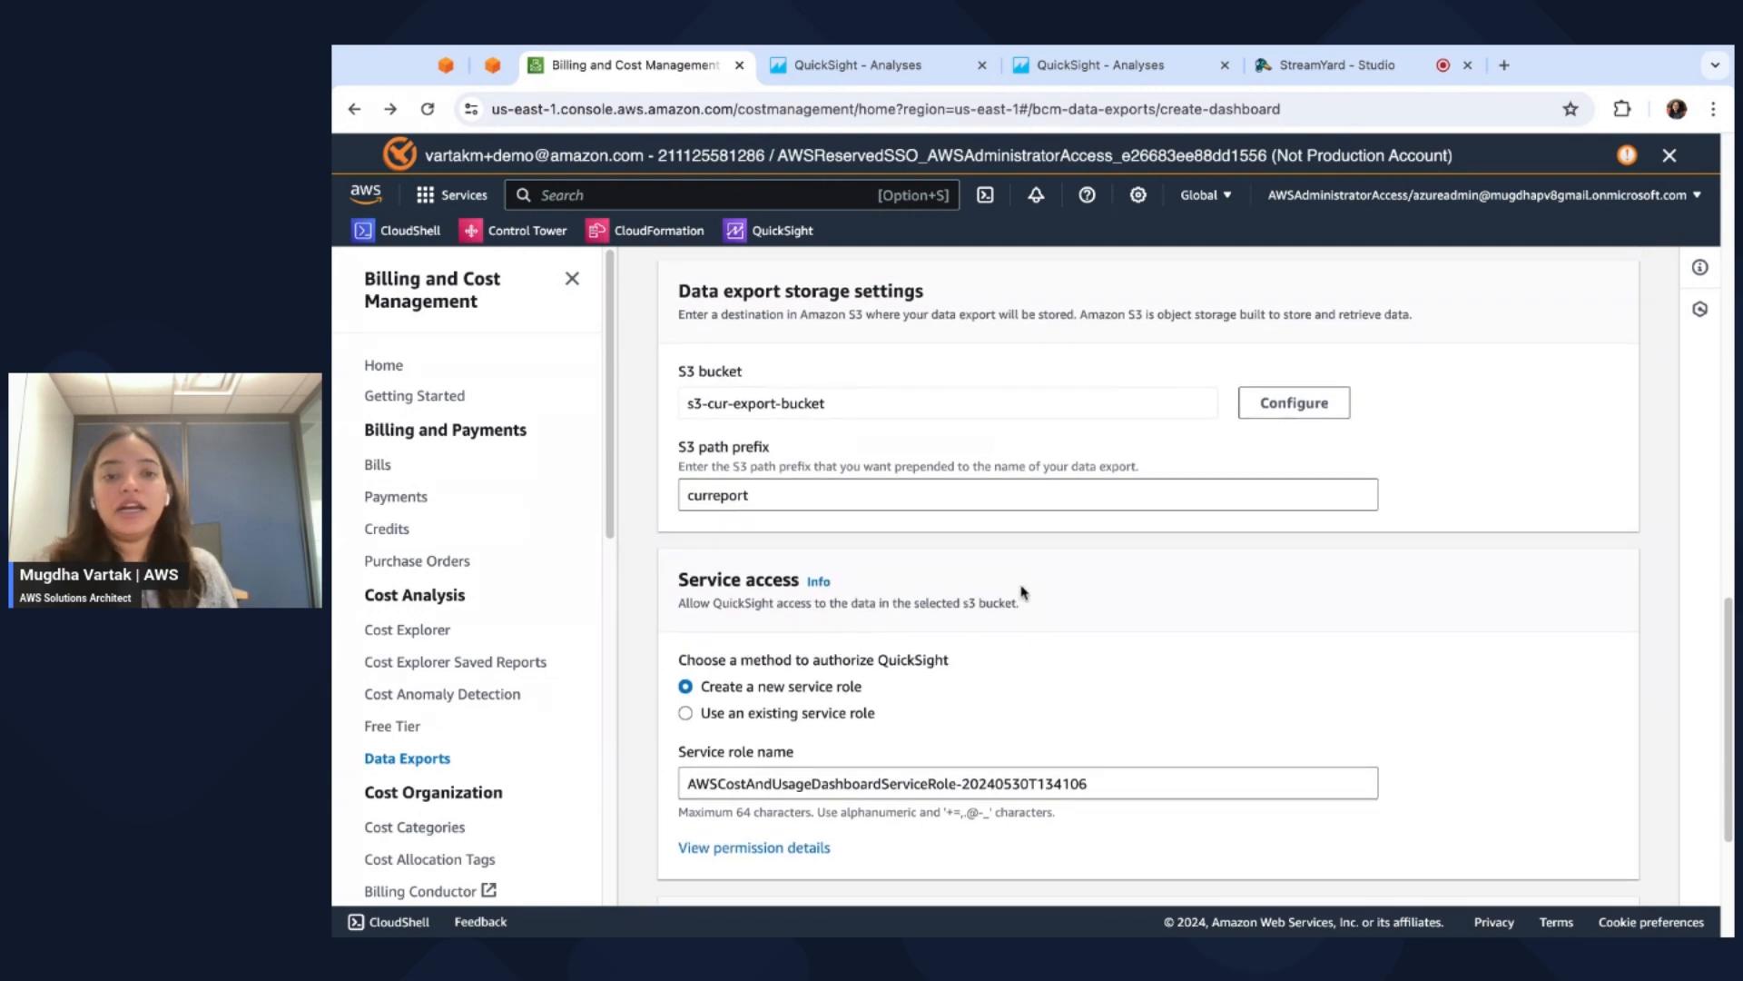
scroll(down, 3)
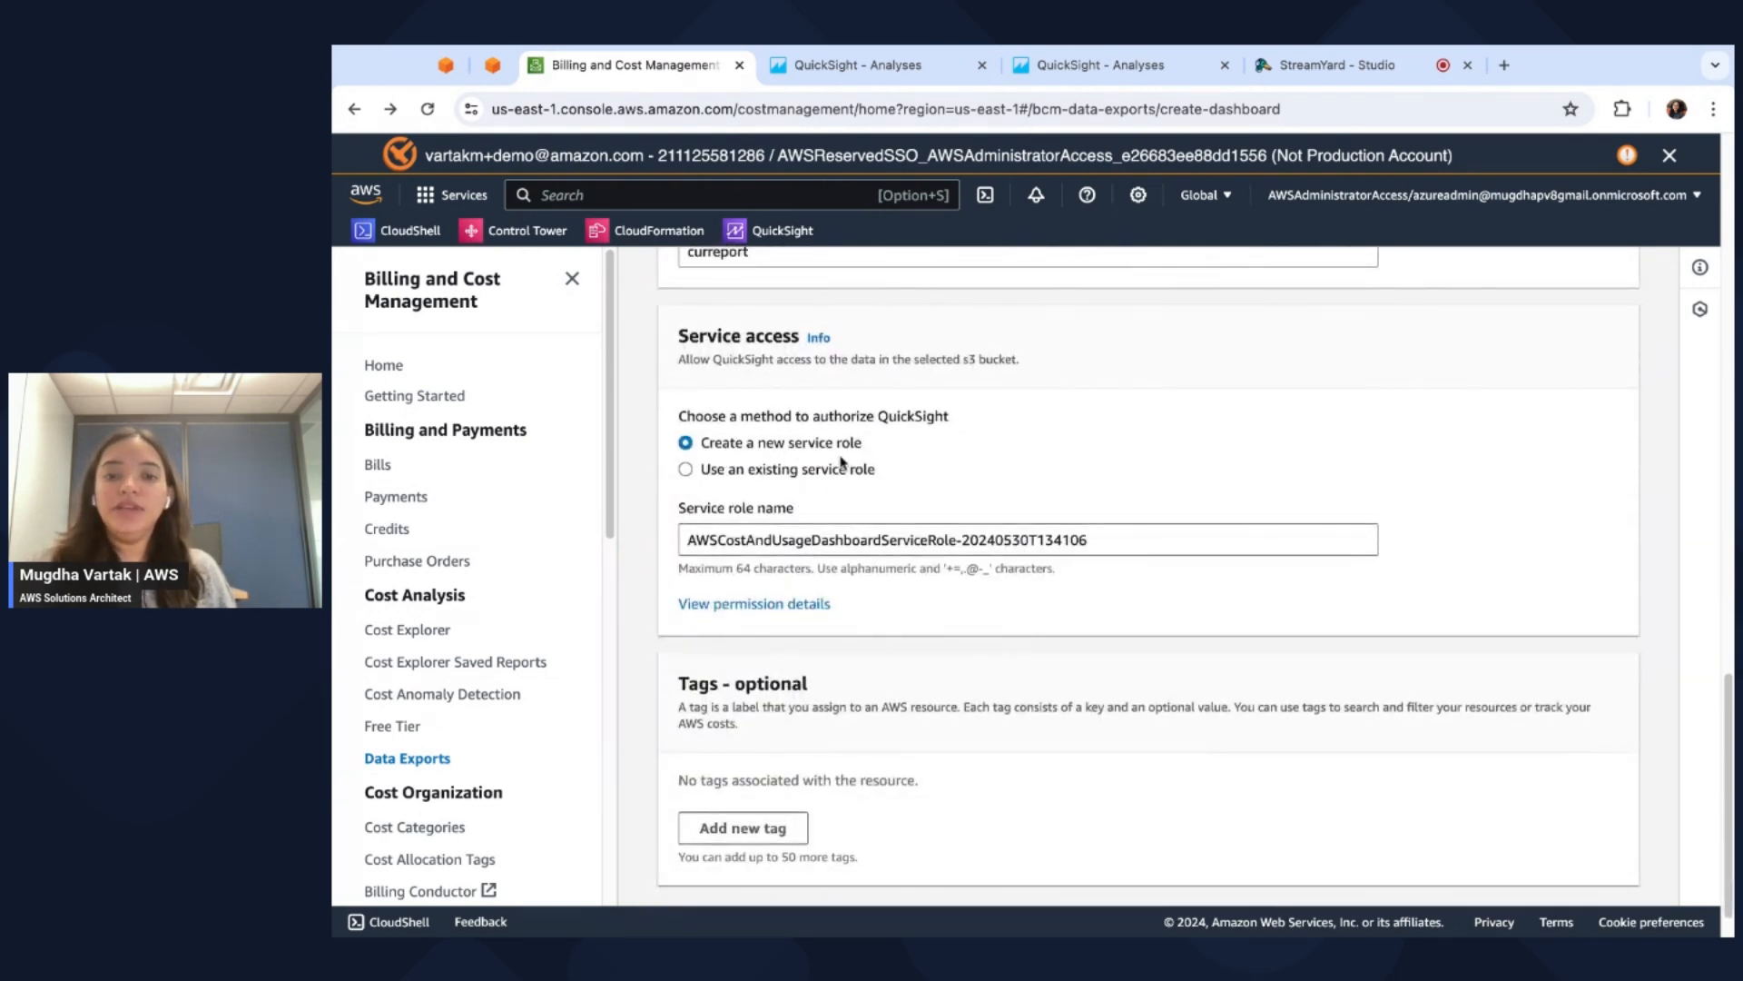
mouse_move(979, 581)
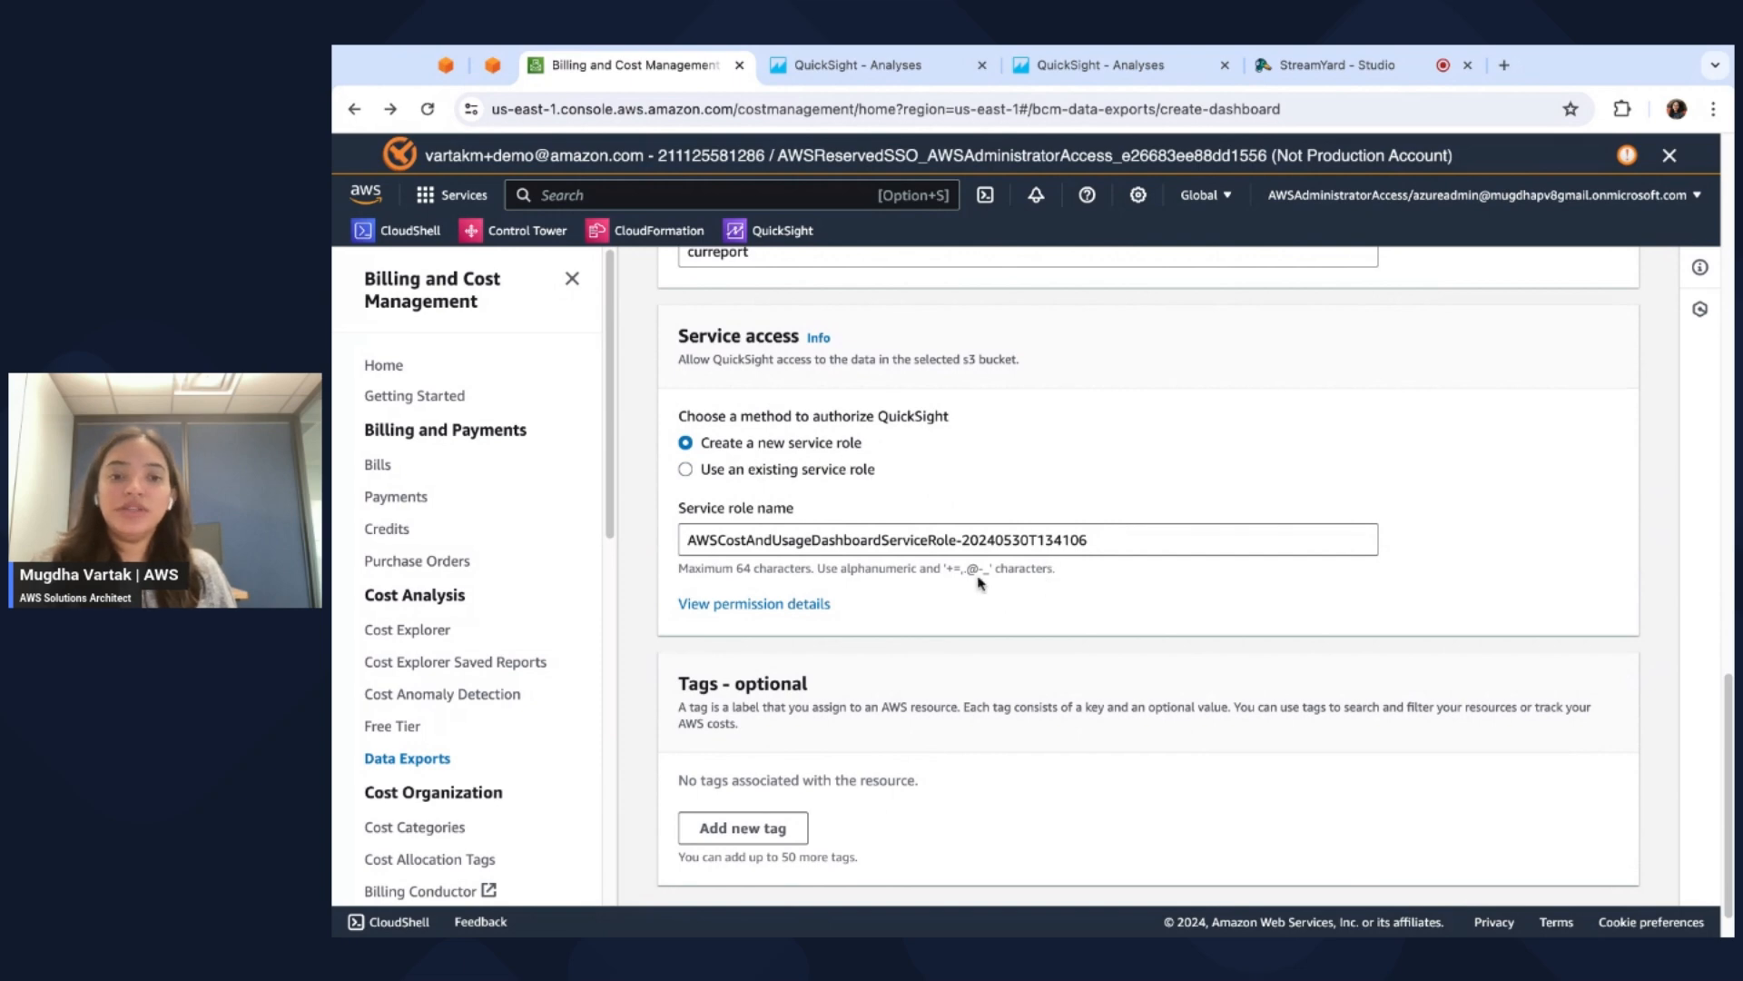
scroll(down, 3)
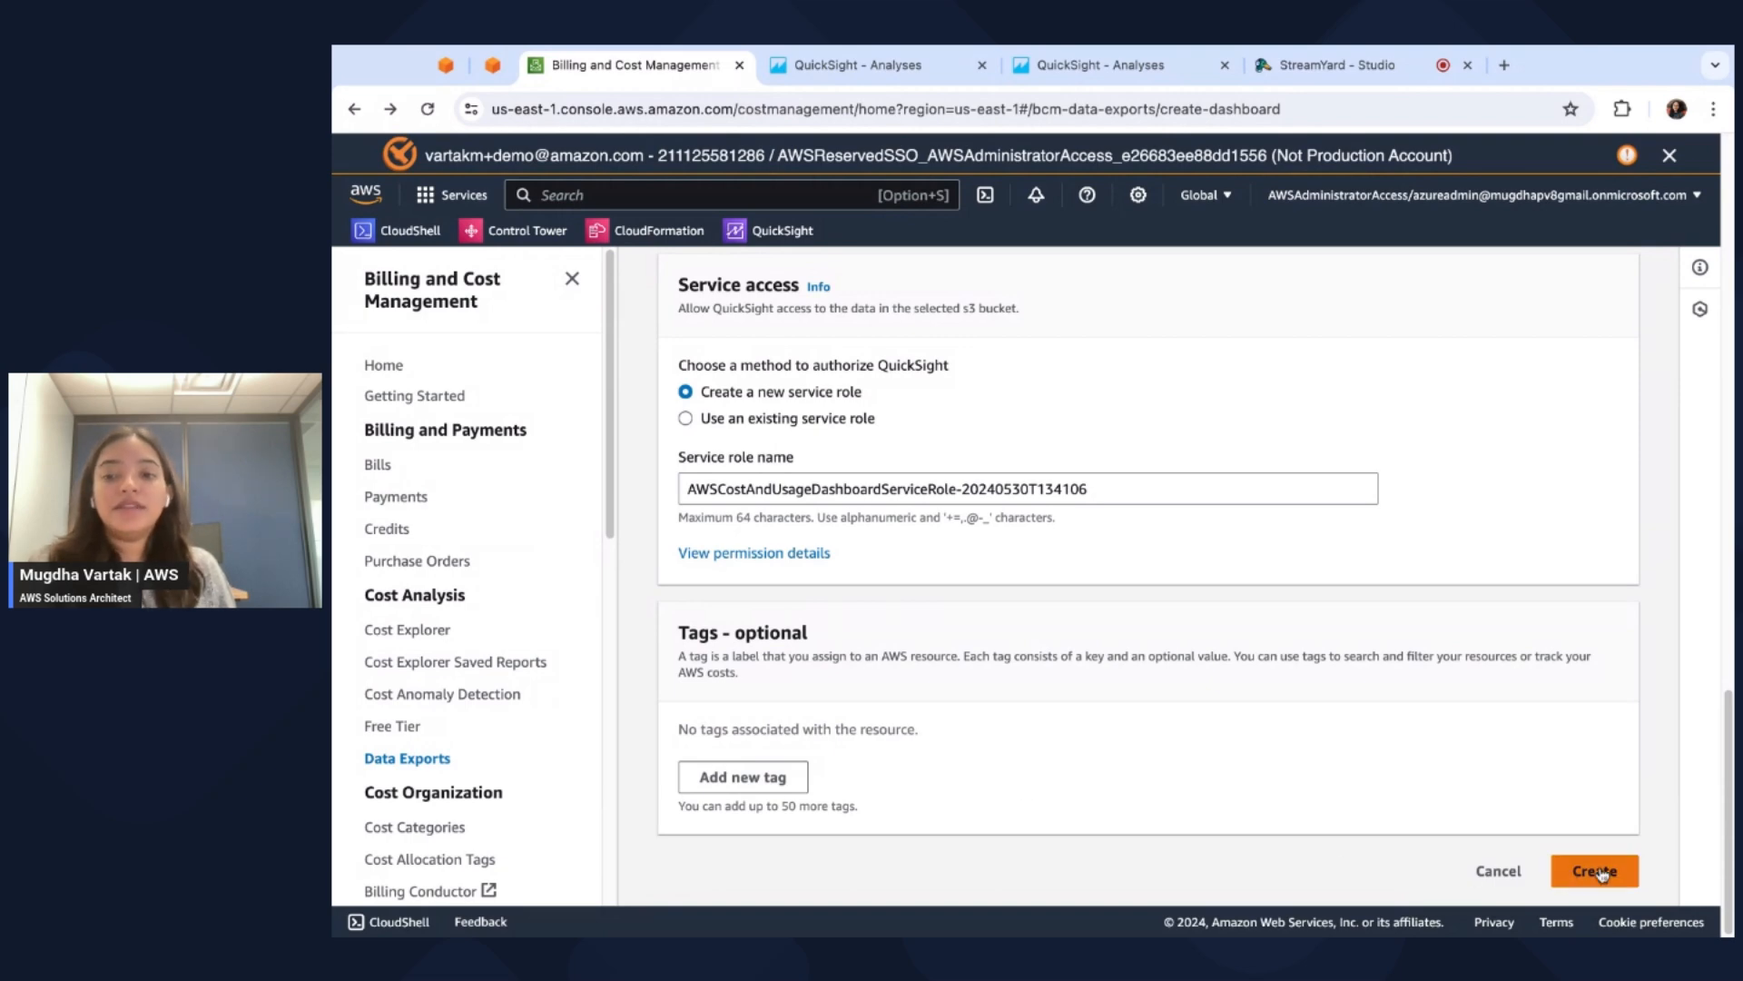
Submit the CURQuicksightExport export, open its details, and refresh until status shows Healthy.
click(1594, 870)
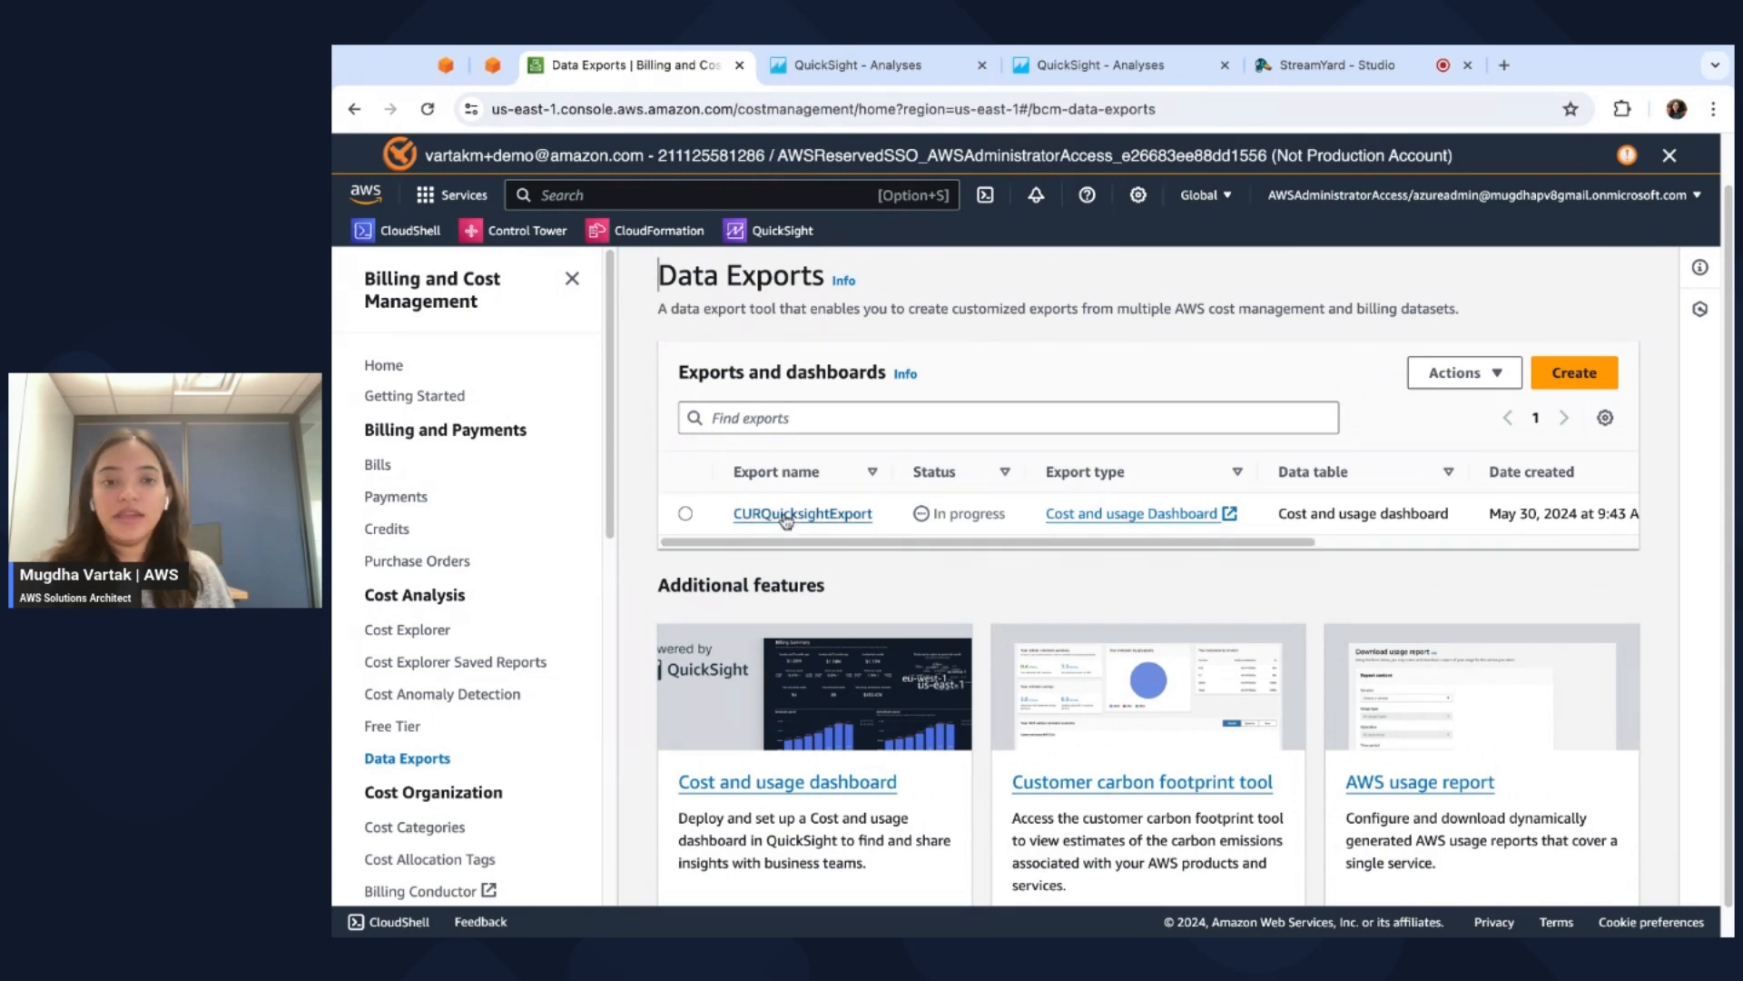
click(801, 512)
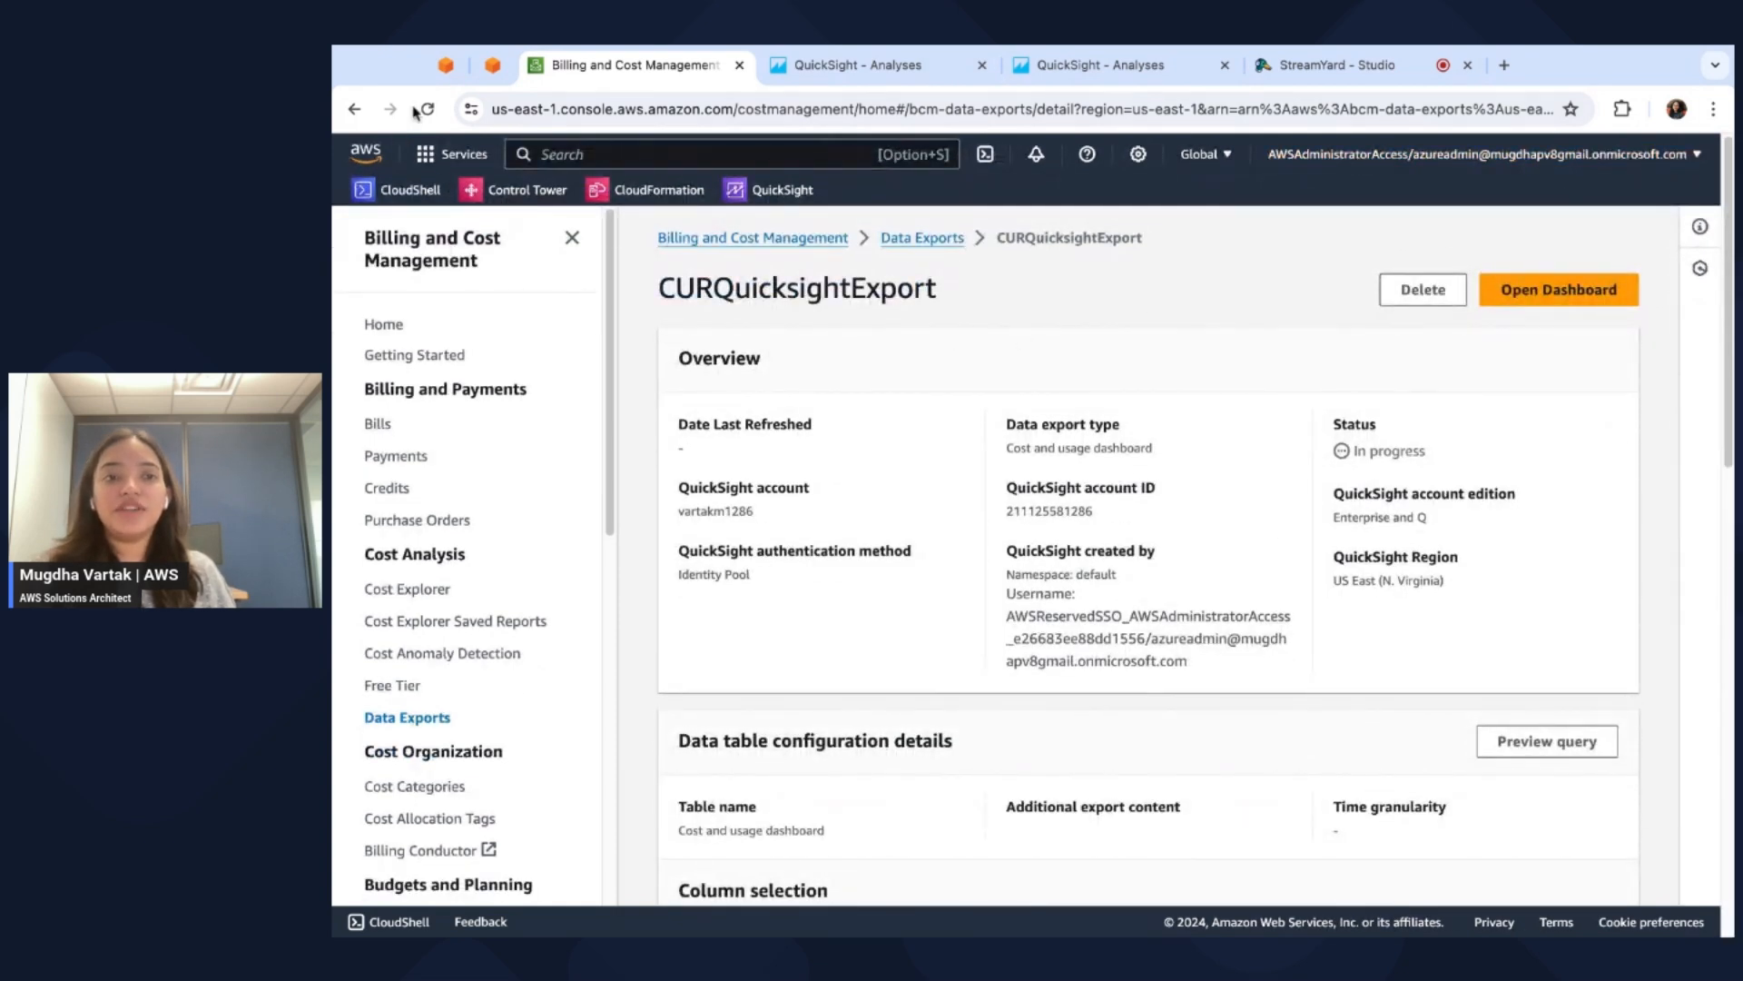
click(425, 108)
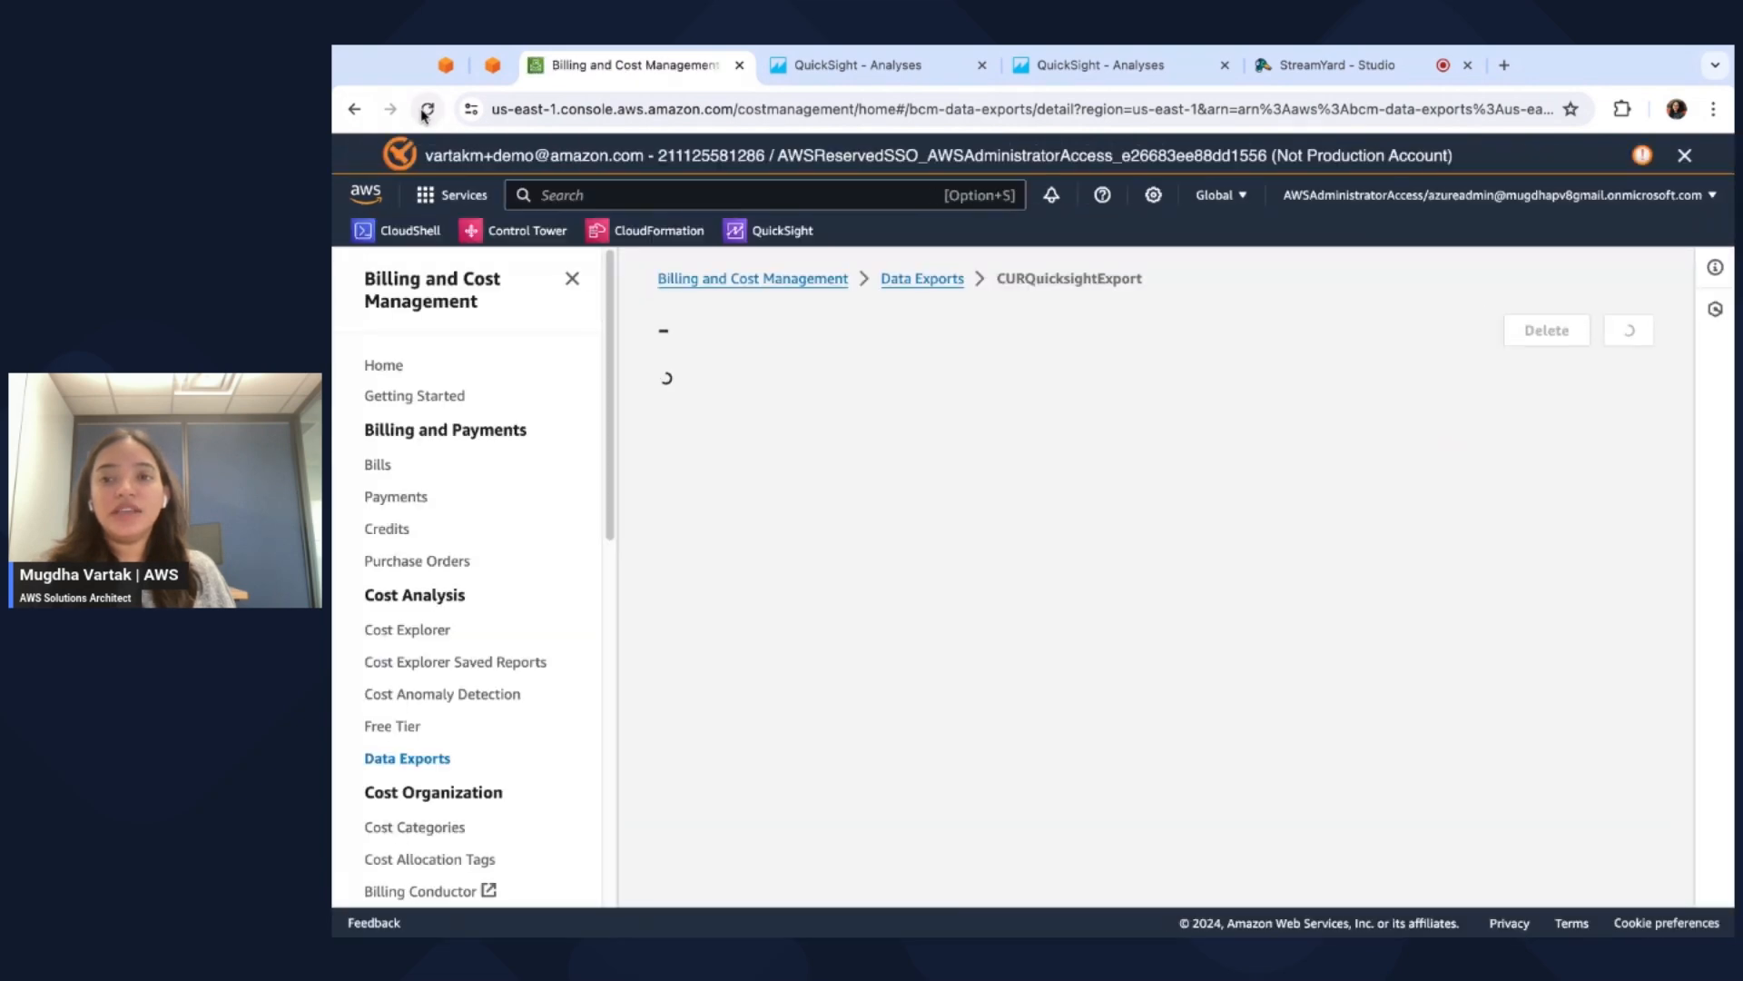
click(427, 109)
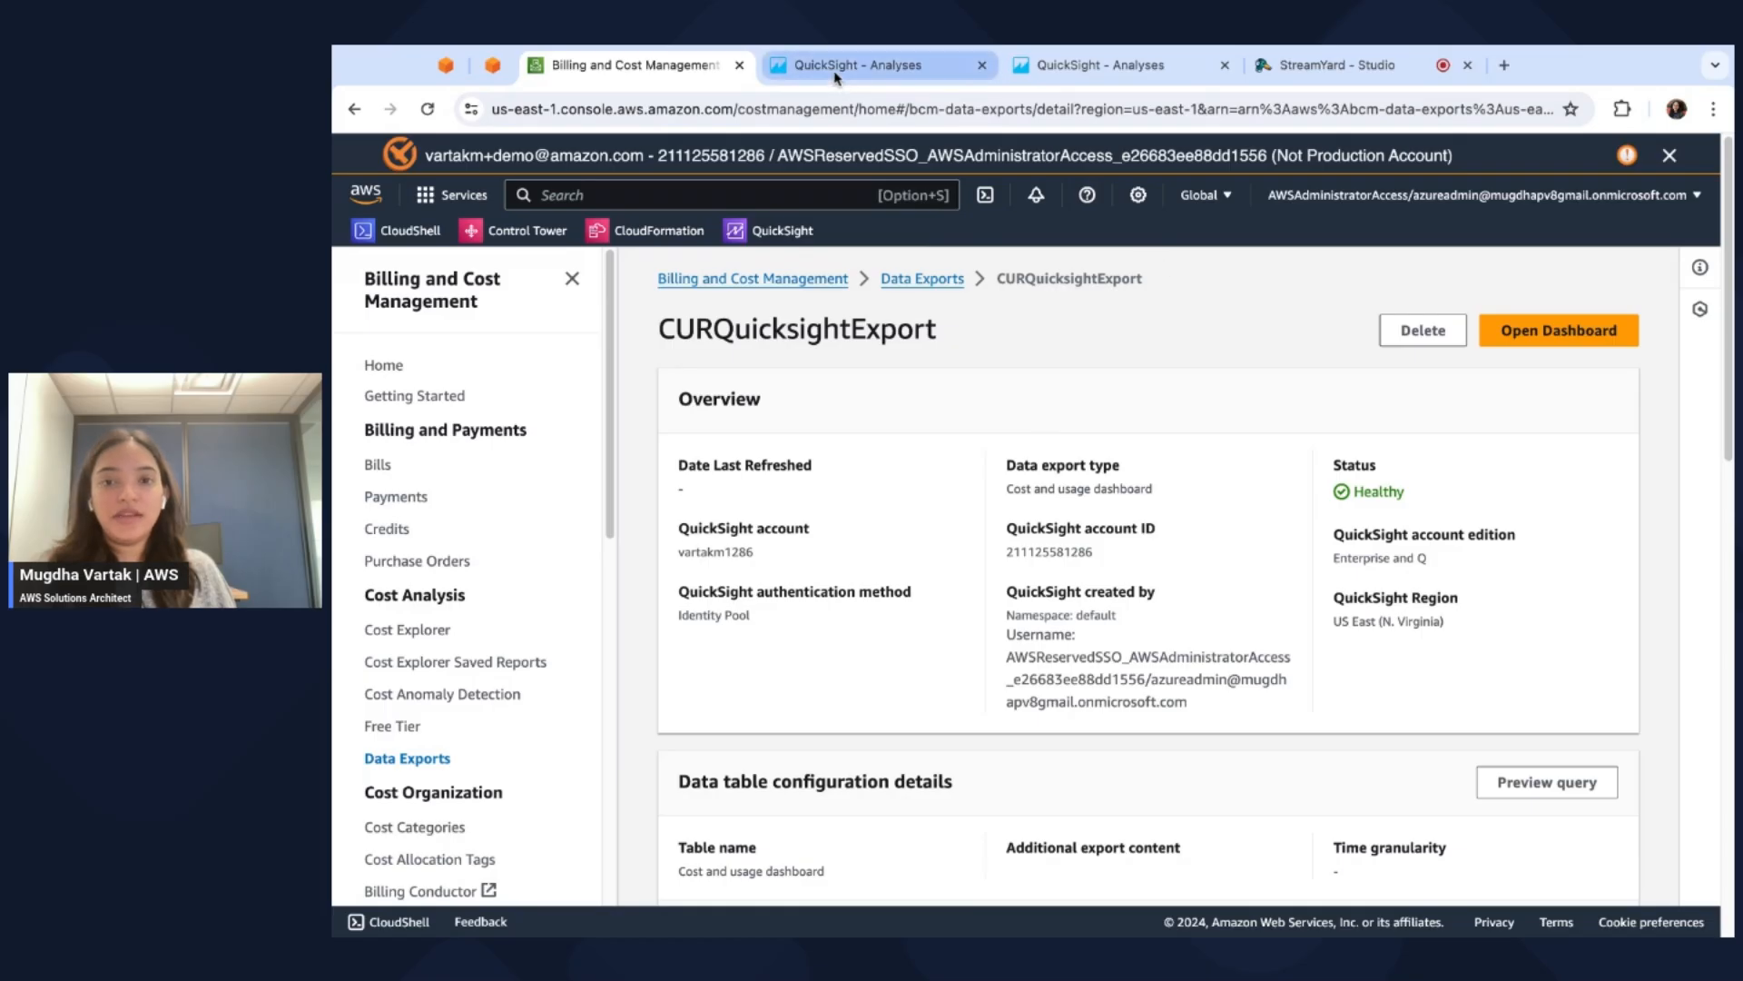
Switch to the QuickSight tab and open Dashboards to find CURQuicksightExport.
click(872, 64)
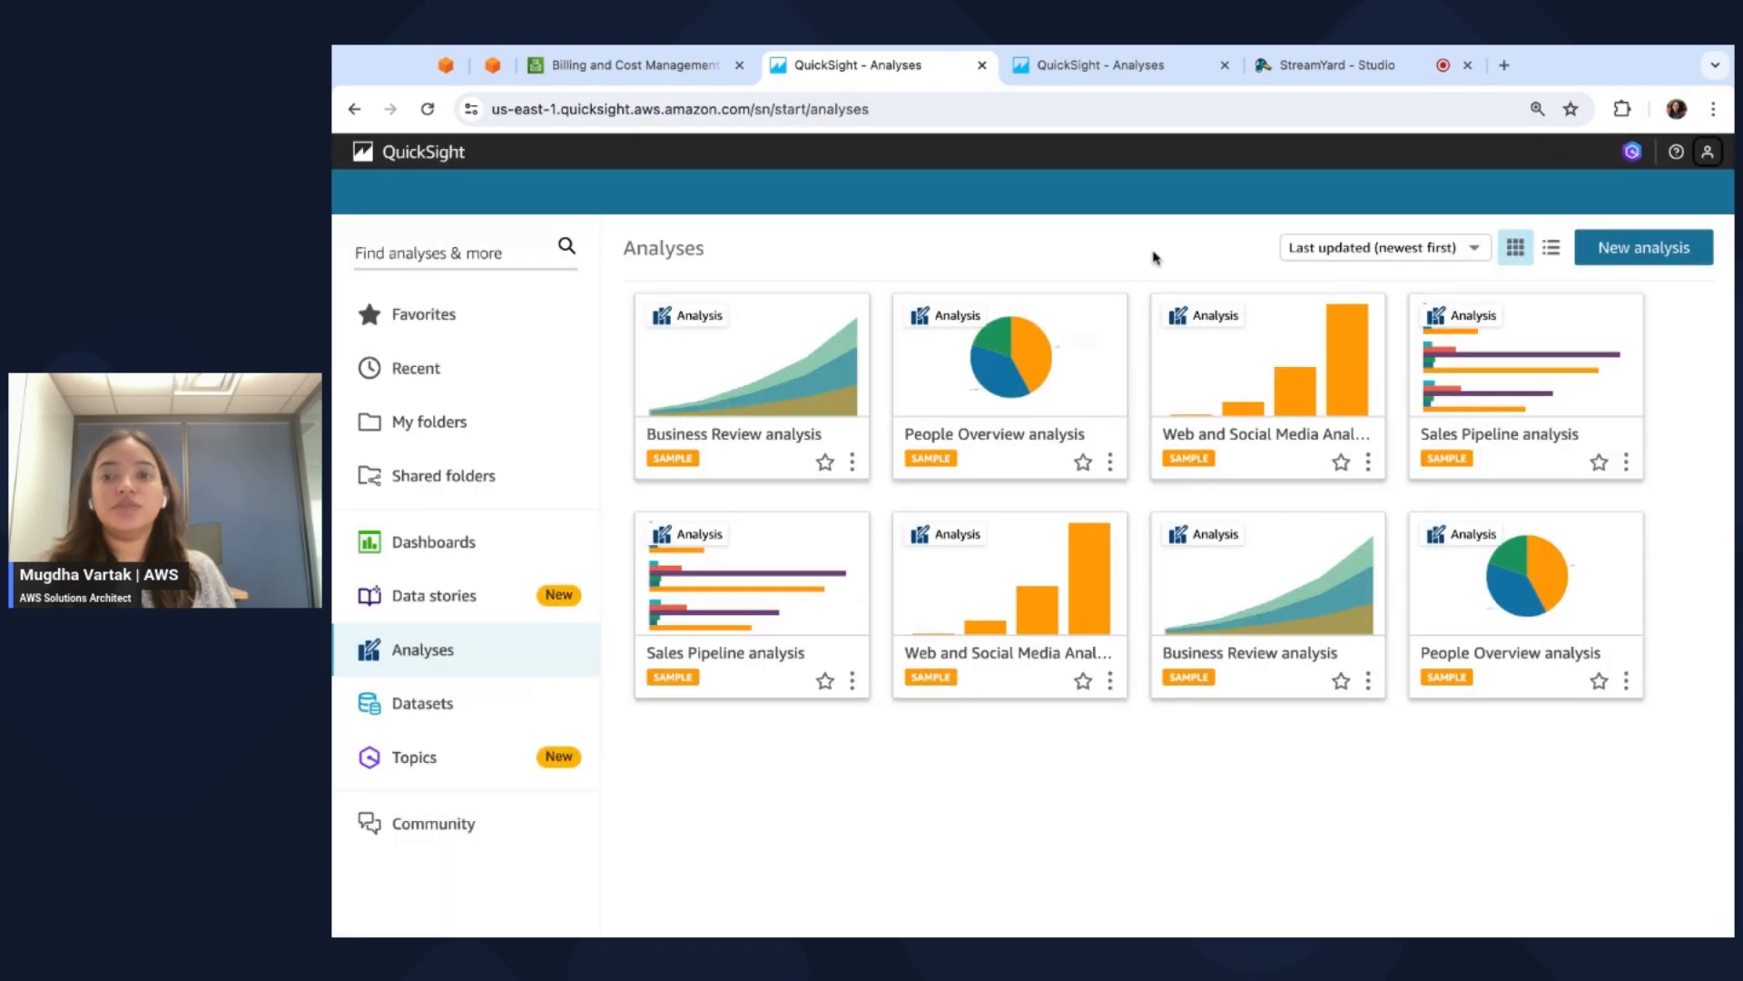
mouse_move(1086, 264)
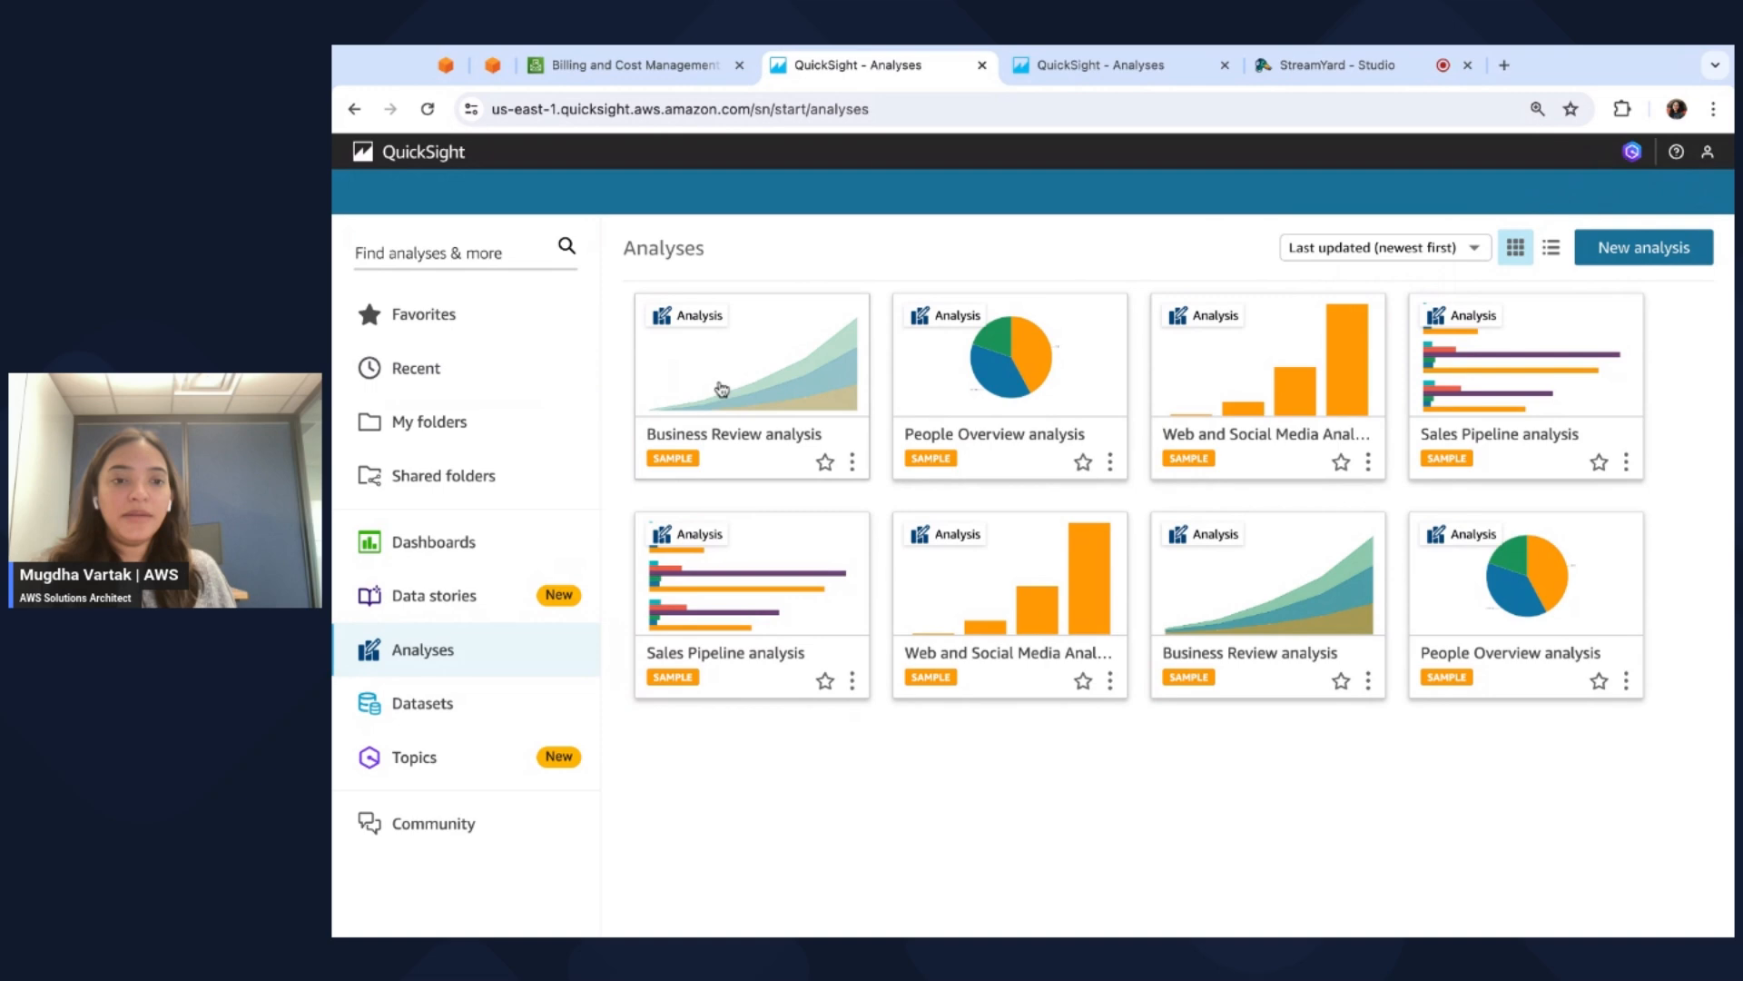
mouse_move(1056, 224)
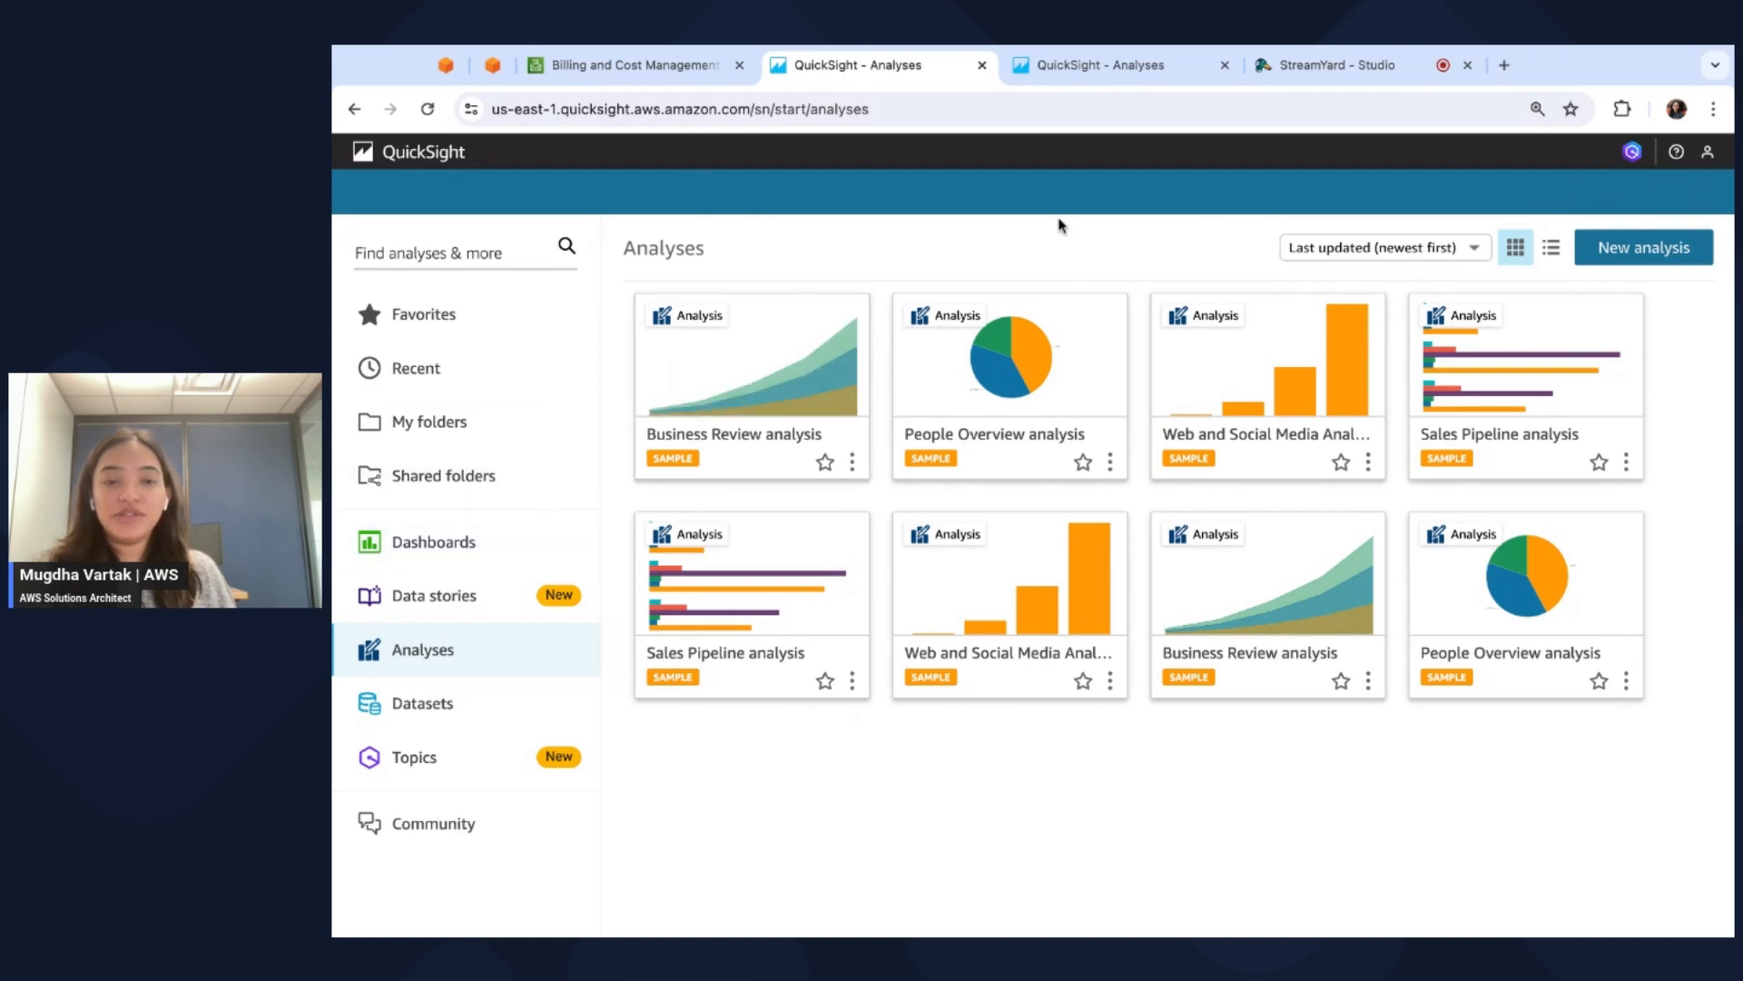
mouse_move(595, 244)
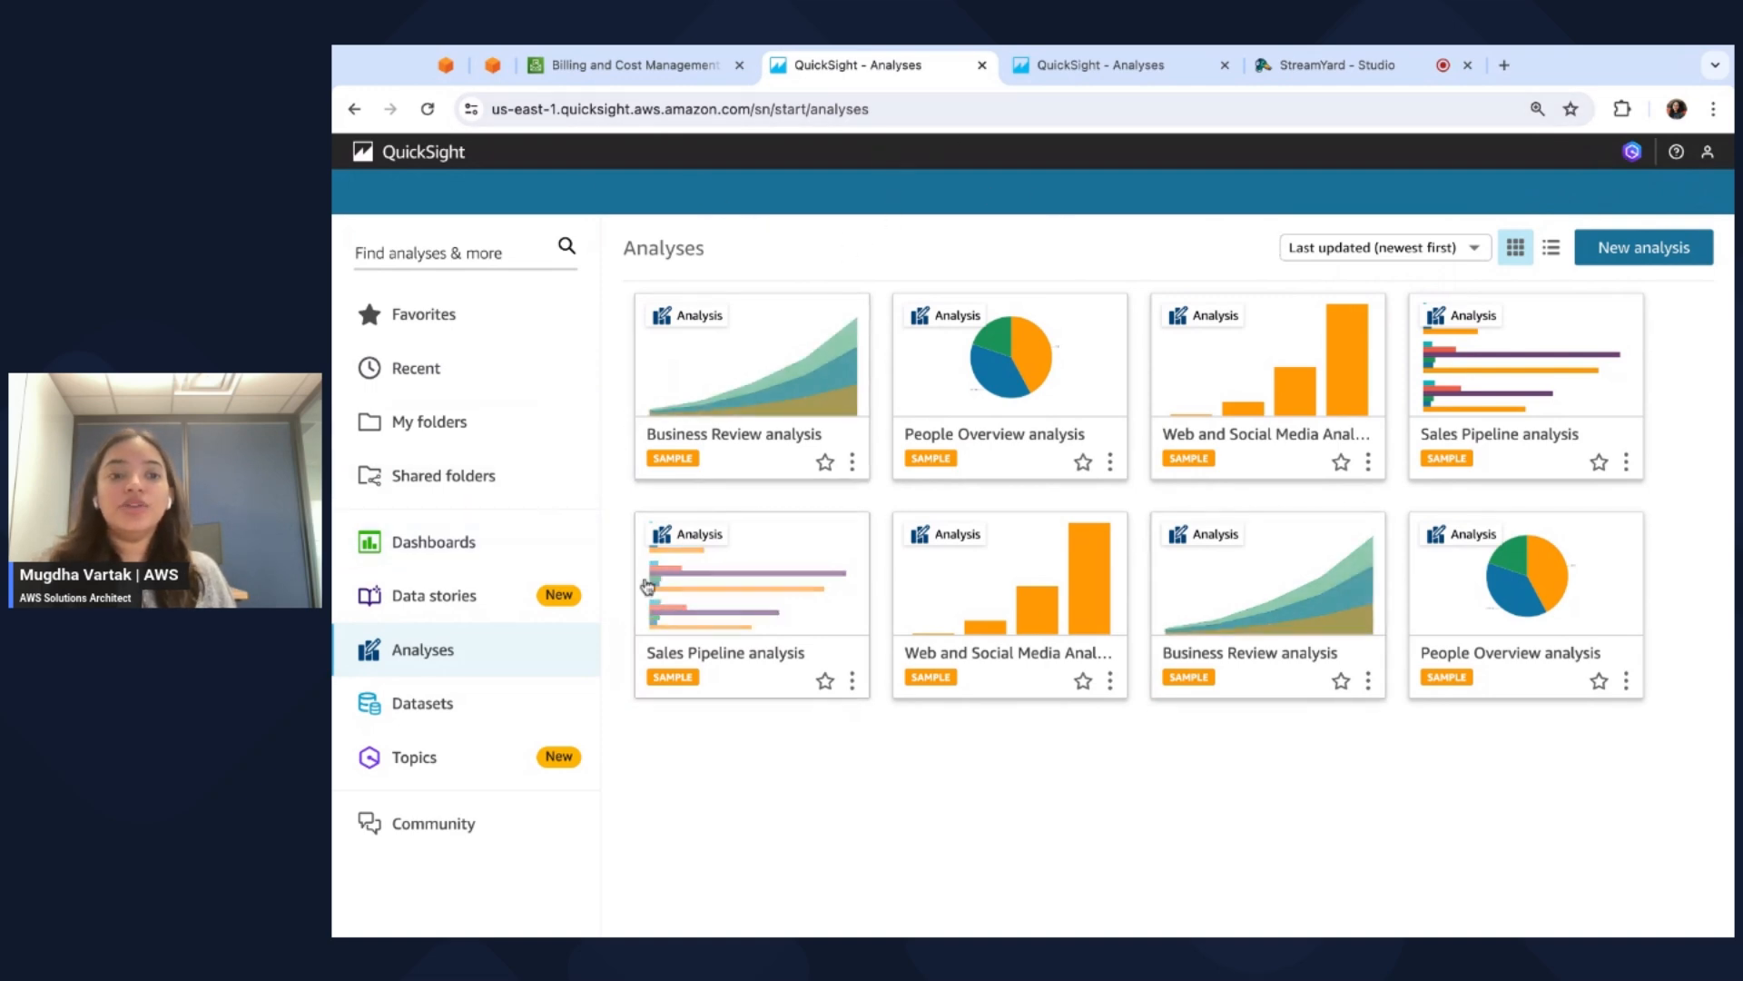
click(432, 541)
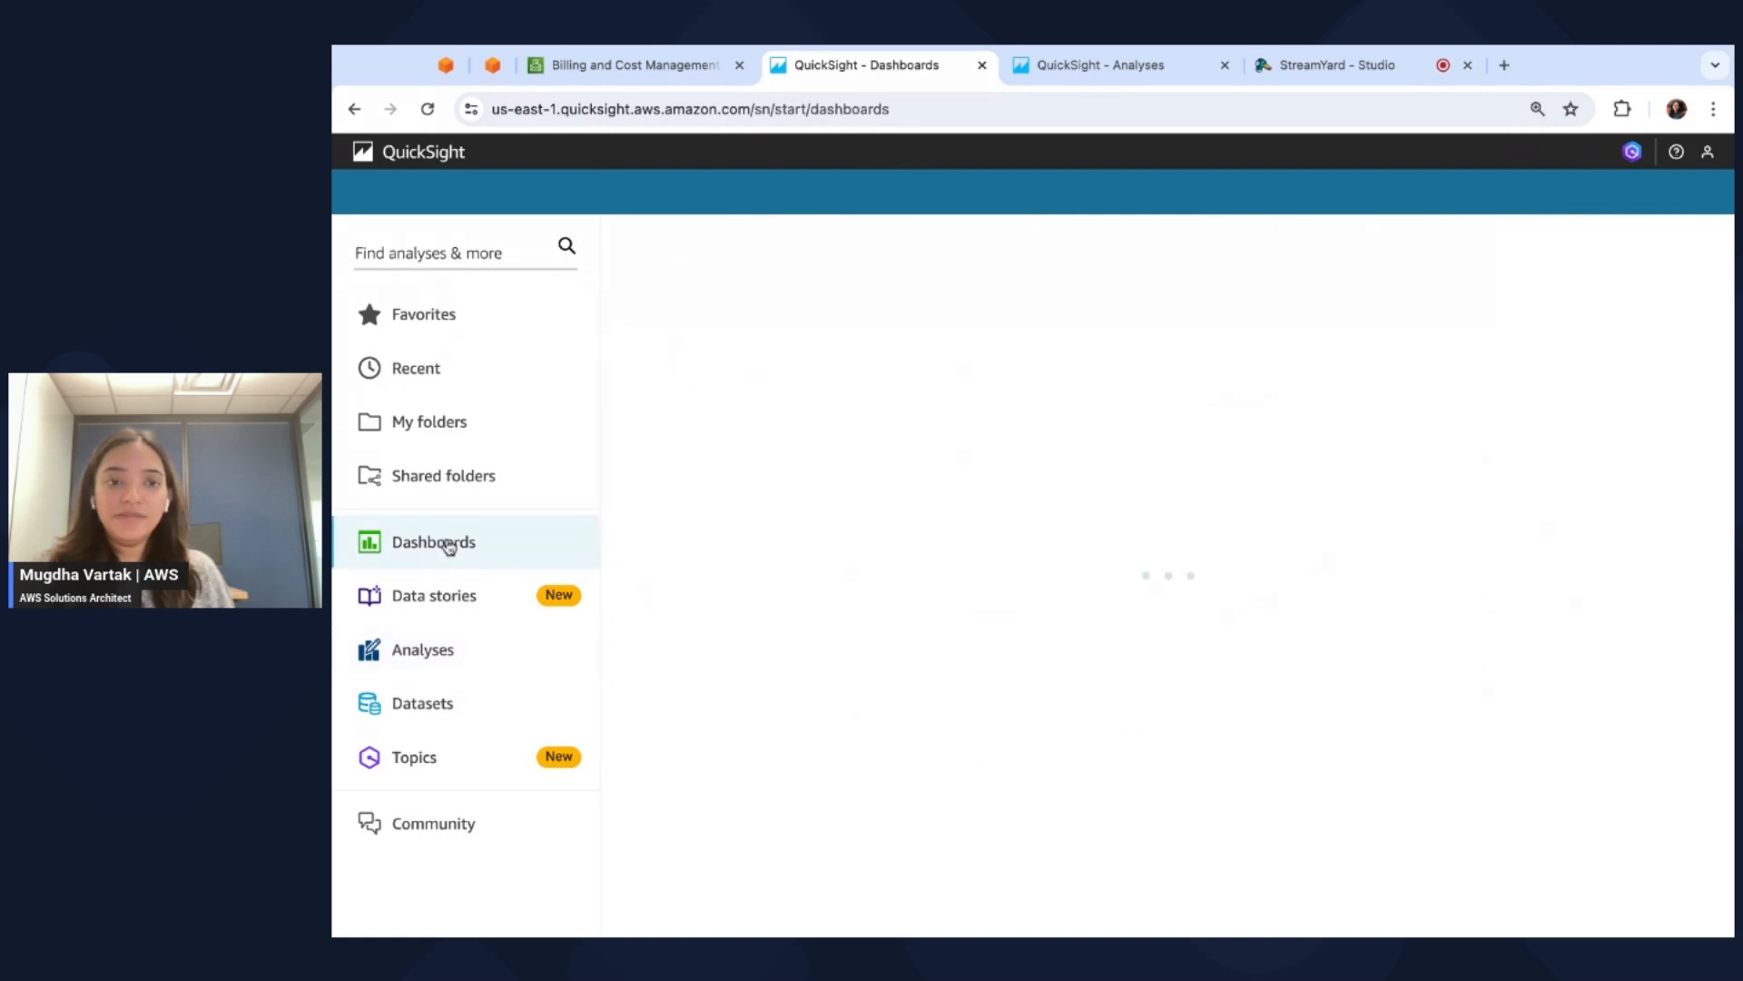
click(433, 541)
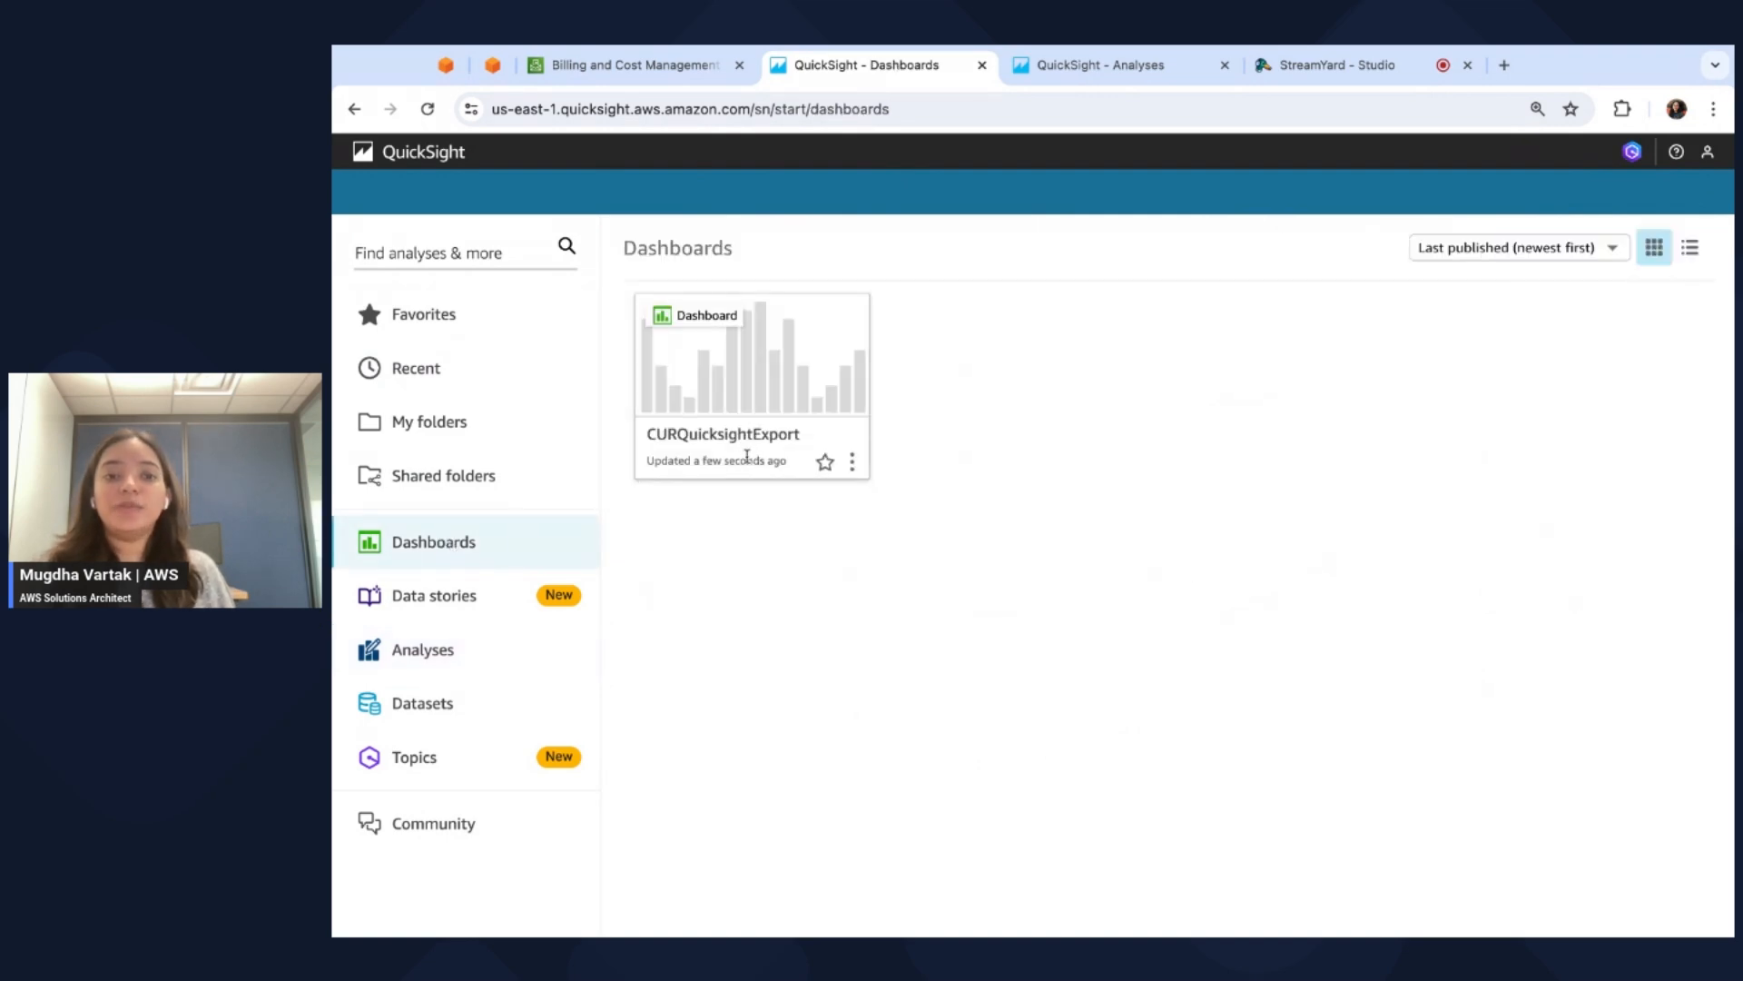
mouse_move(756, 450)
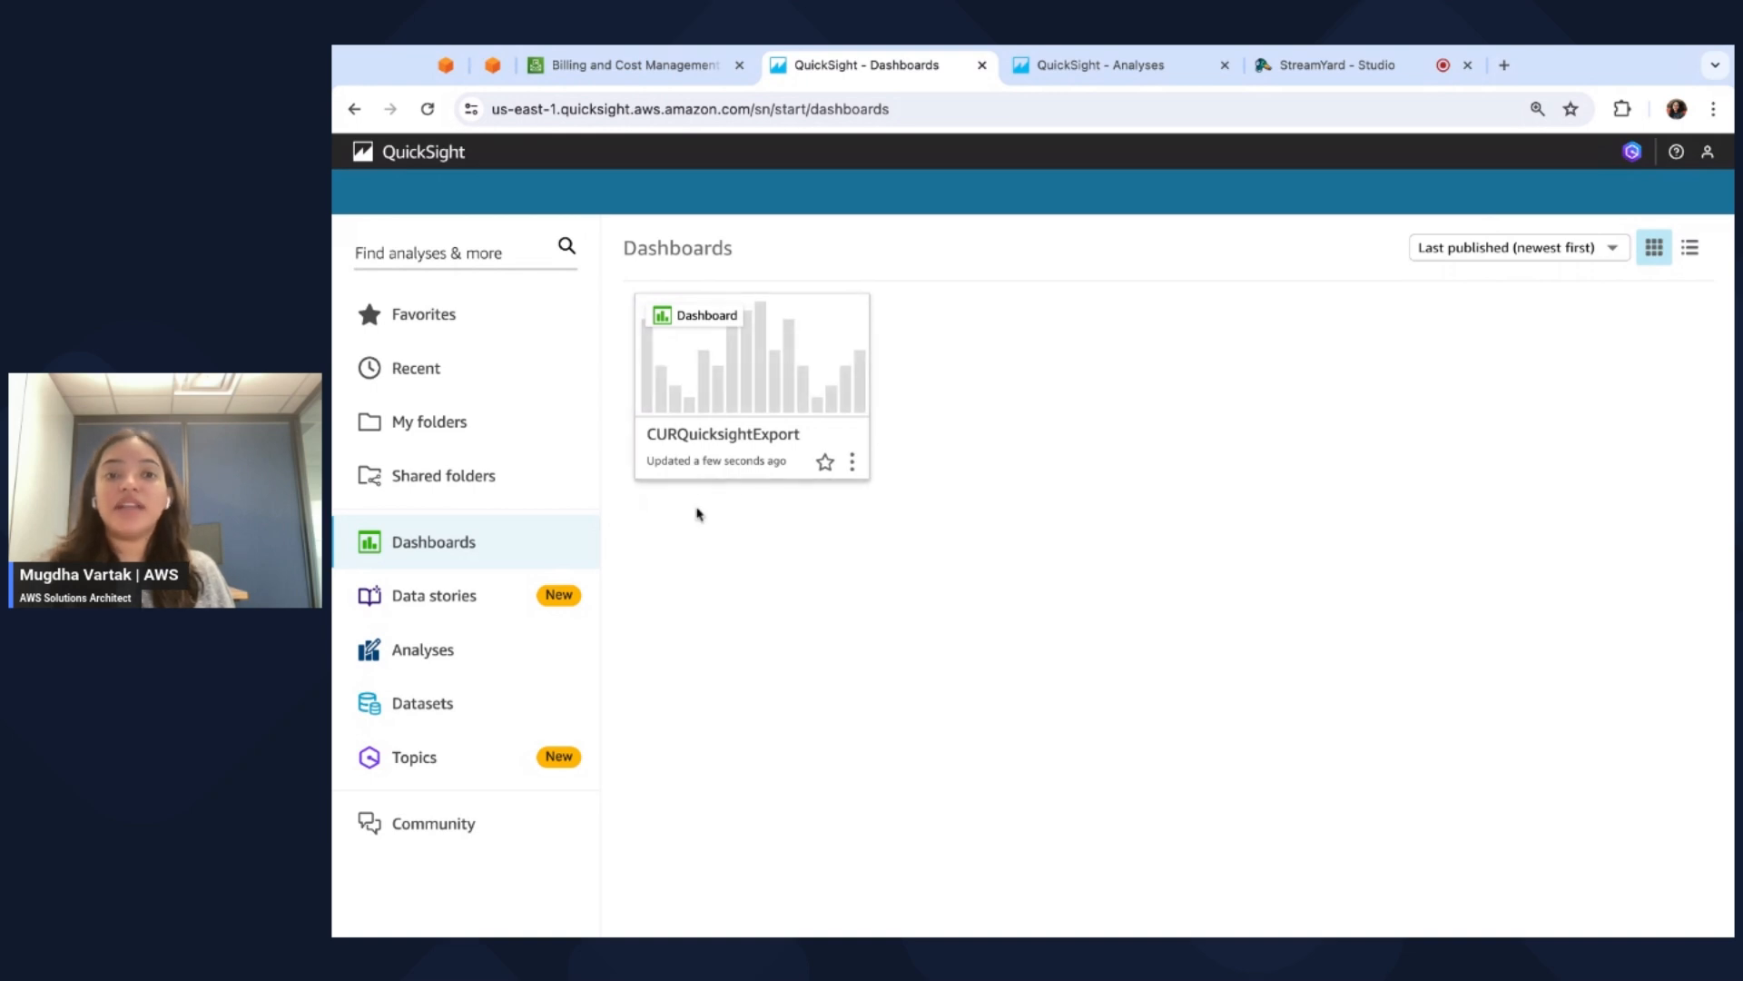
mouse_move(698, 476)
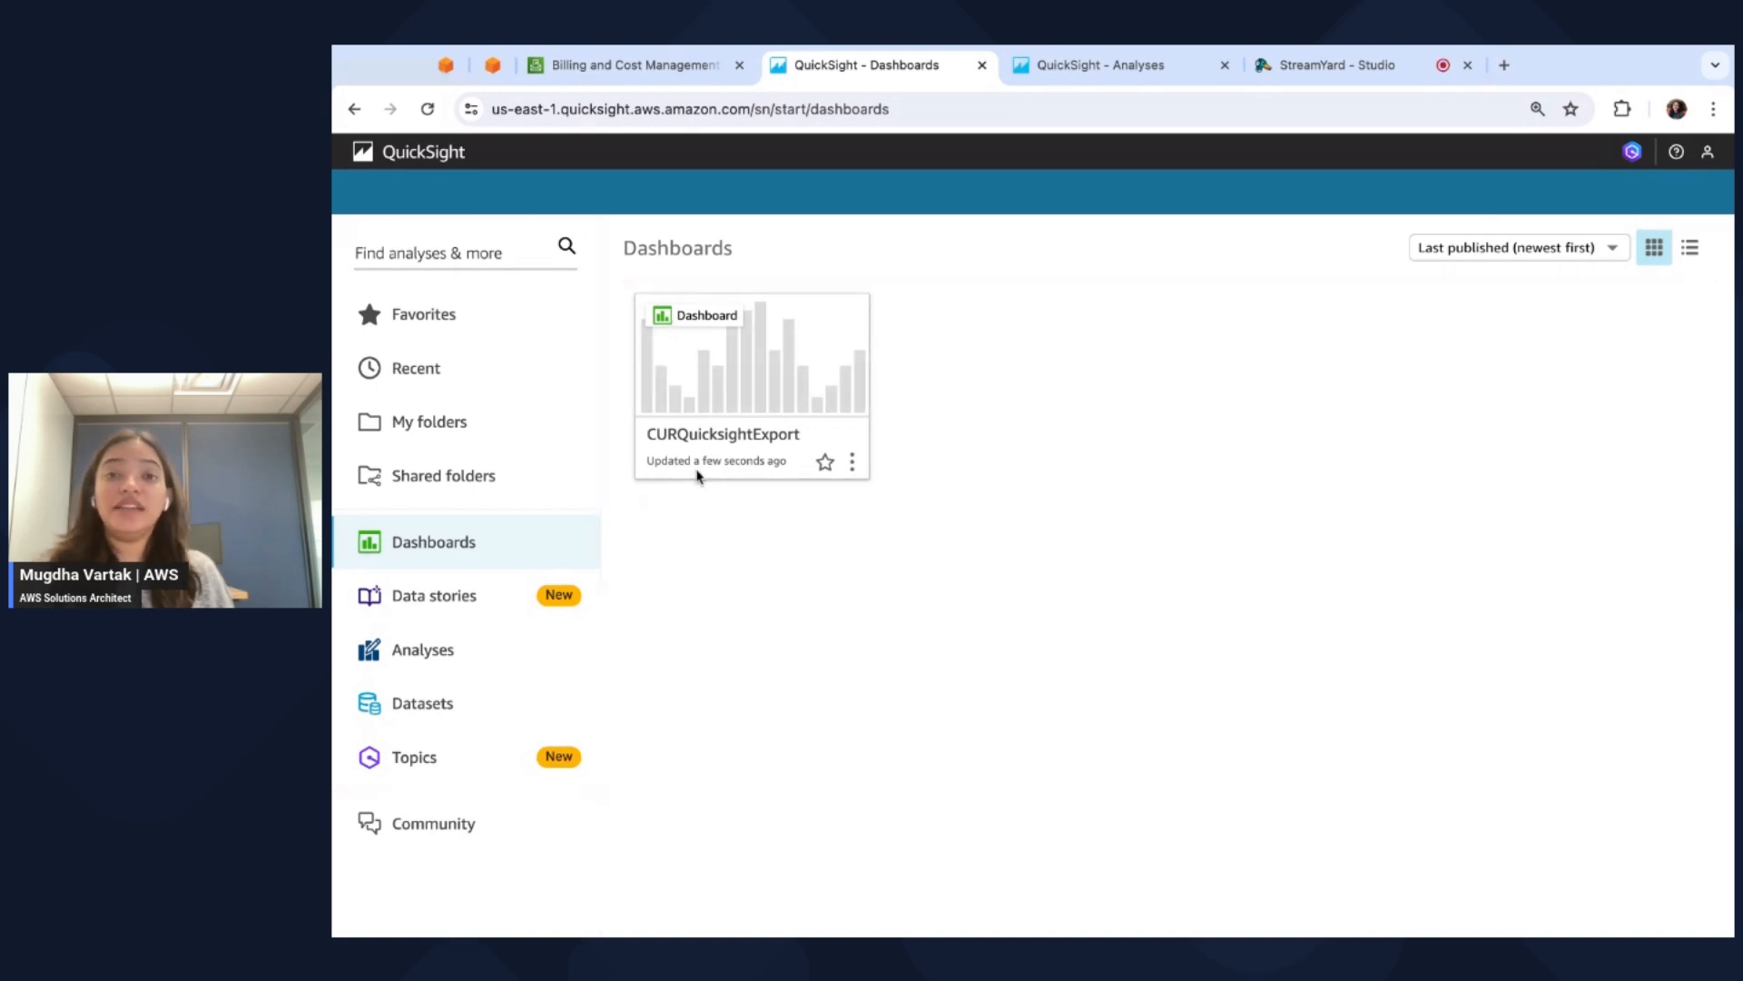
mouse_move(445, 771)
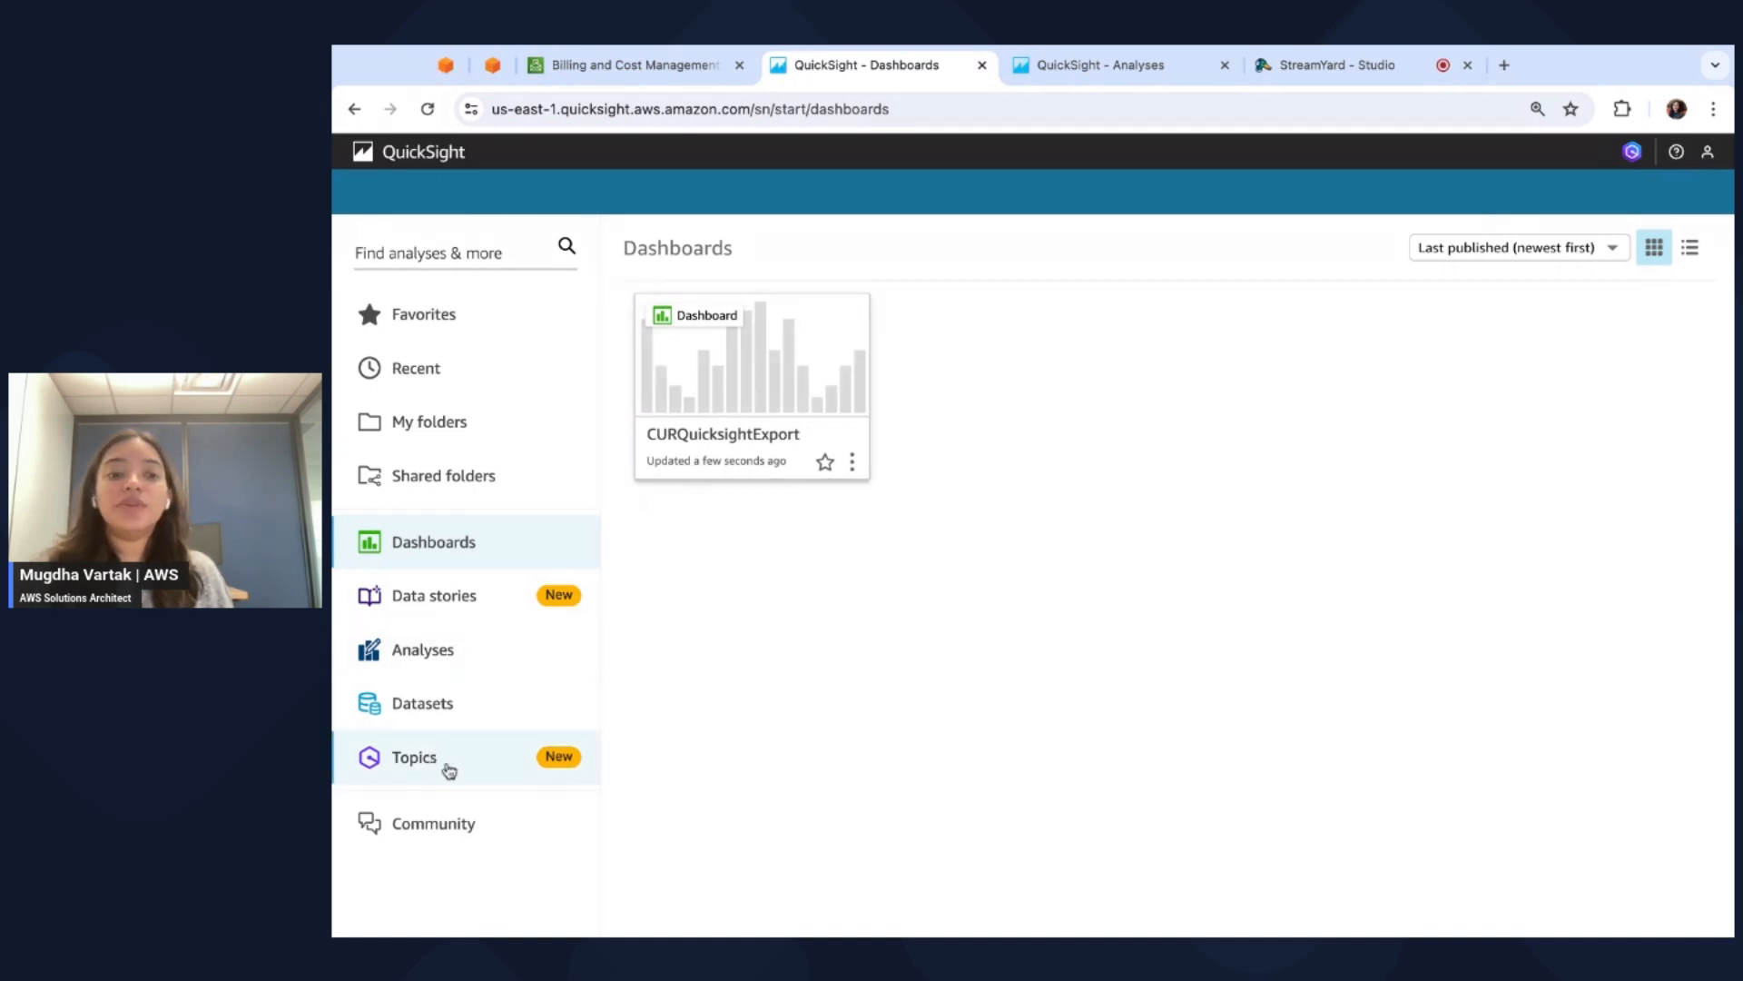
Choose Topics in QuickSight's left navigation pane.
click(414, 757)
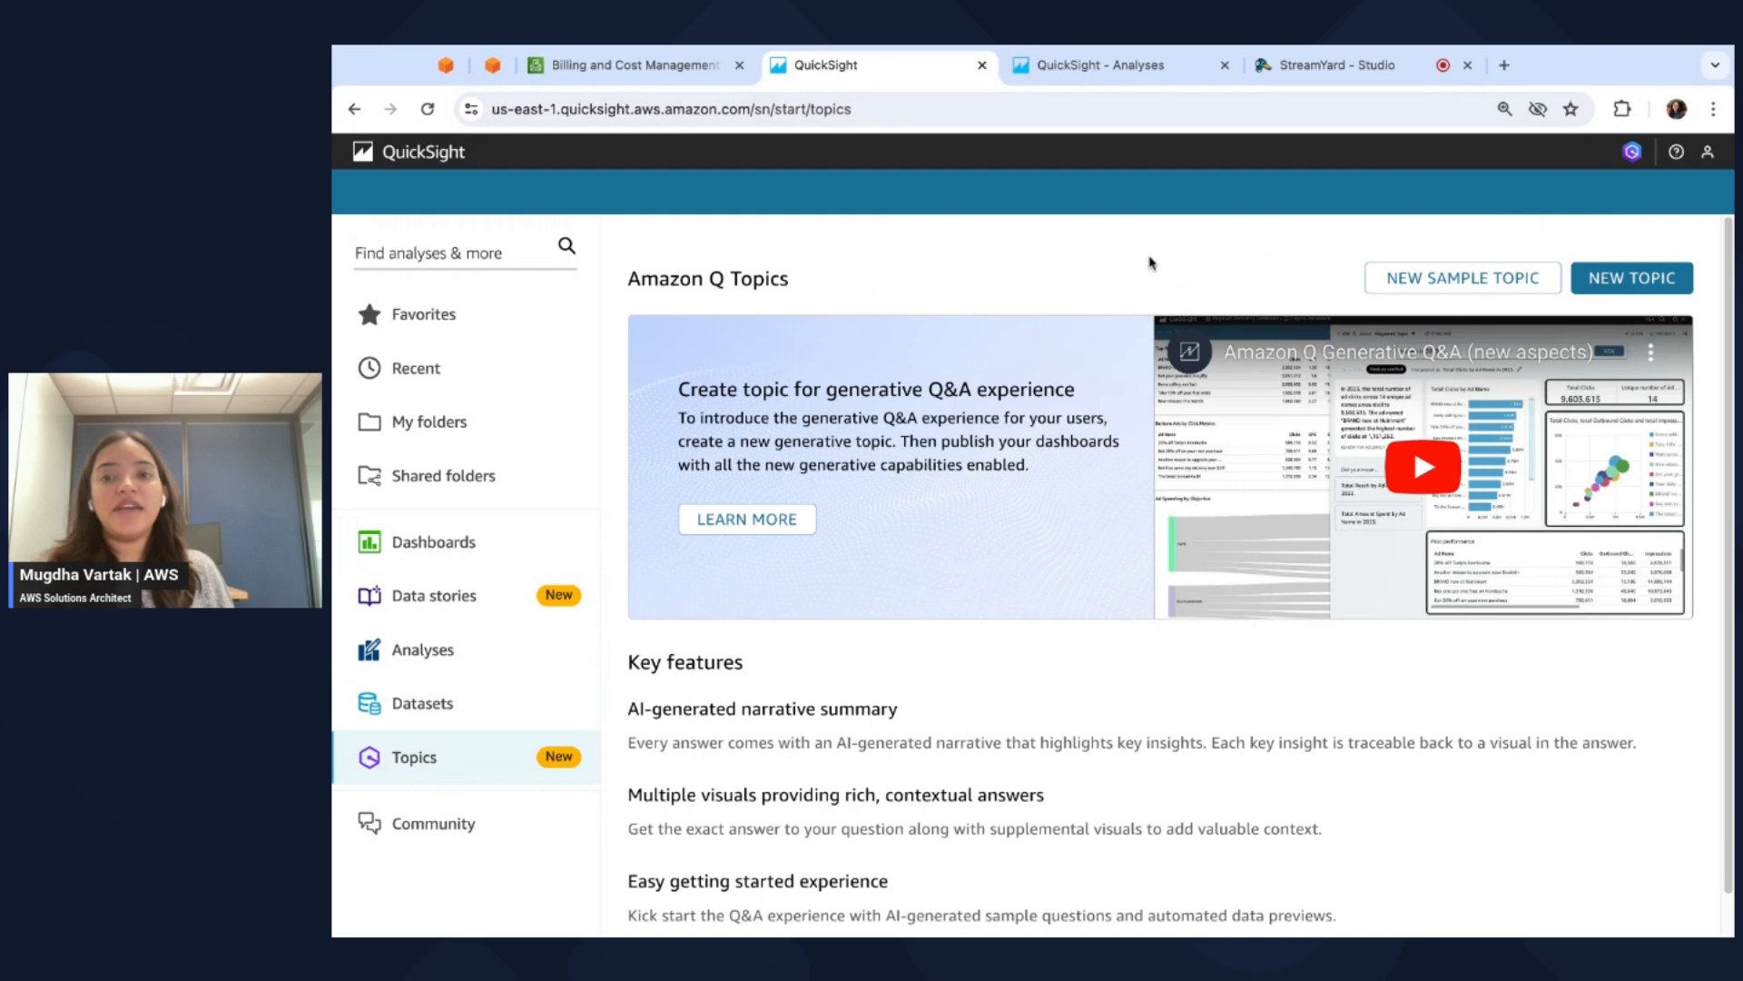
mouse_move(1307, 270)
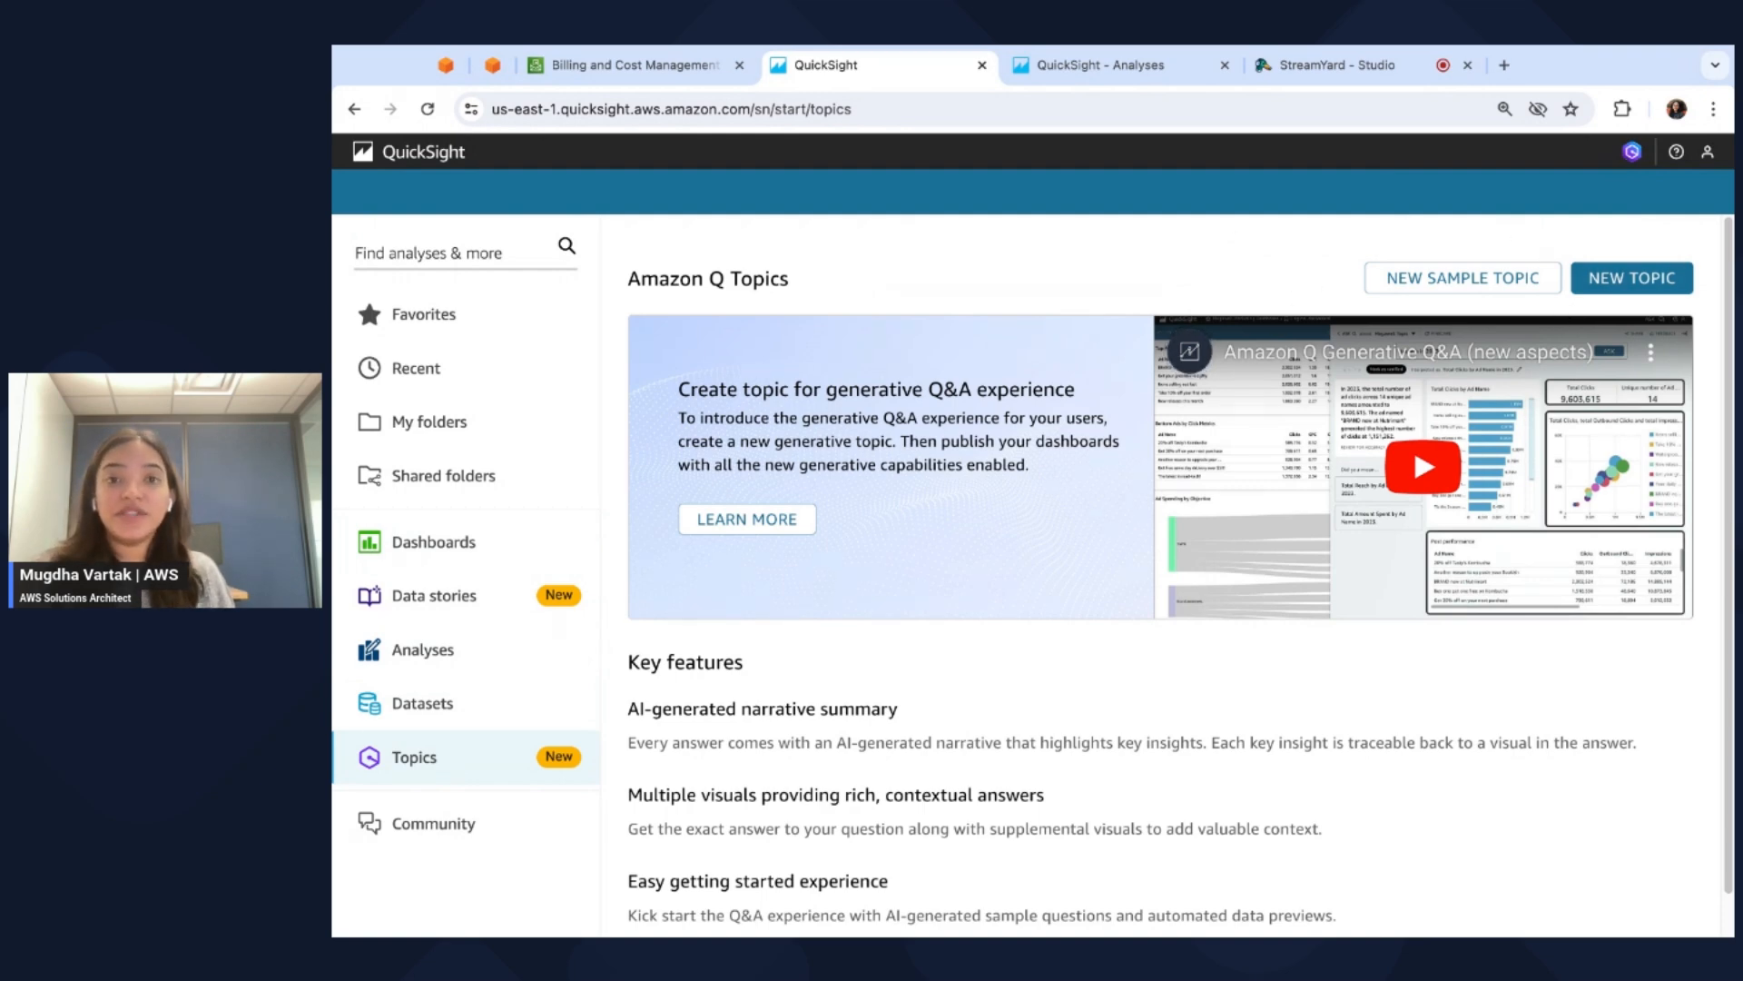
mouse_move(1261, 271)
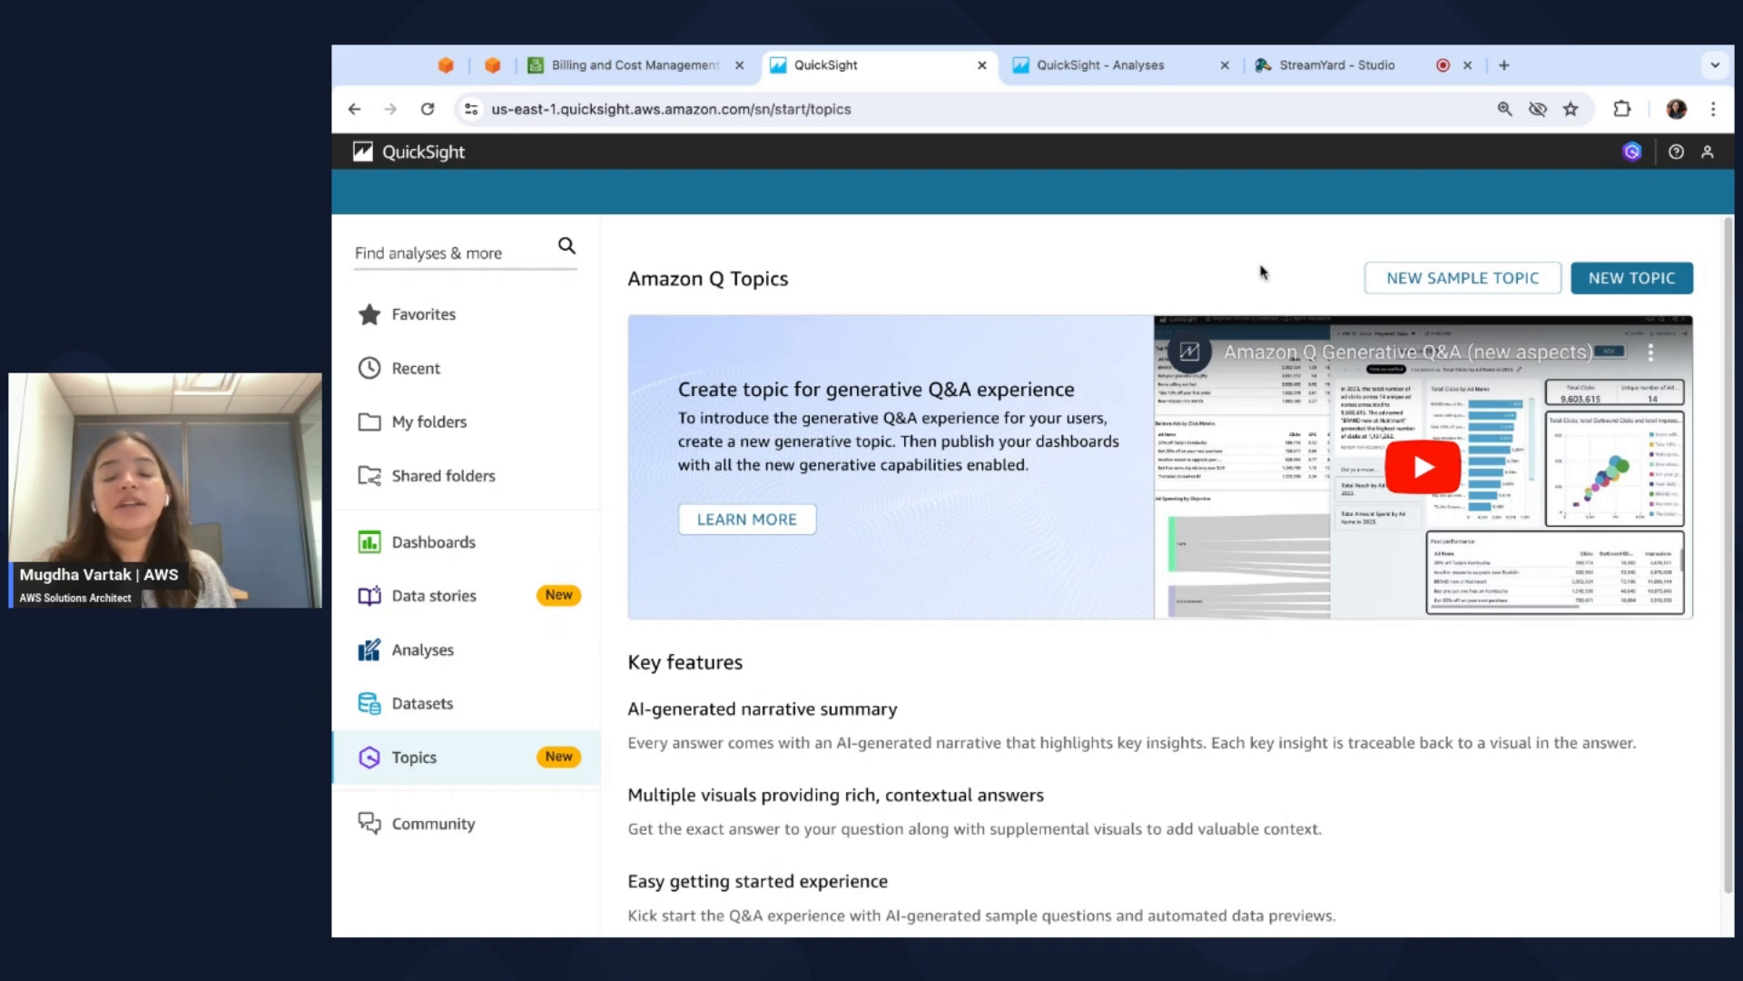
mouse_move(1453, 306)
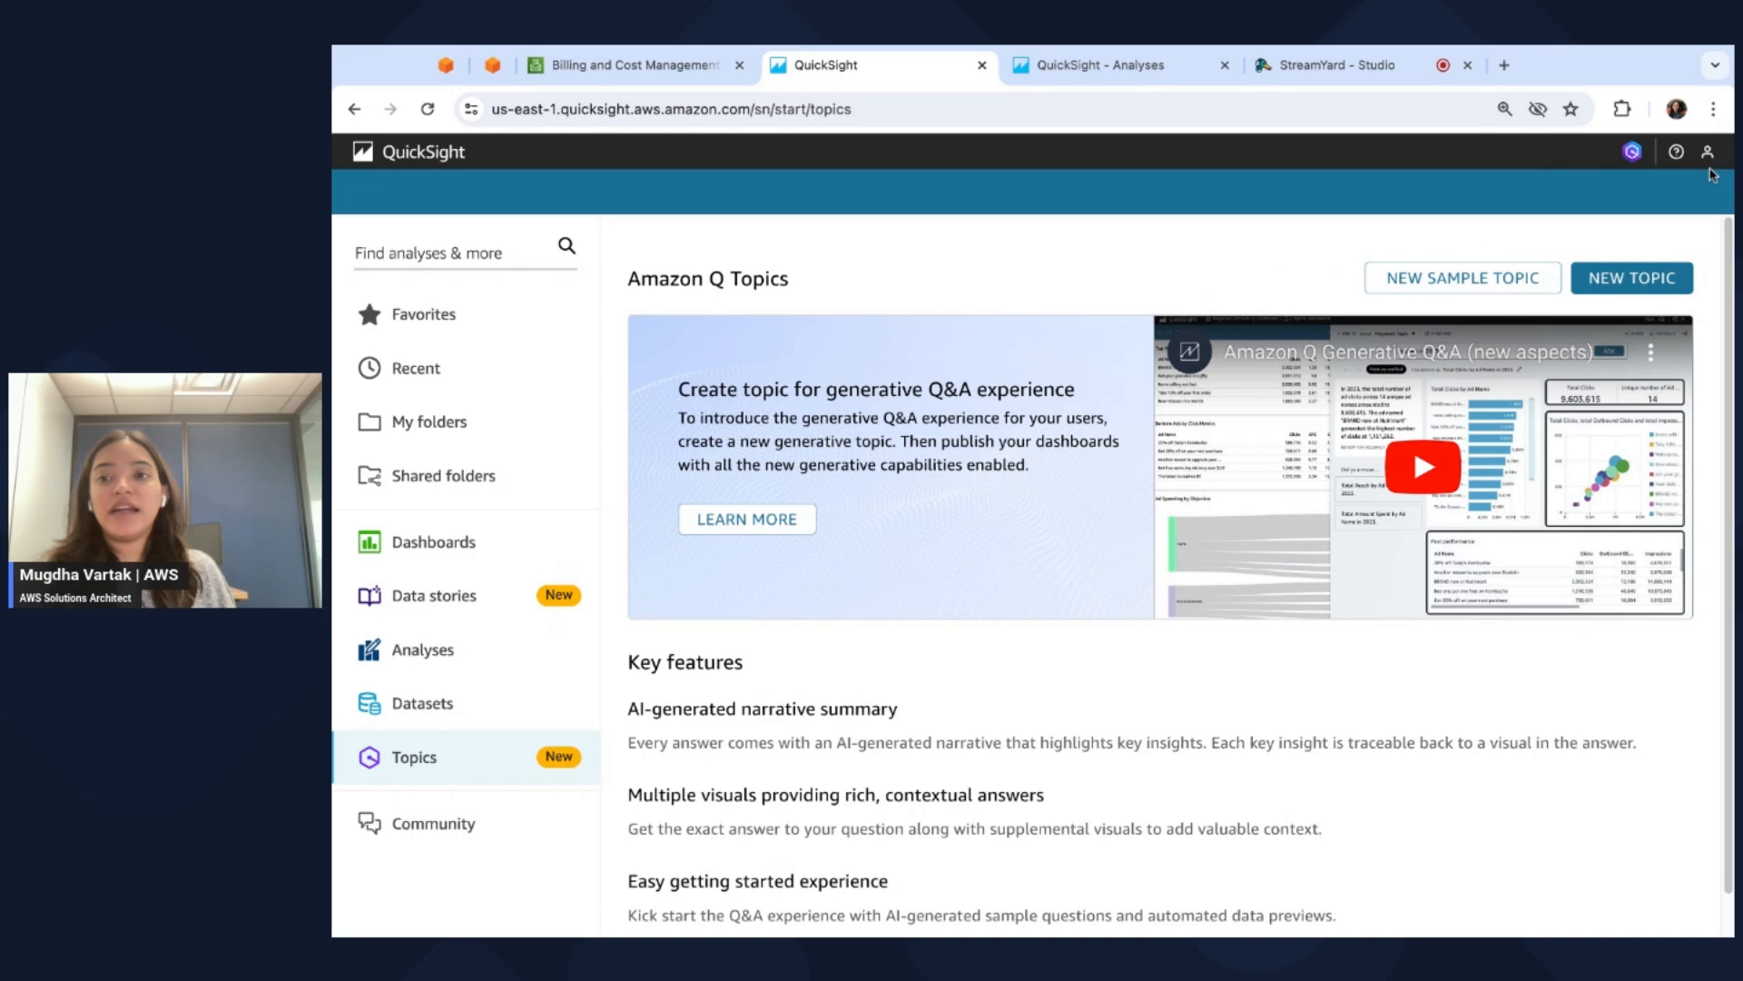
mouse_move(1708, 152)
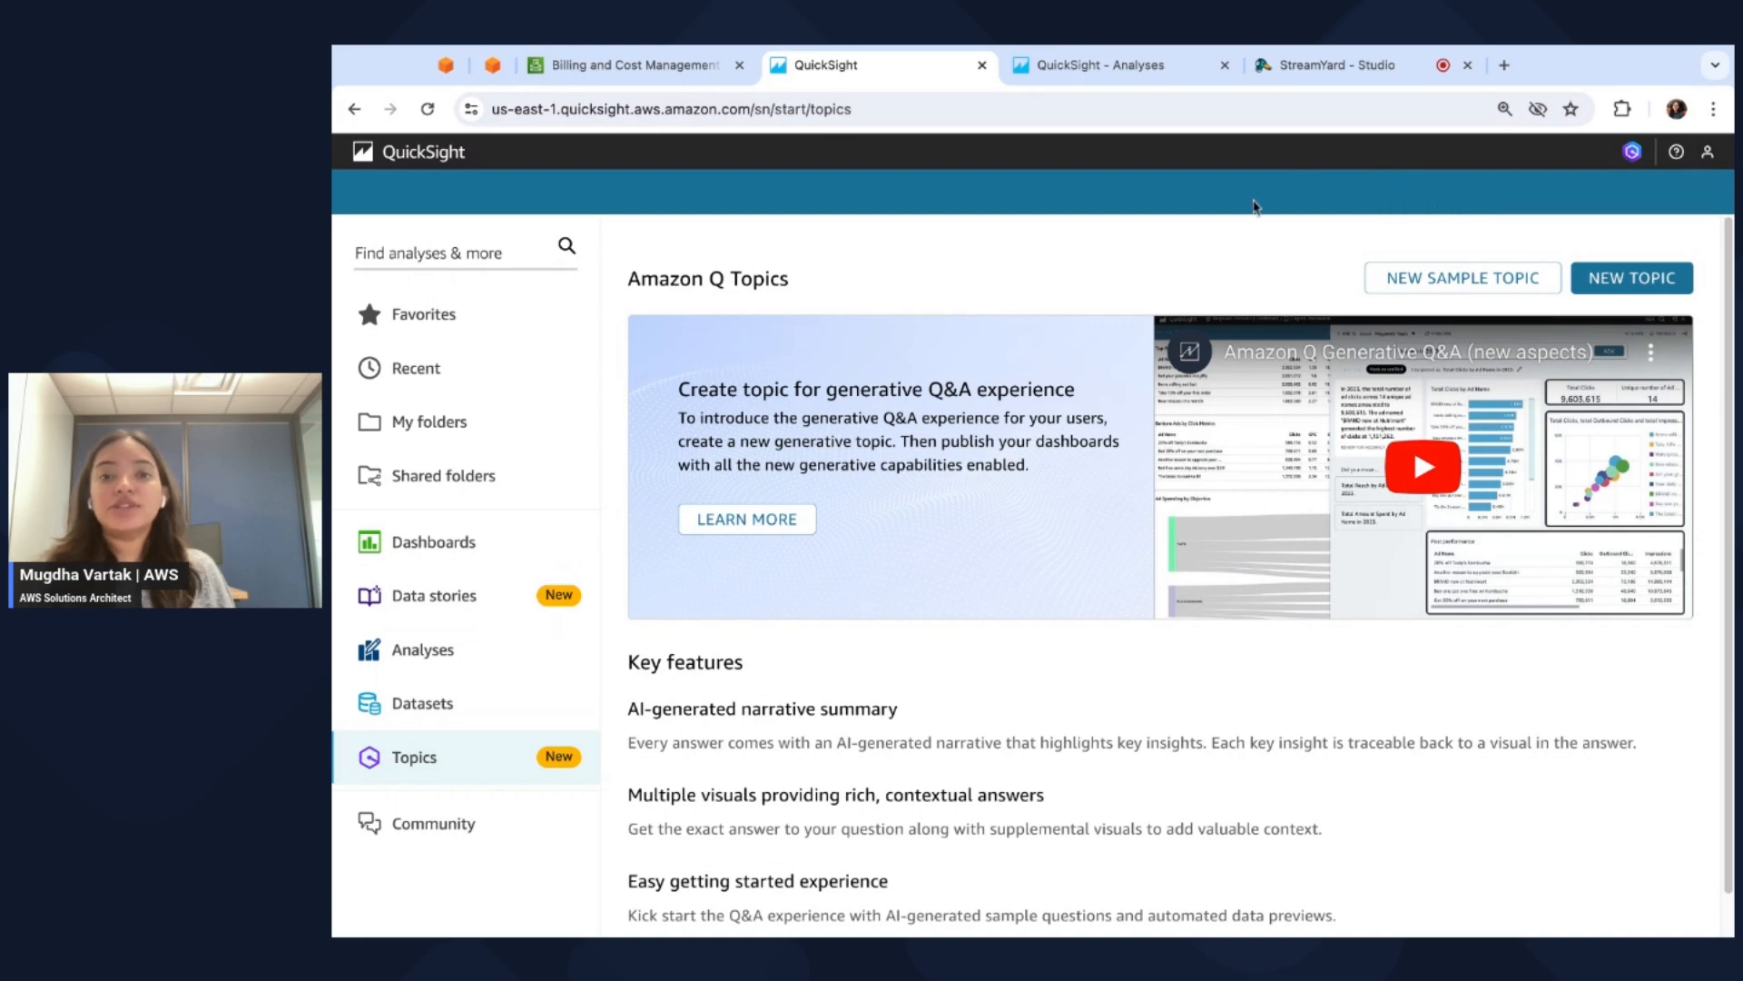
mouse_move(1709, 153)
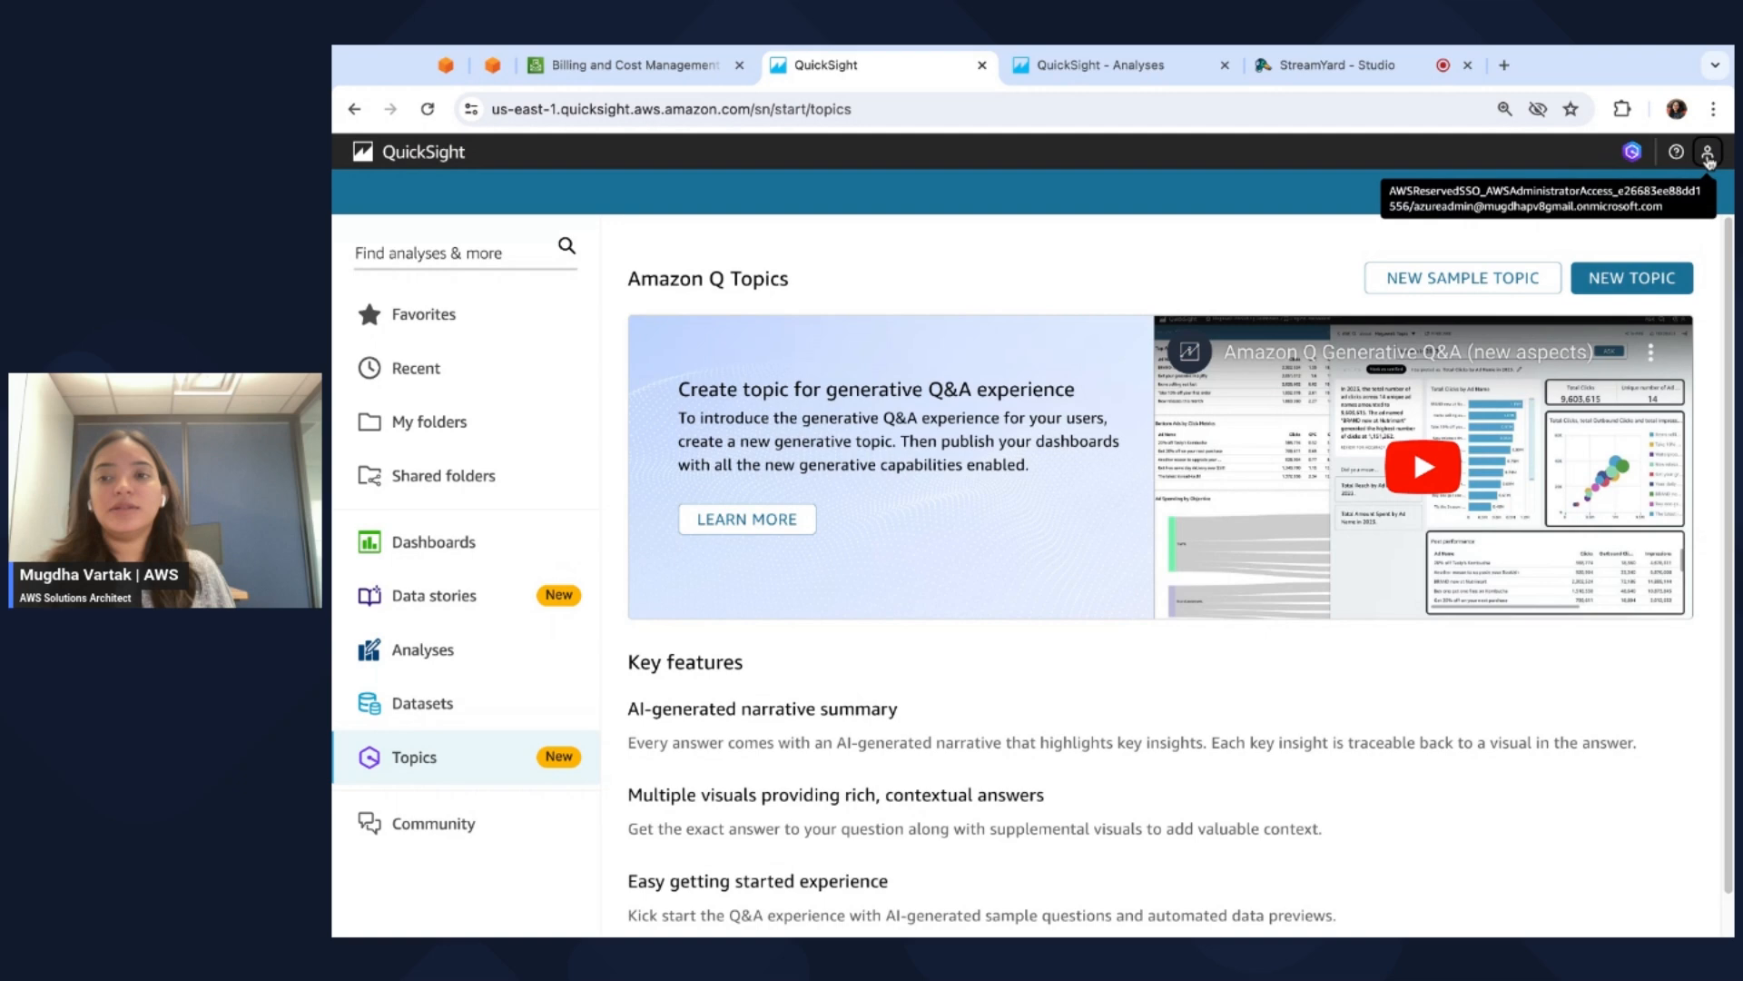
Open the account's Manage pricing page and confirm Amazon Q in QuickSight shows Active.
click(1709, 151)
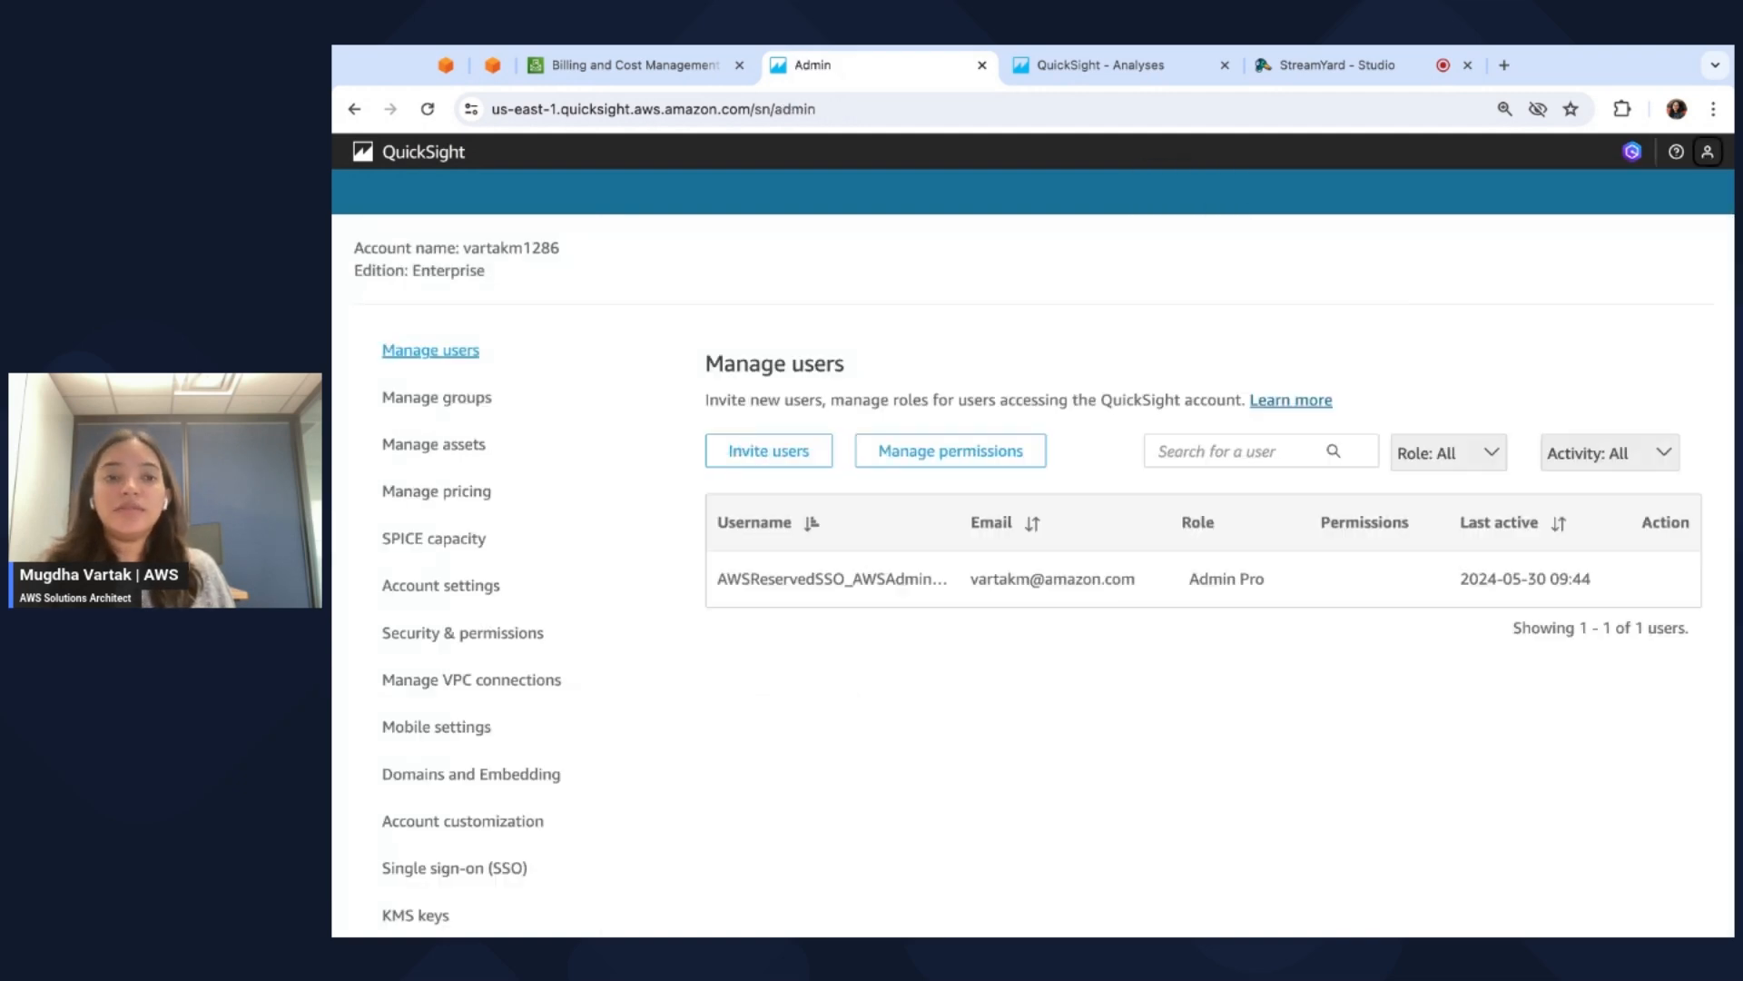
mouse_move(436, 491)
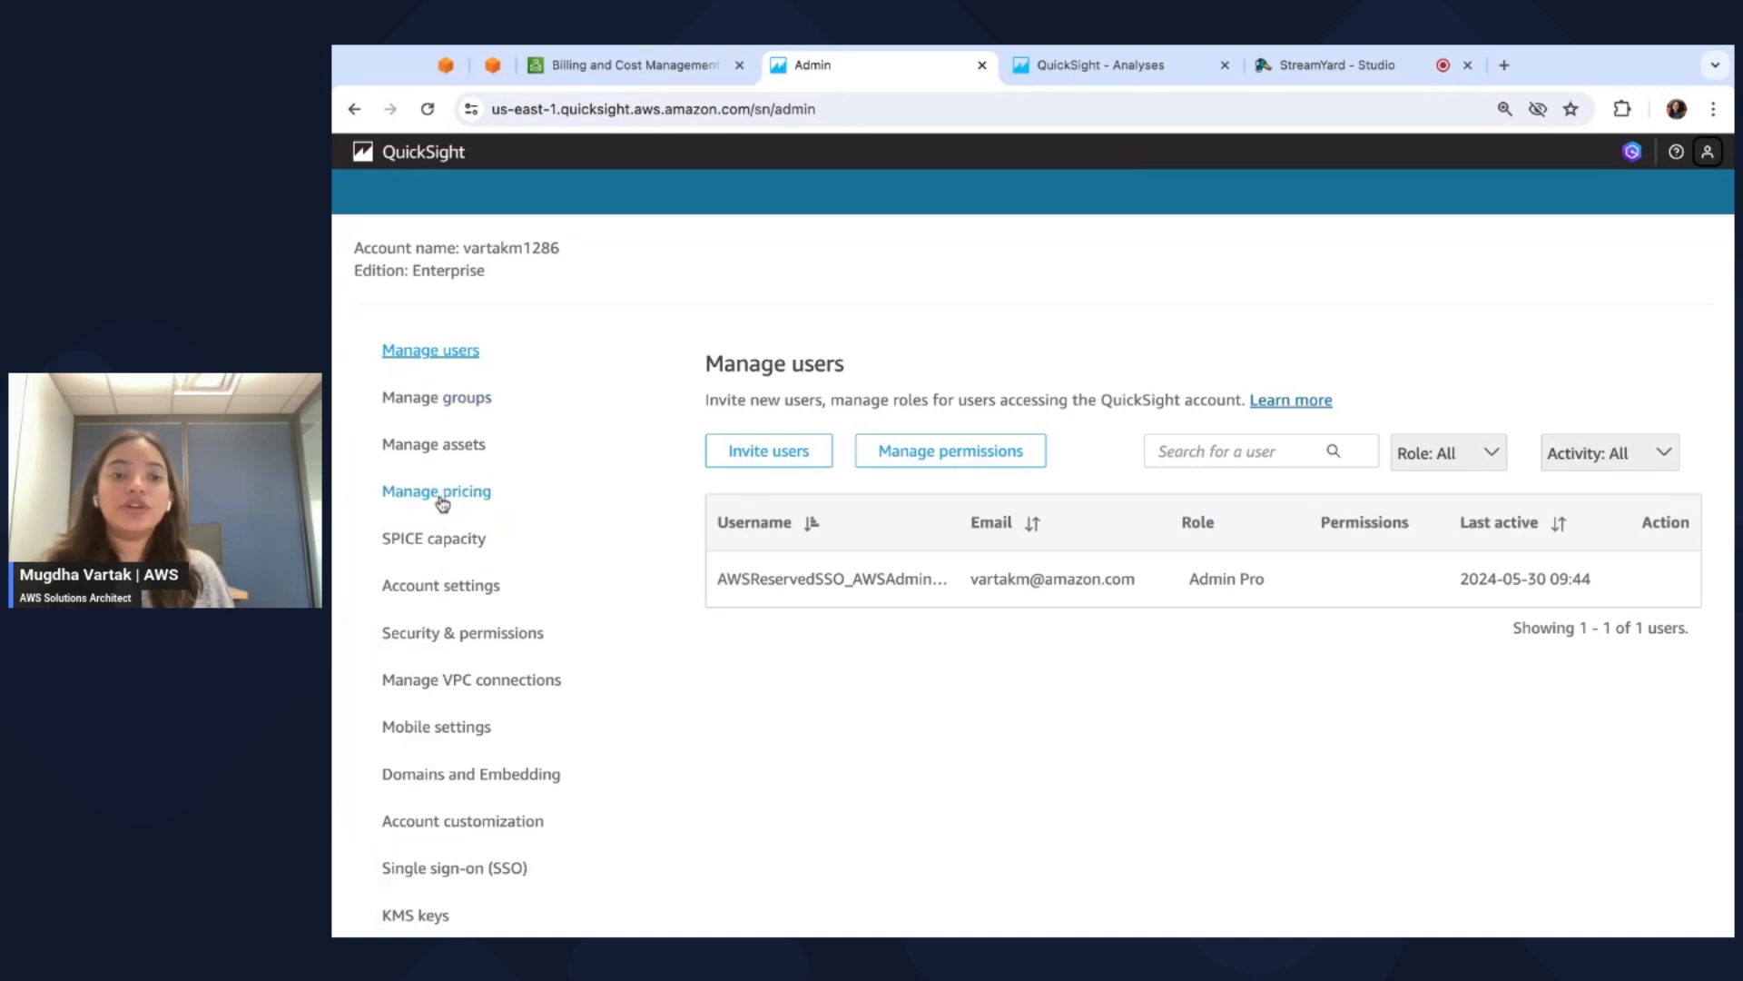
click(436, 491)
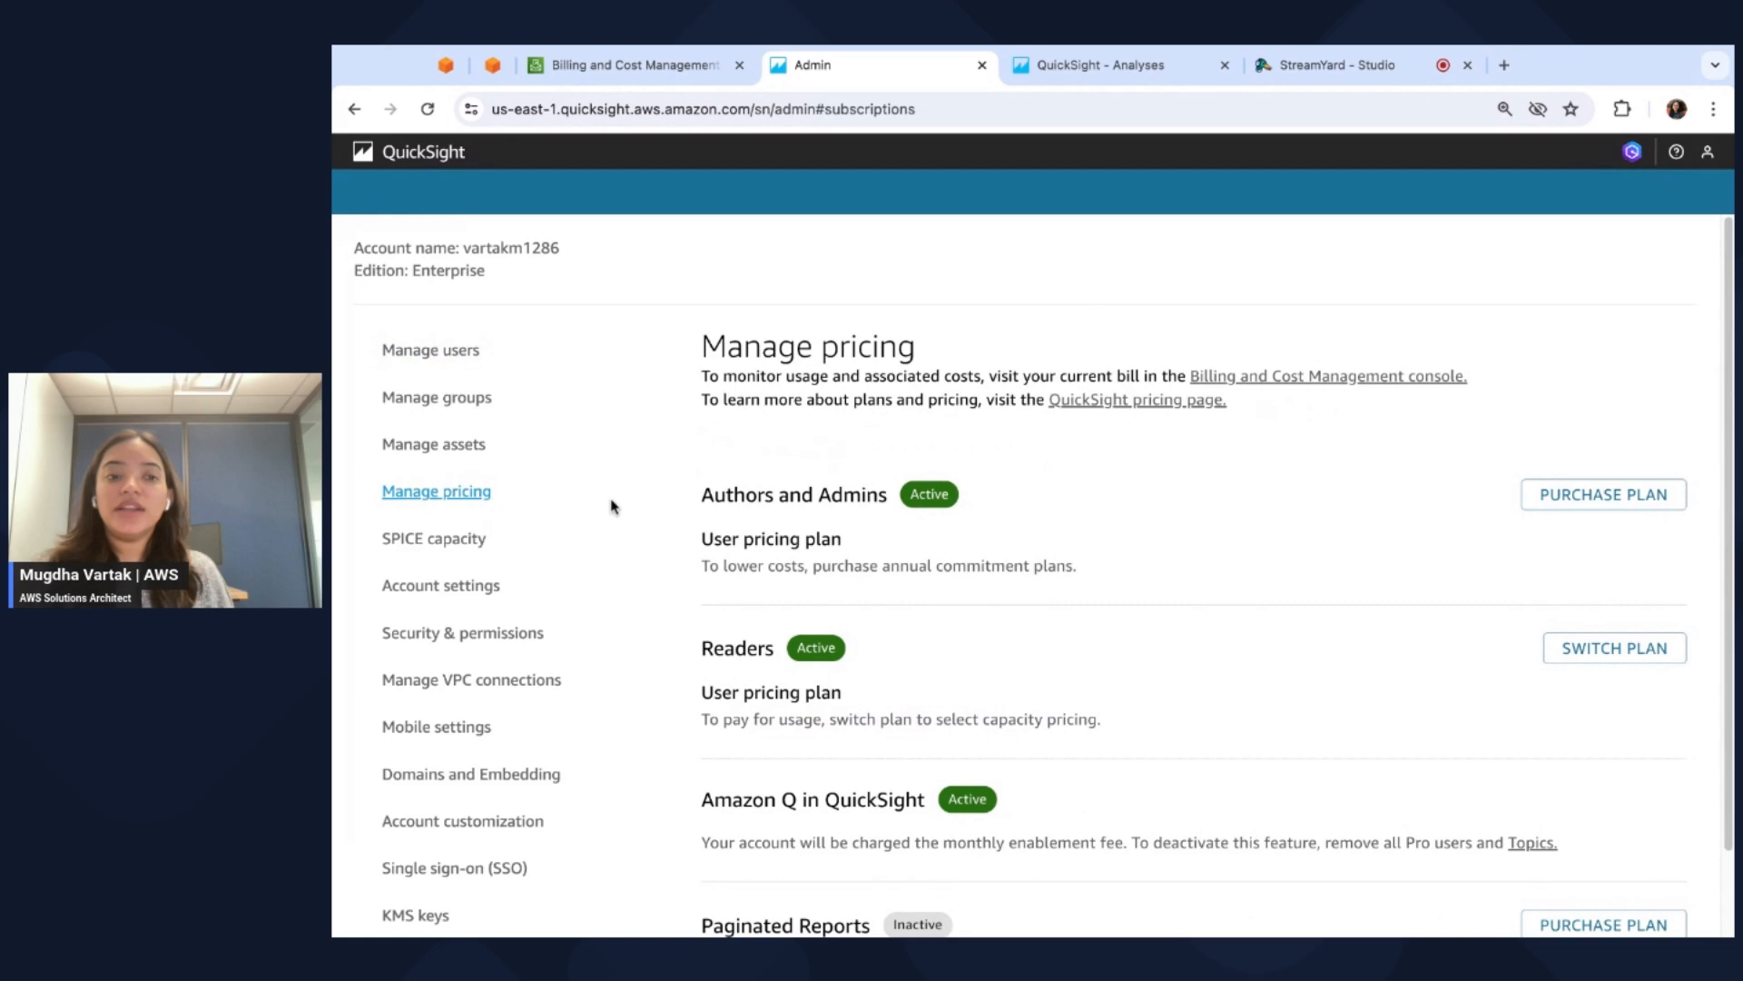
scroll(down, 3)
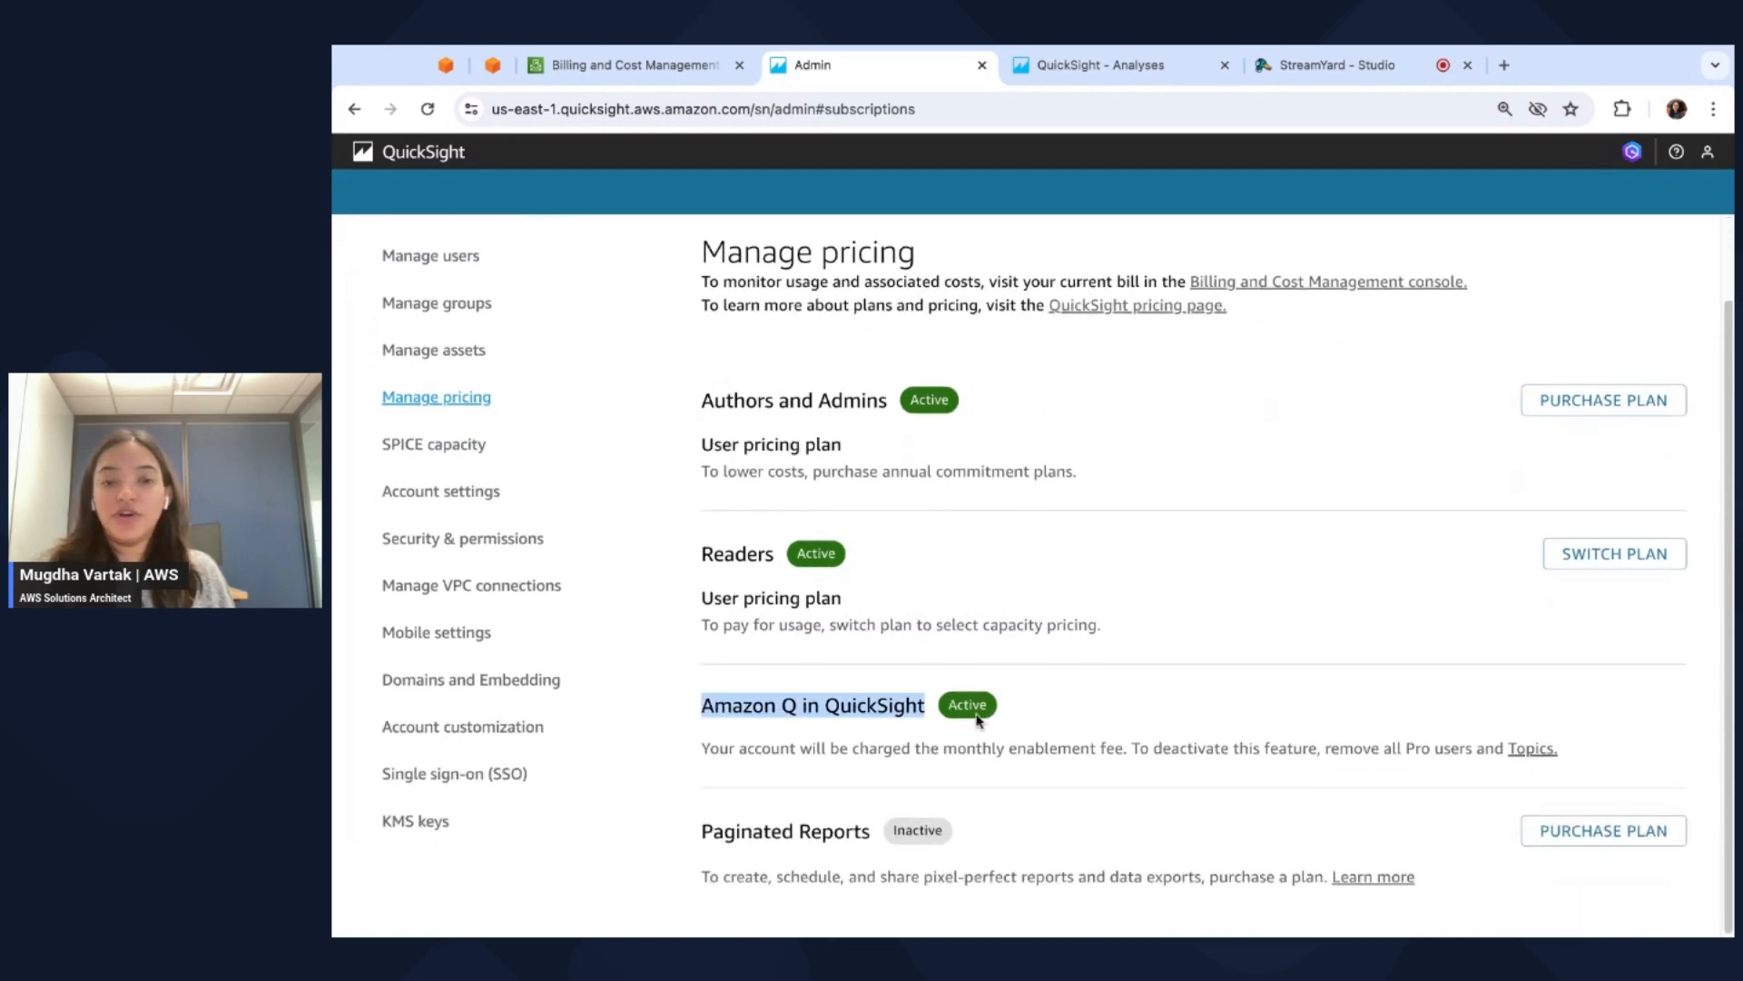
mouse_move(765, 767)
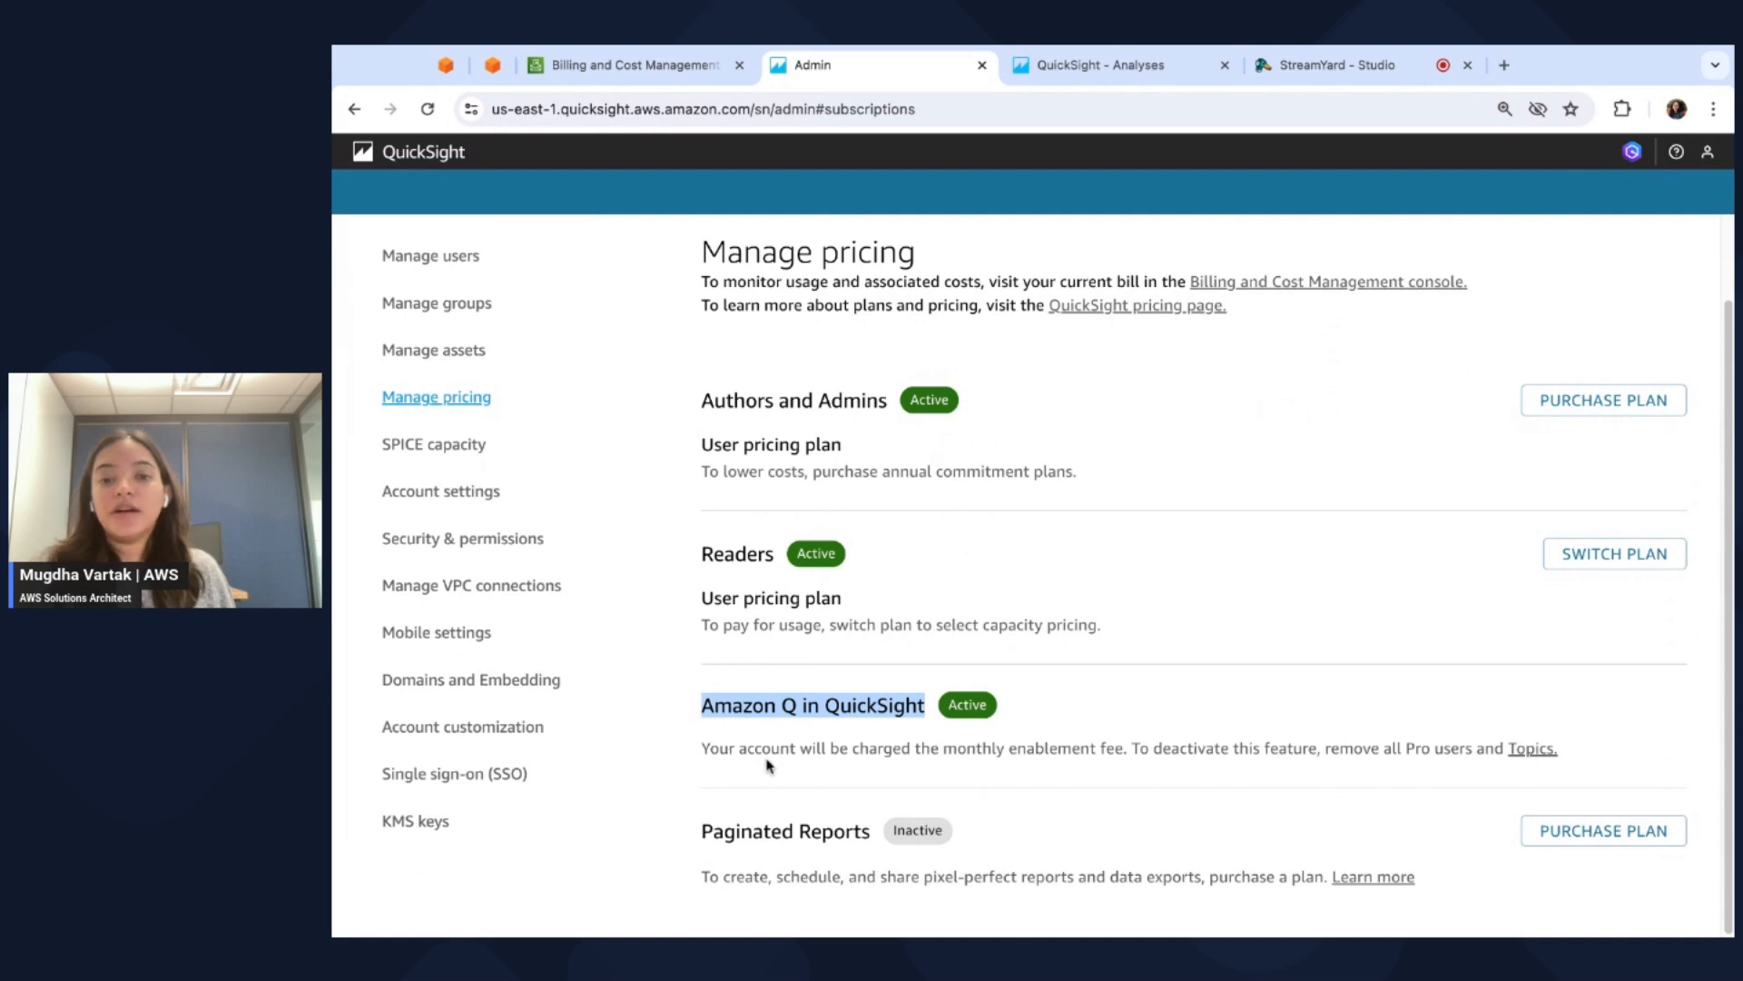
mouse_move(807, 766)
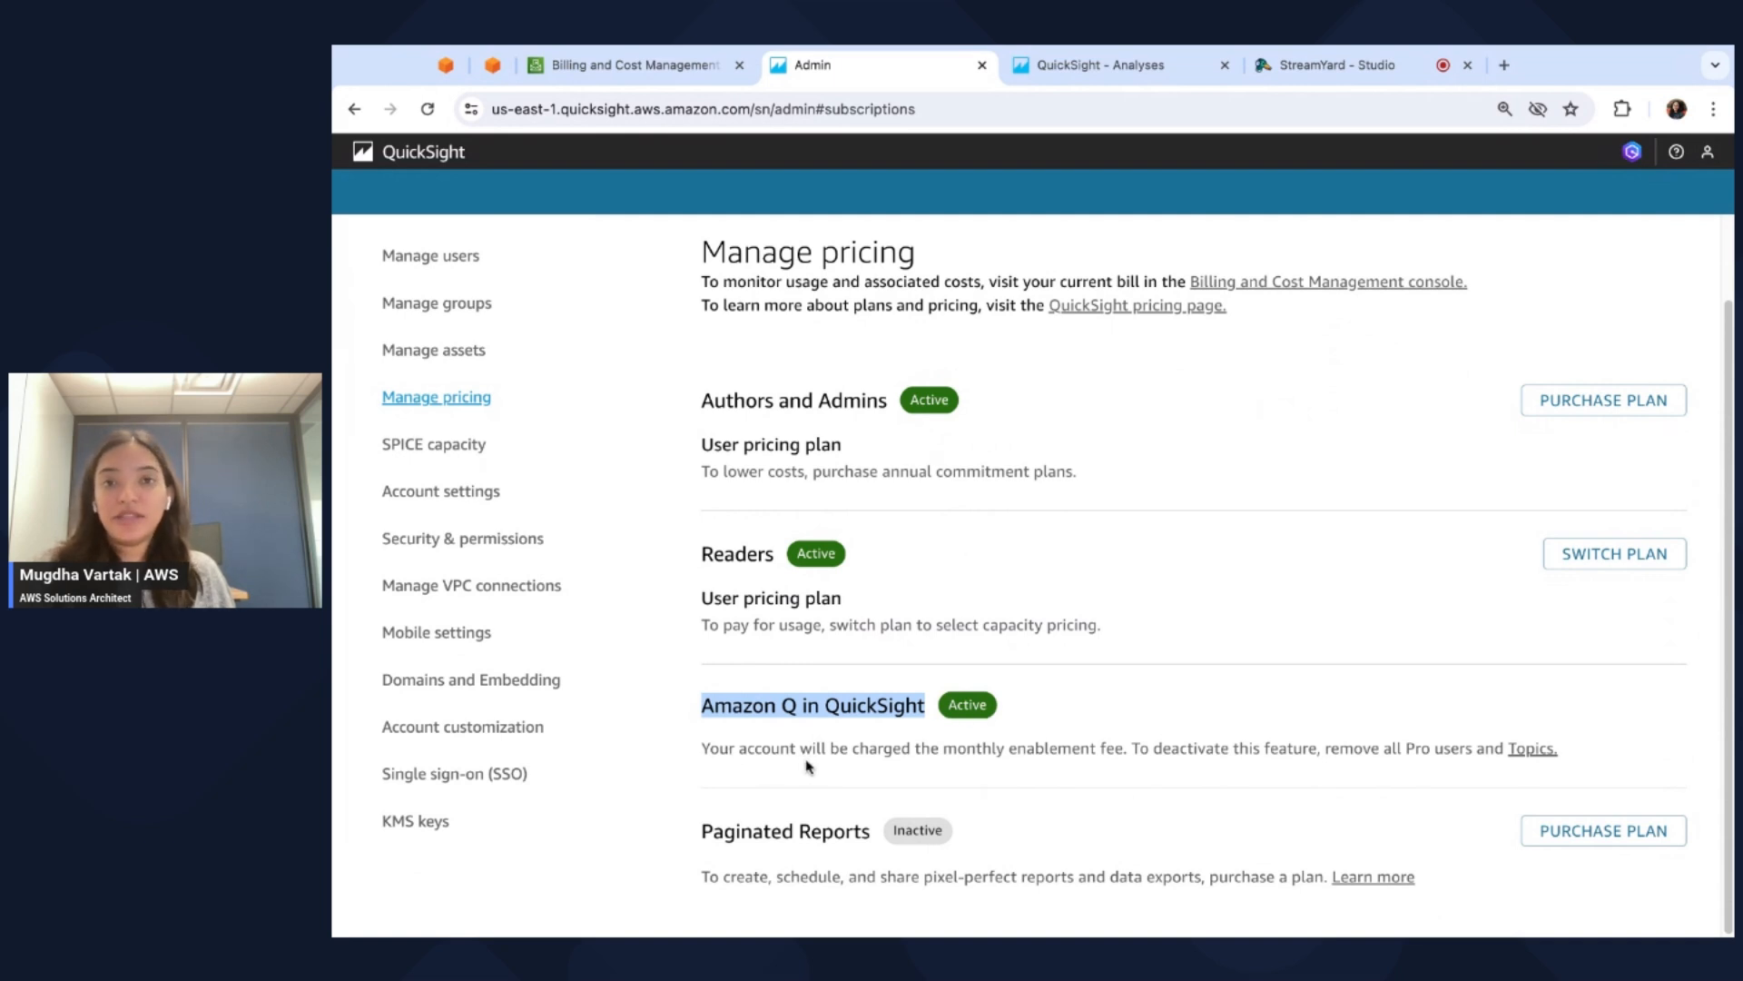
mouse_move(1223, 767)
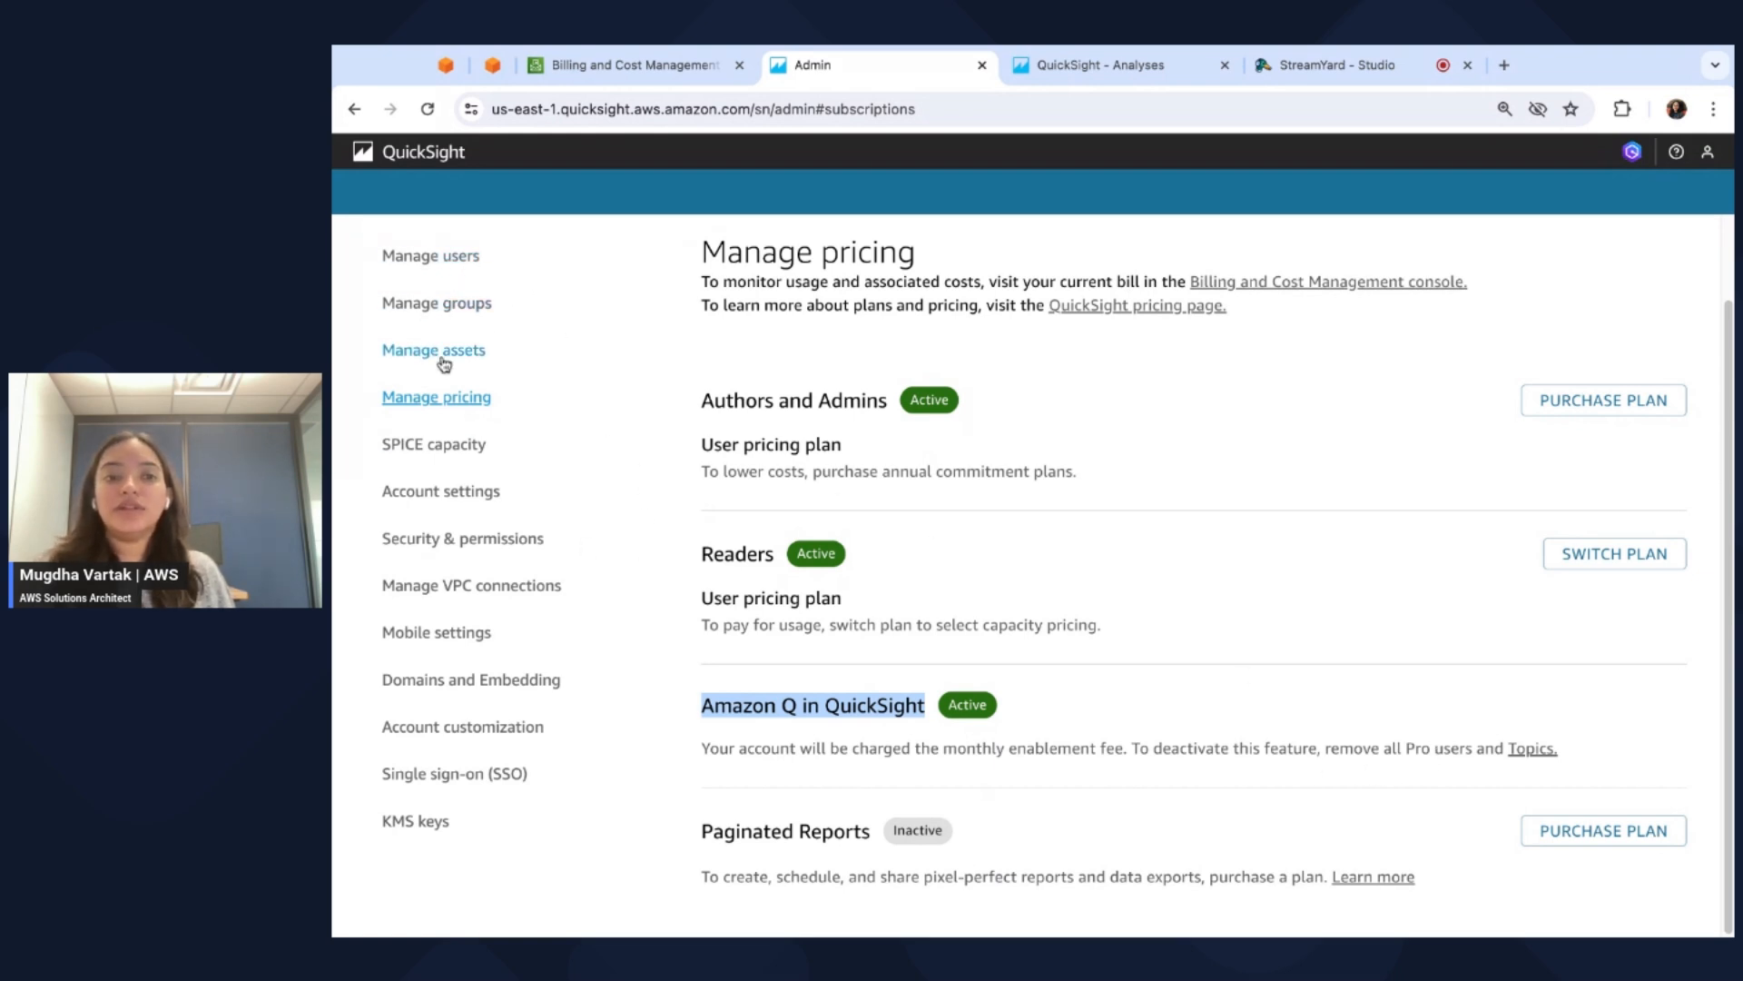
mouse_move(430, 256)
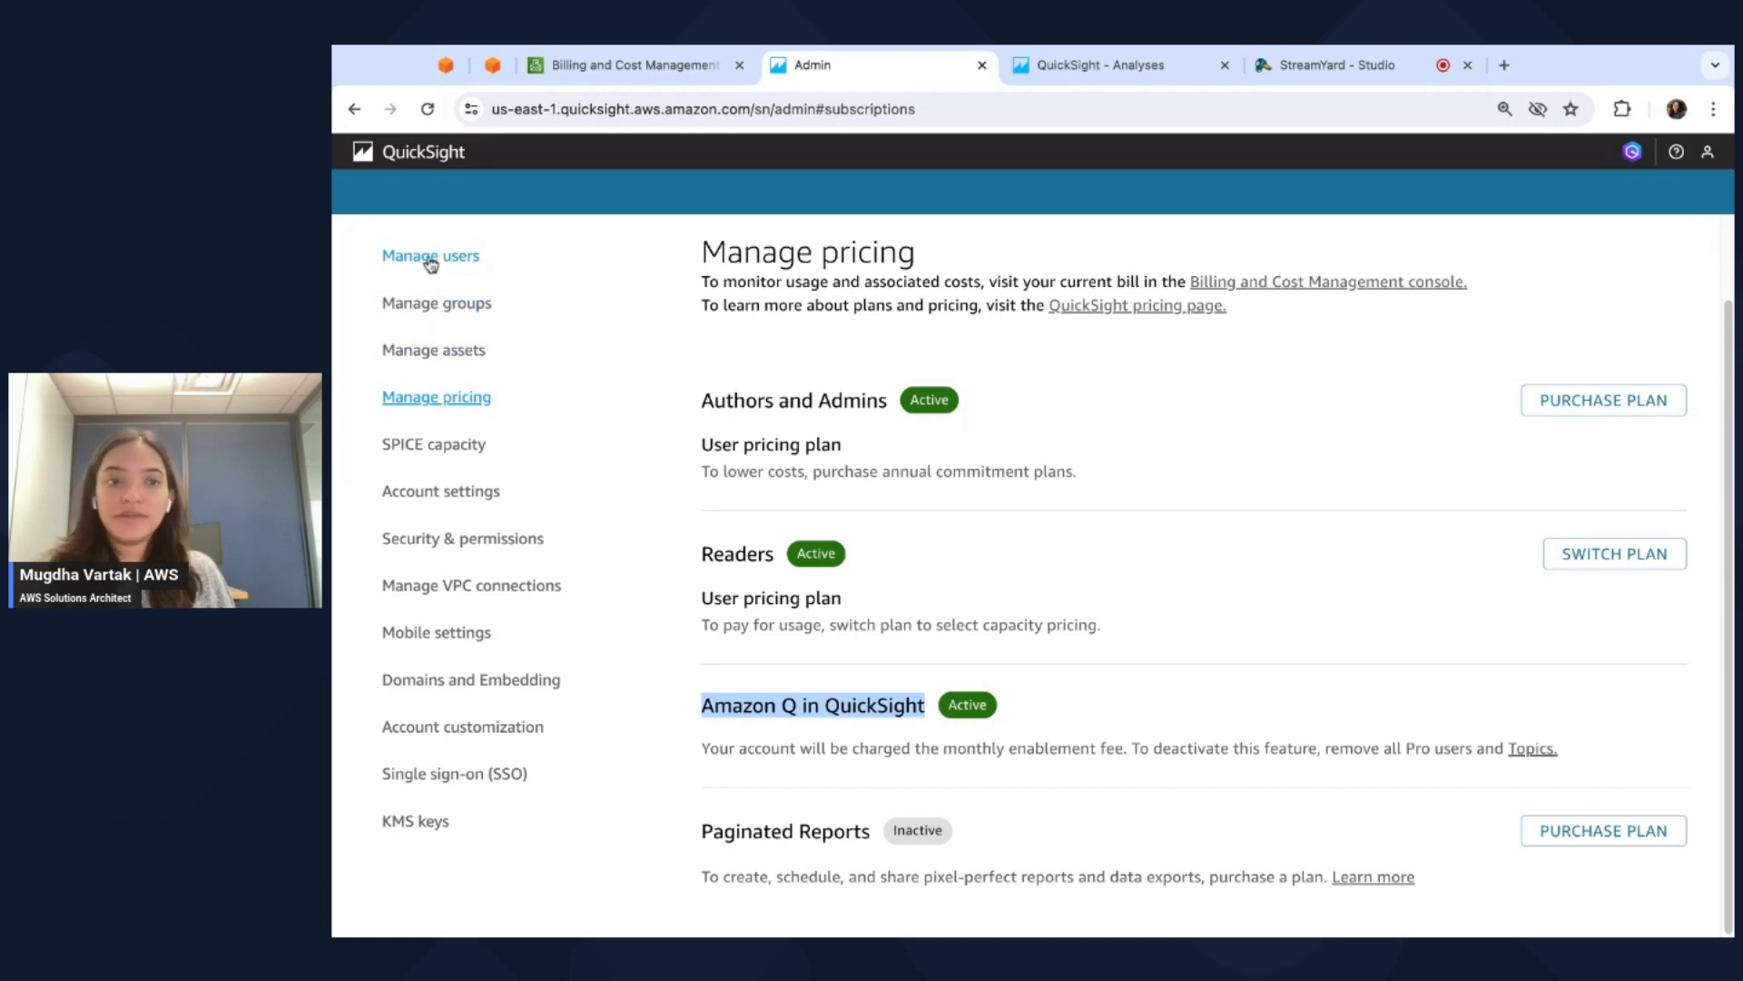
Check the Manage users list's single Admin Pro user, then open and close the Invite users dialog.
click(430, 254)
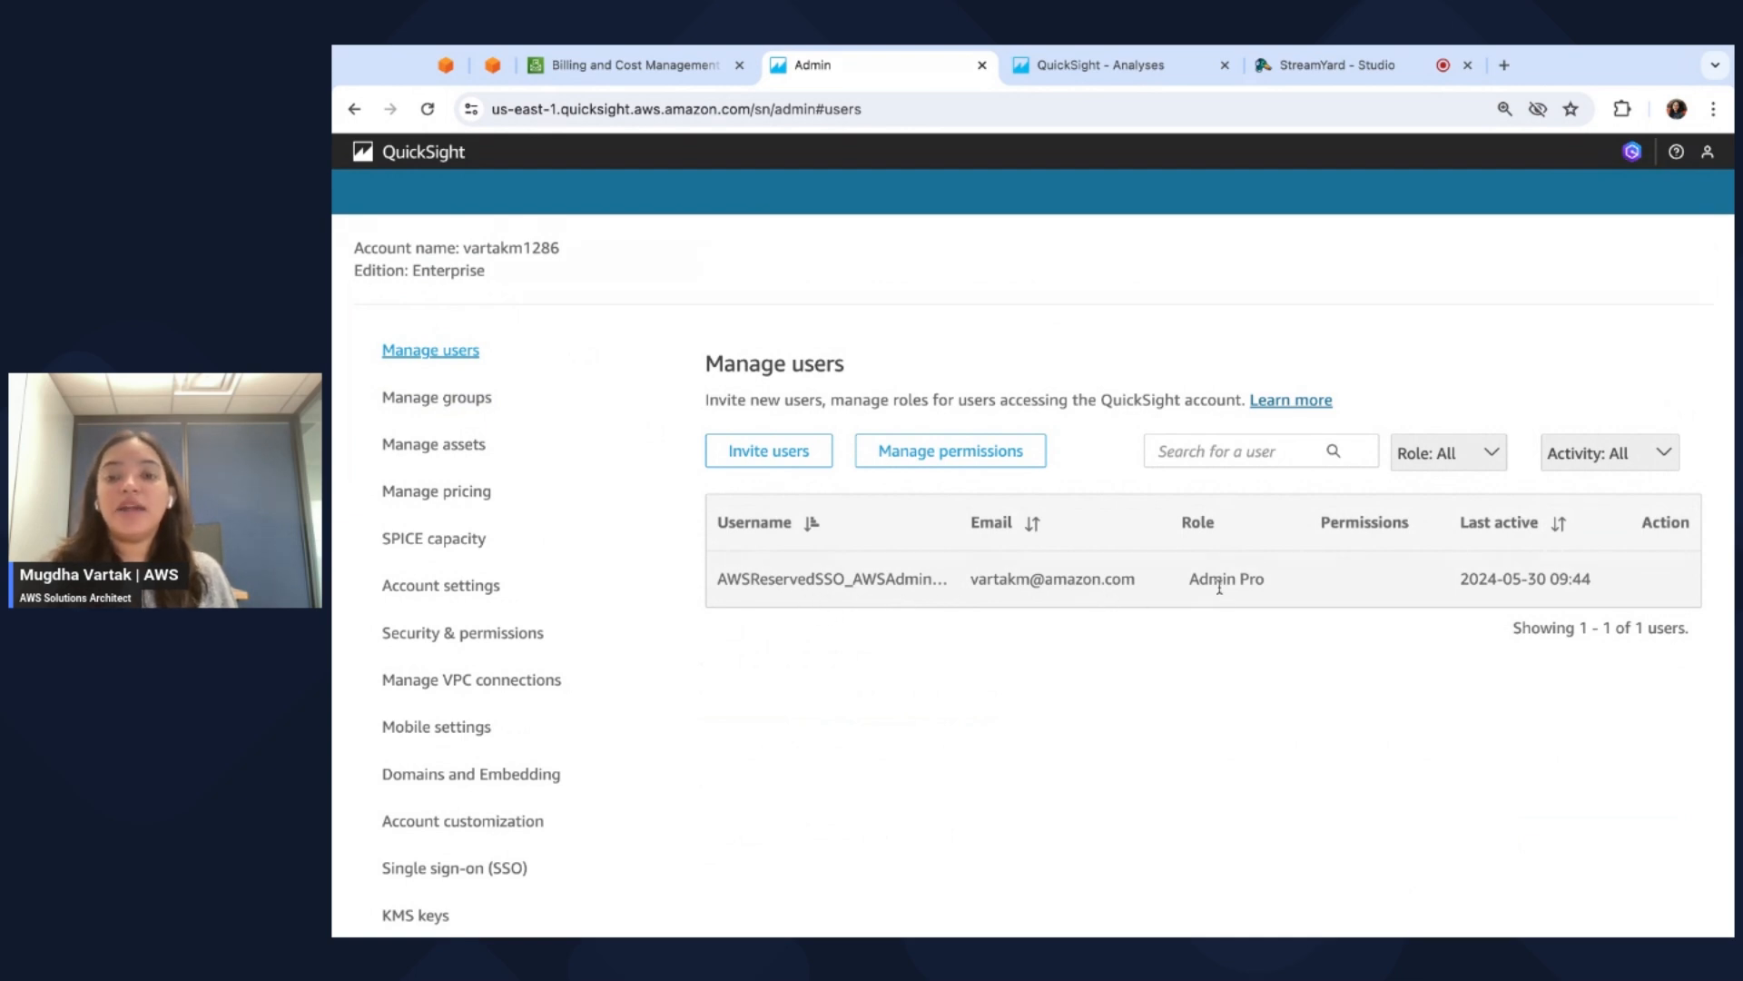
mouse_move(1184, 599)
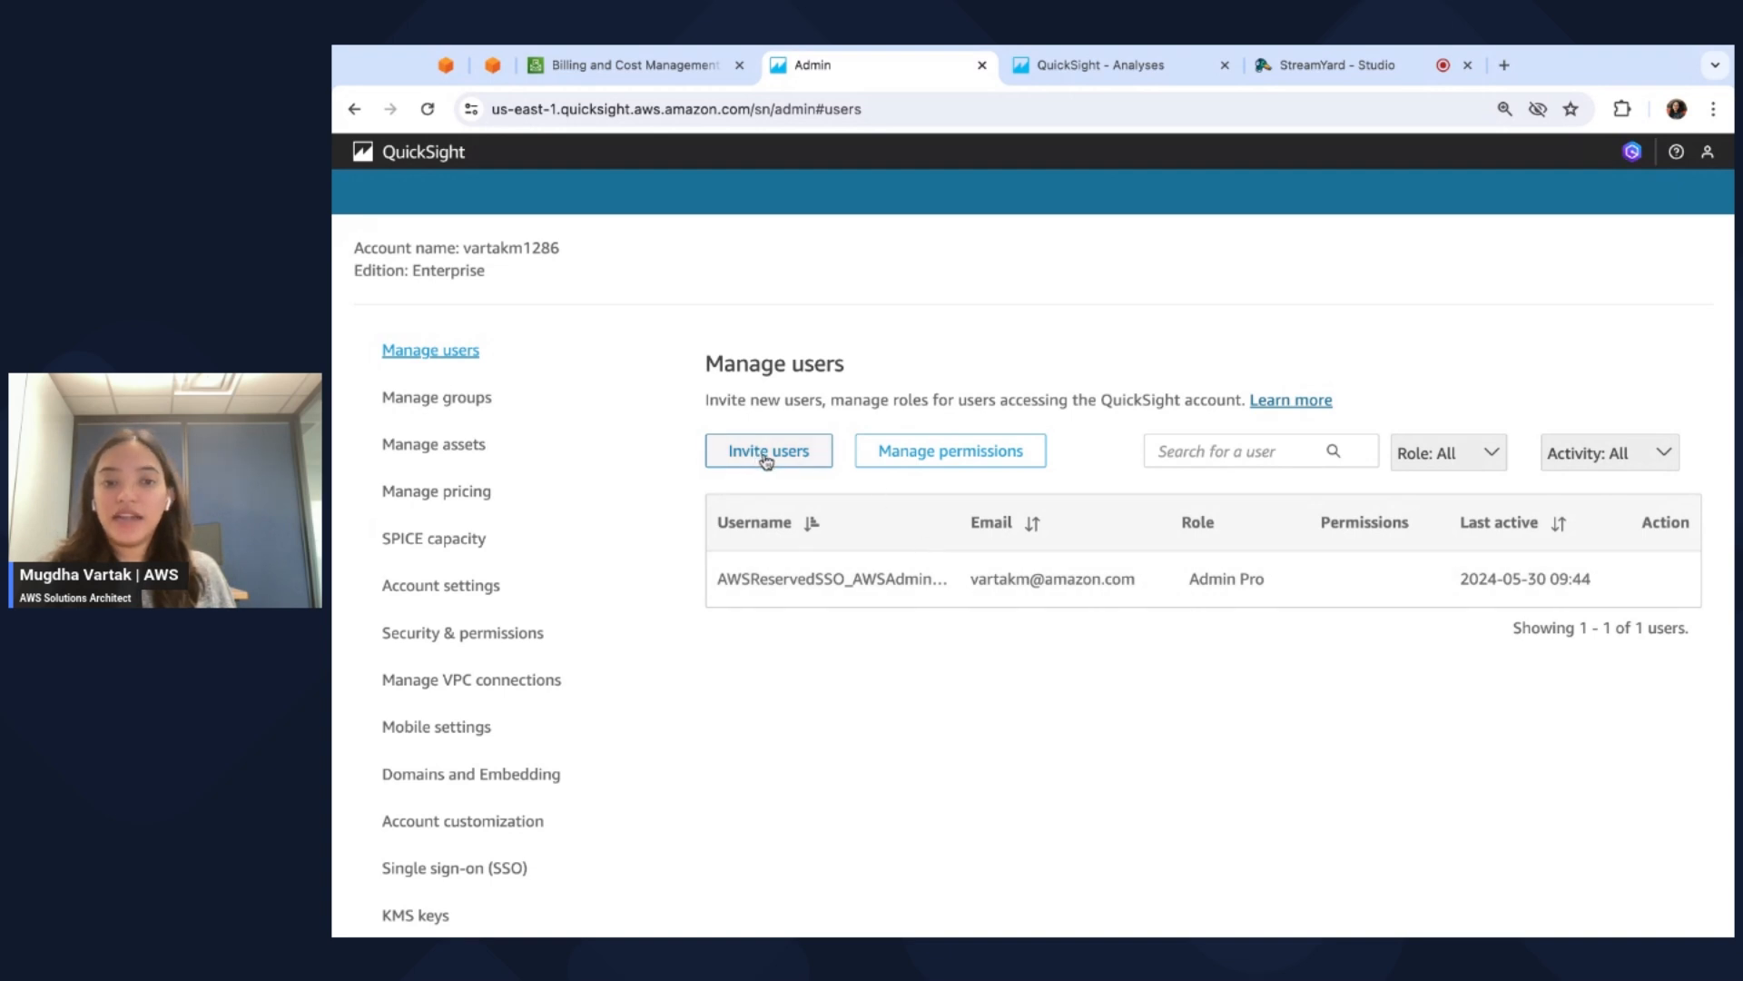
click(768, 450)
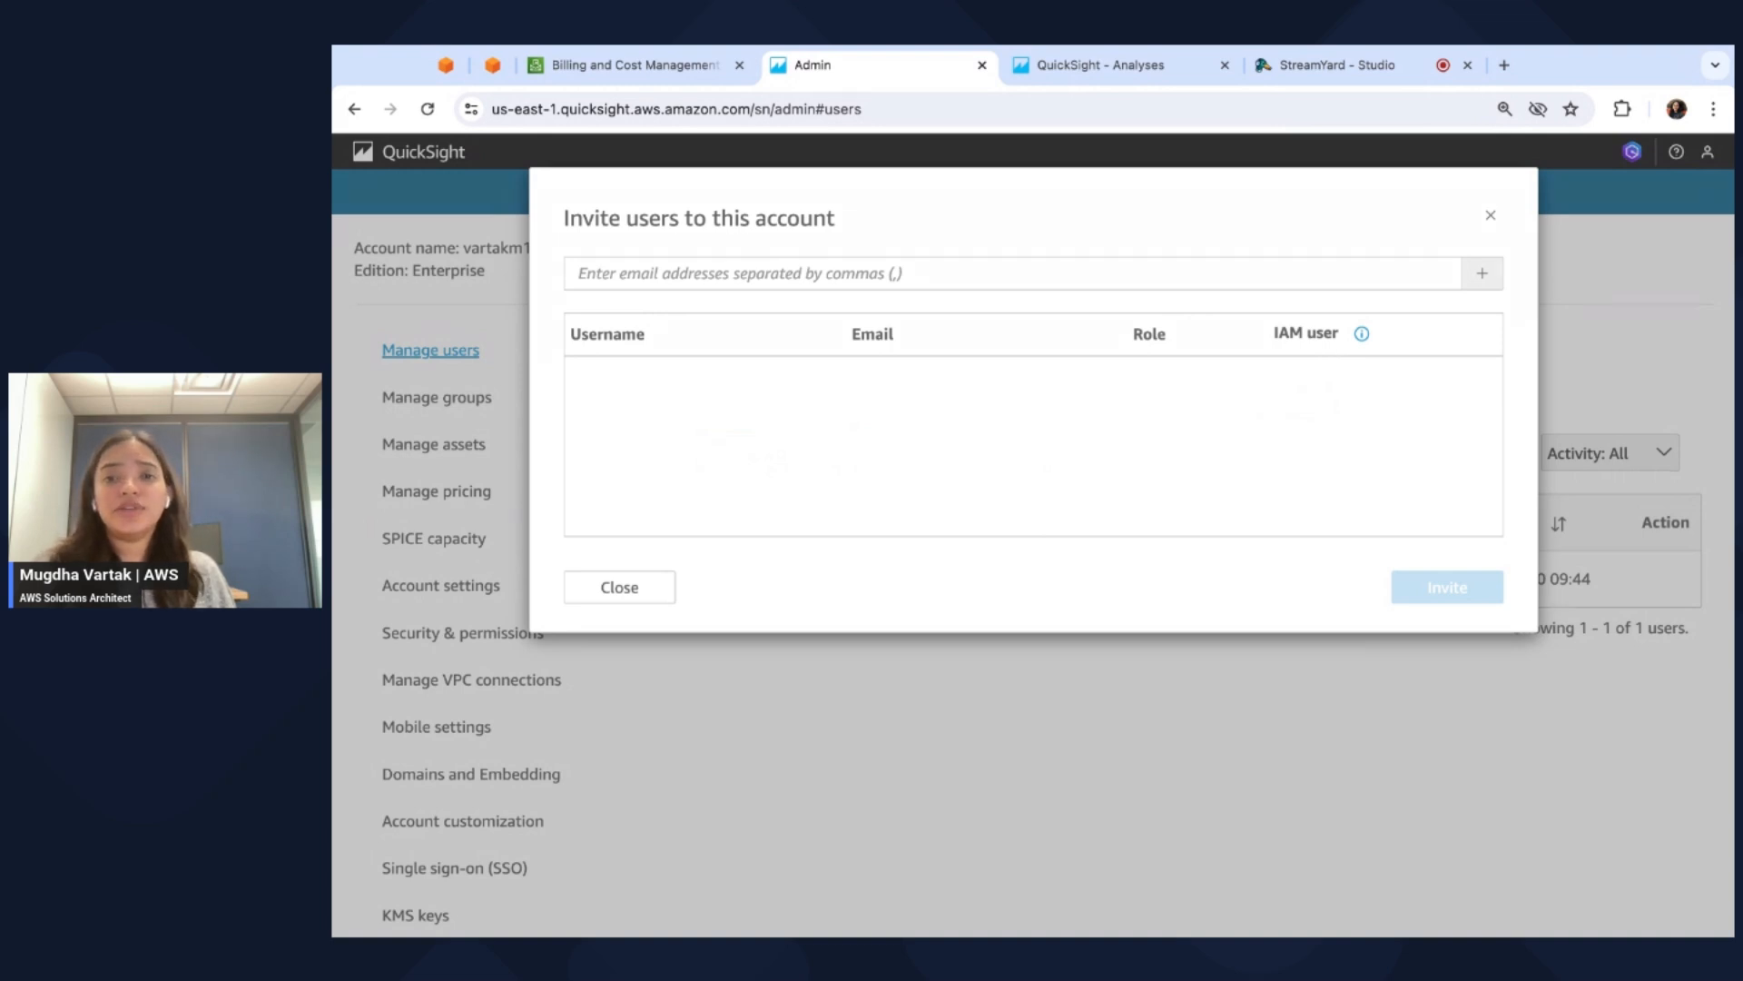
mouse_move(848, 370)
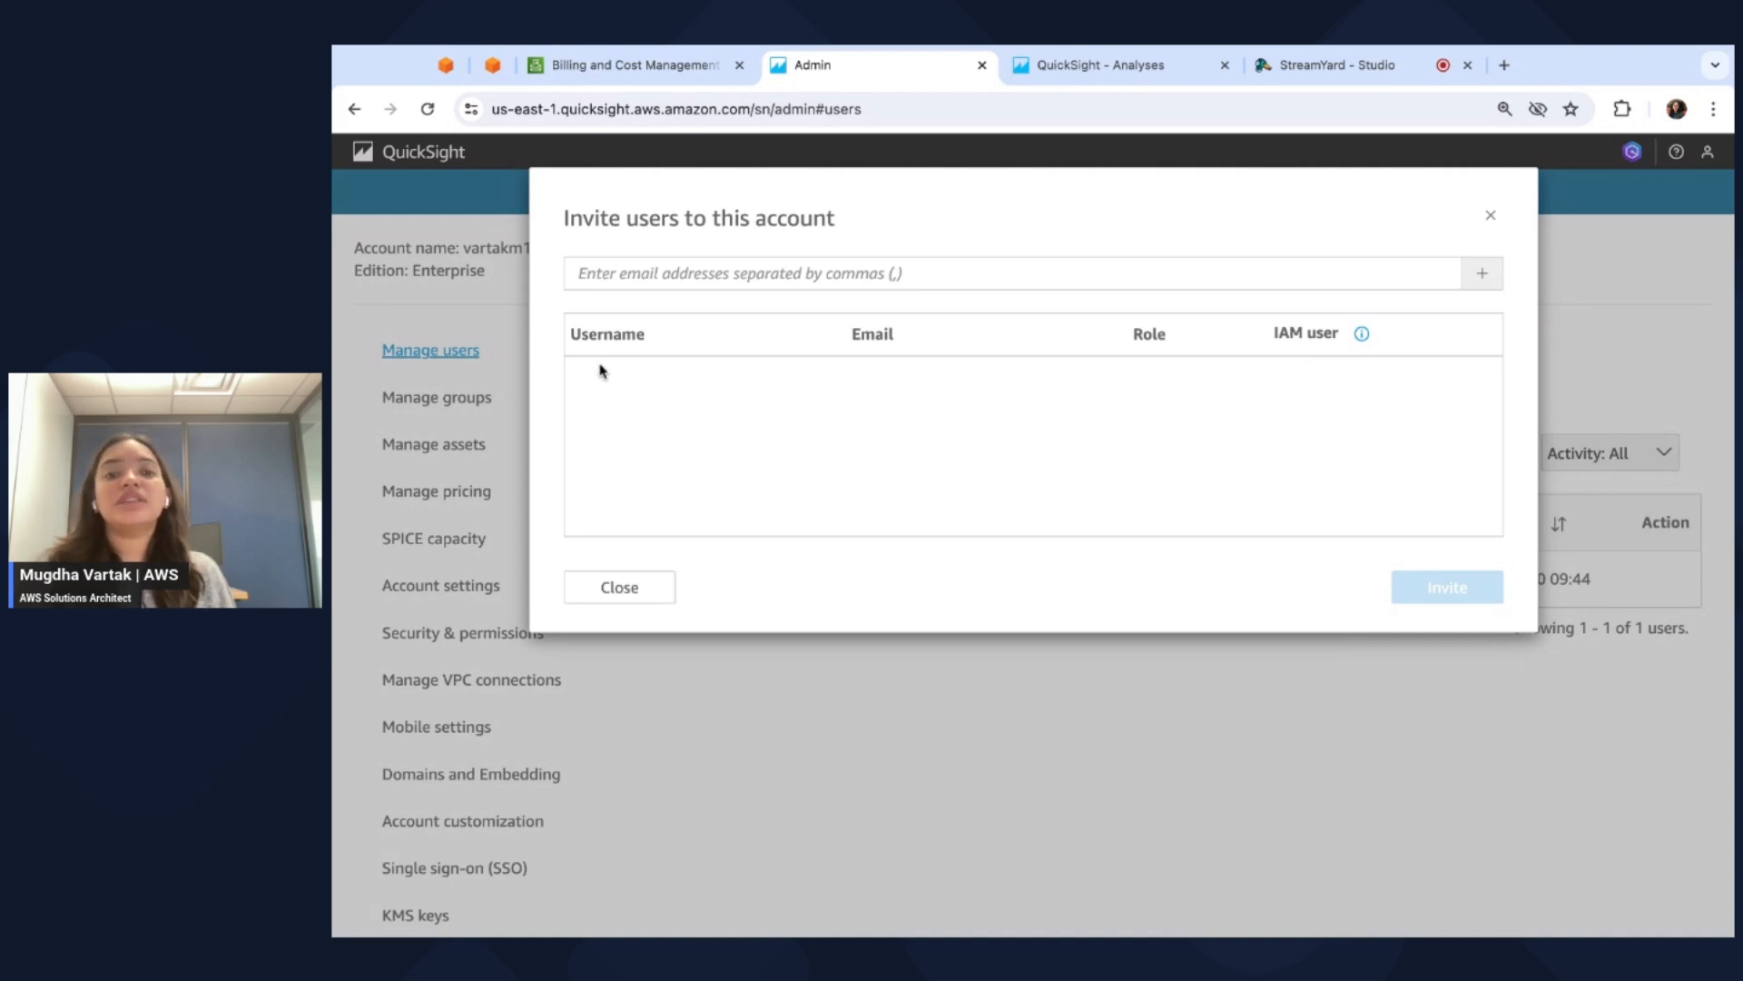
mouse_move(874, 376)
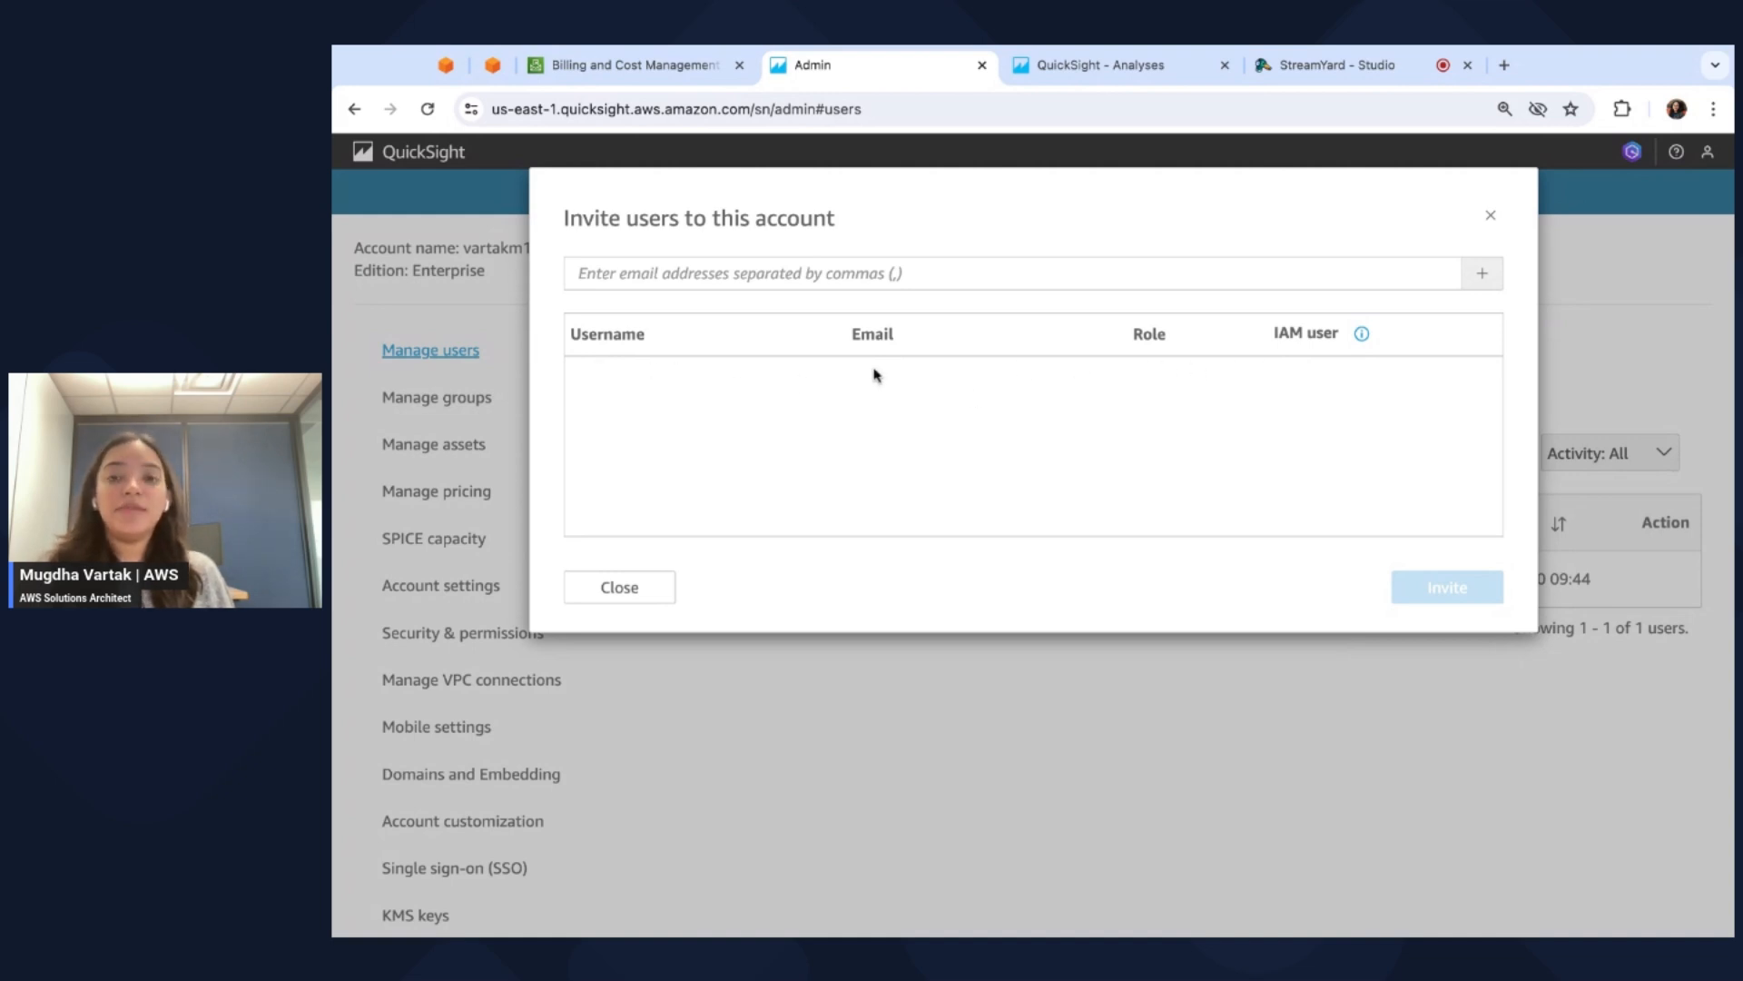
mouse_move(1096, 387)
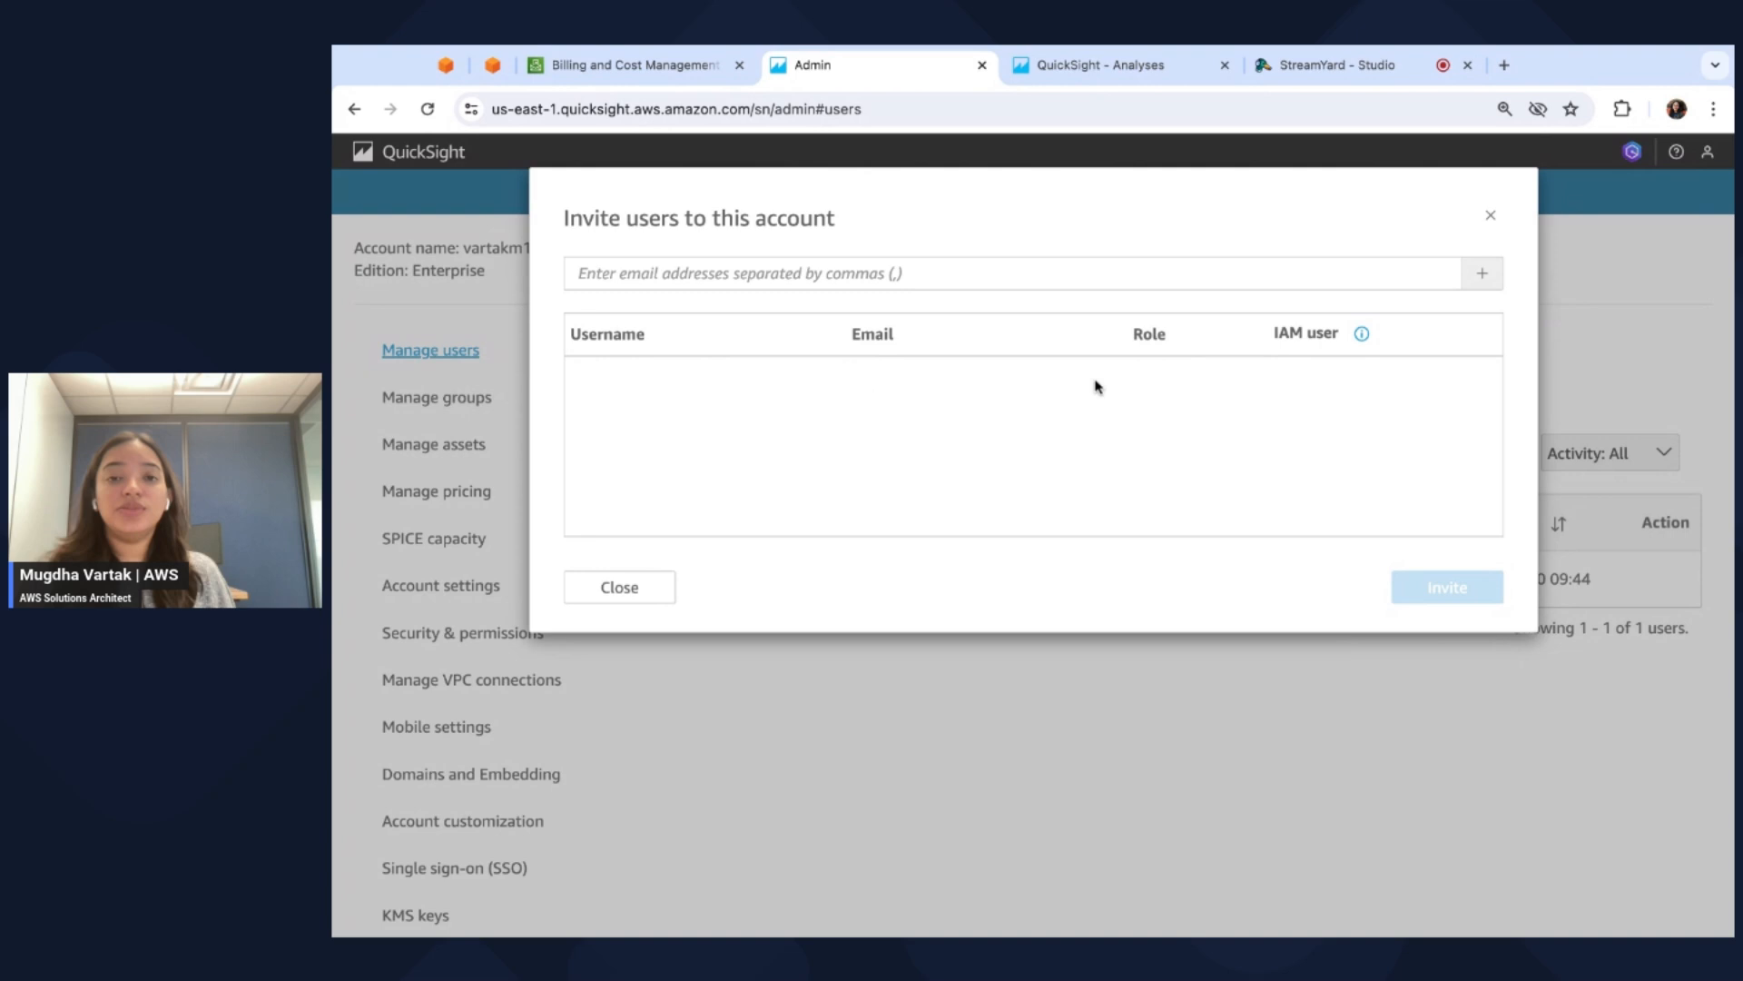
click(619, 587)
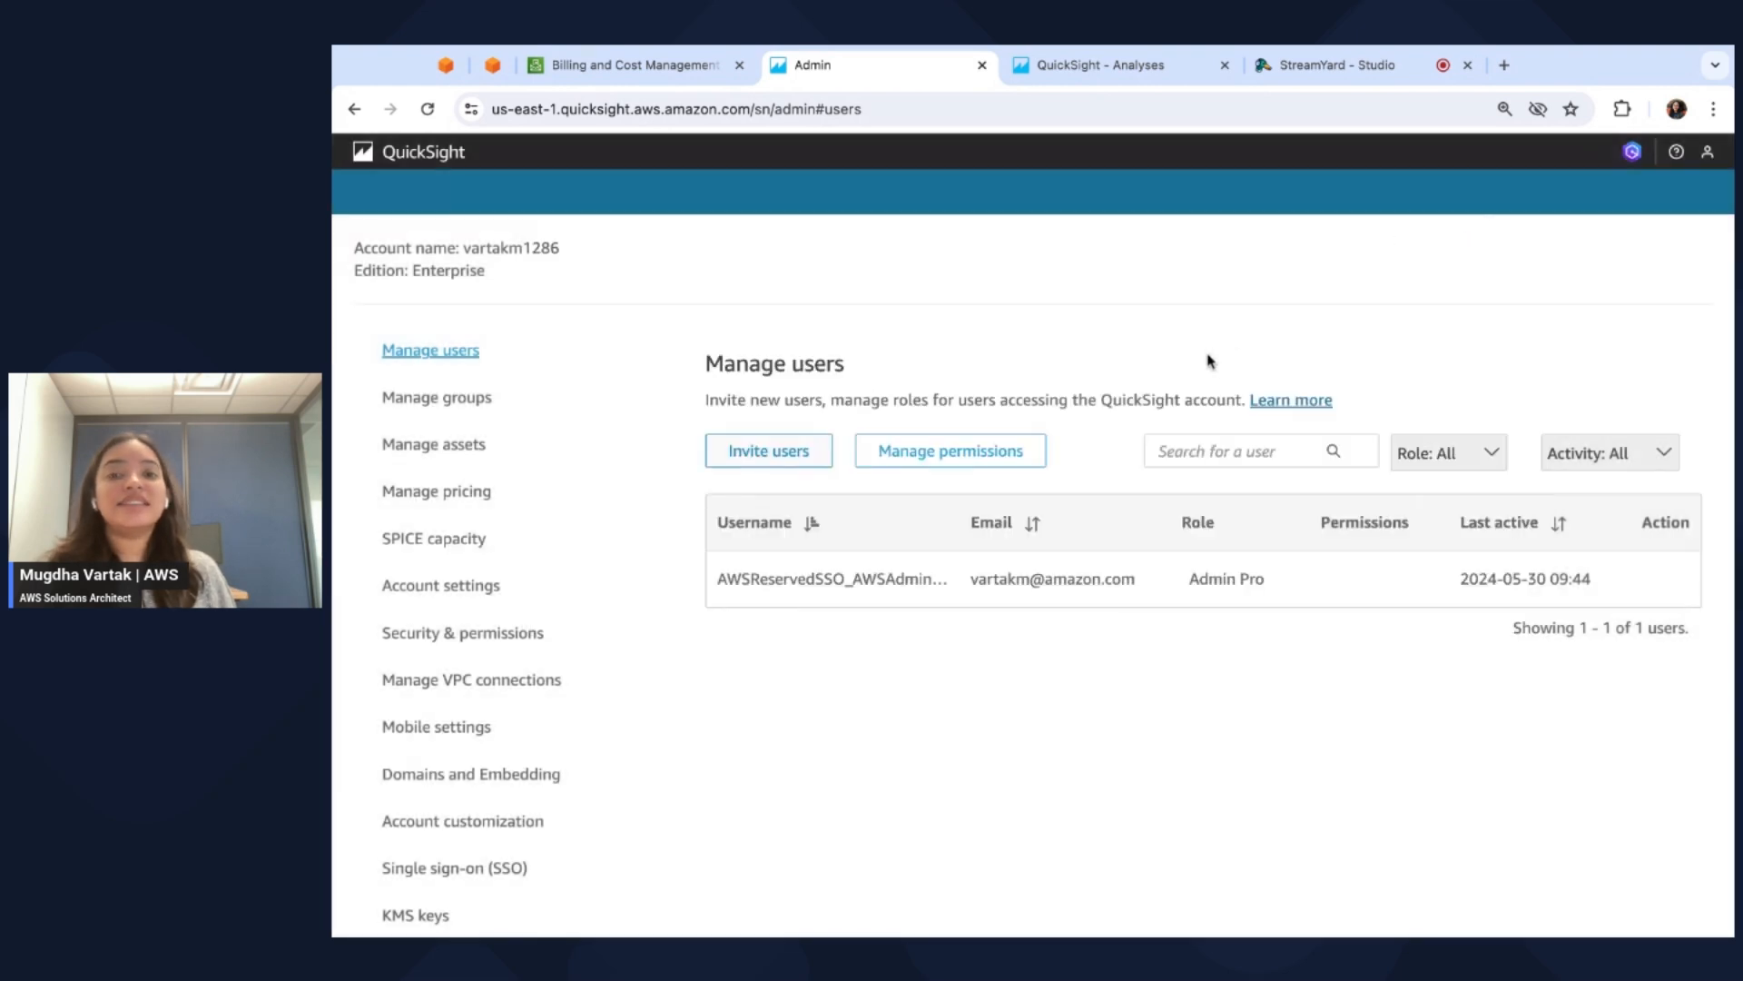
mouse_move(1287, 578)
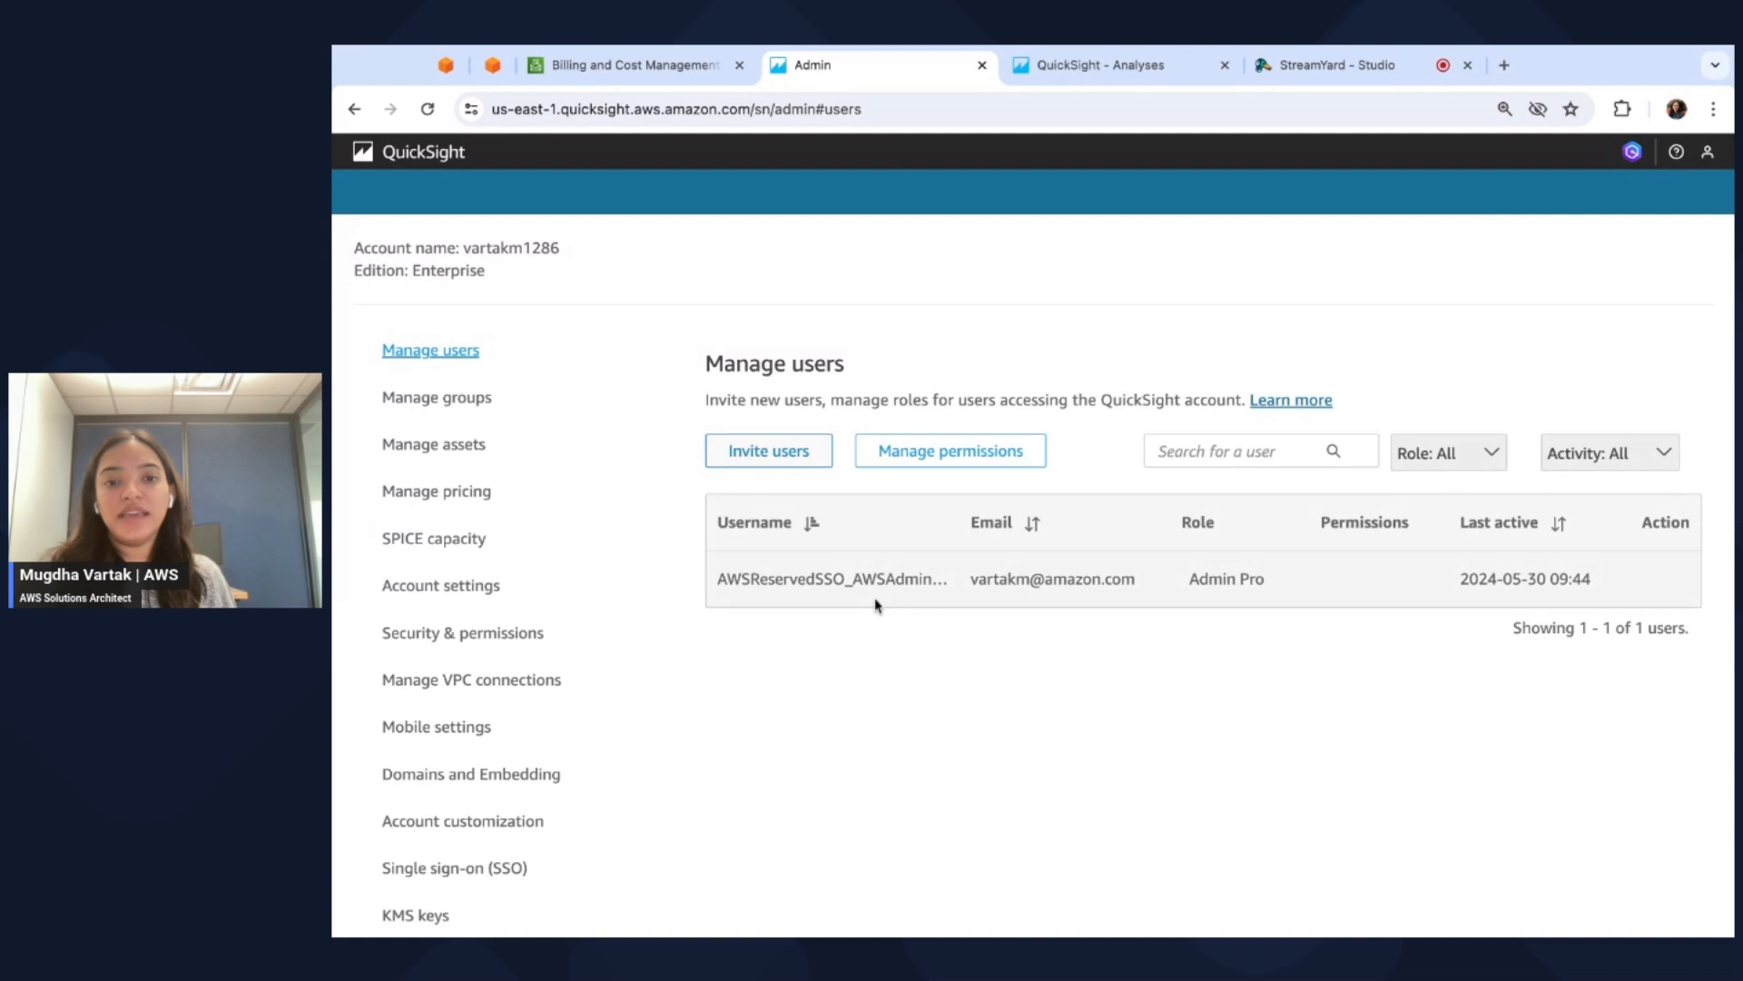
mouse_move(1210, 610)
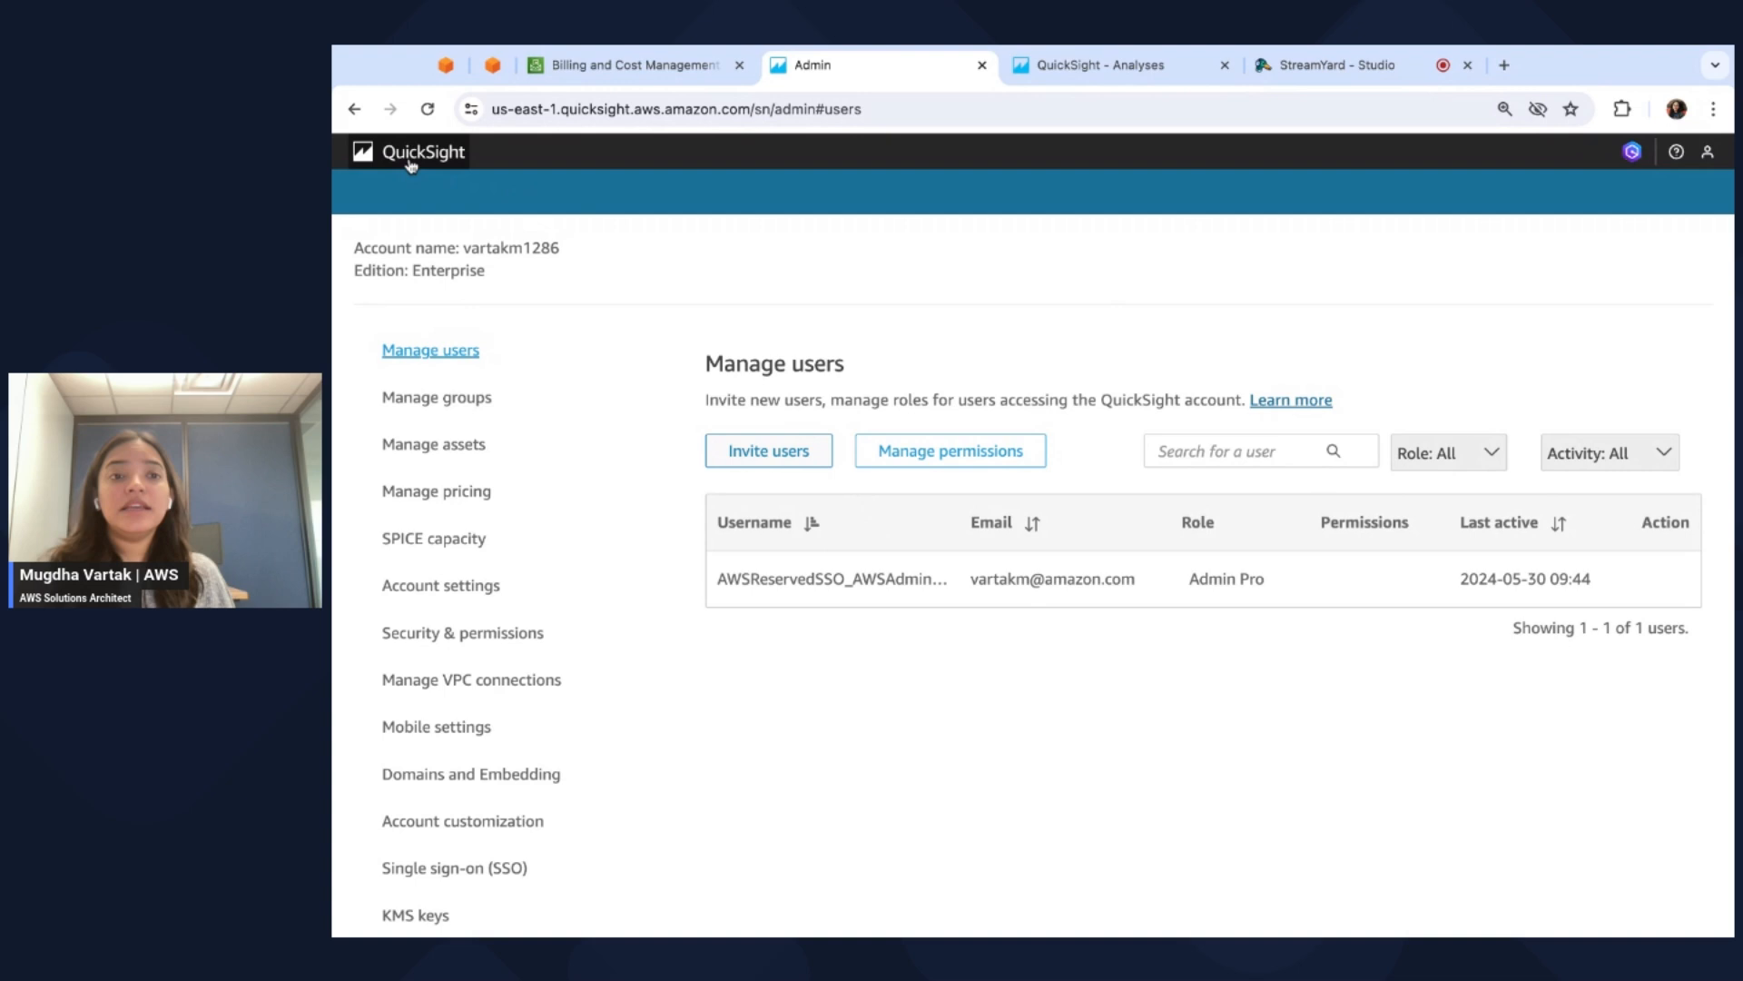
From the QuickSight start page, go to Amazon Q Topics and begin a new topic.
click(406, 152)
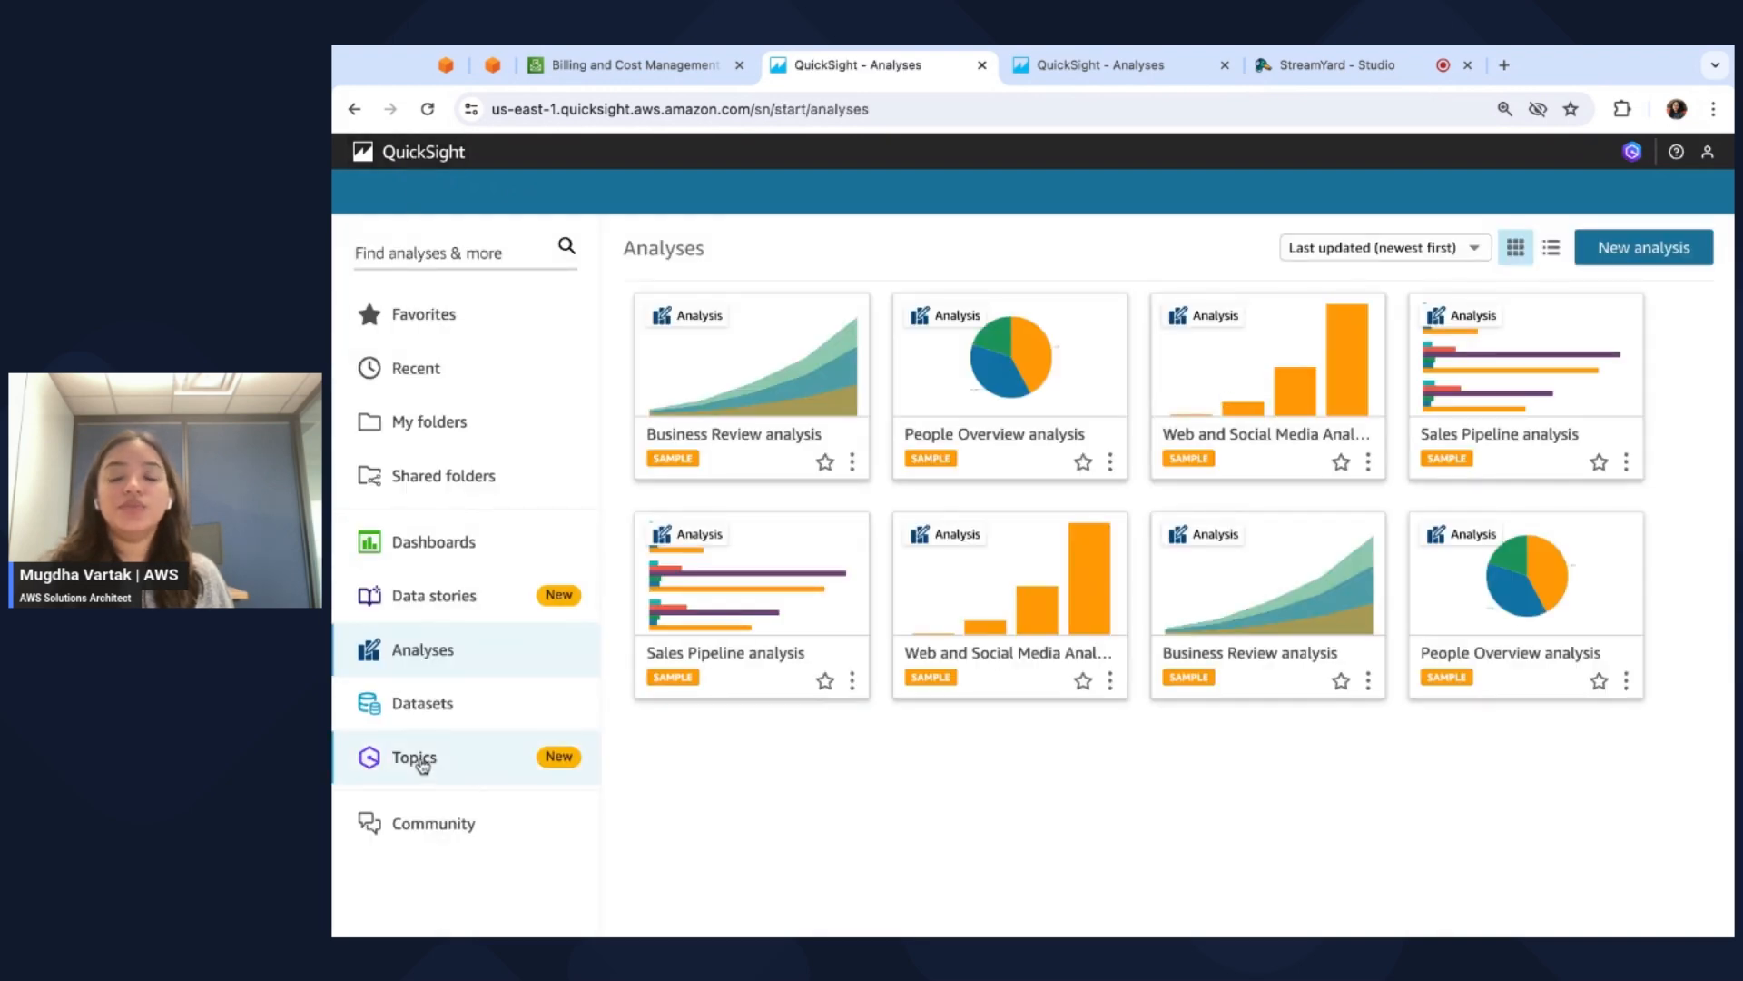
click(412, 758)
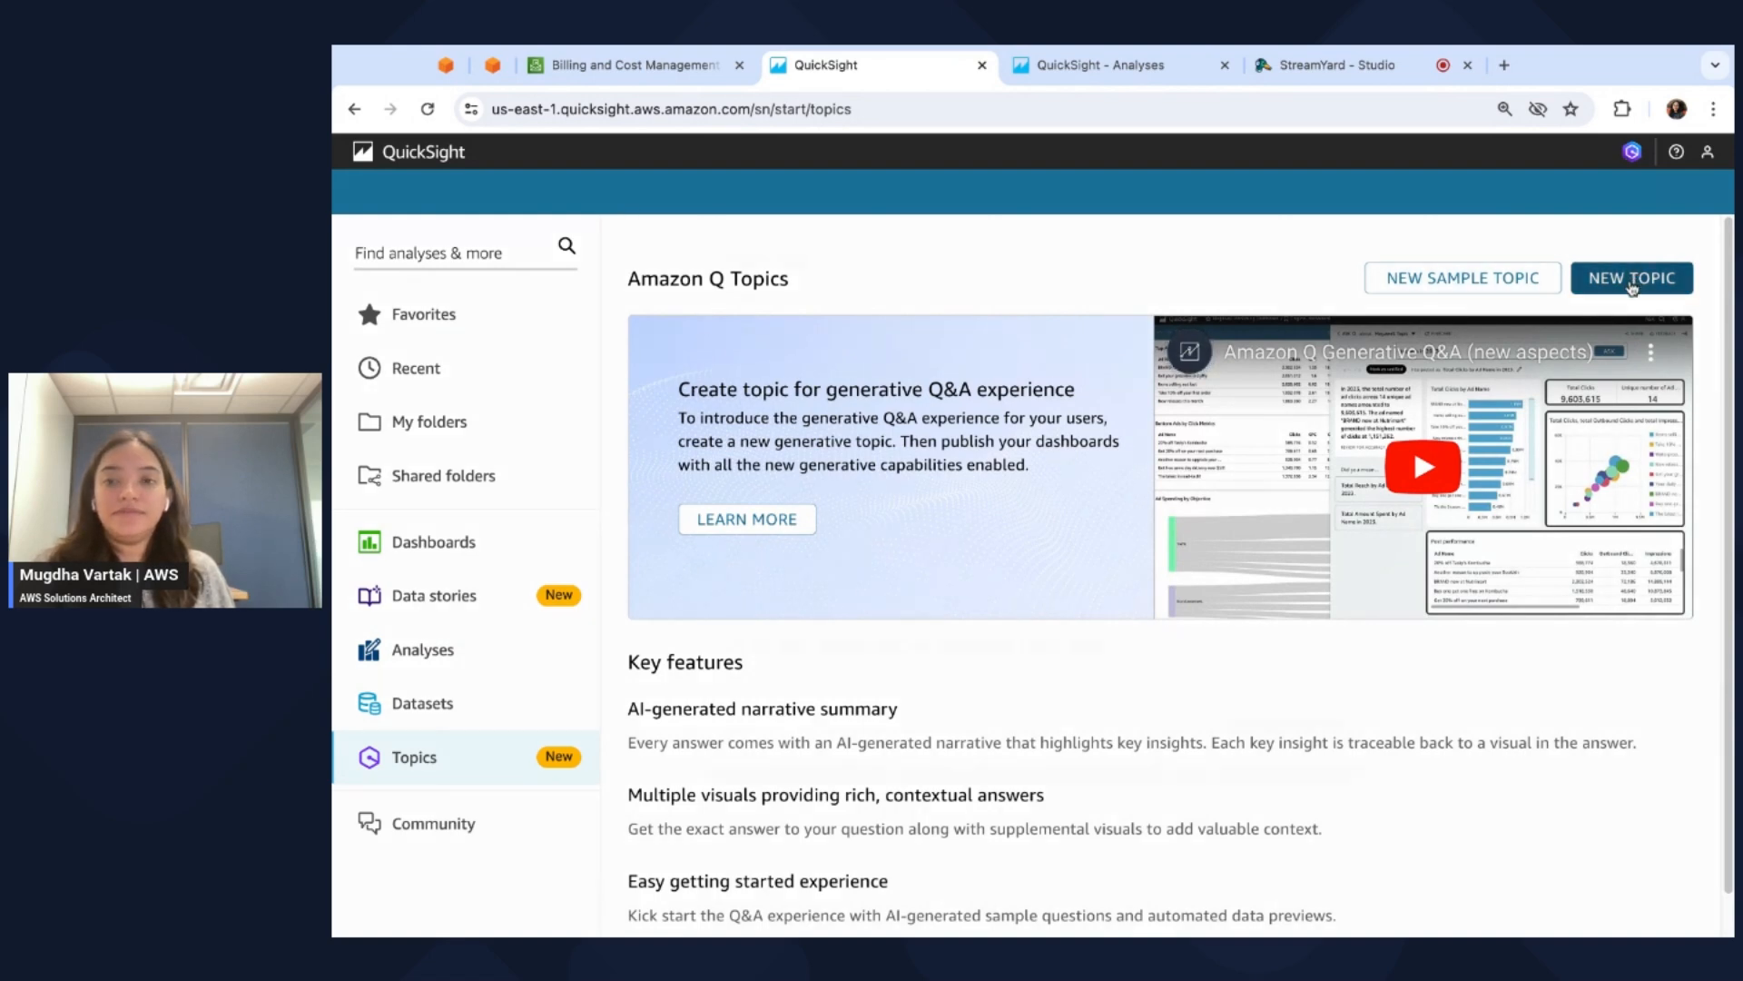
click(1631, 276)
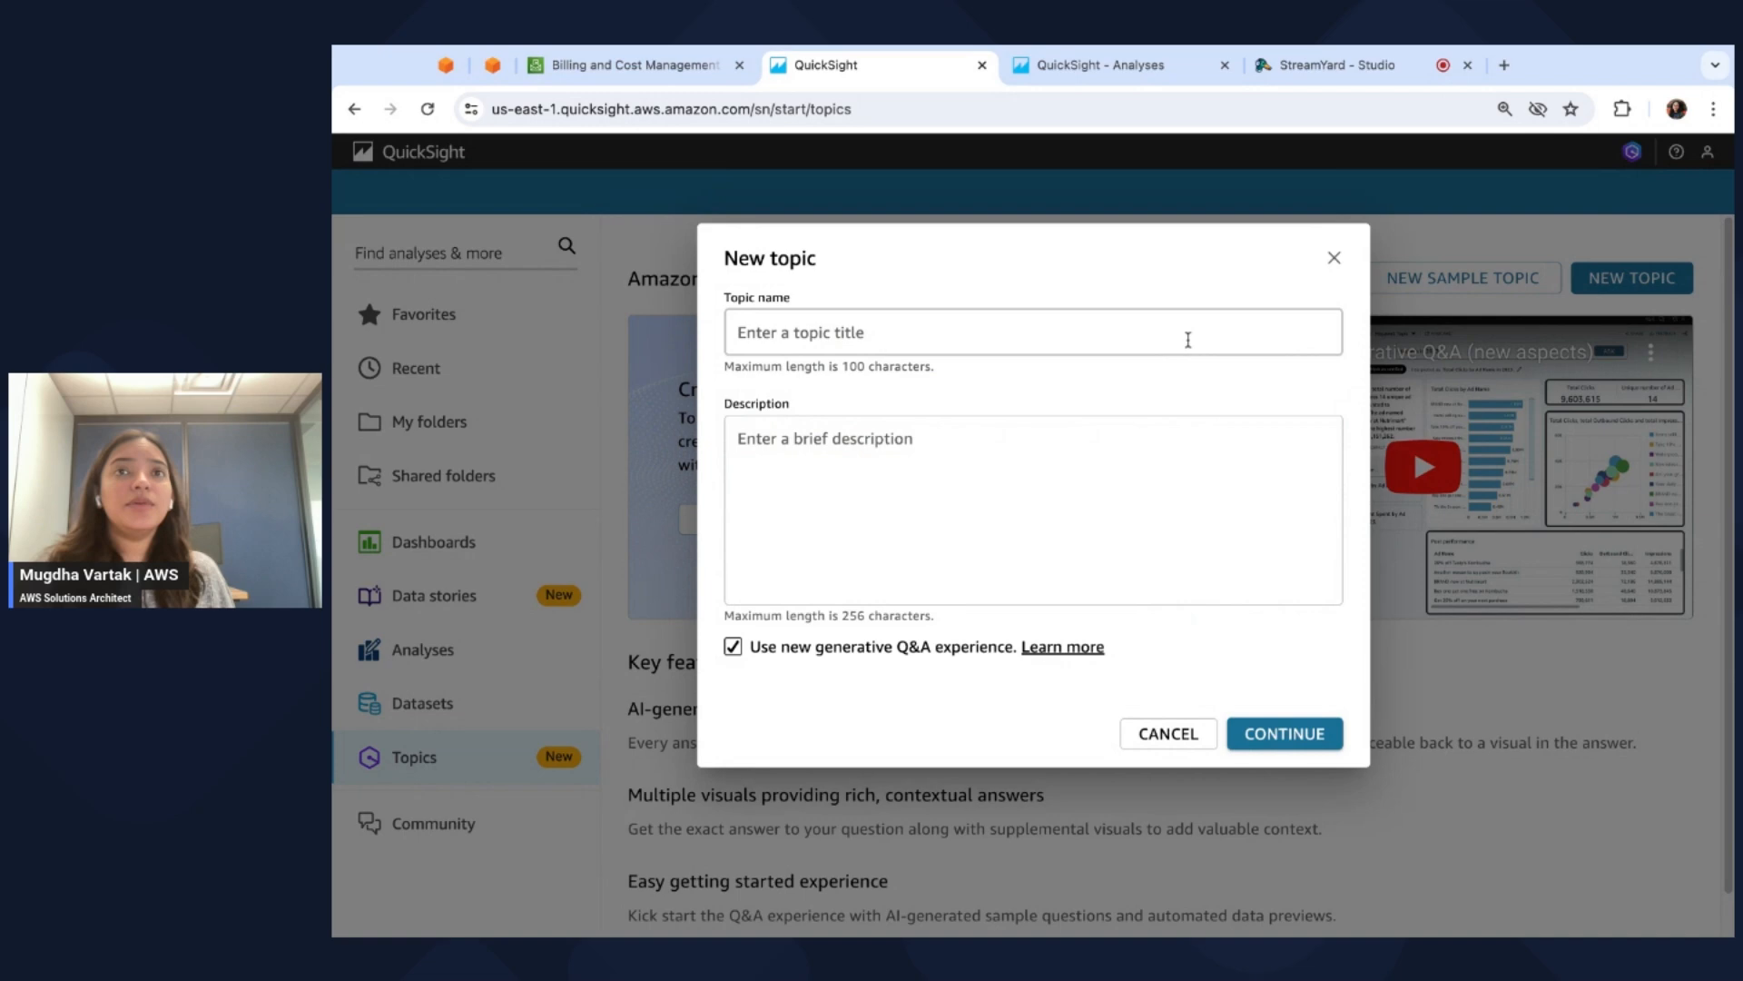
Name the topic 'Cost and Usage Topic' with description 'Cost and usage report dataset'.
click(1031, 331)
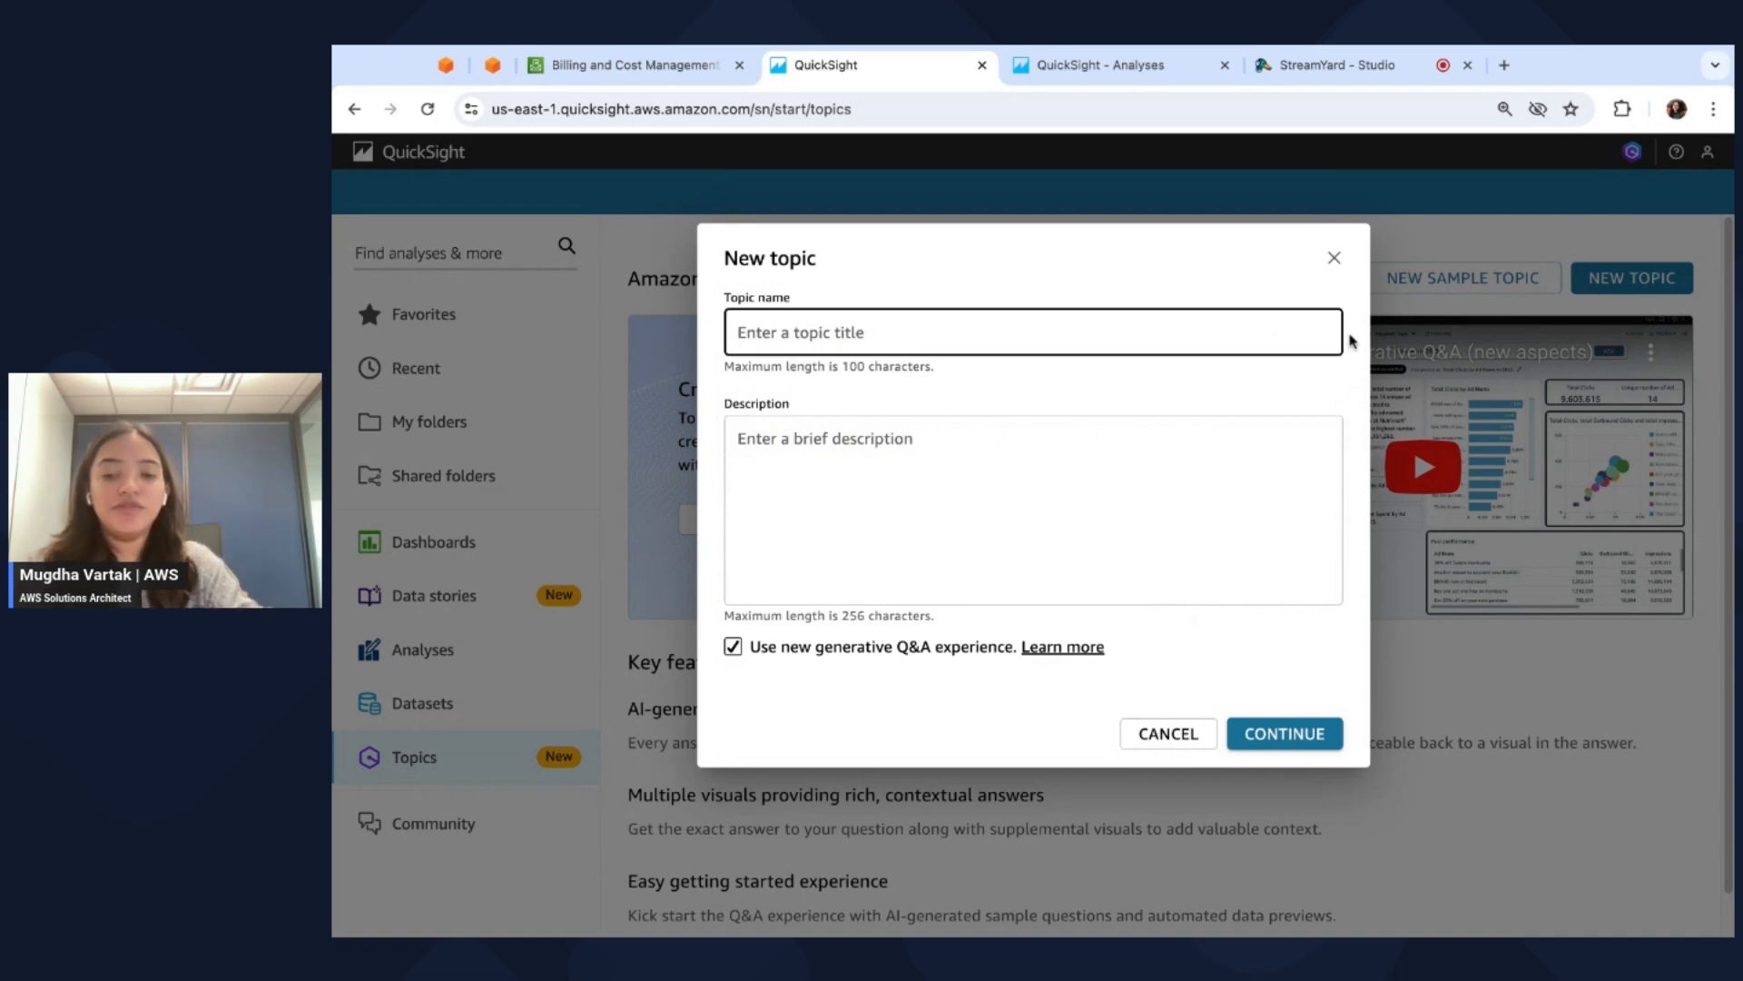
text(Cost and Usage T)
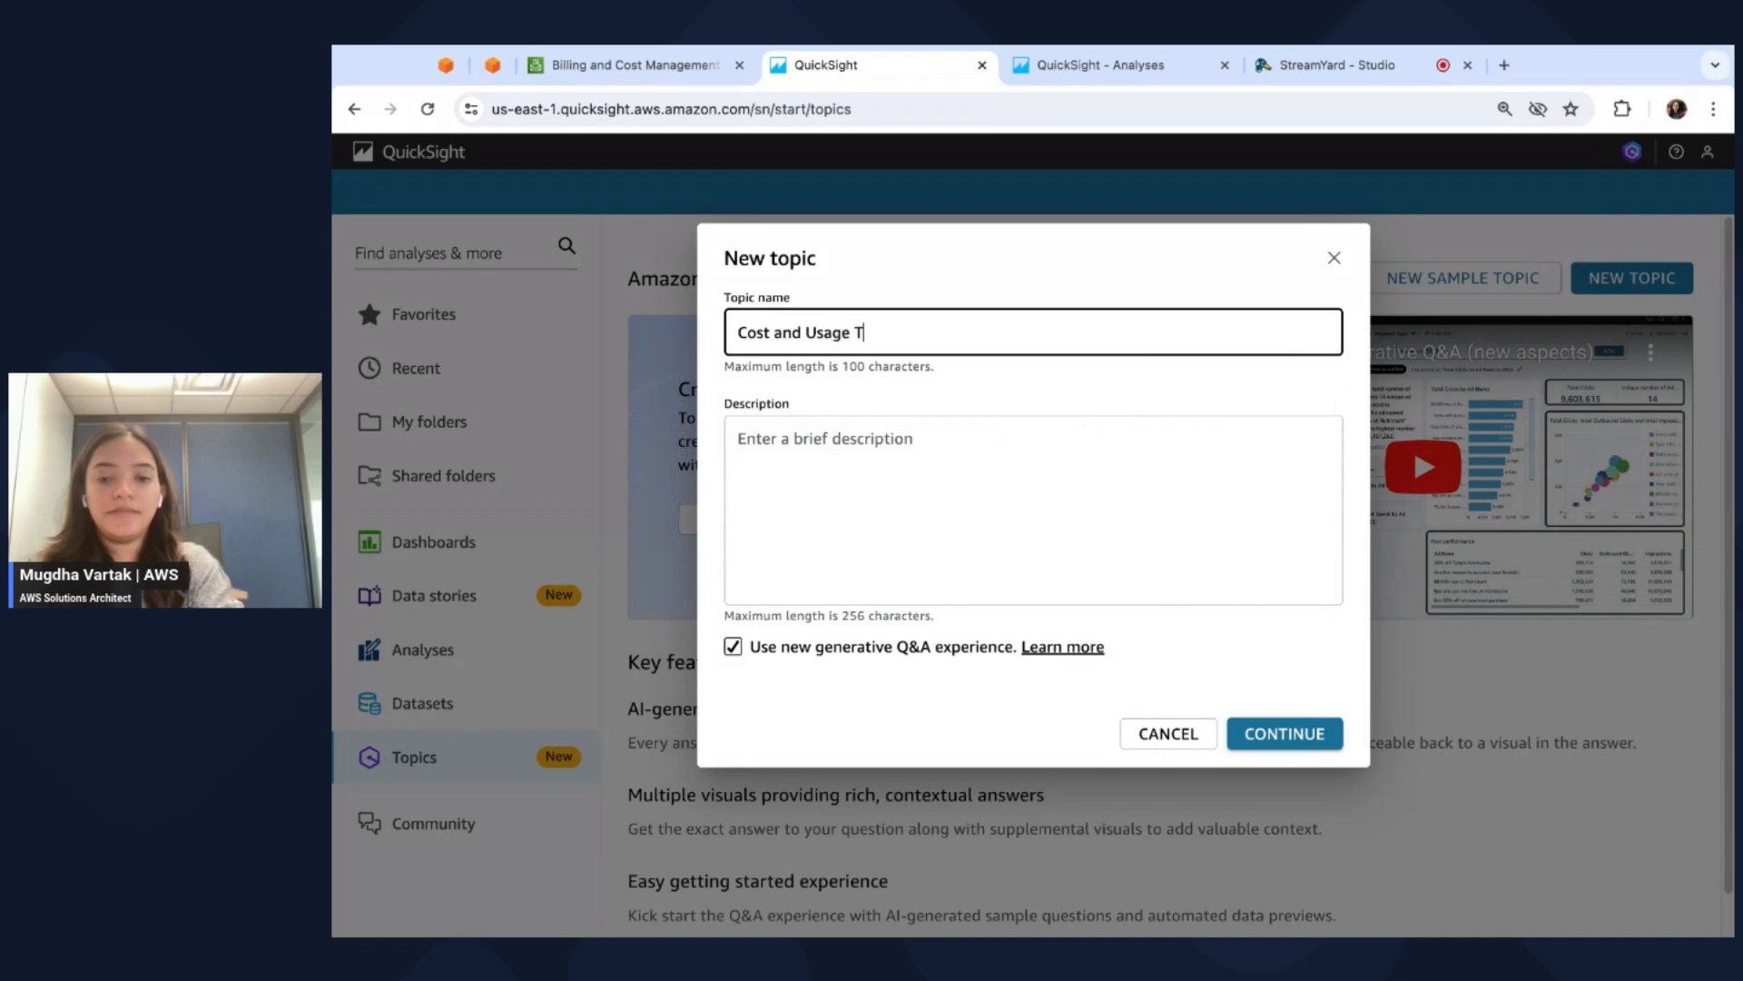
text(opic)
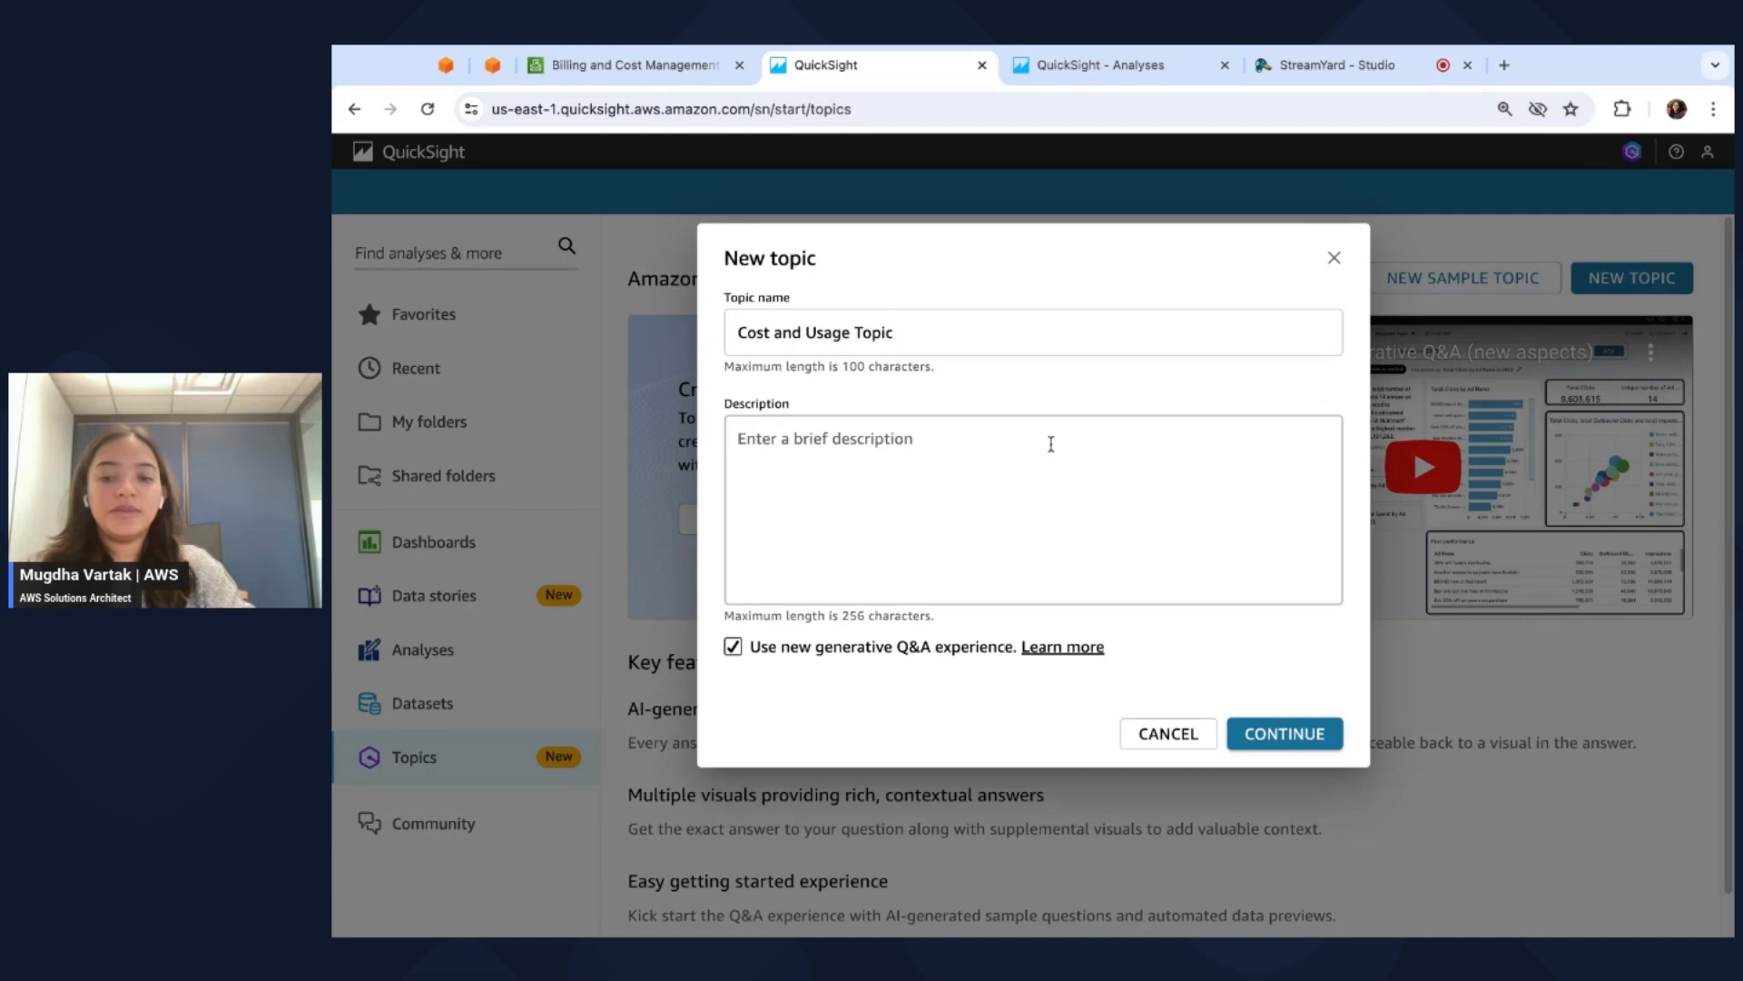
text(Cost and)
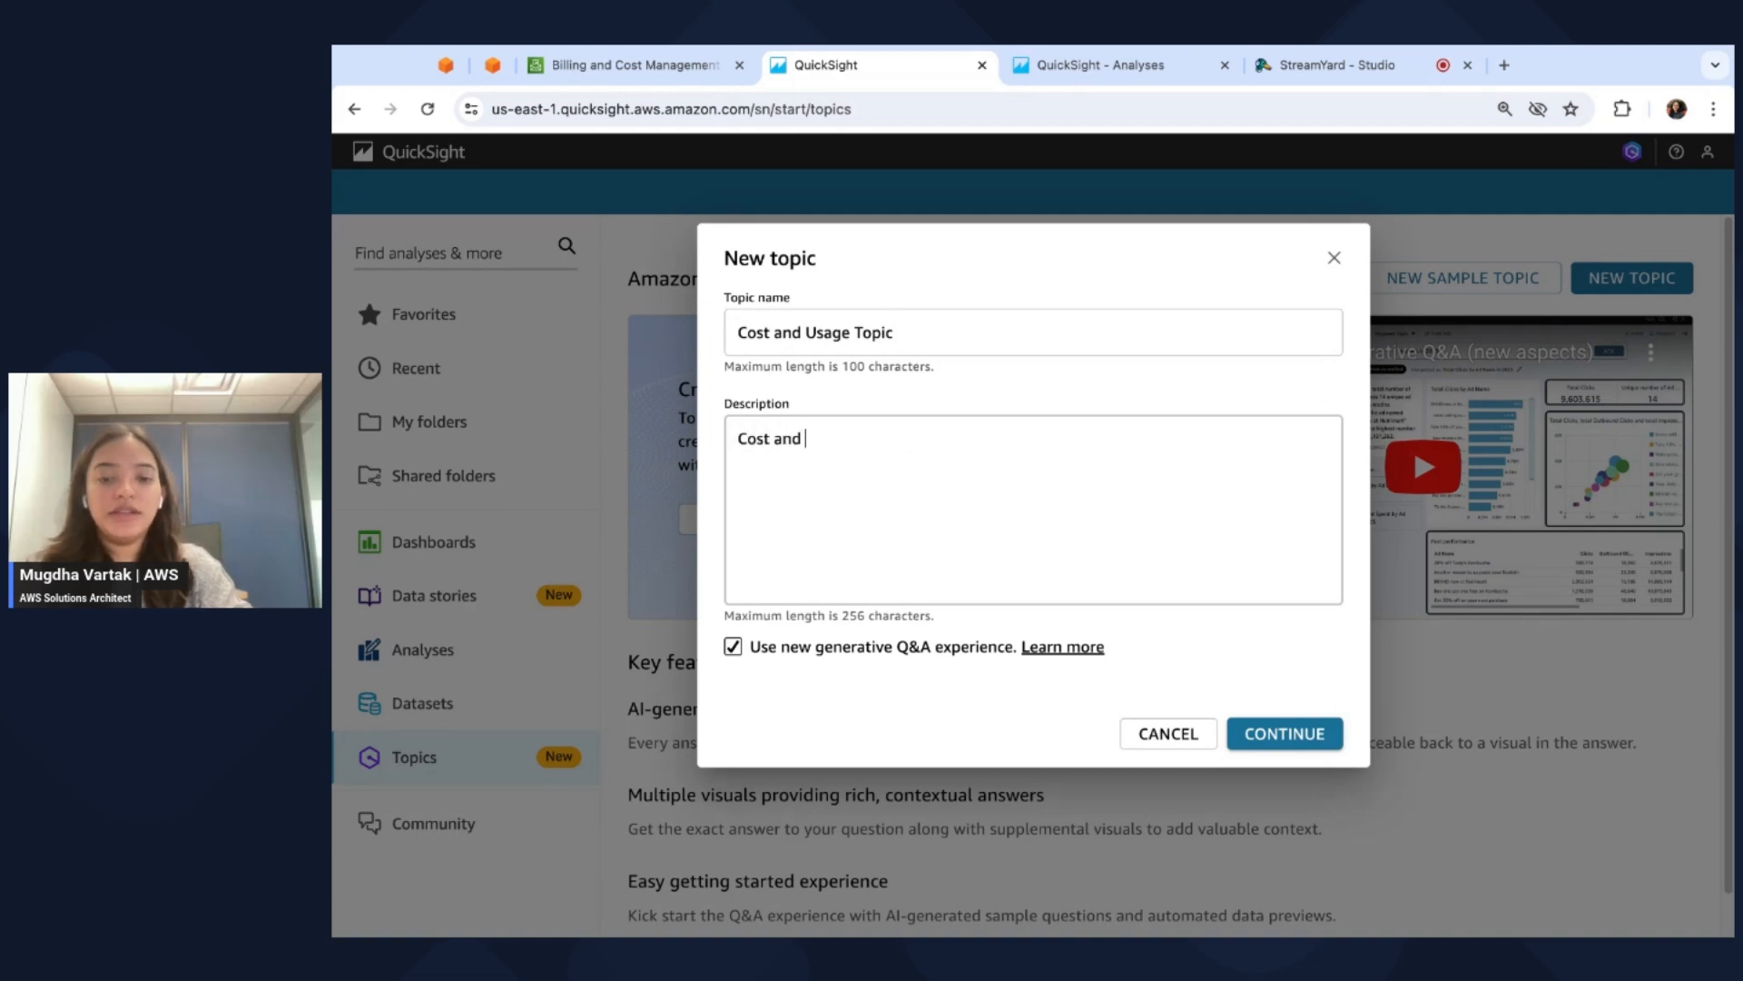
text(usage report dataset)
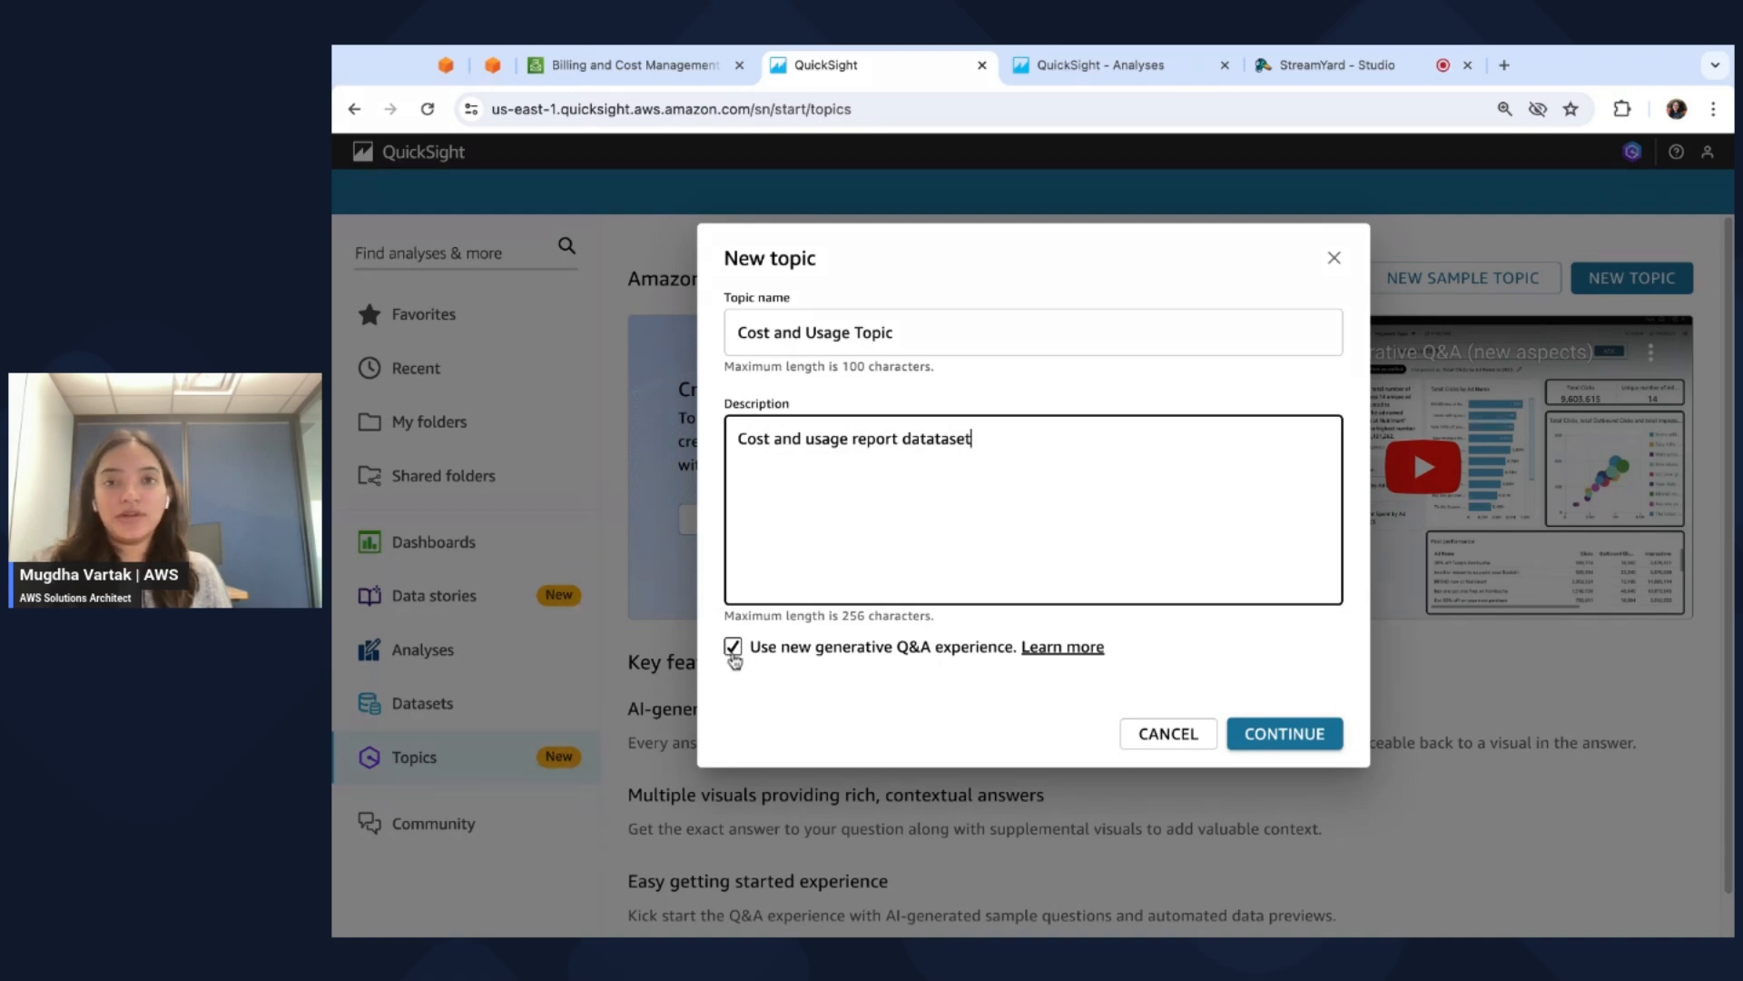
mouse_move(923, 663)
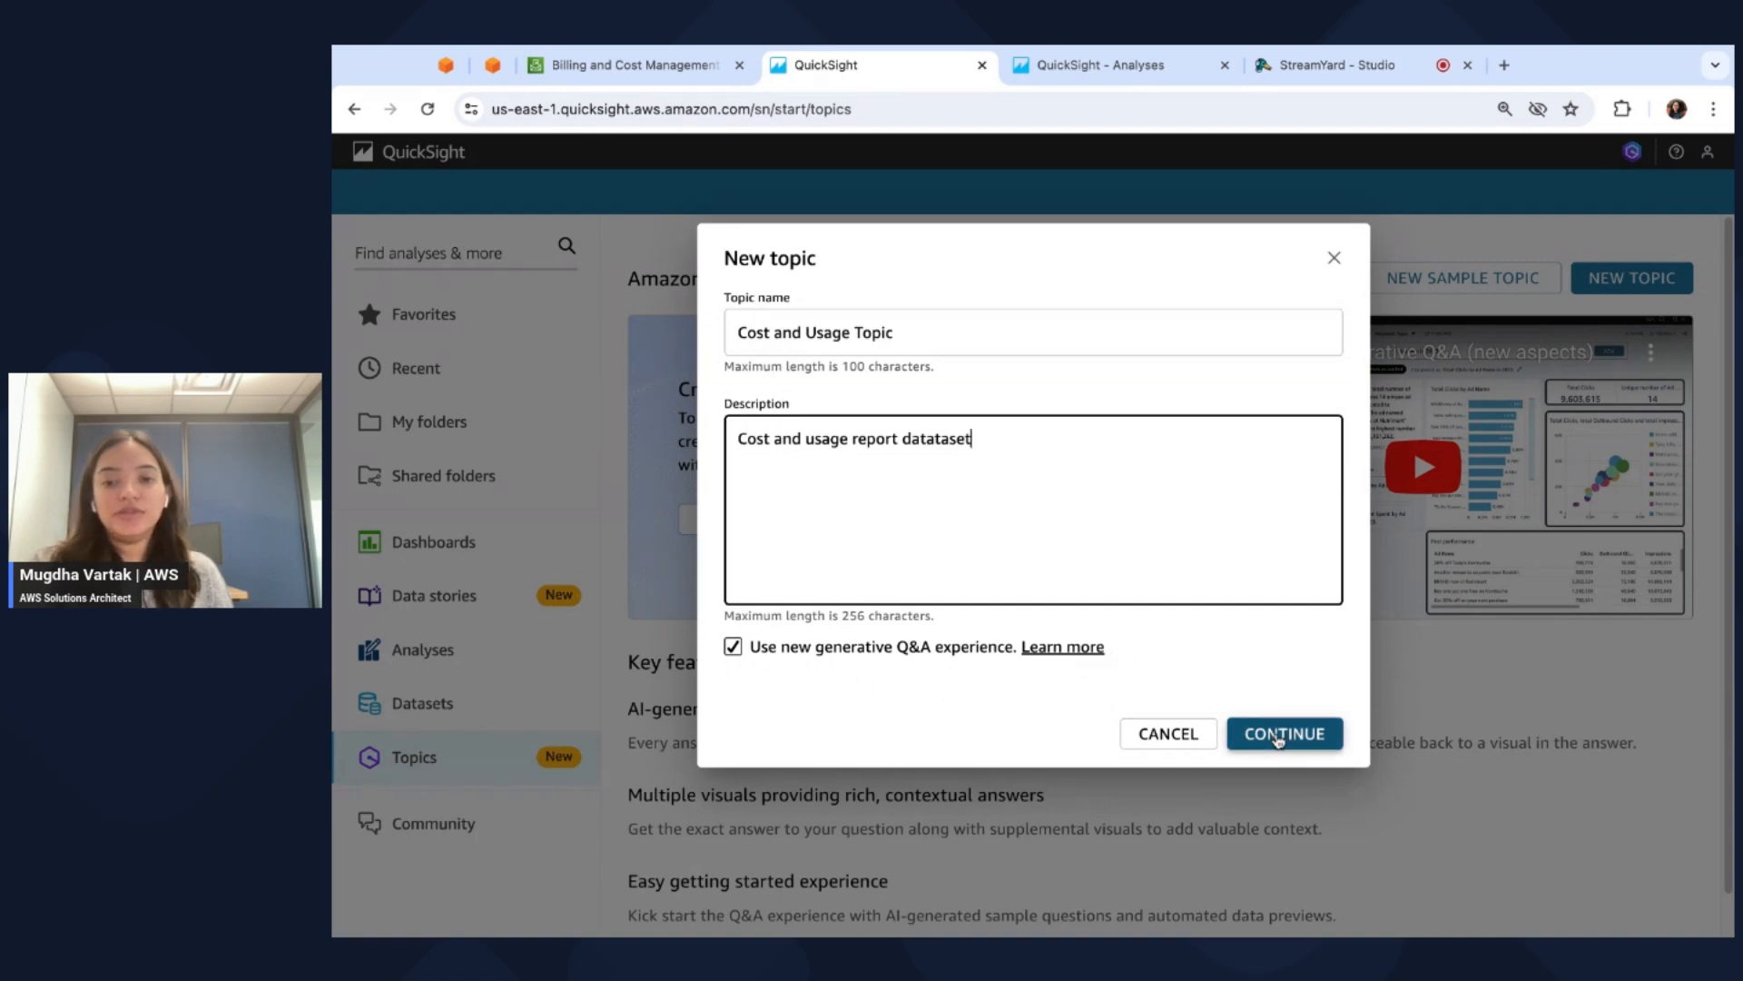
Create Cost and Usage Topic on the CURQuicksightExport dataset.
click(1283, 733)
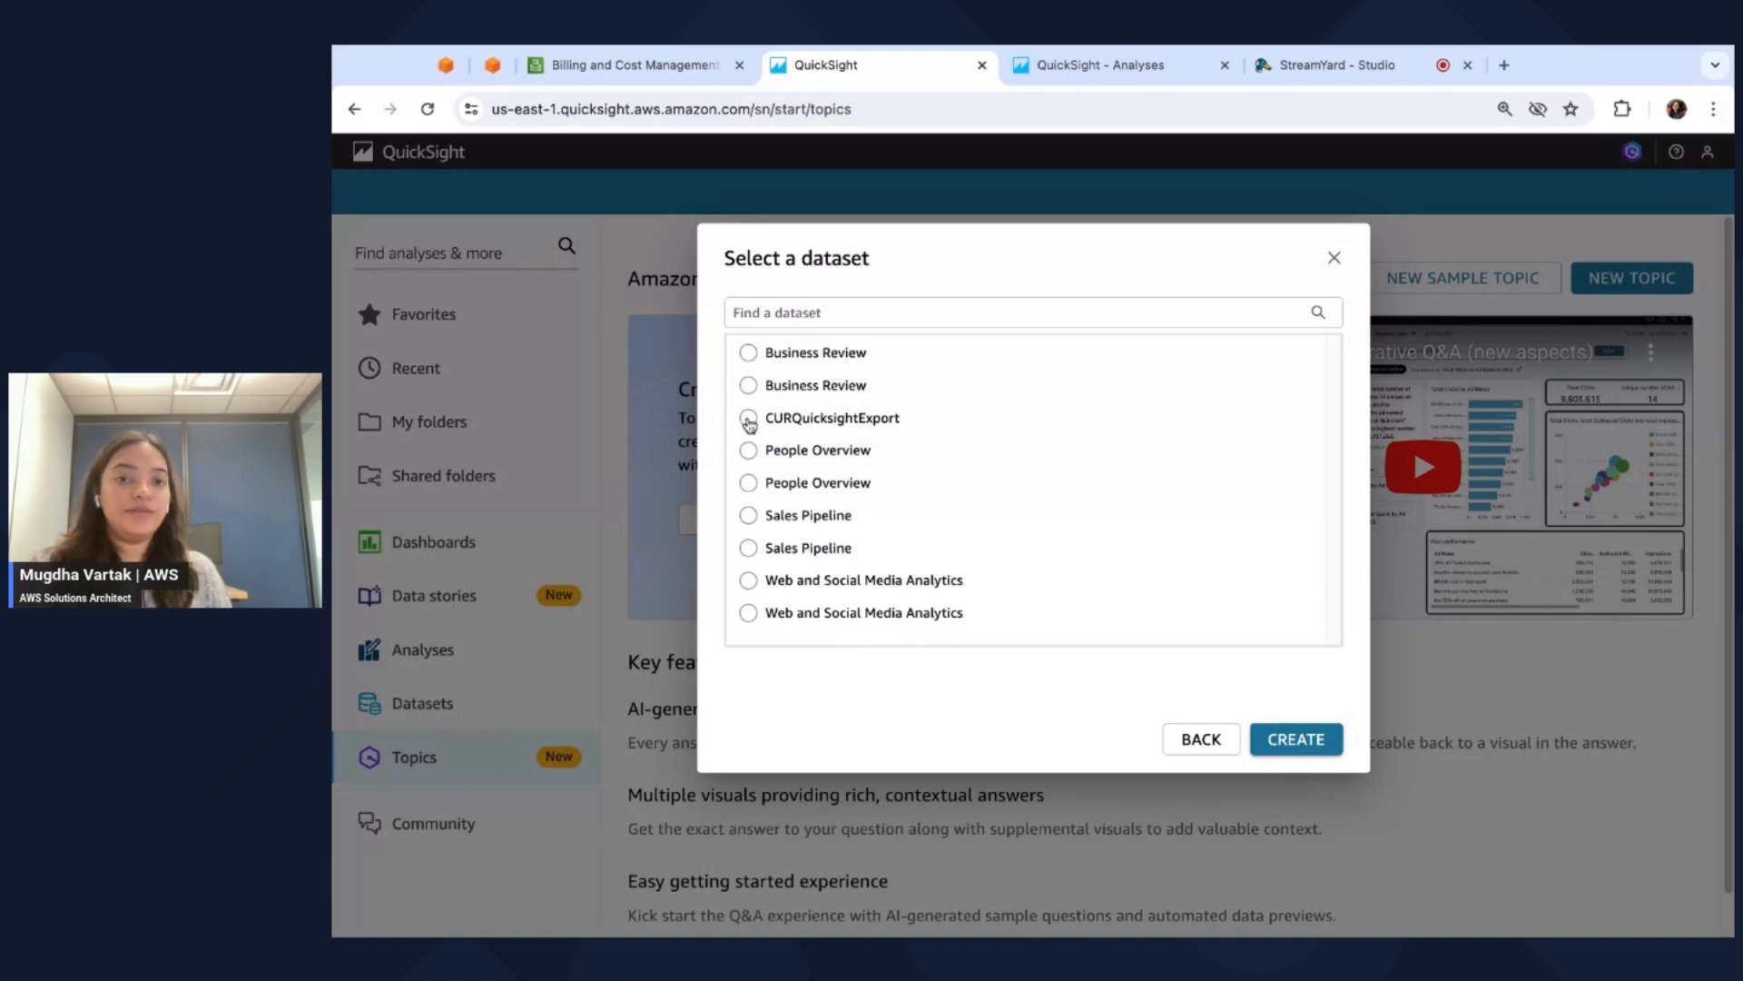
click(748, 416)
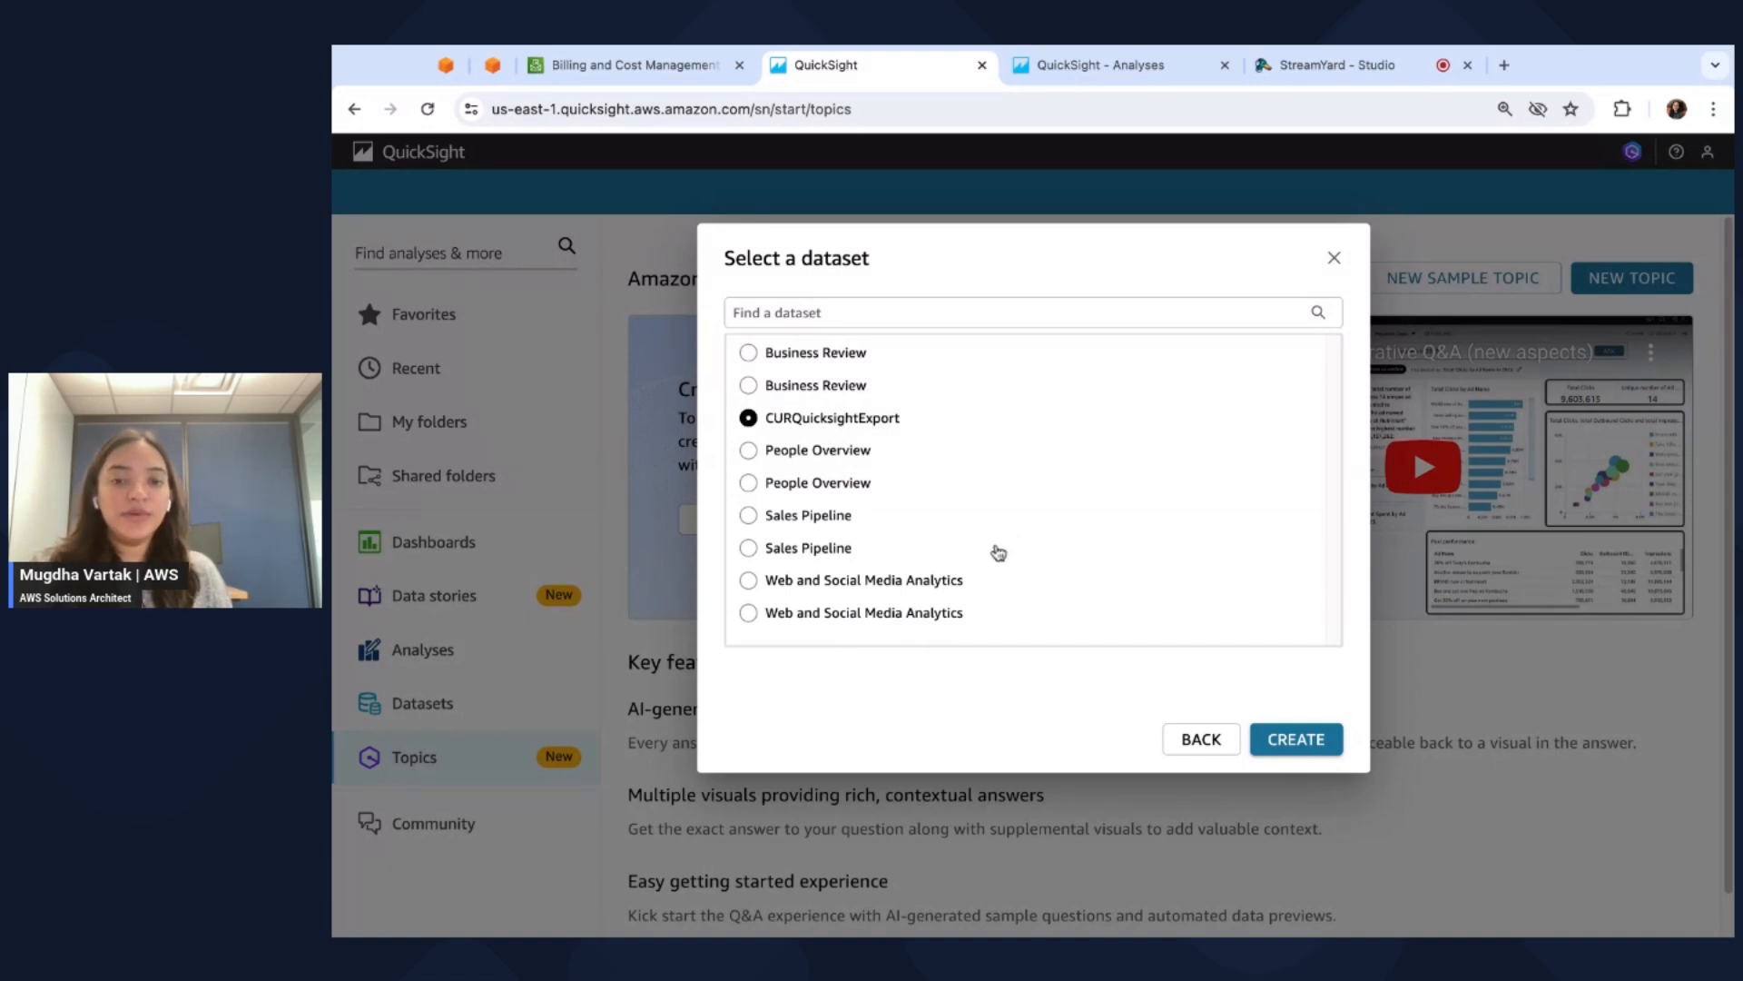
click(1295, 739)
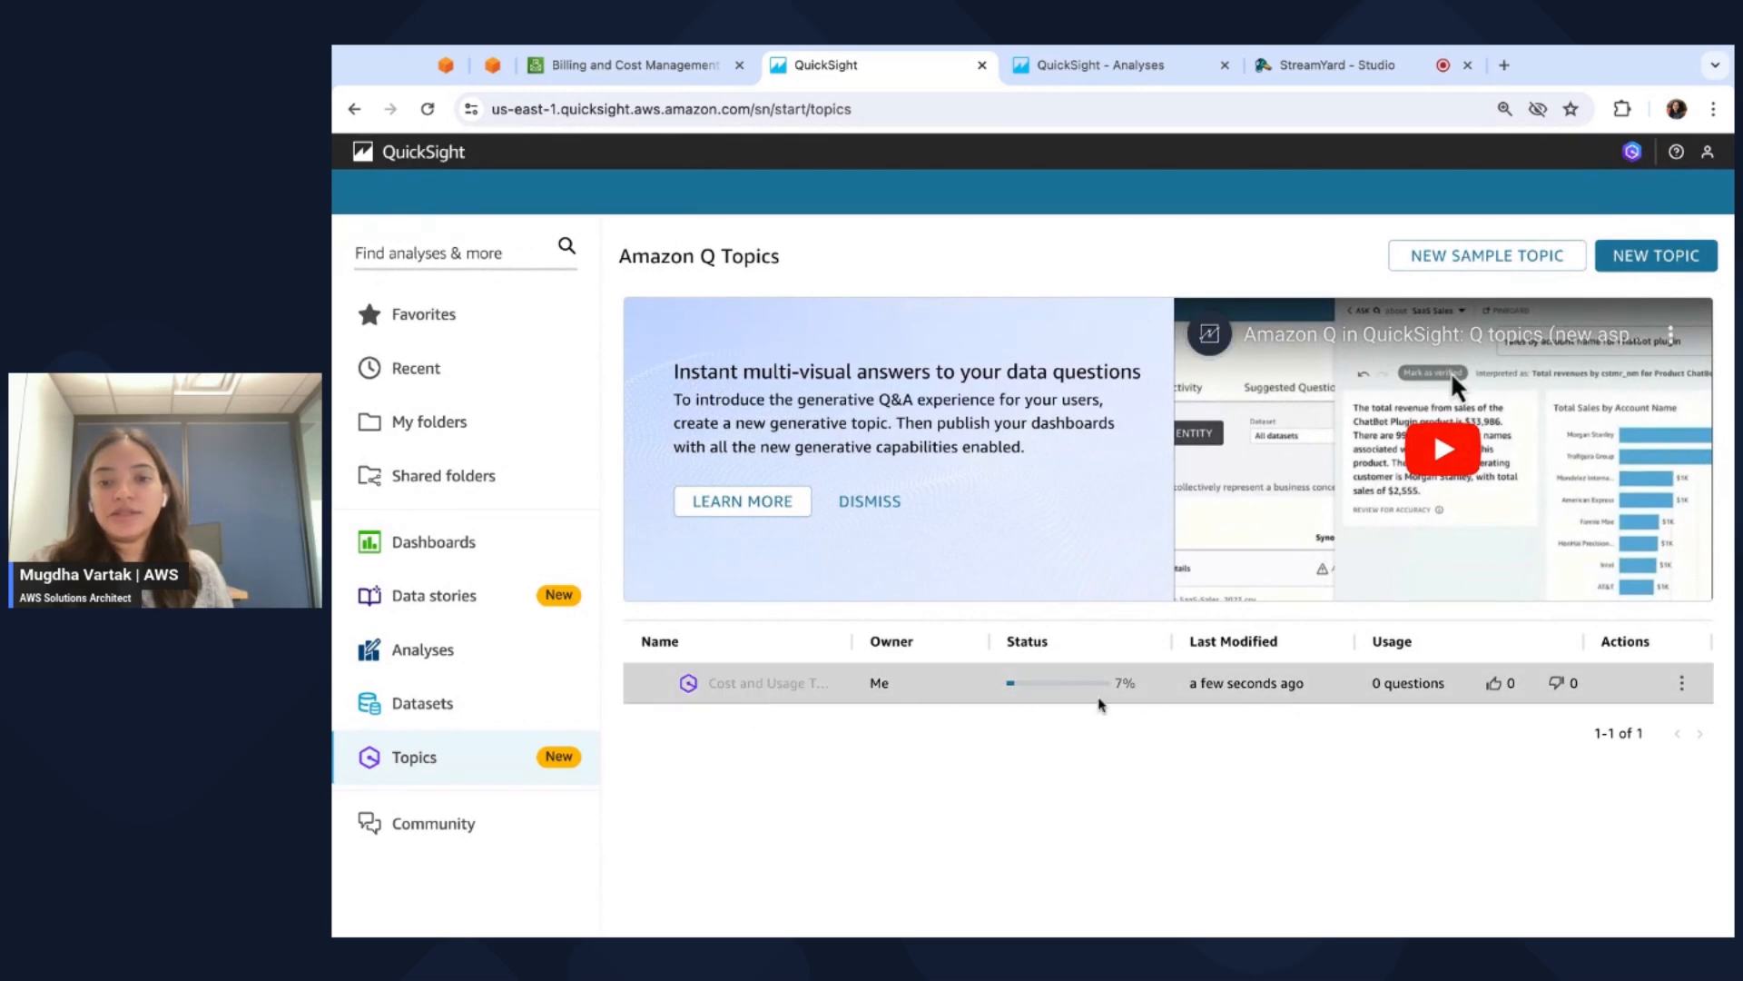
mouse_move(1074, 700)
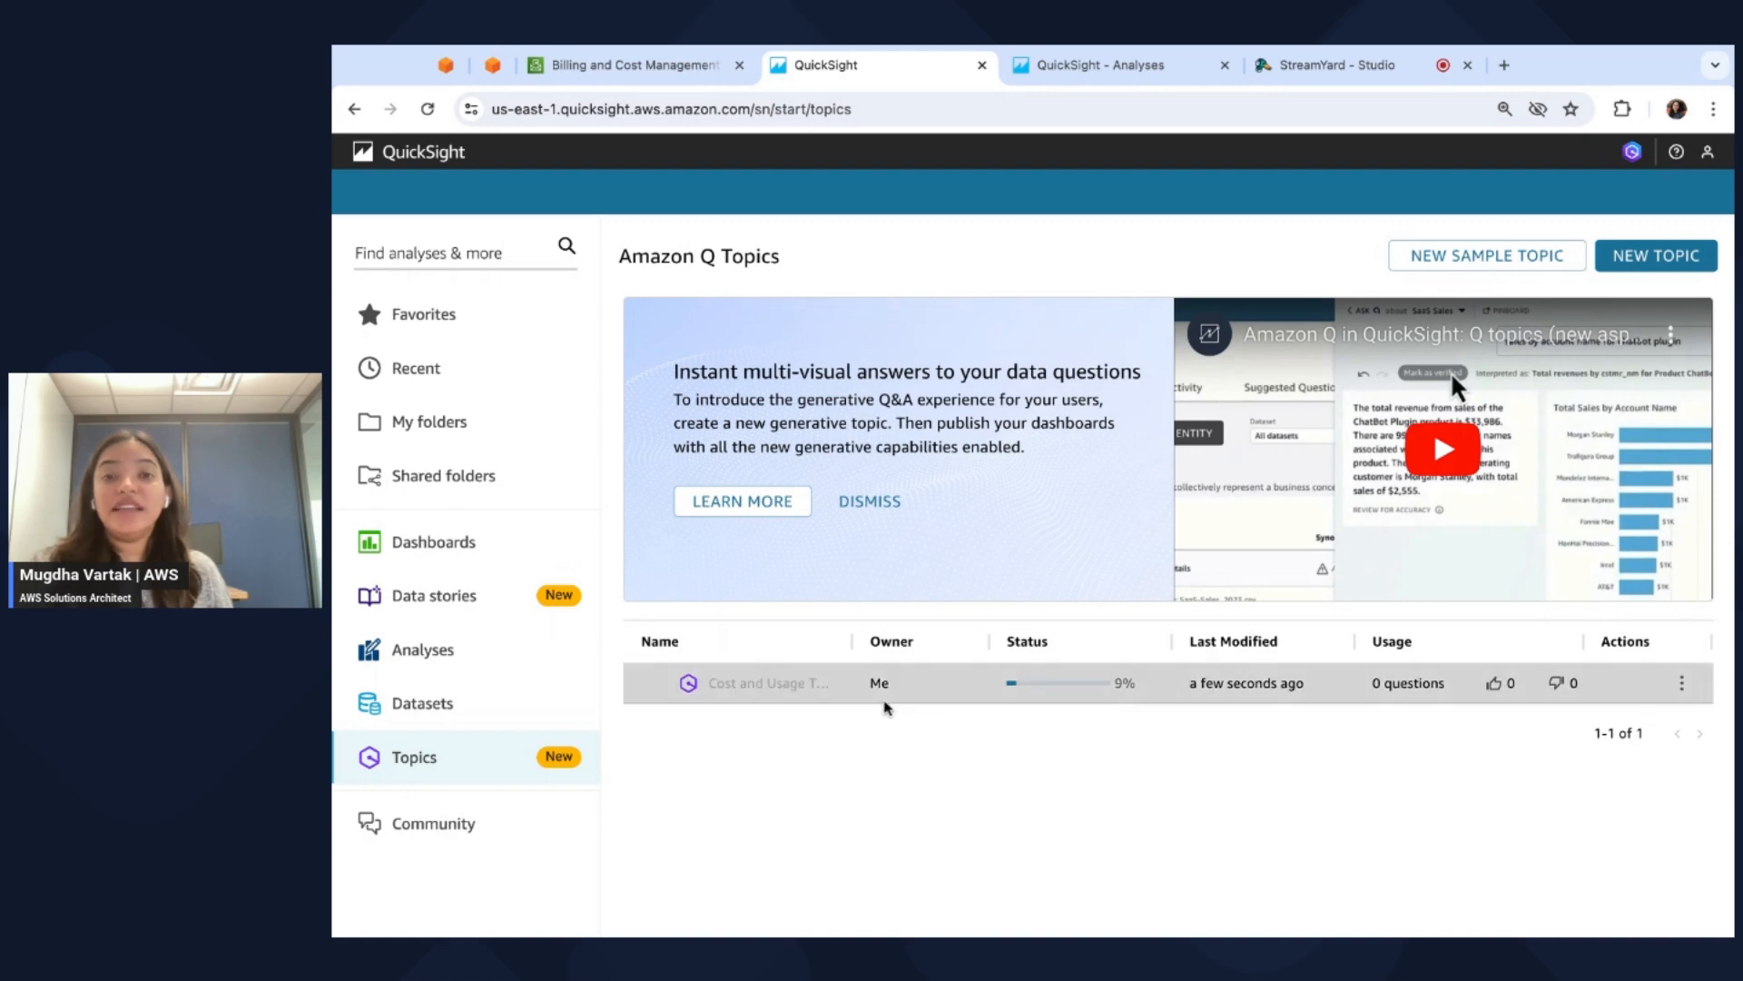
mouse_move(1002, 720)
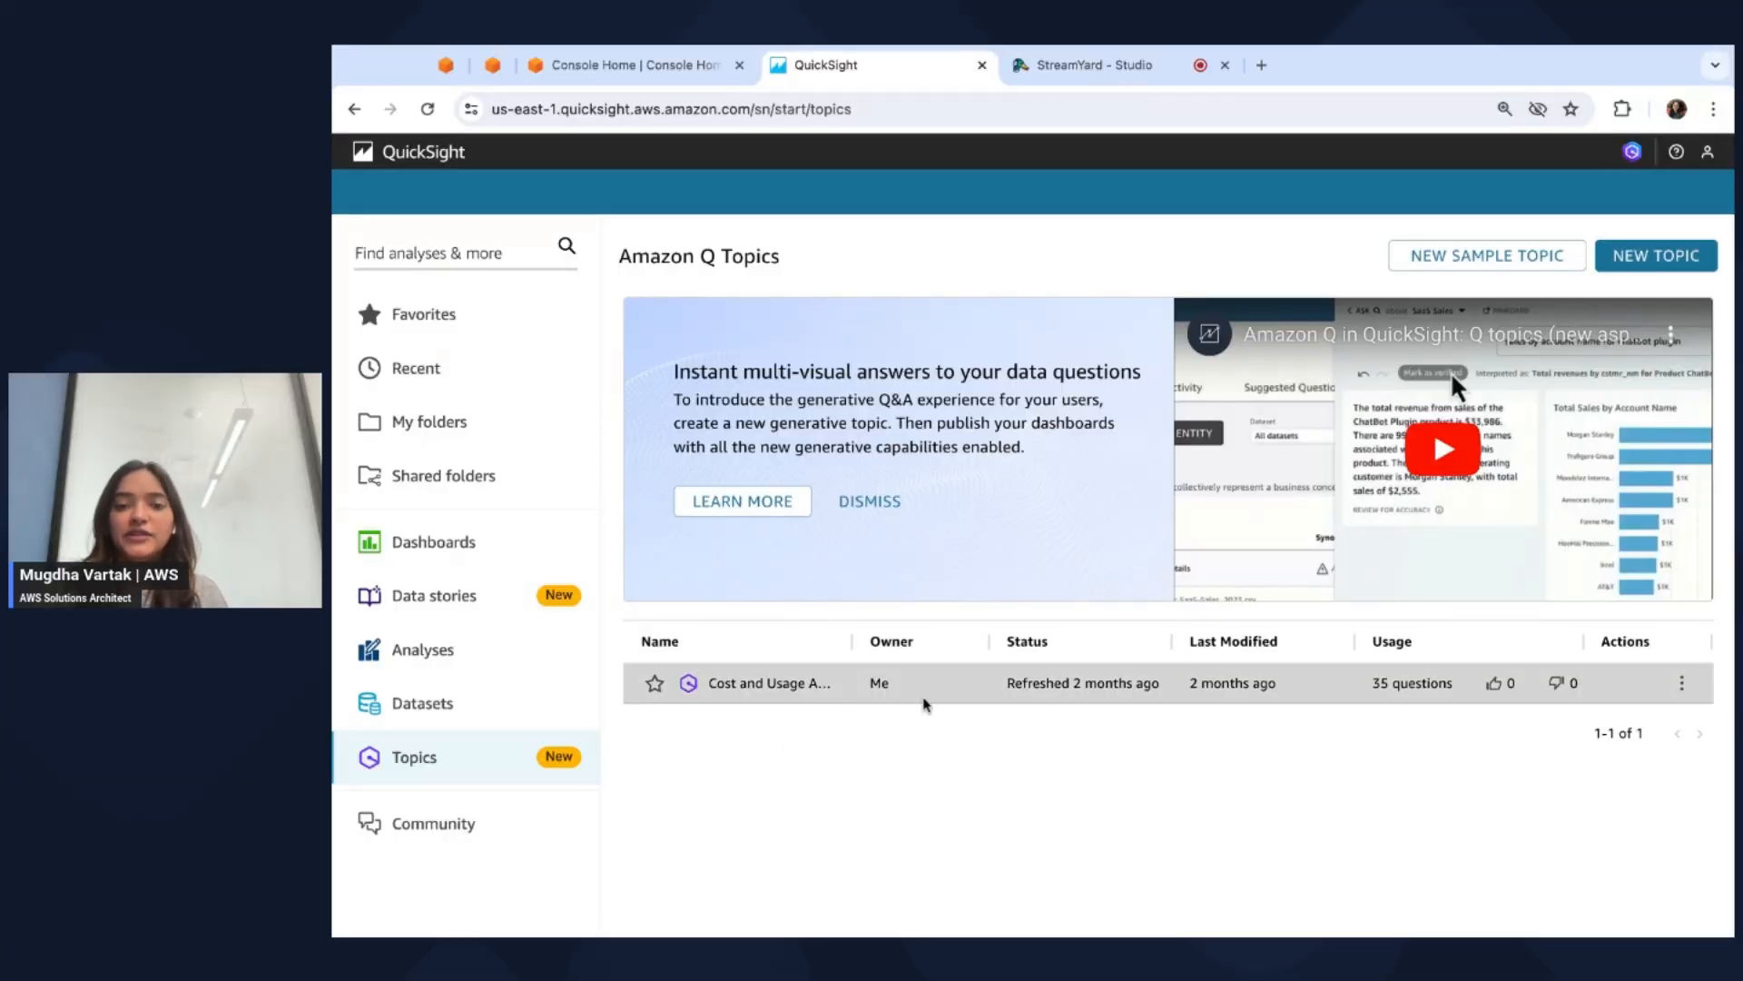
mouse_move(1220, 673)
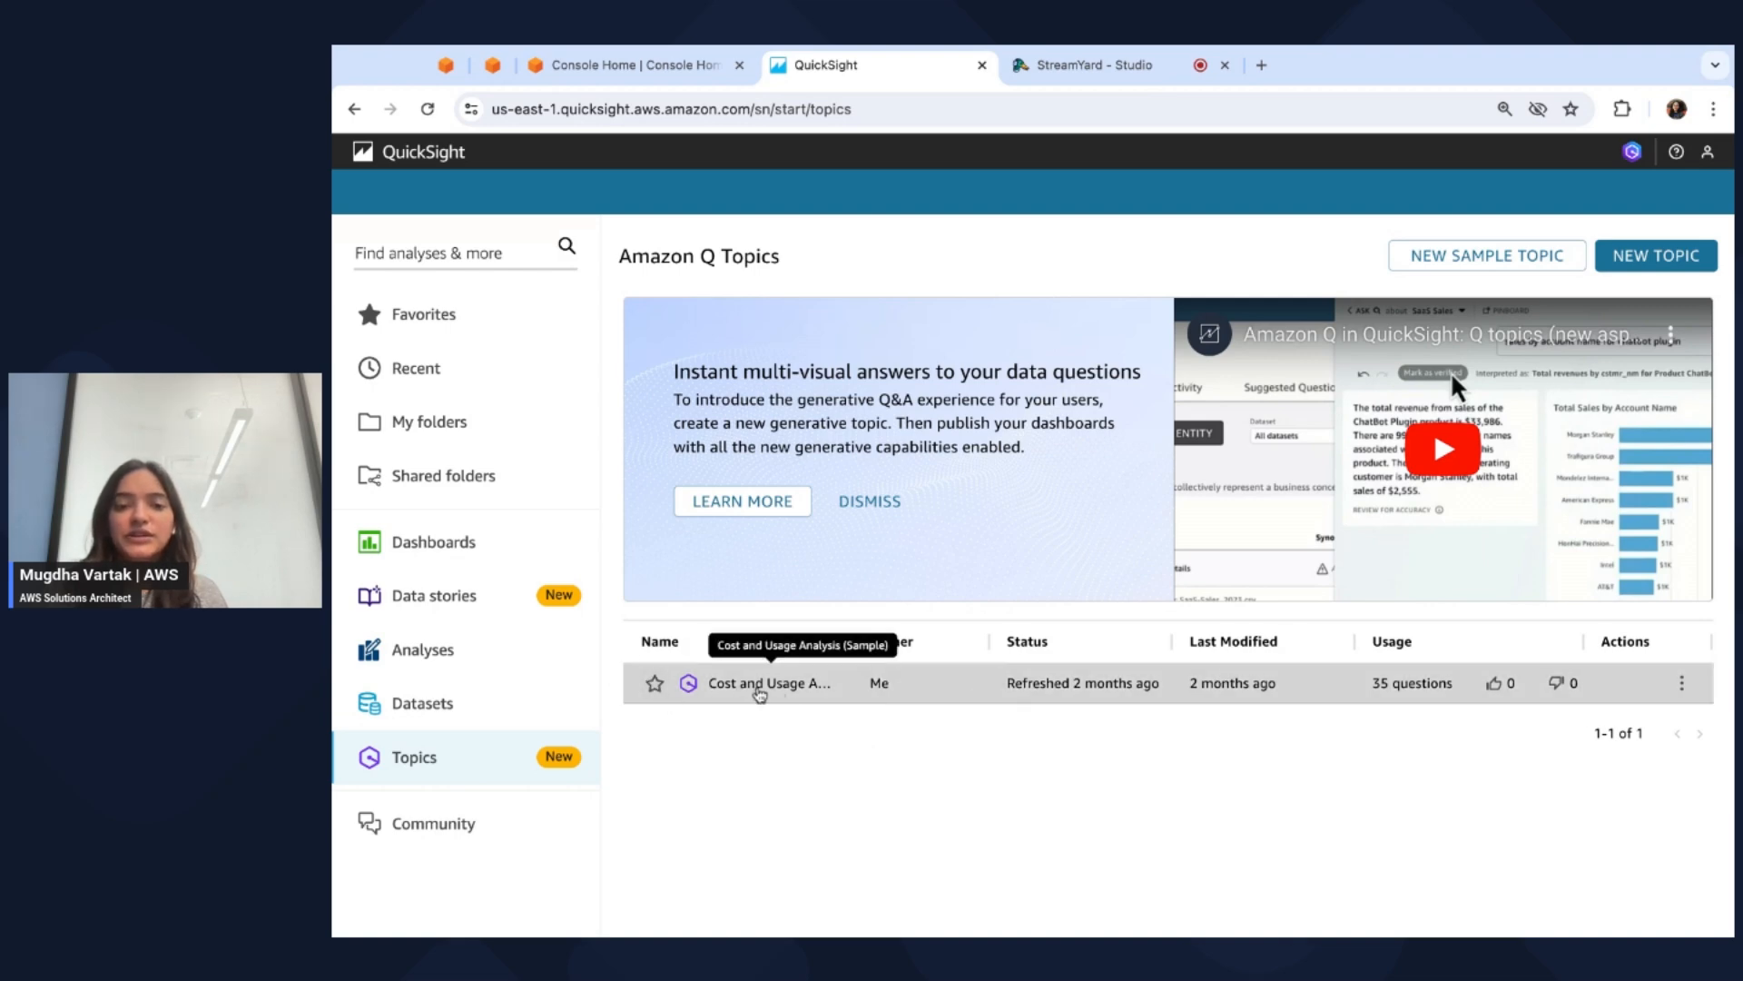
Open the Cost and Usage Analysis (Sample) topic from the Topics list.
click(766, 683)
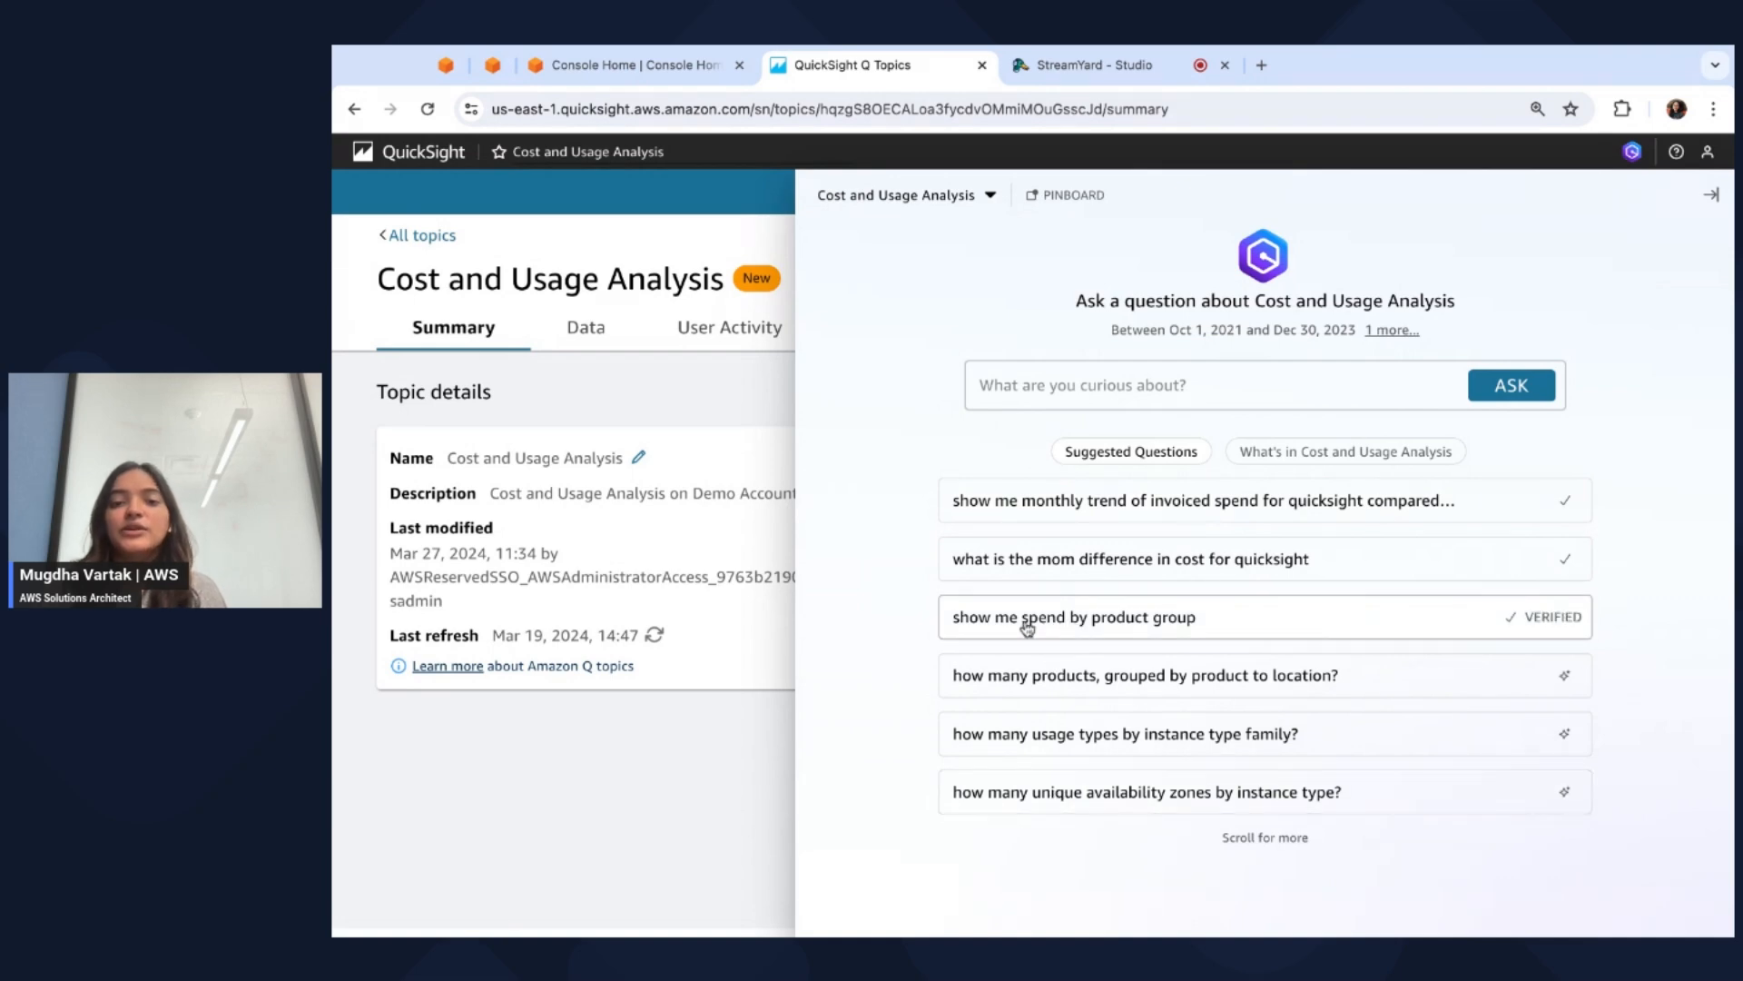
Ask 'show me spend by product group' ($818,665 total), then return to the start page.
click(1074, 618)
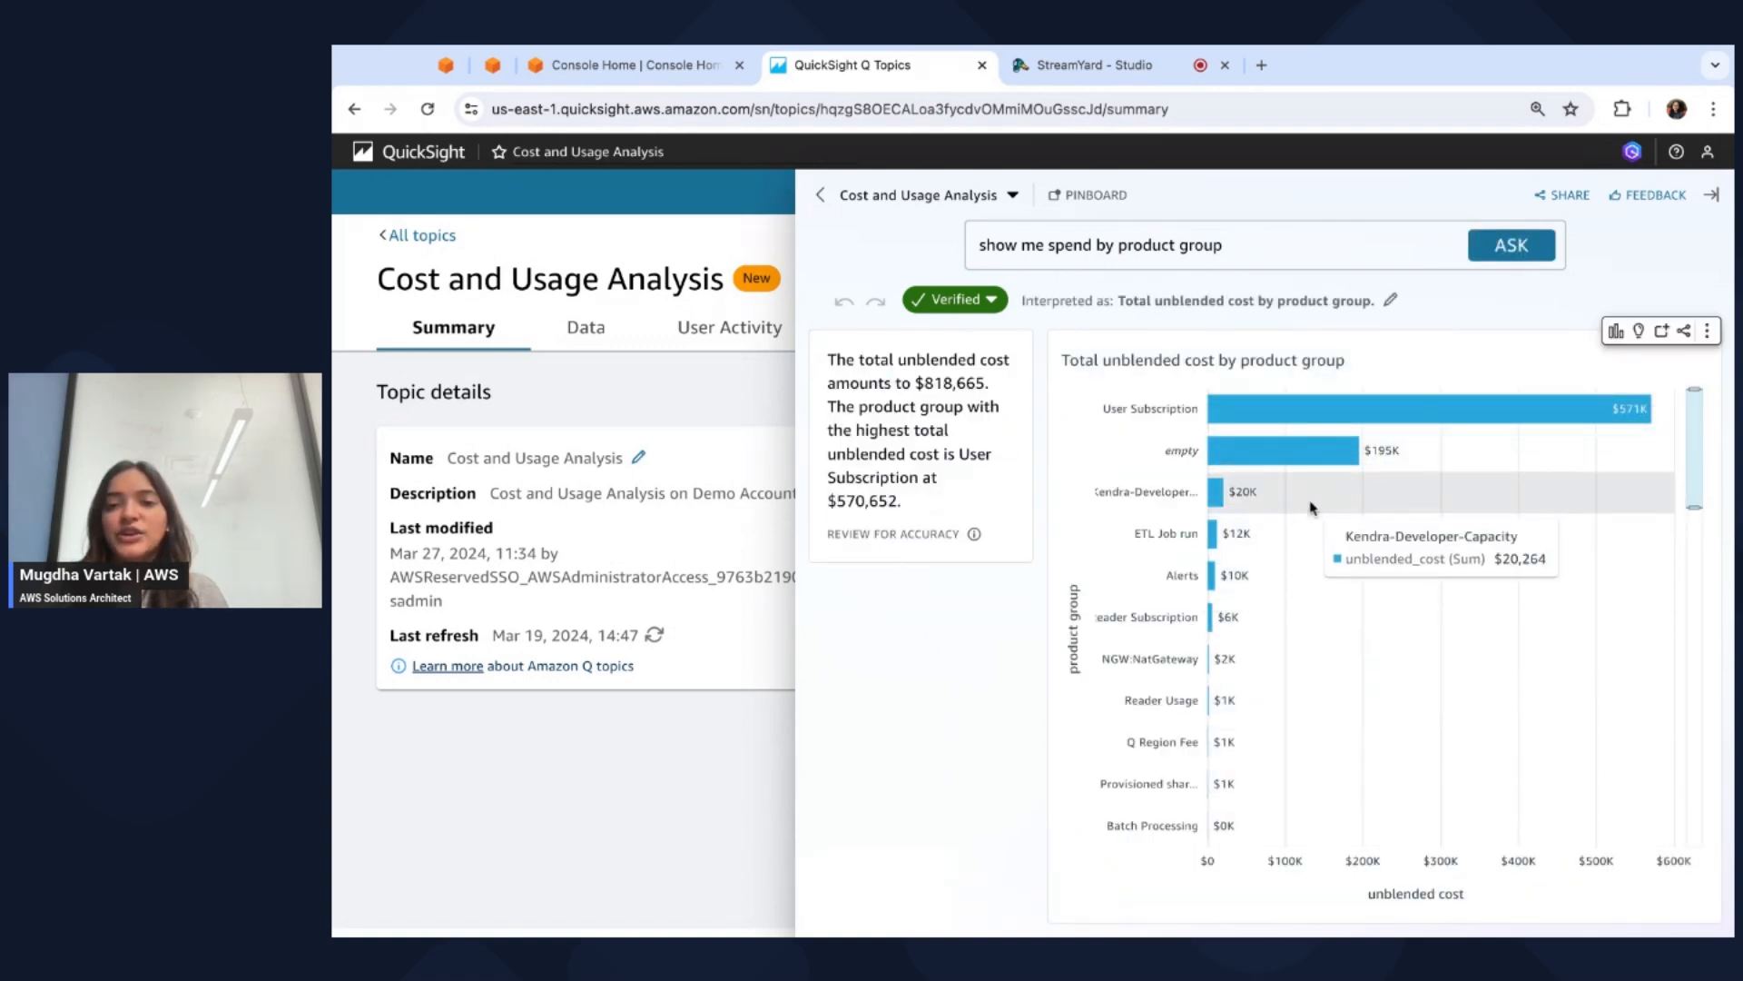
mouse_move(1228, 781)
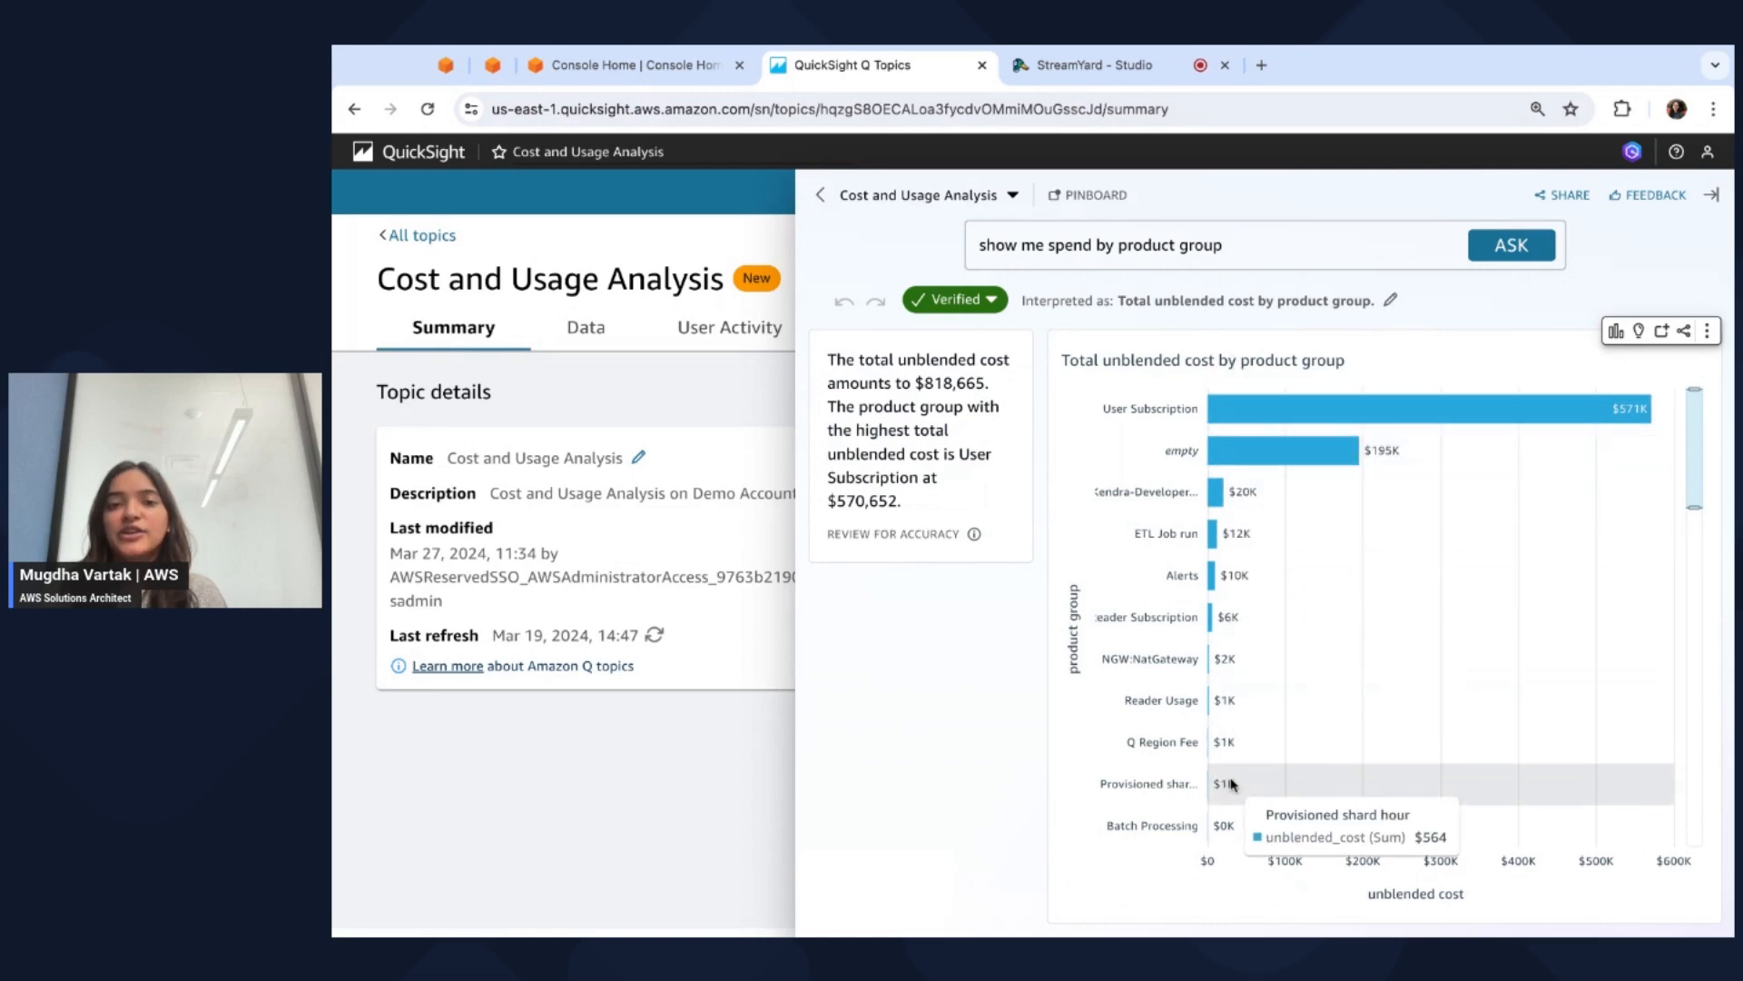
mouse_move(920, 754)
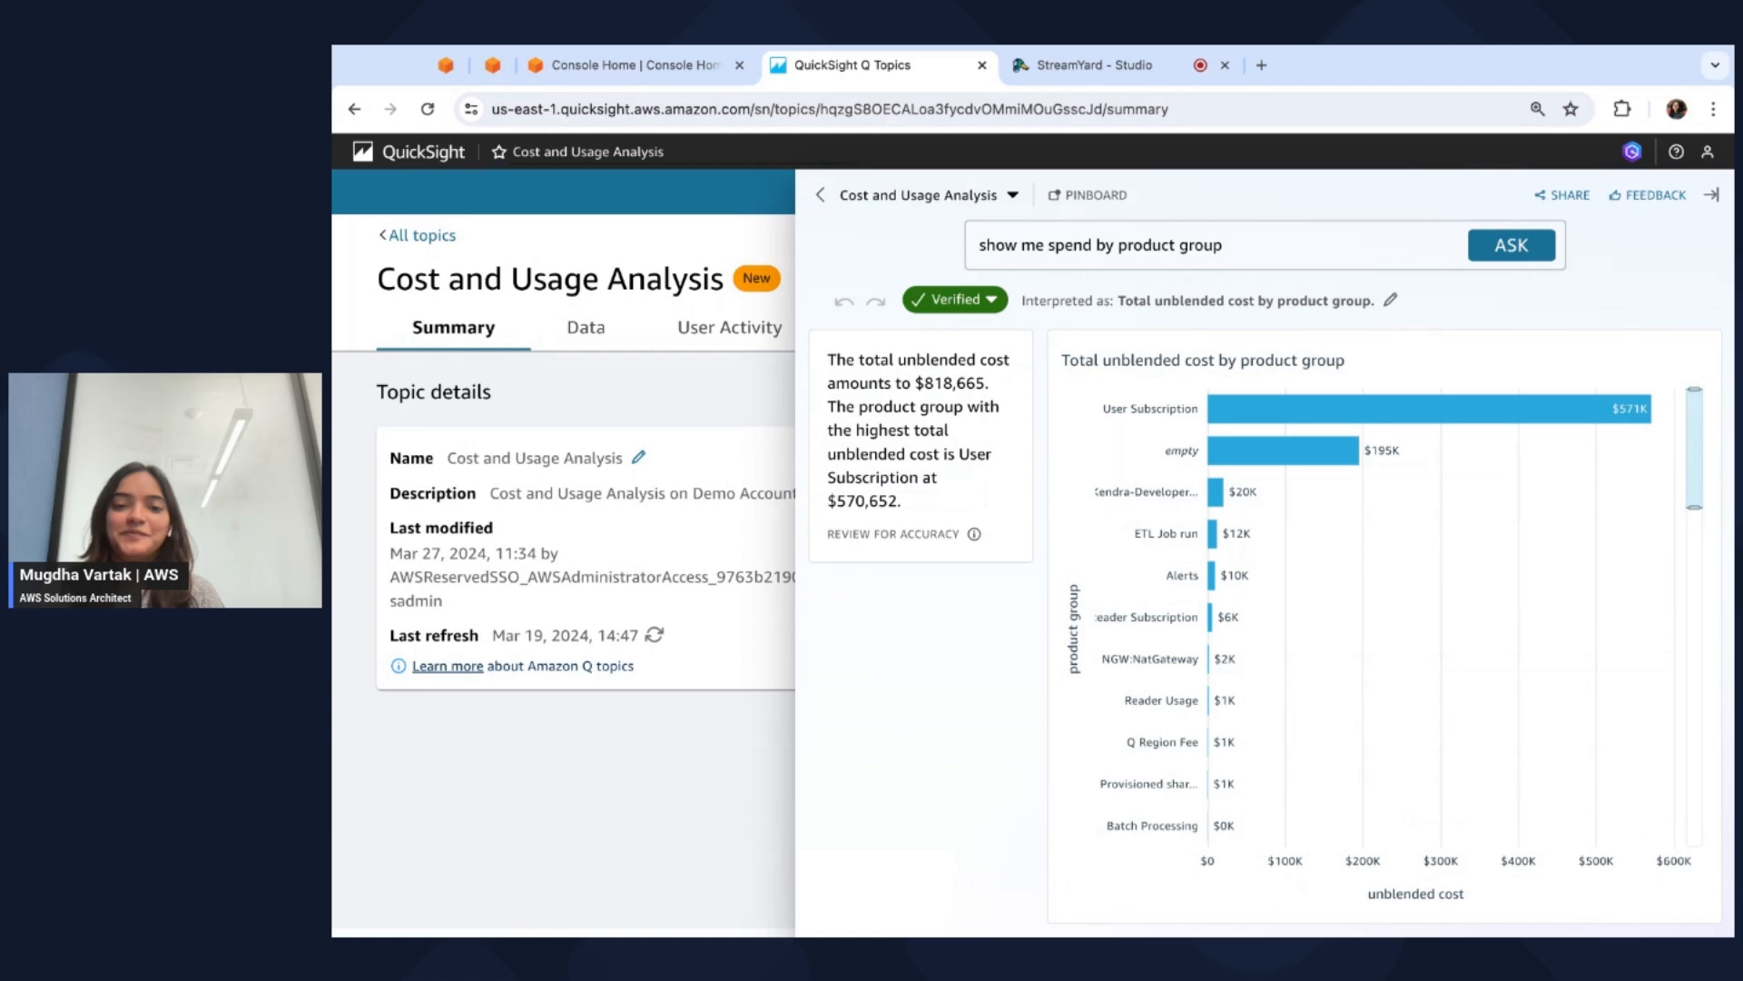
mouse_move(677, 297)
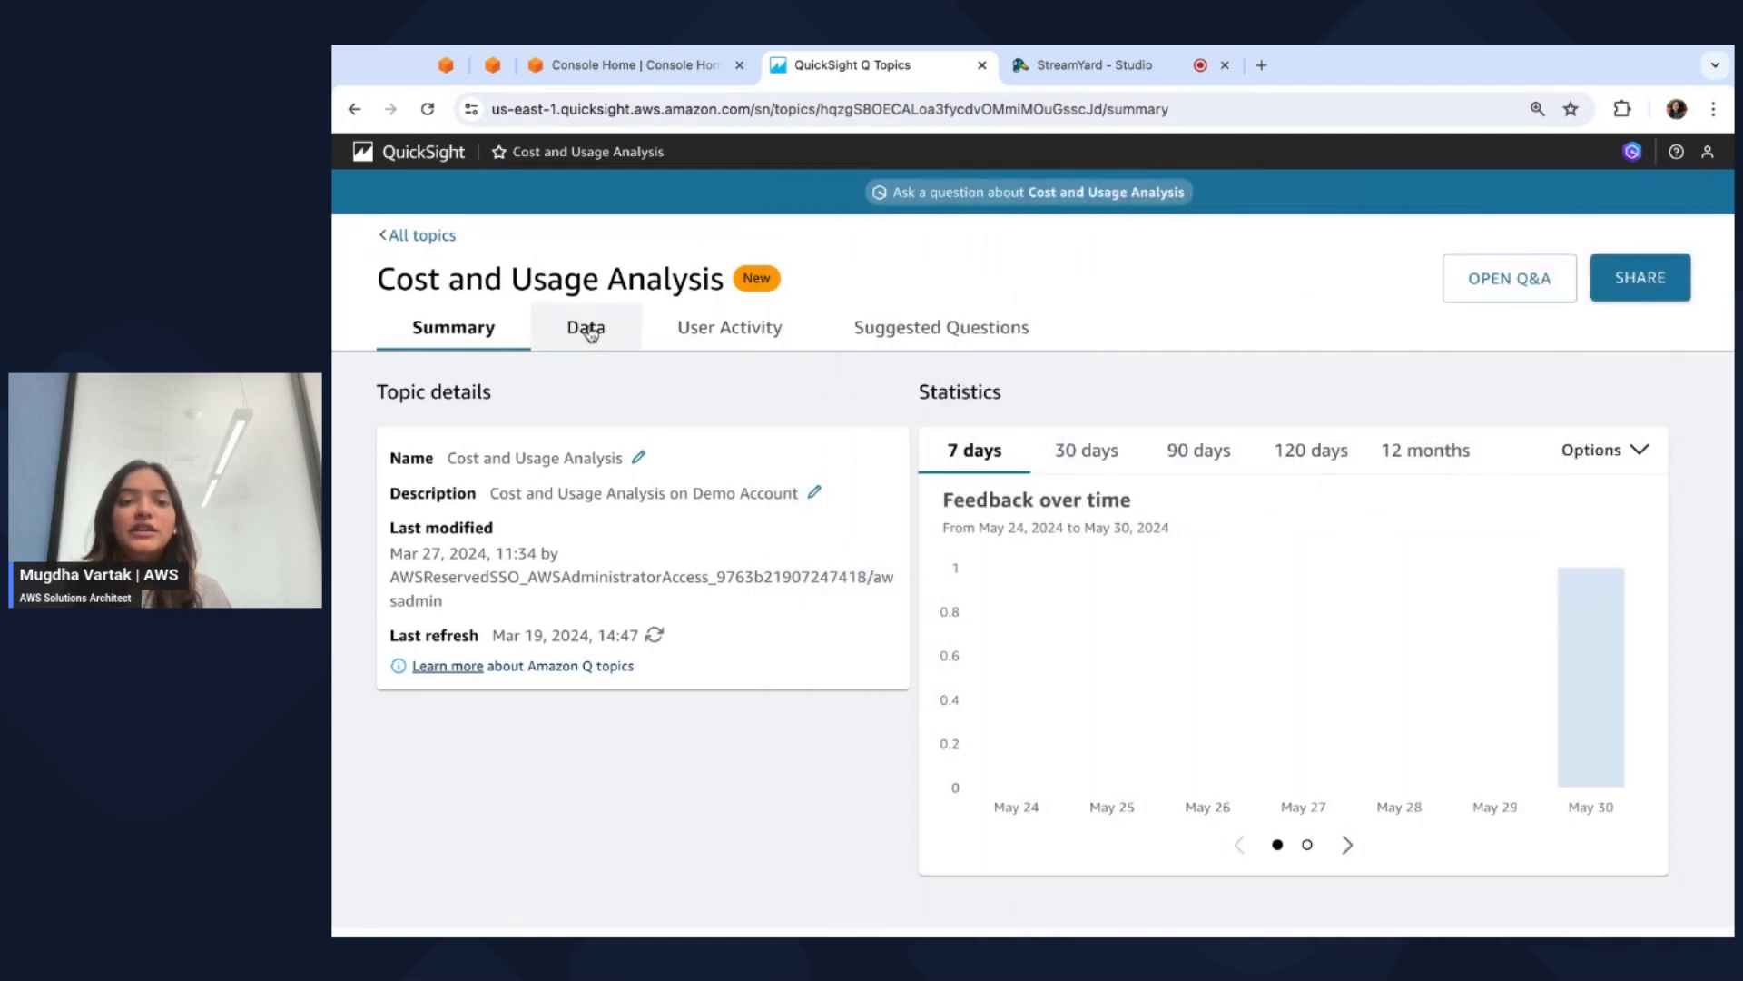
mouse_move(608, 369)
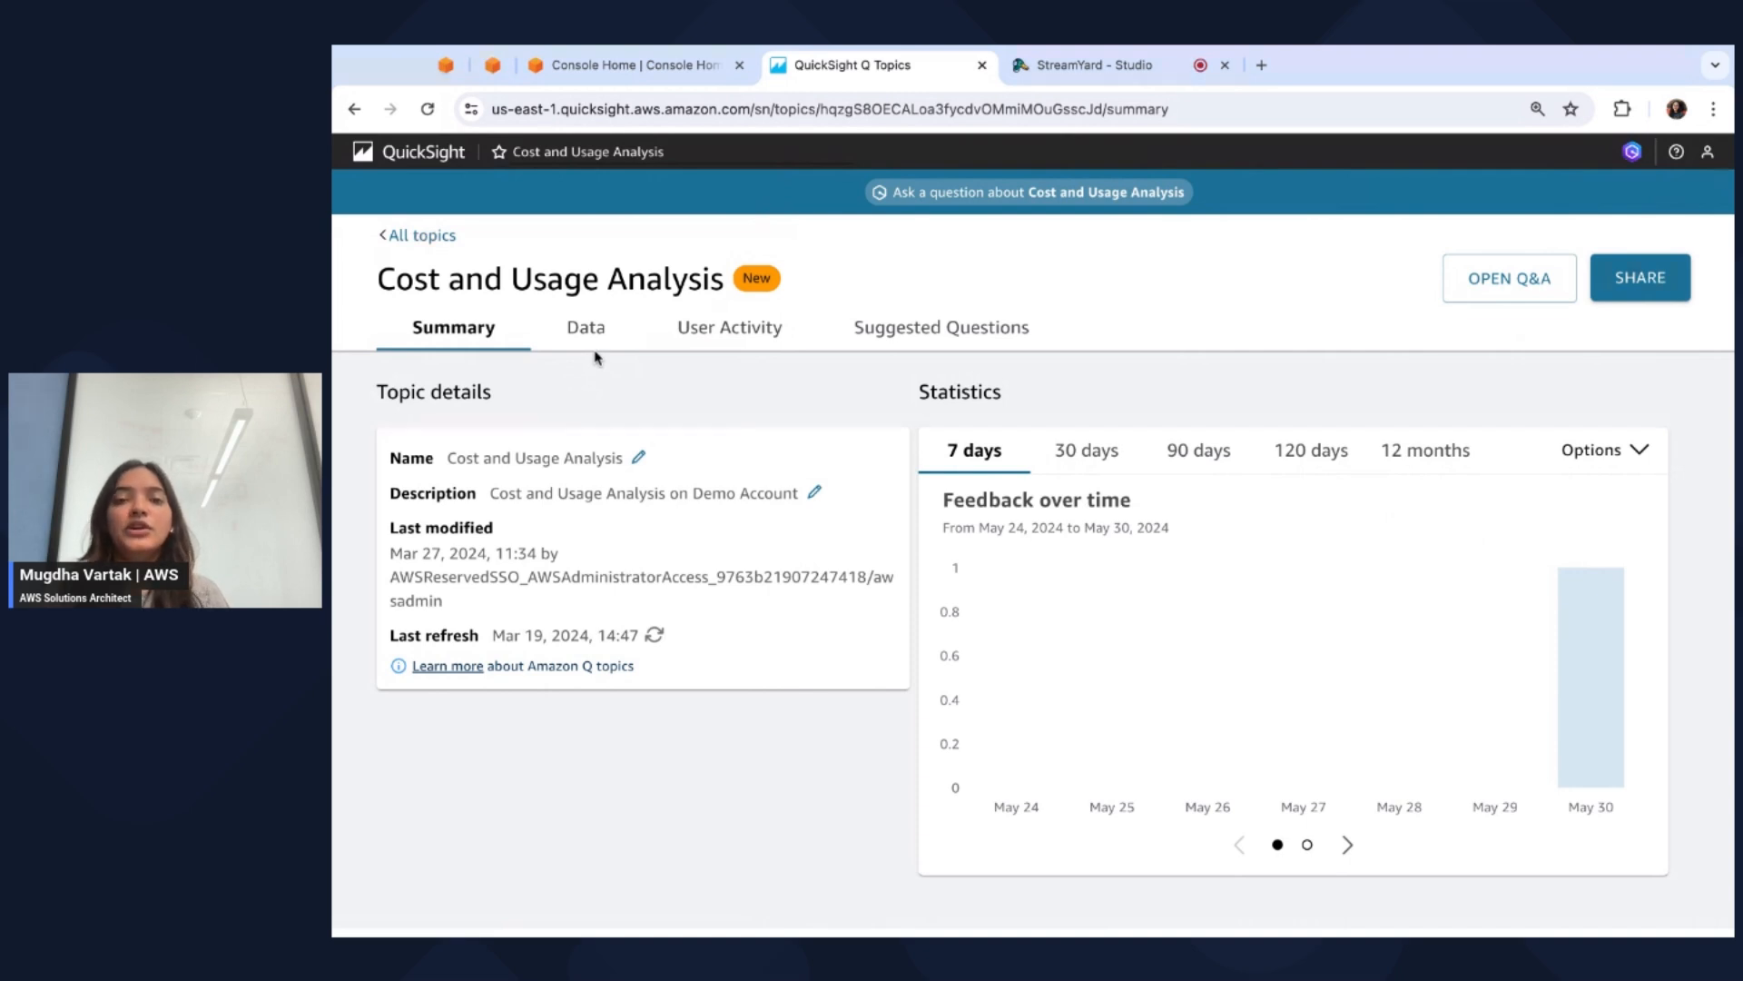
click(422, 152)
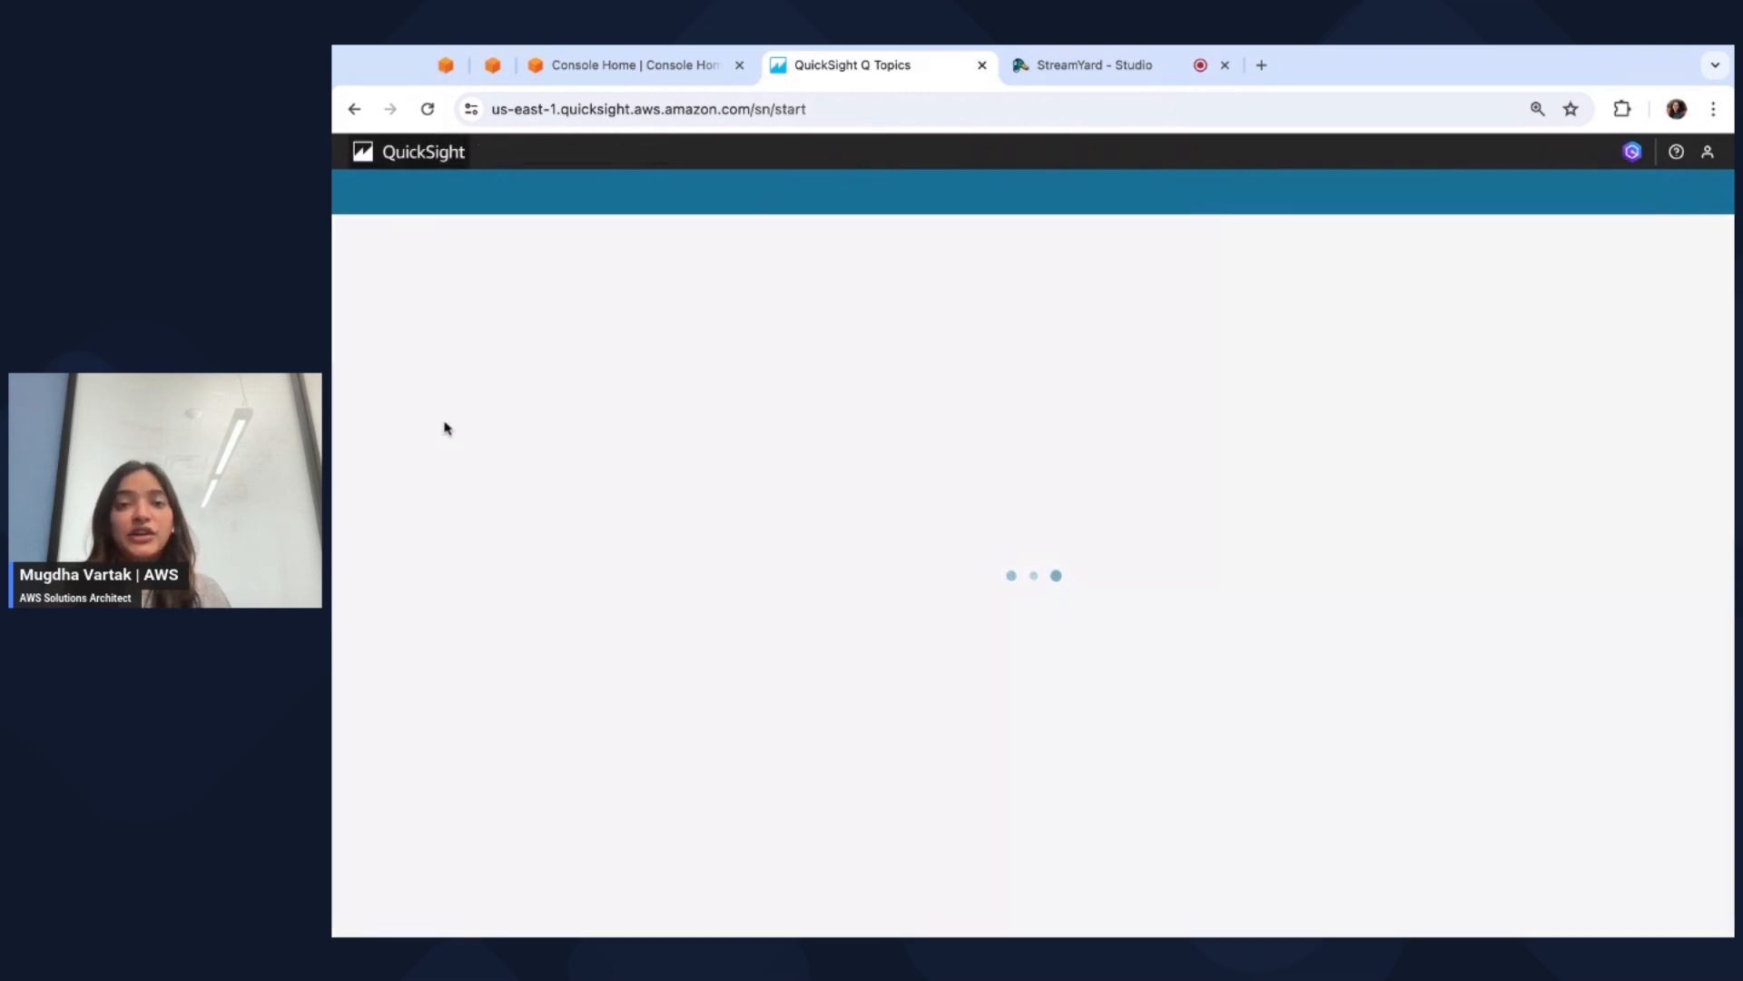
Open CURQuicksightExport under Datasets and view its daily refresh schedule and refresh history.
click(422, 649)
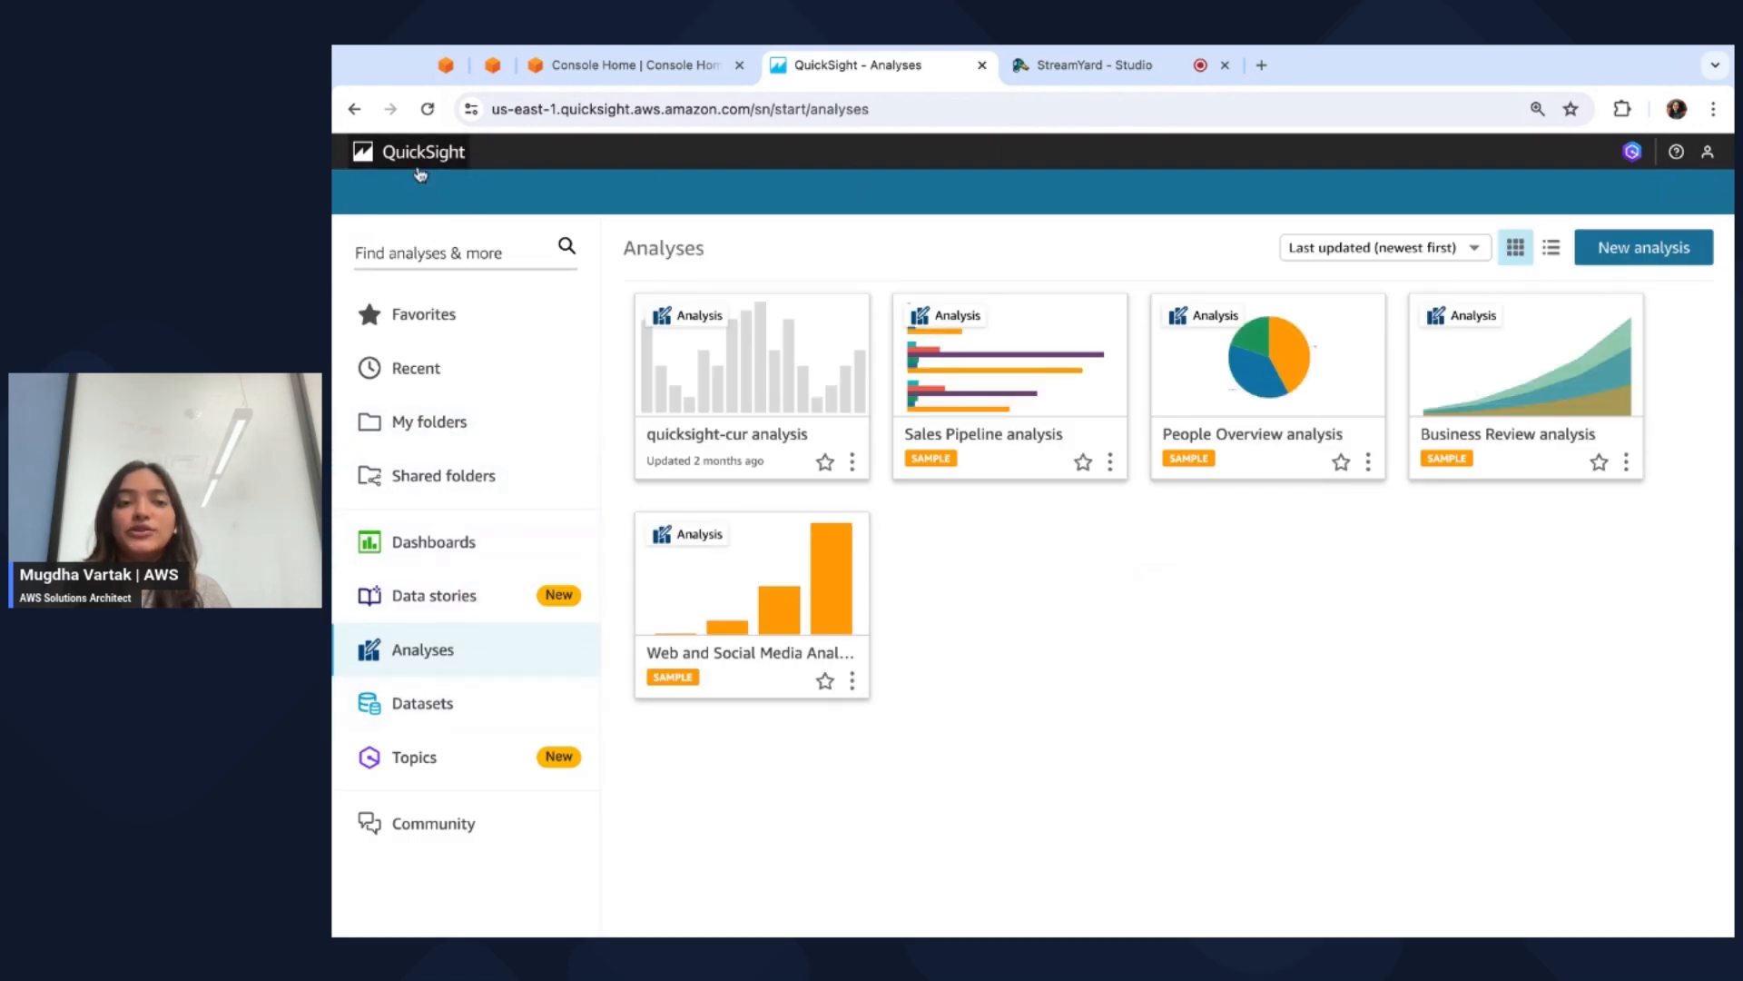
mouse_move(423, 702)
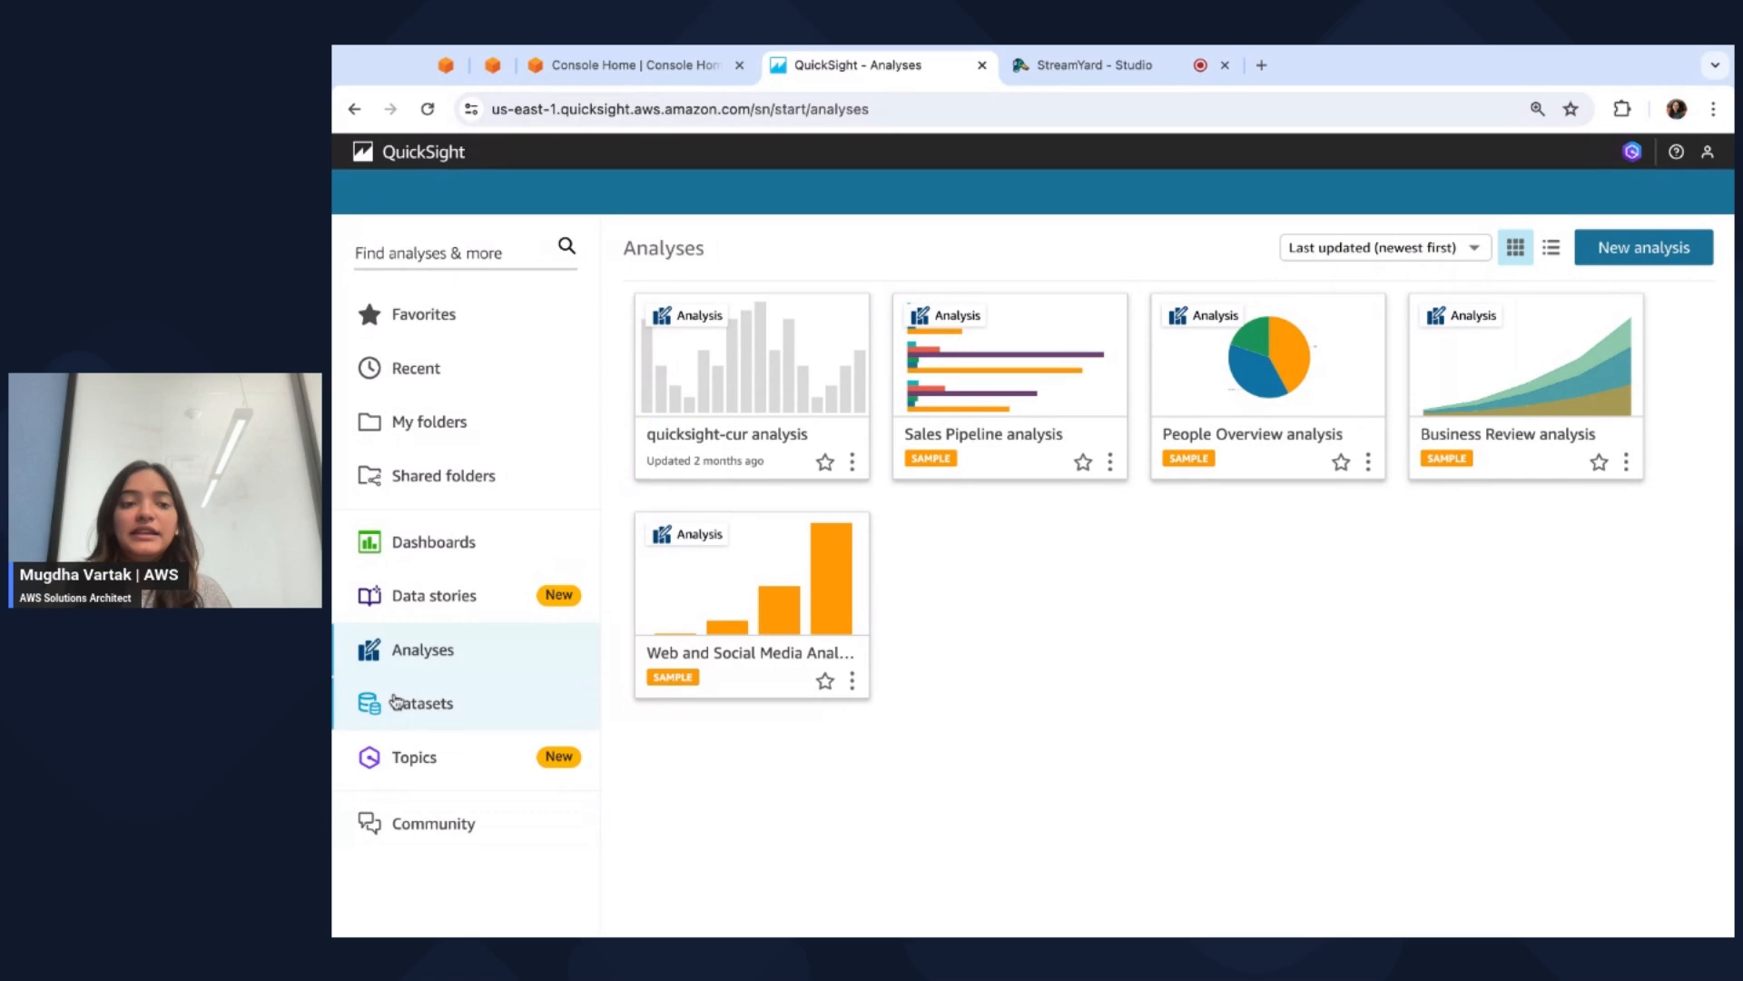
click(421, 702)
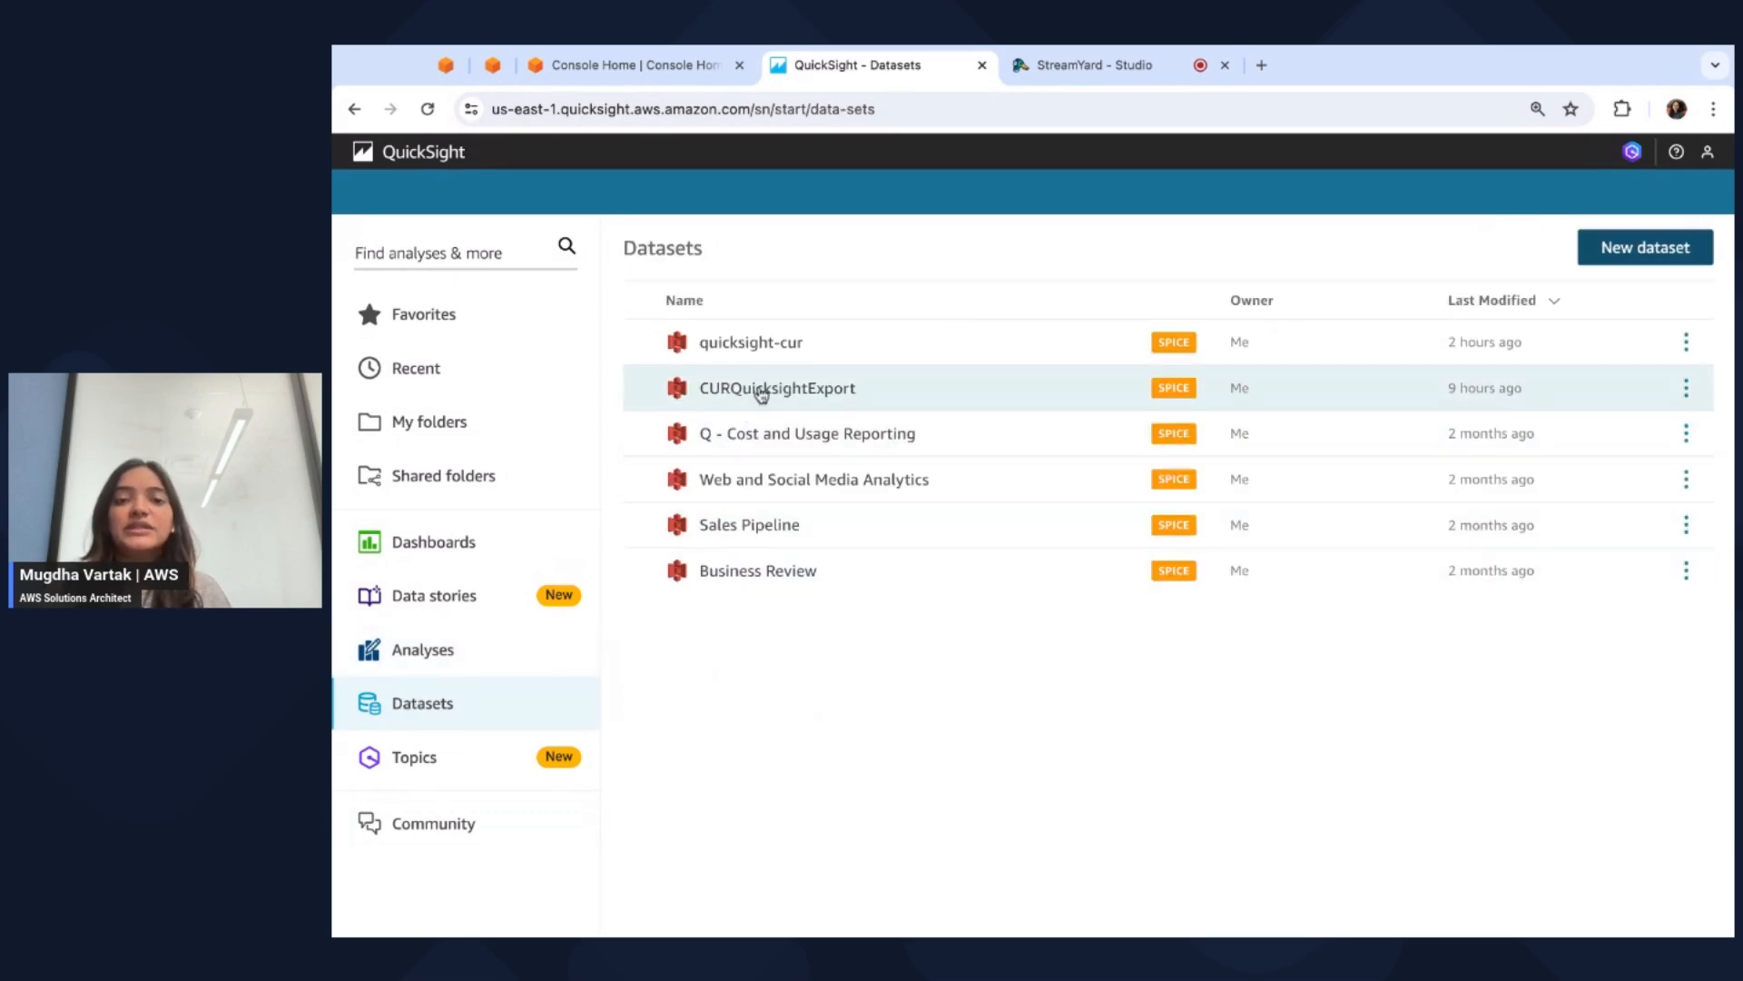
click(777, 387)
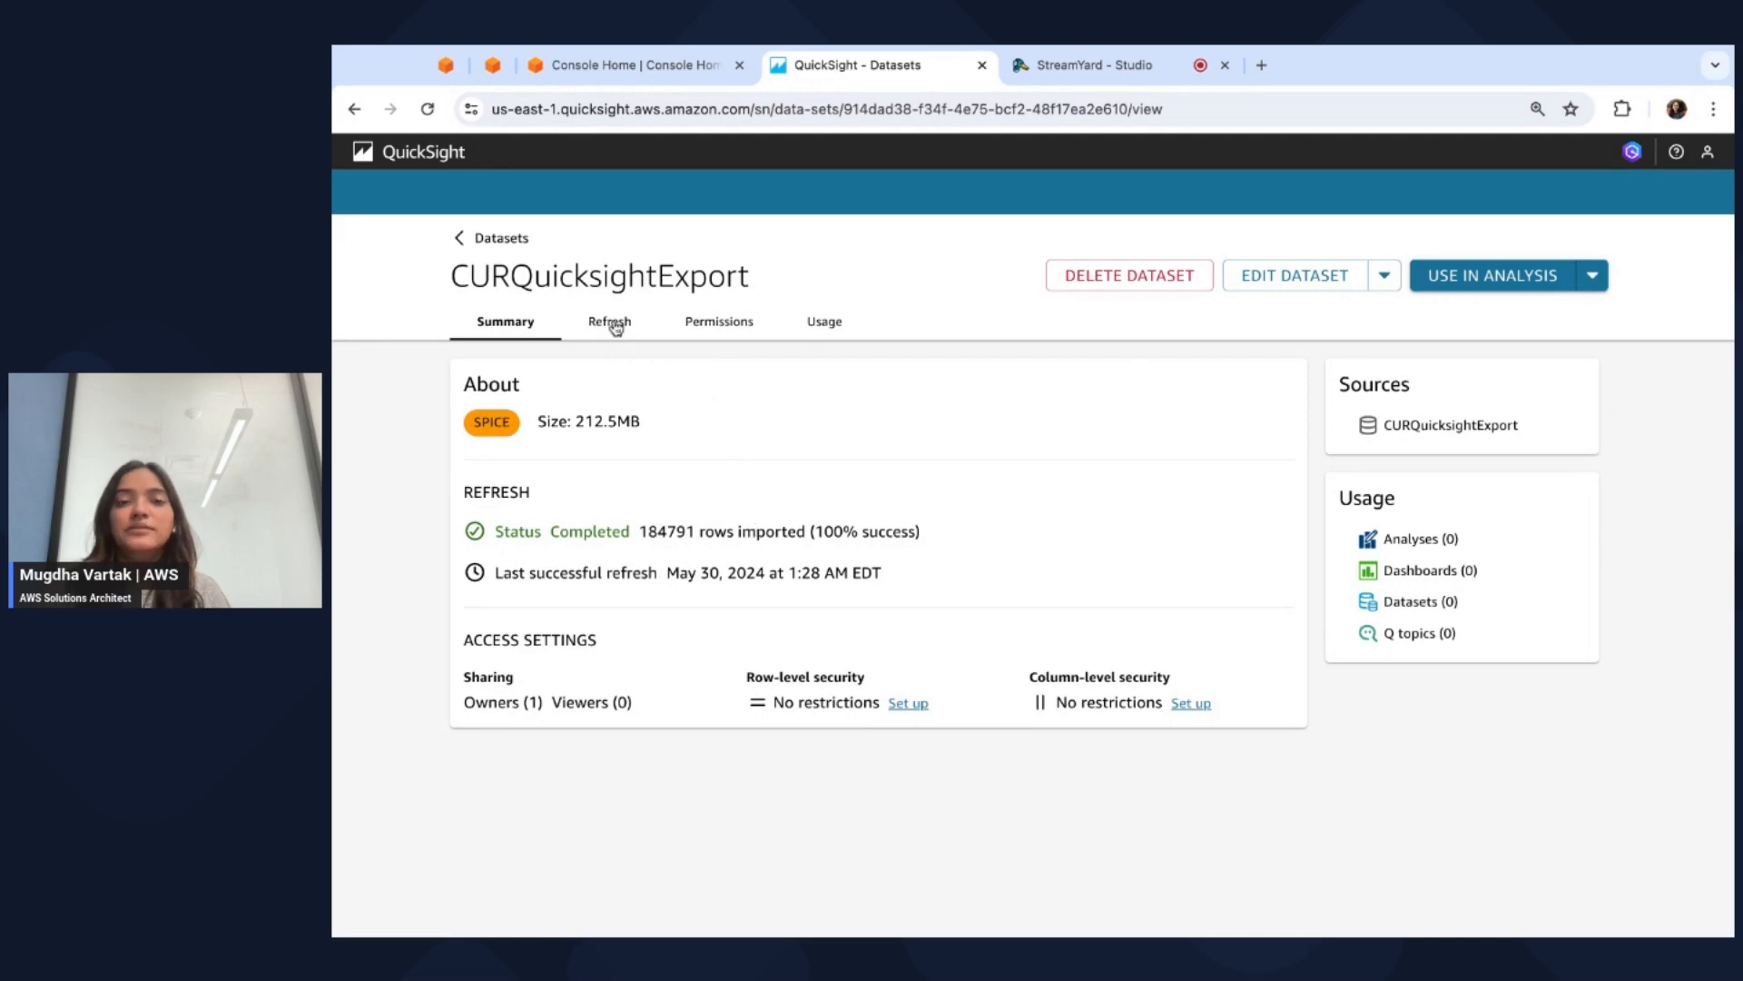
click(607, 322)
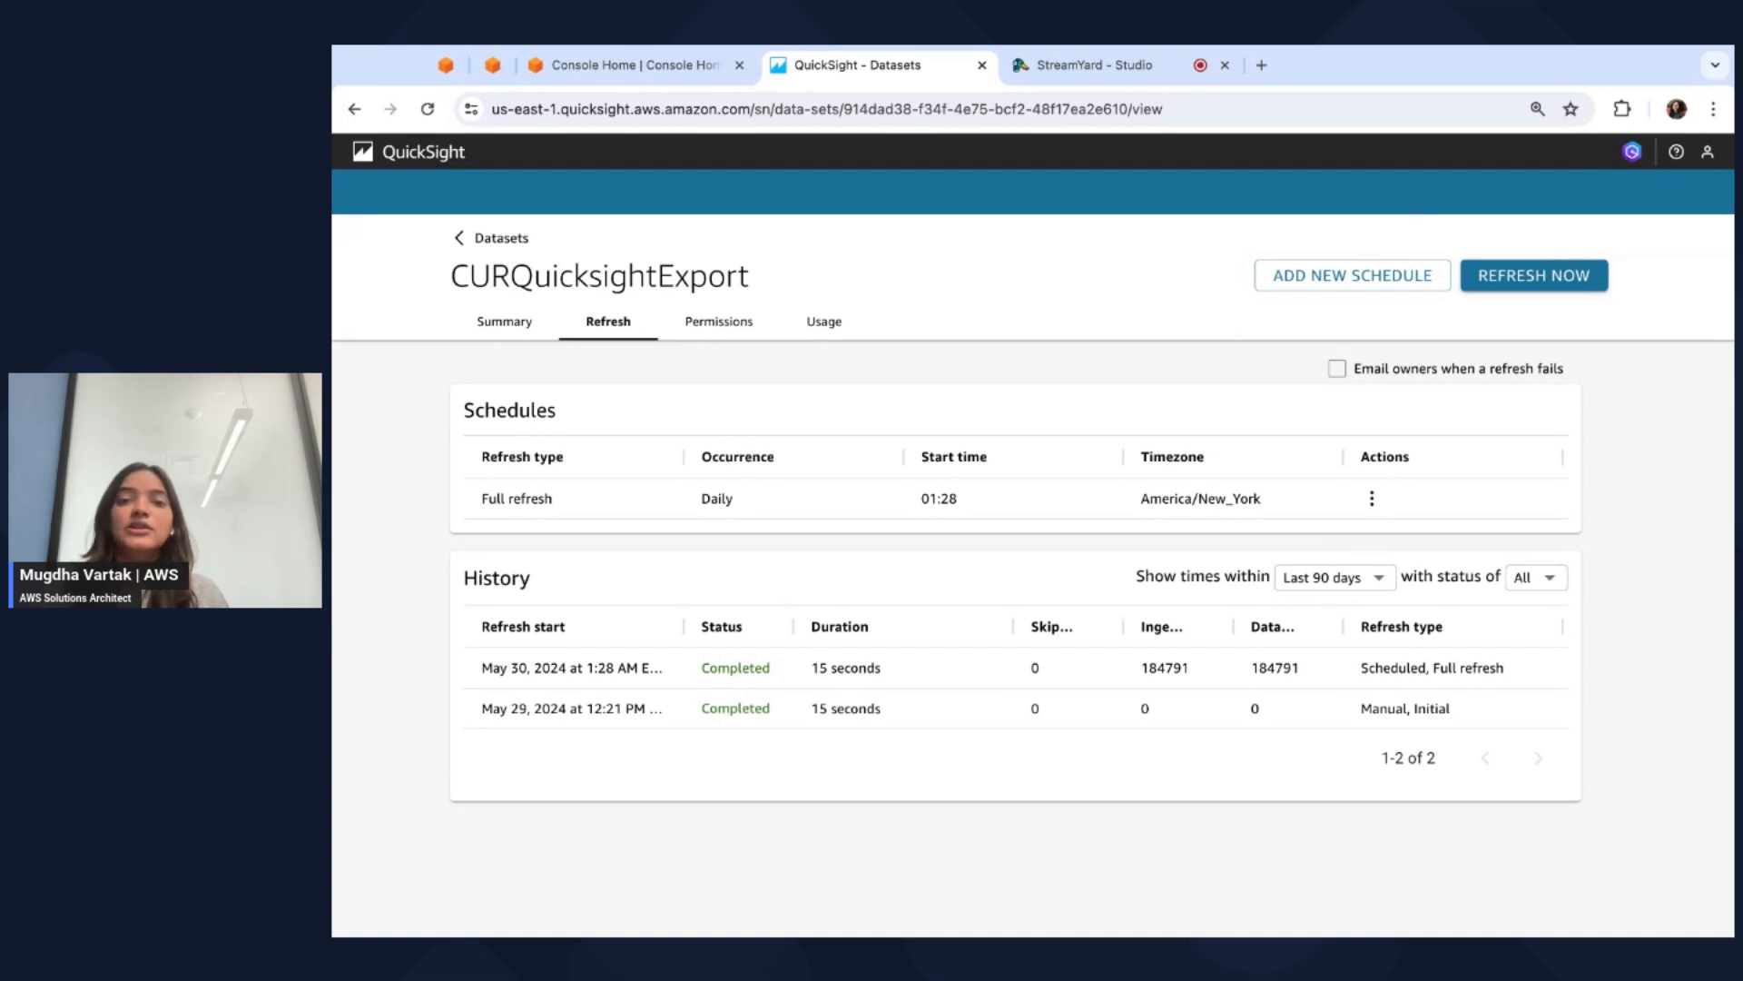
mouse_move(1009, 356)
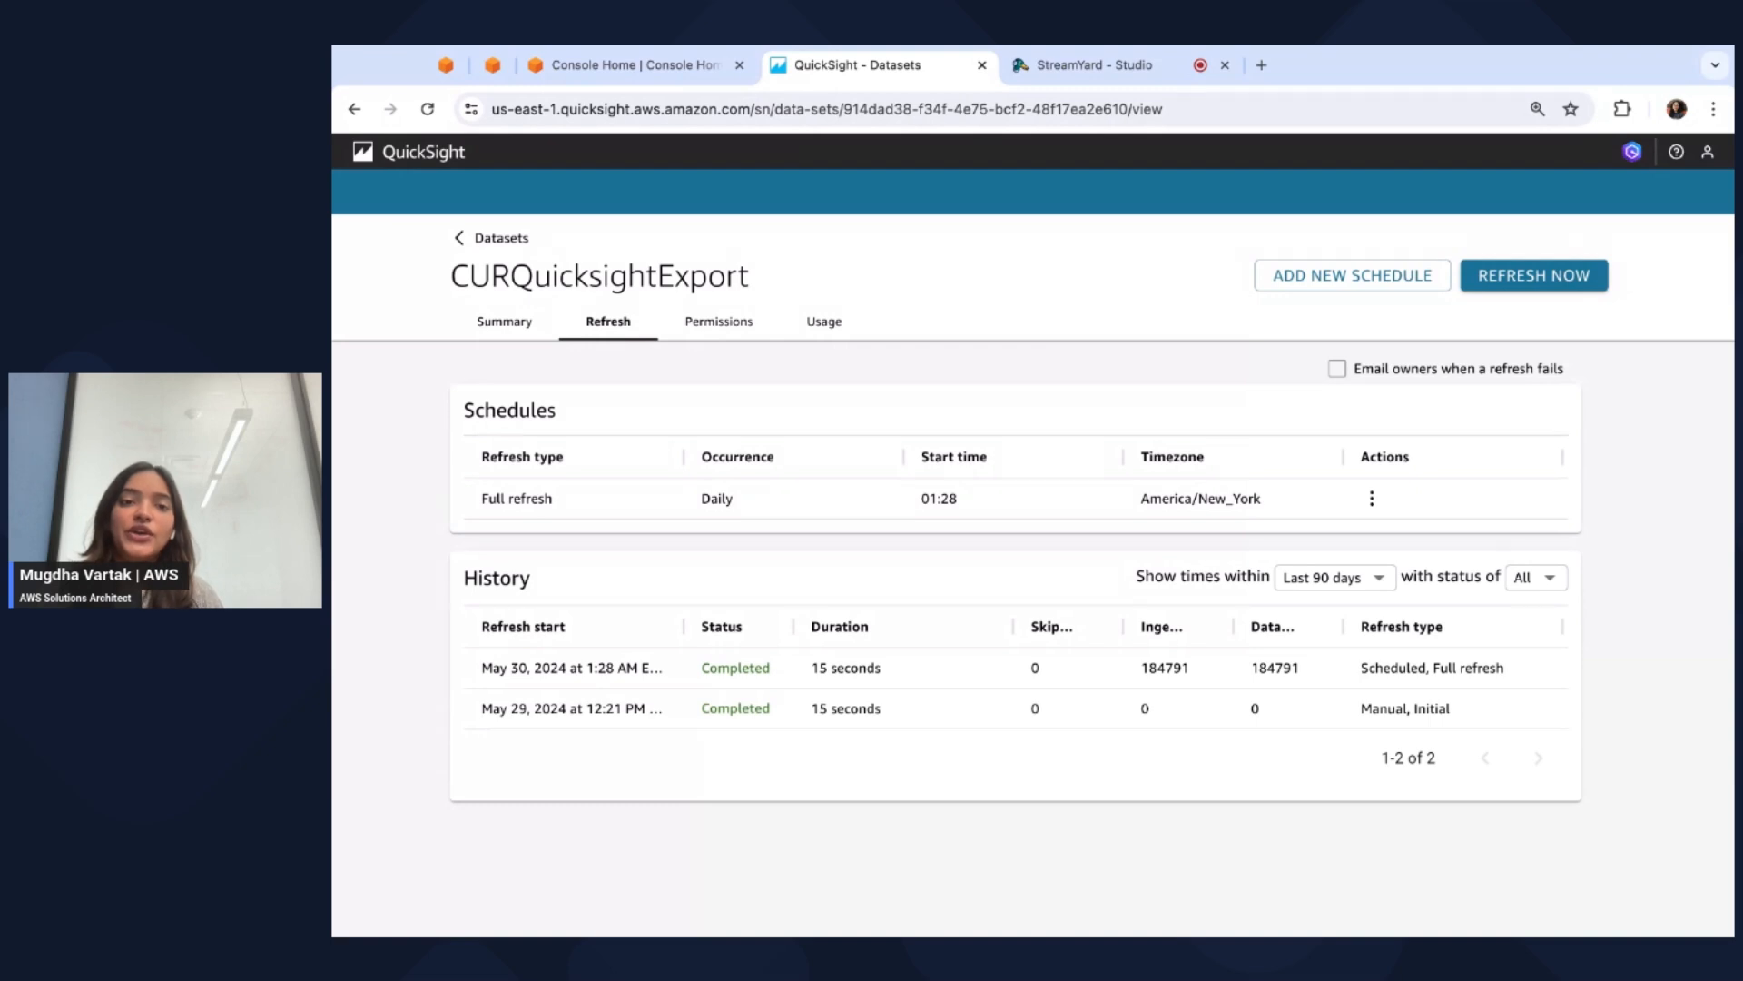
mouse_move(737, 365)
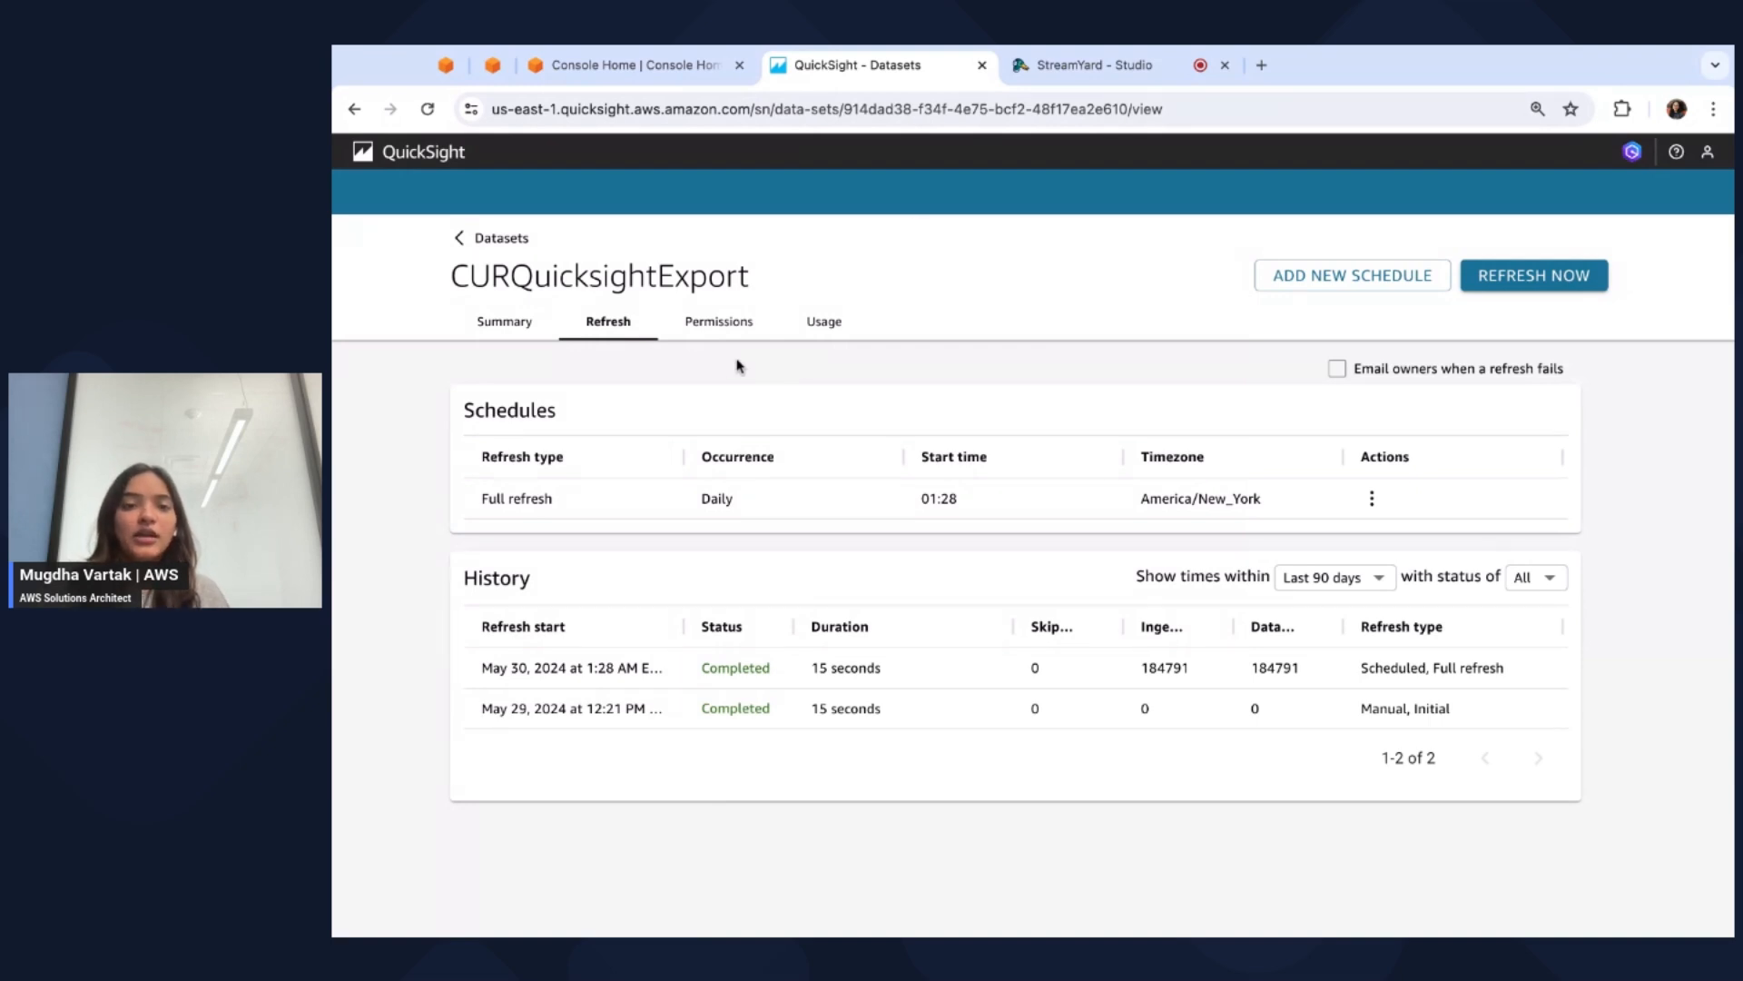
mouse_move(1020, 345)
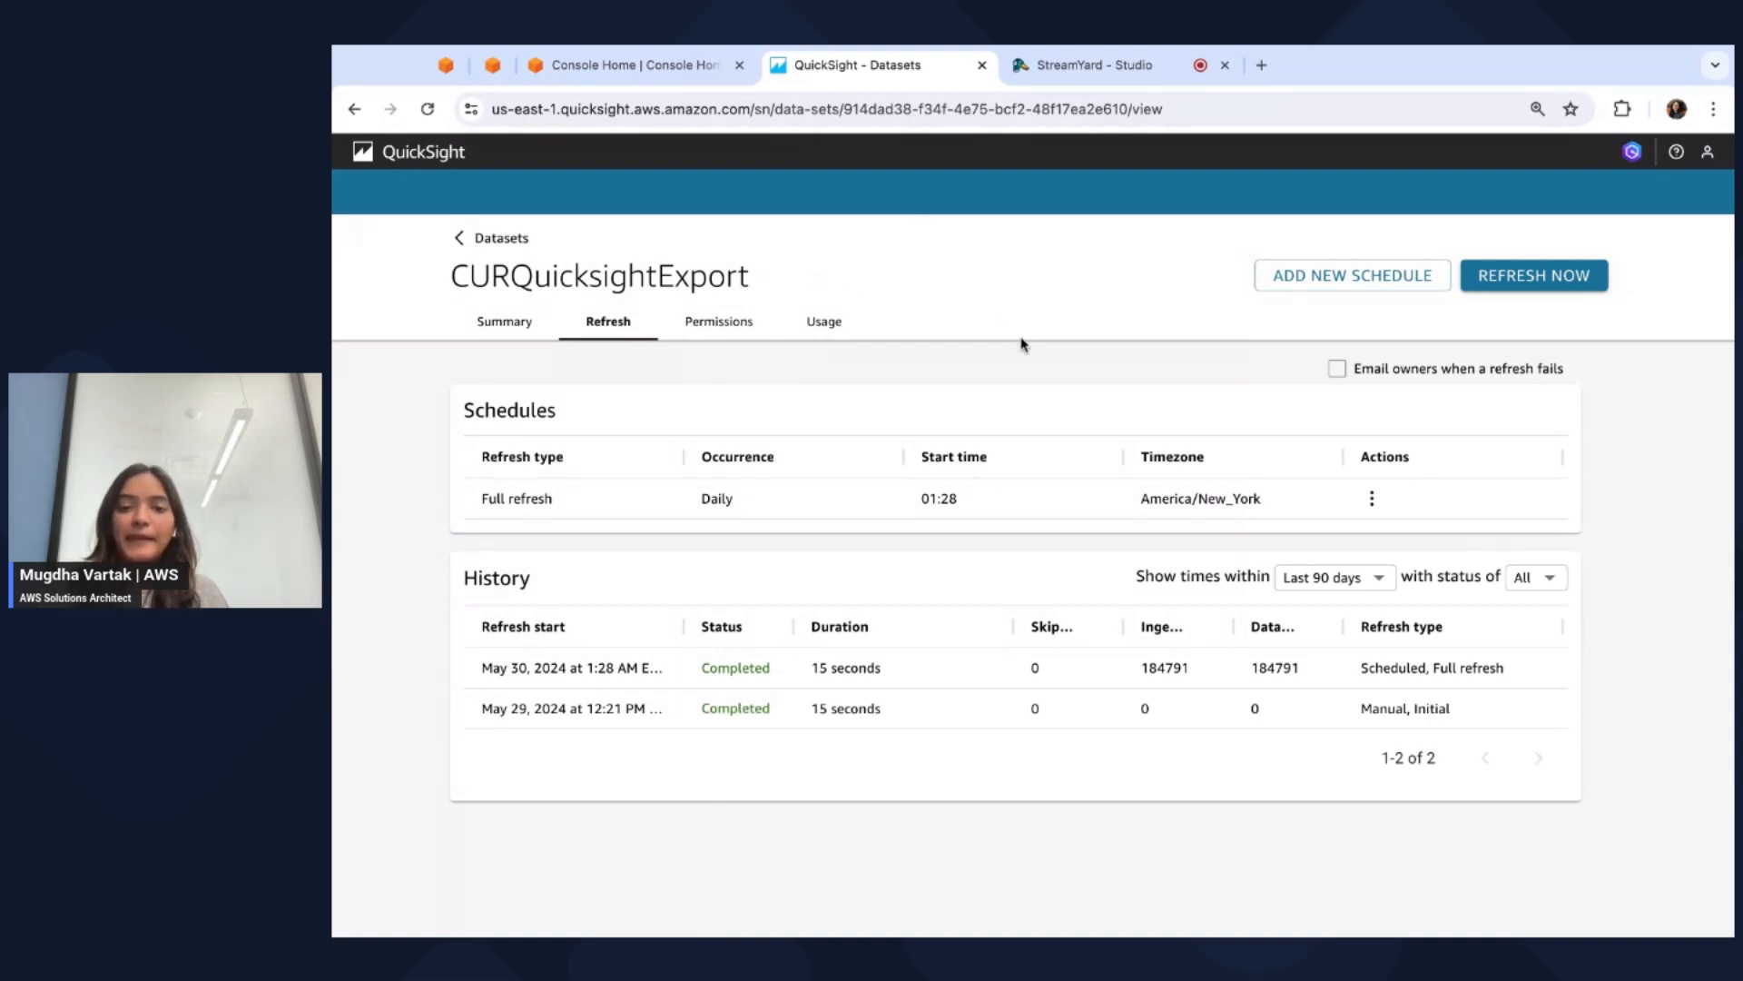
mouse_move(932, 366)
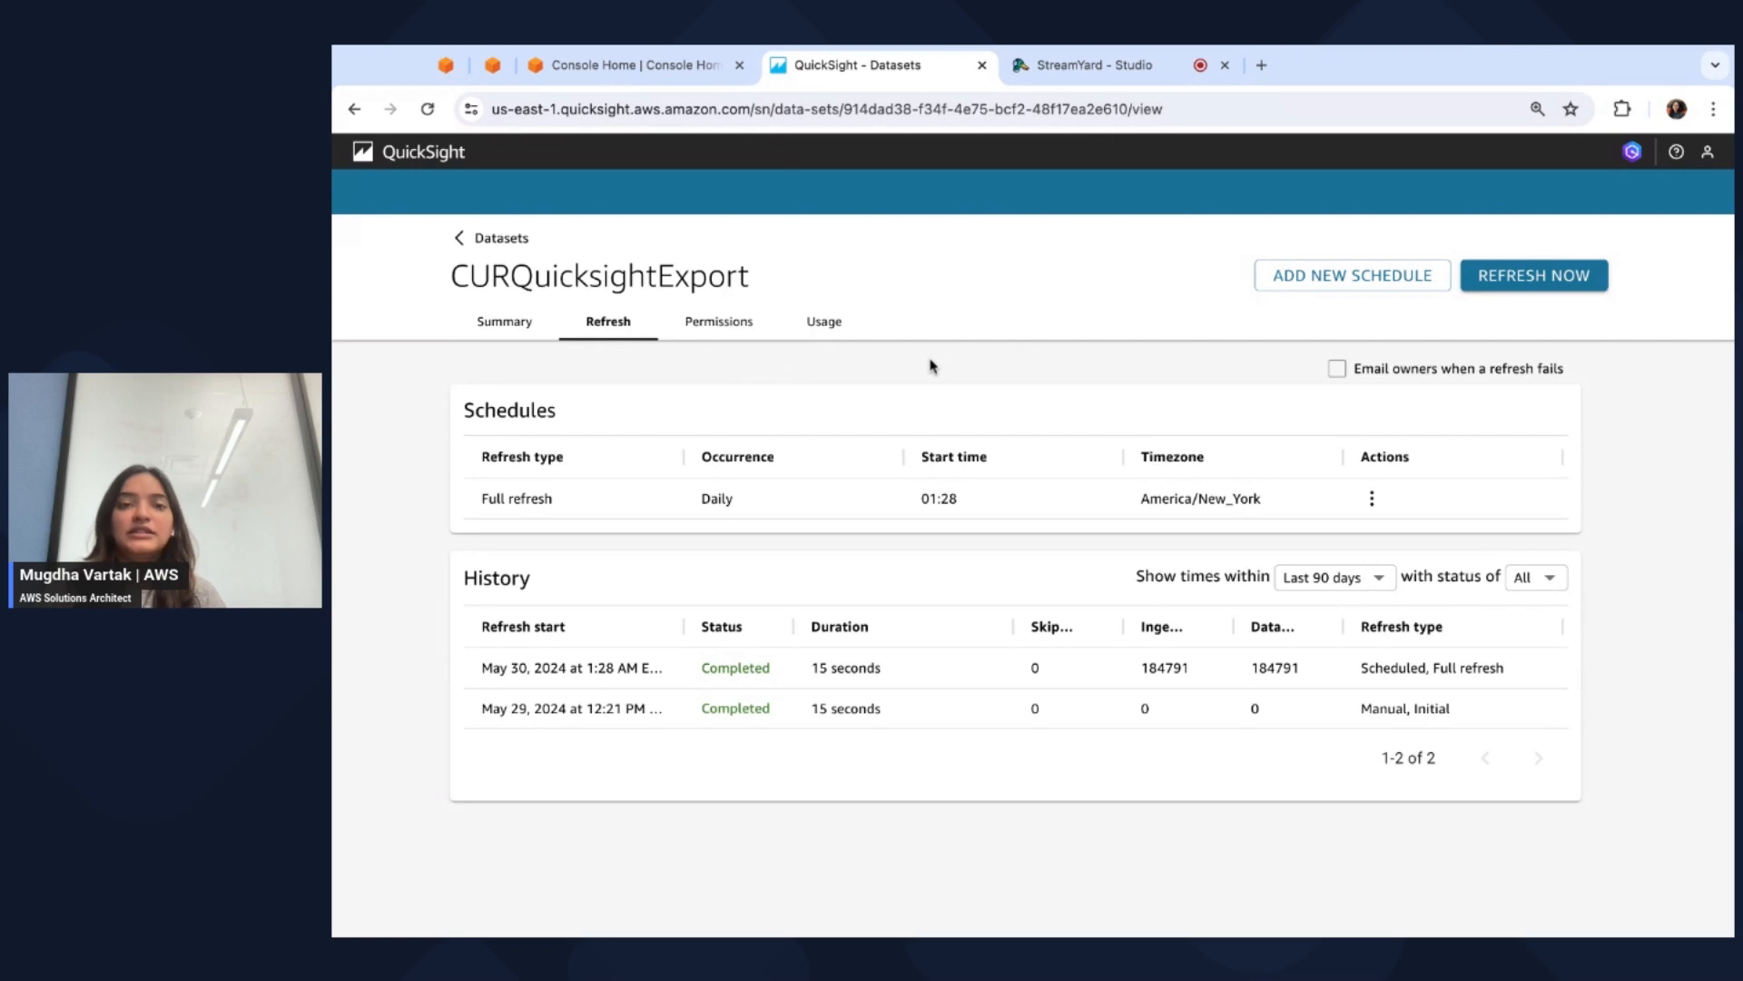